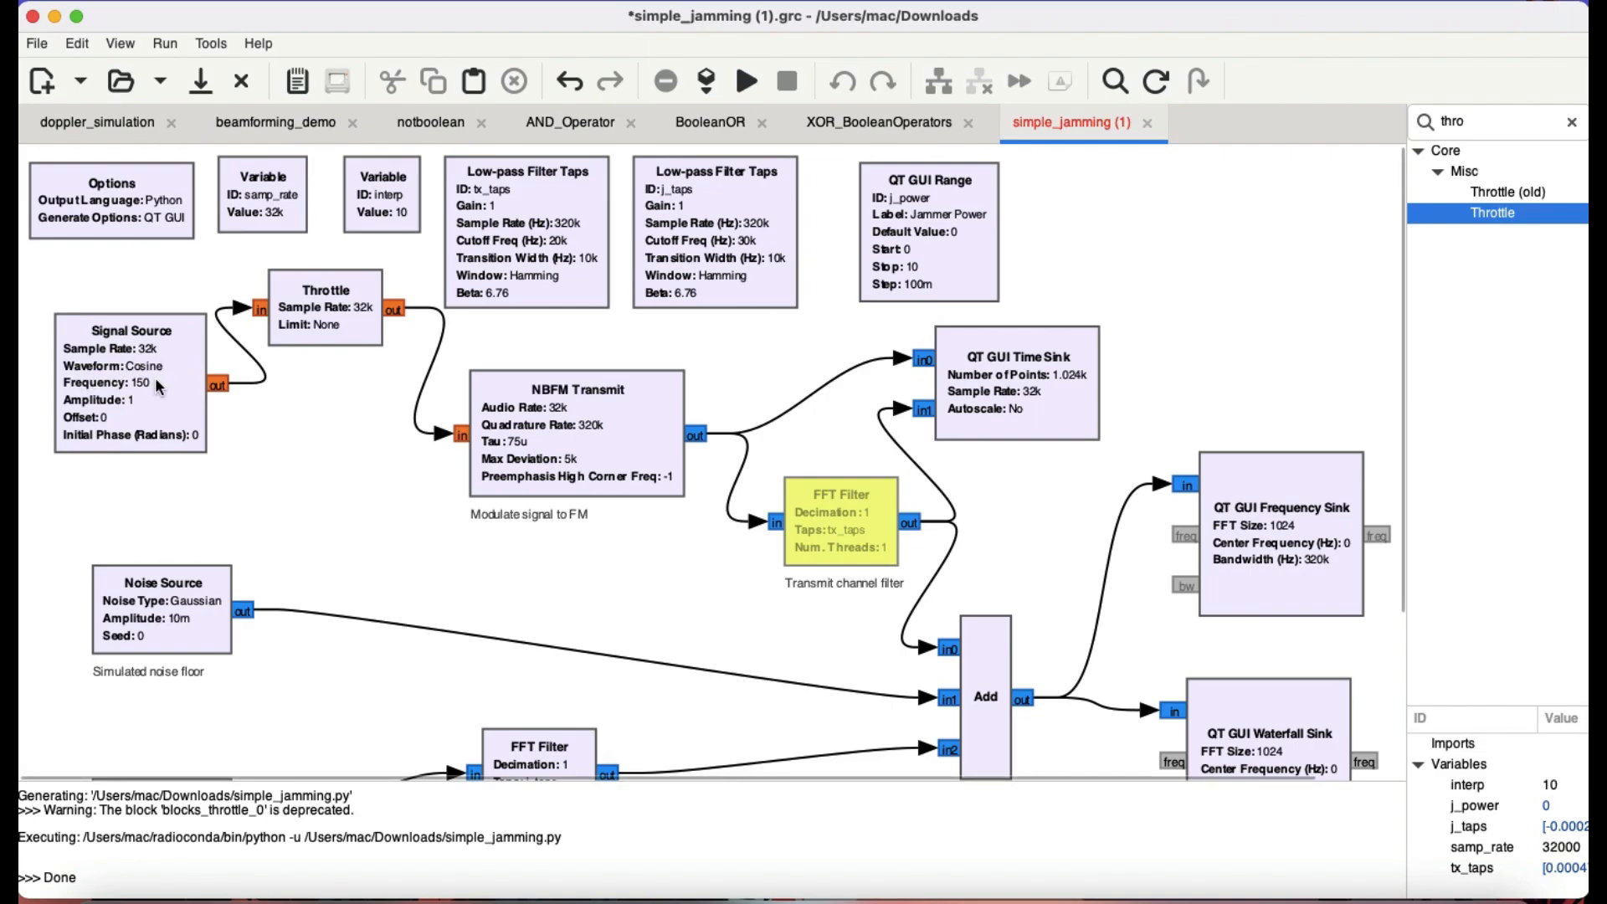
{"action": "mouse_move", "coordinate": [318, 331]}
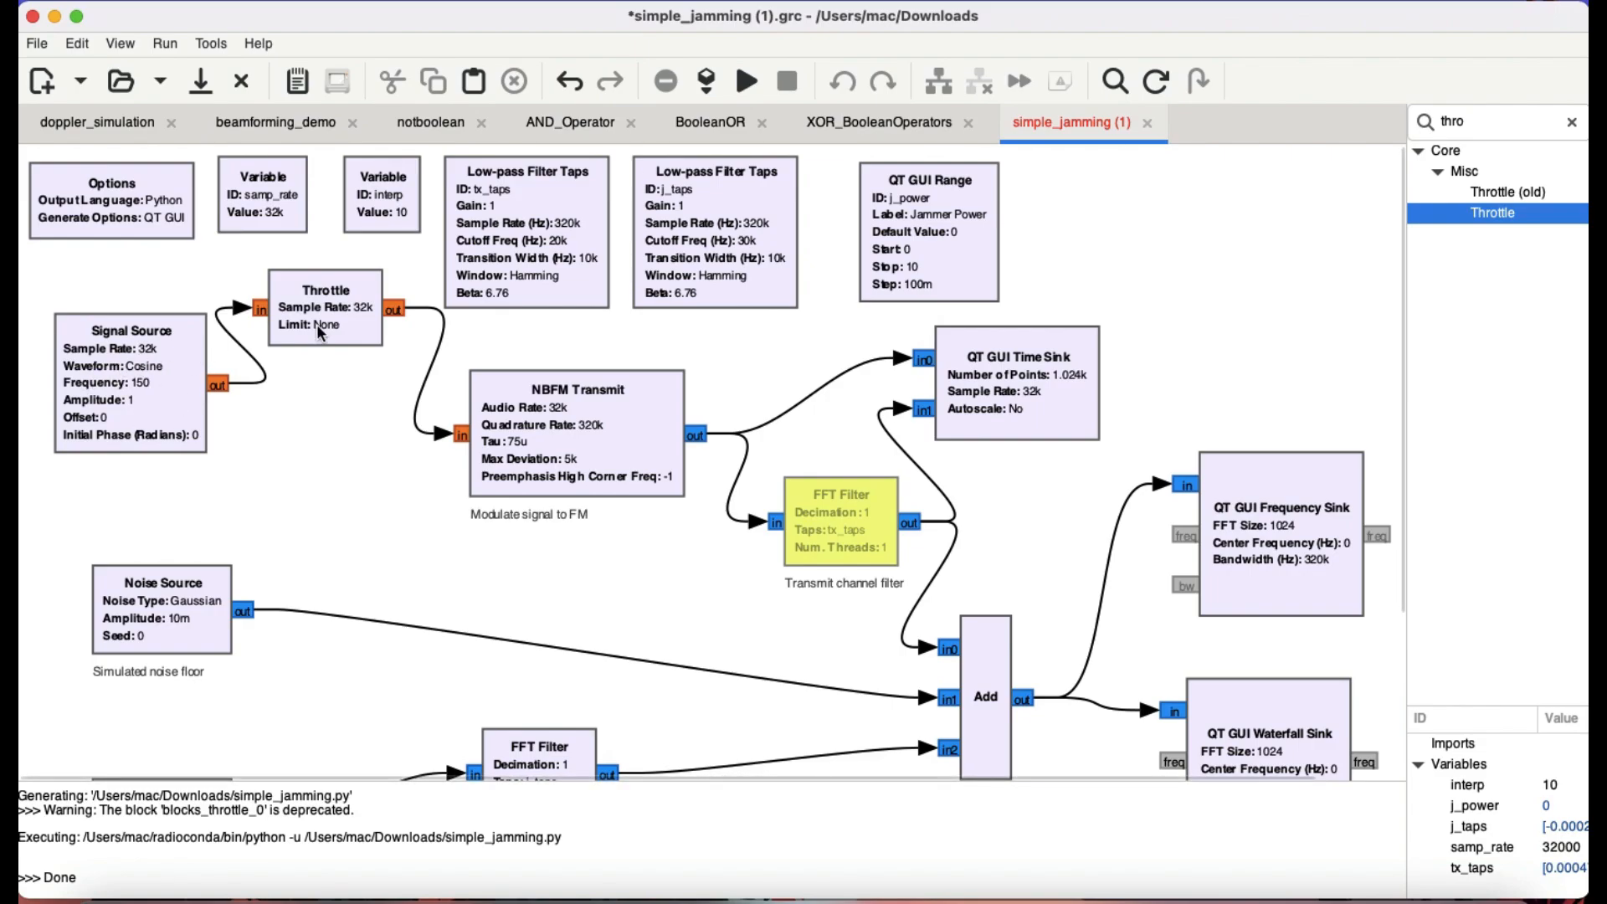
{"action": "mouse_move", "coordinate": [335, 321]}
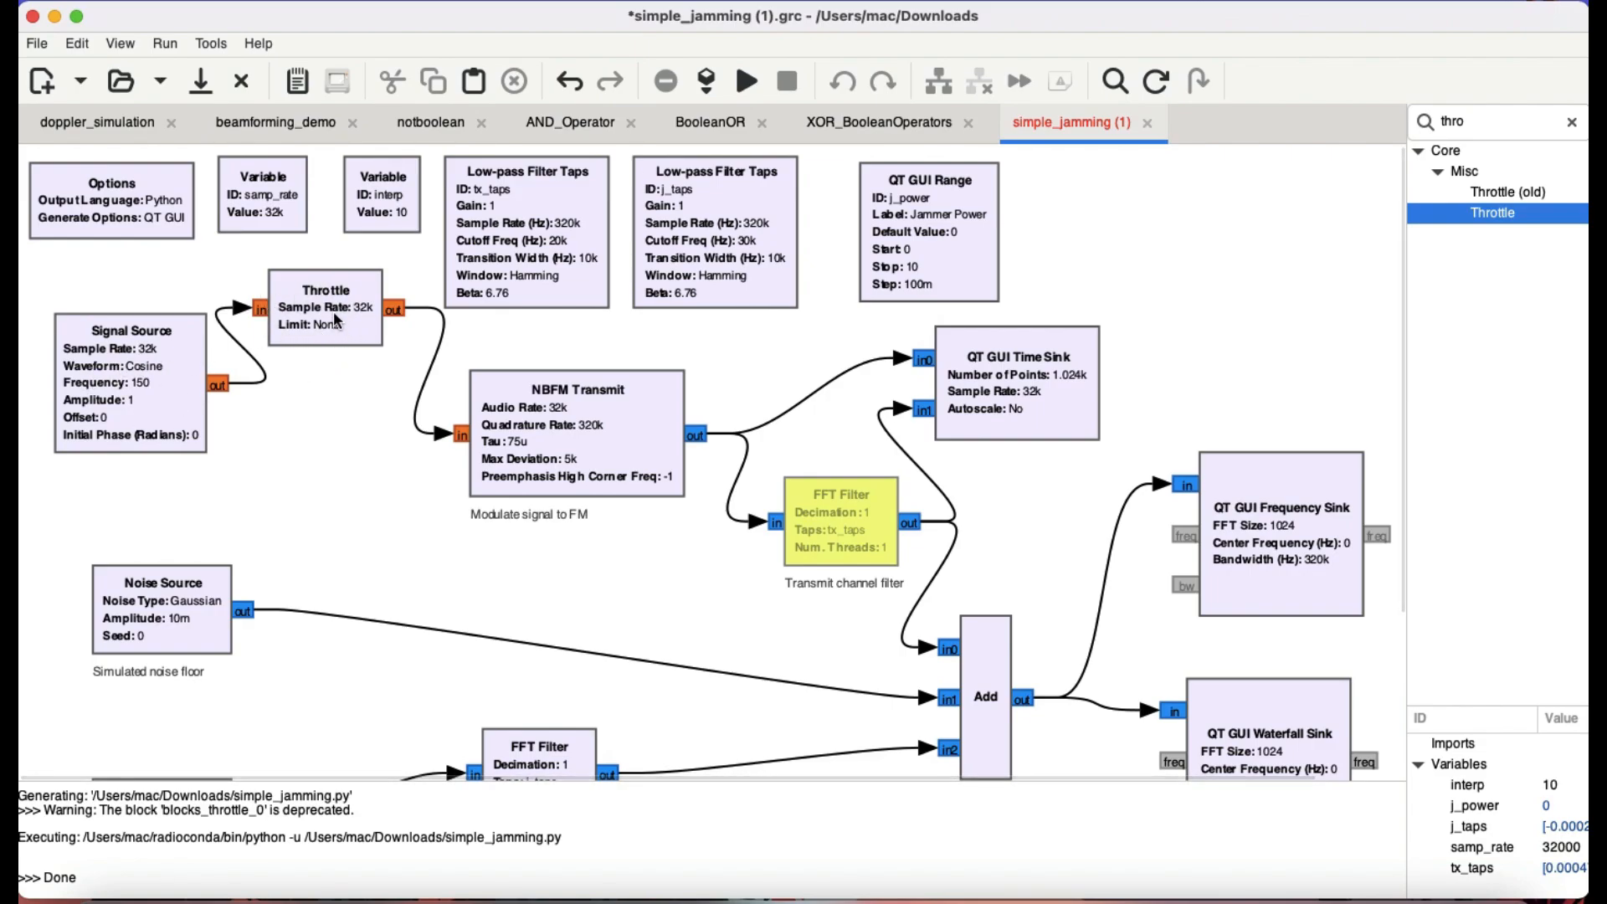
{"action": "mouse_move", "coordinate": [169, 382]}
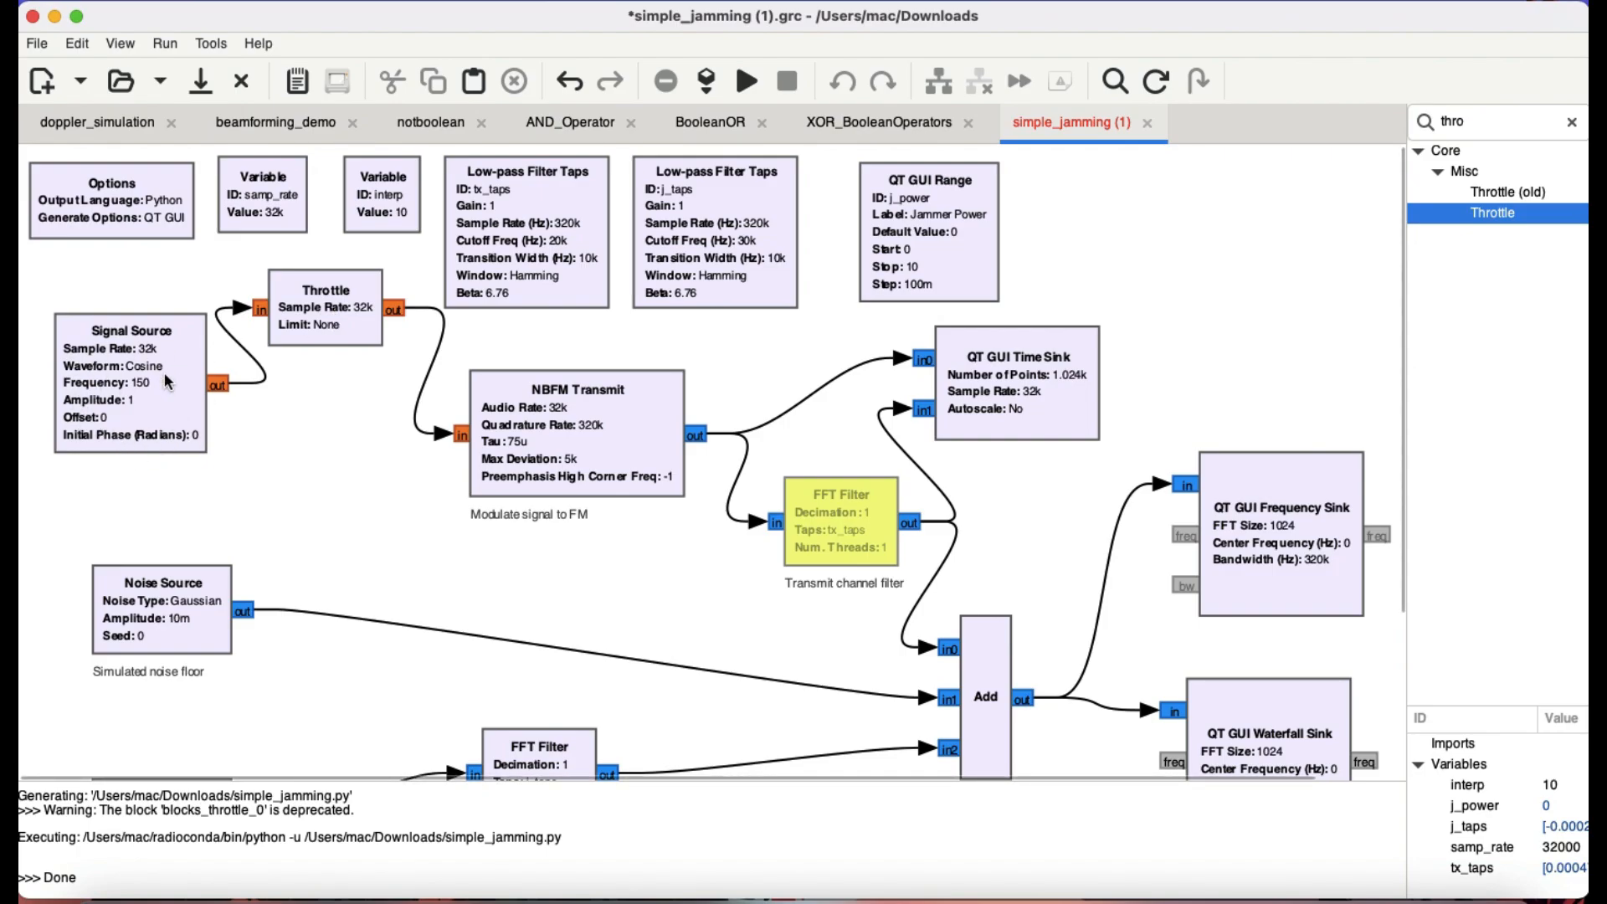
{"action": "mouse_move", "coordinate": [304, 339]}
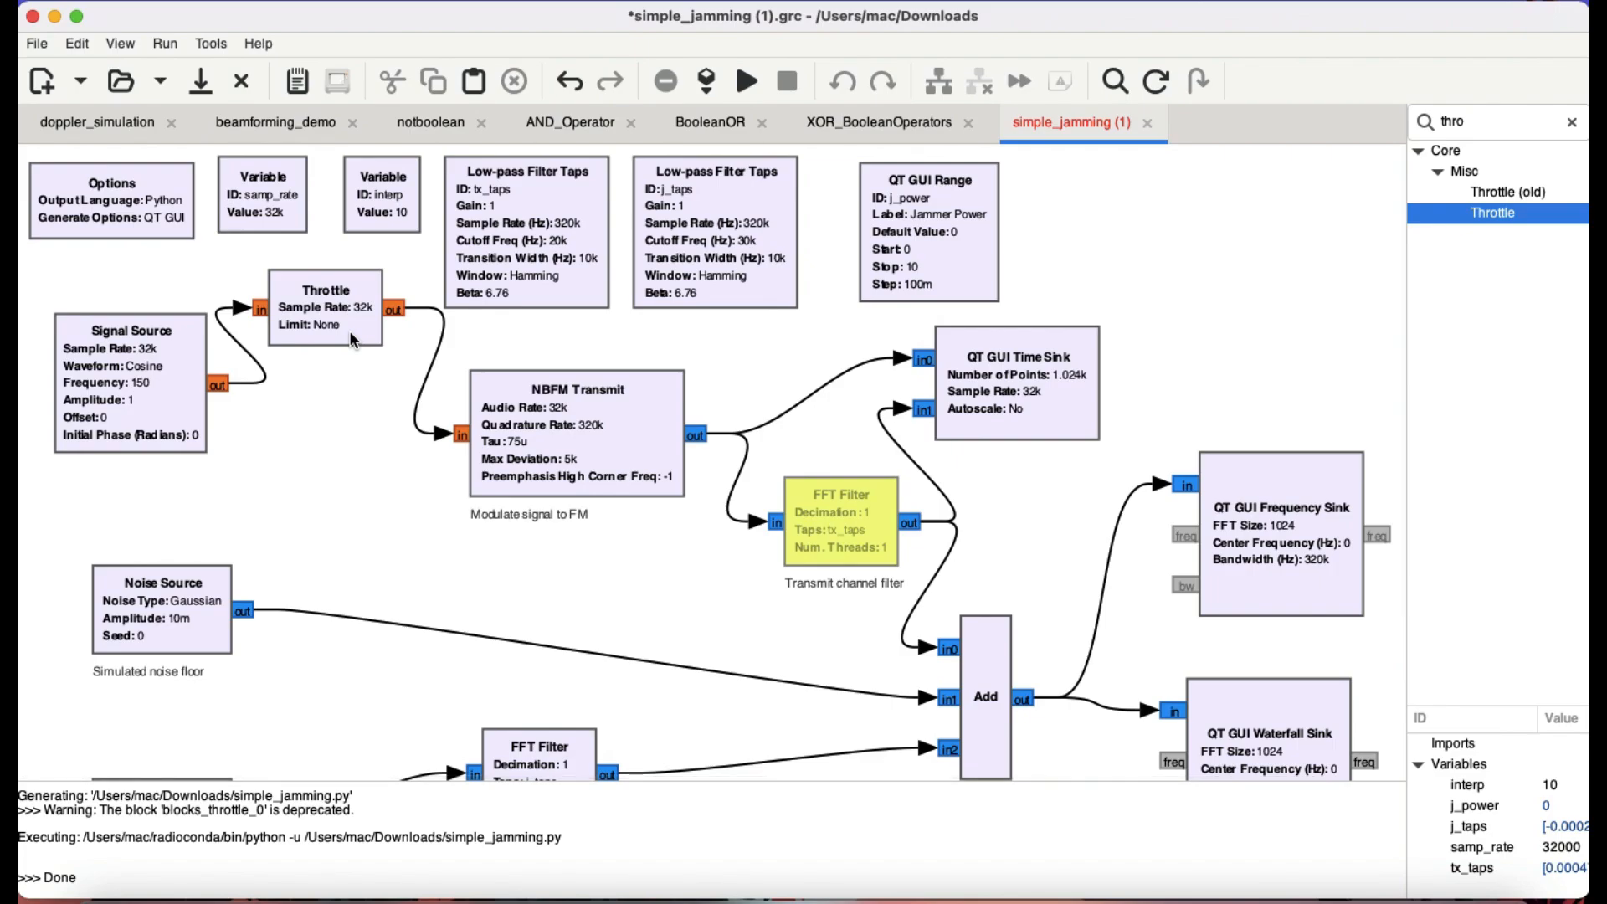
{"action": "mouse_move", "coordinate": [463, 383]}
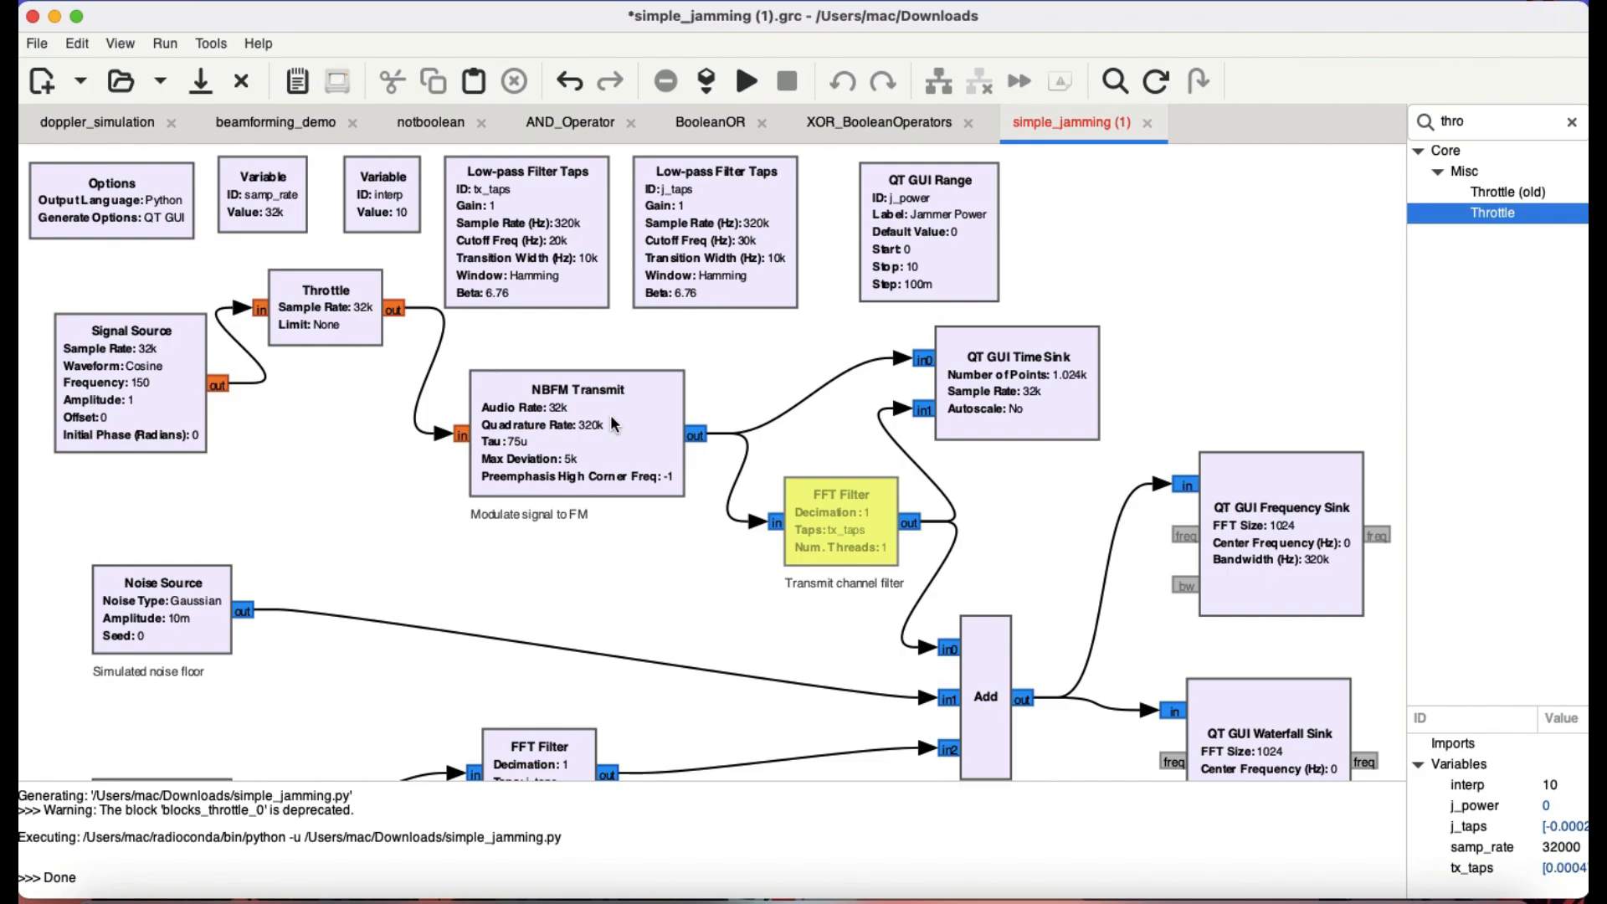
{"action": "mouse_move", "coordinate": [710, 279]}
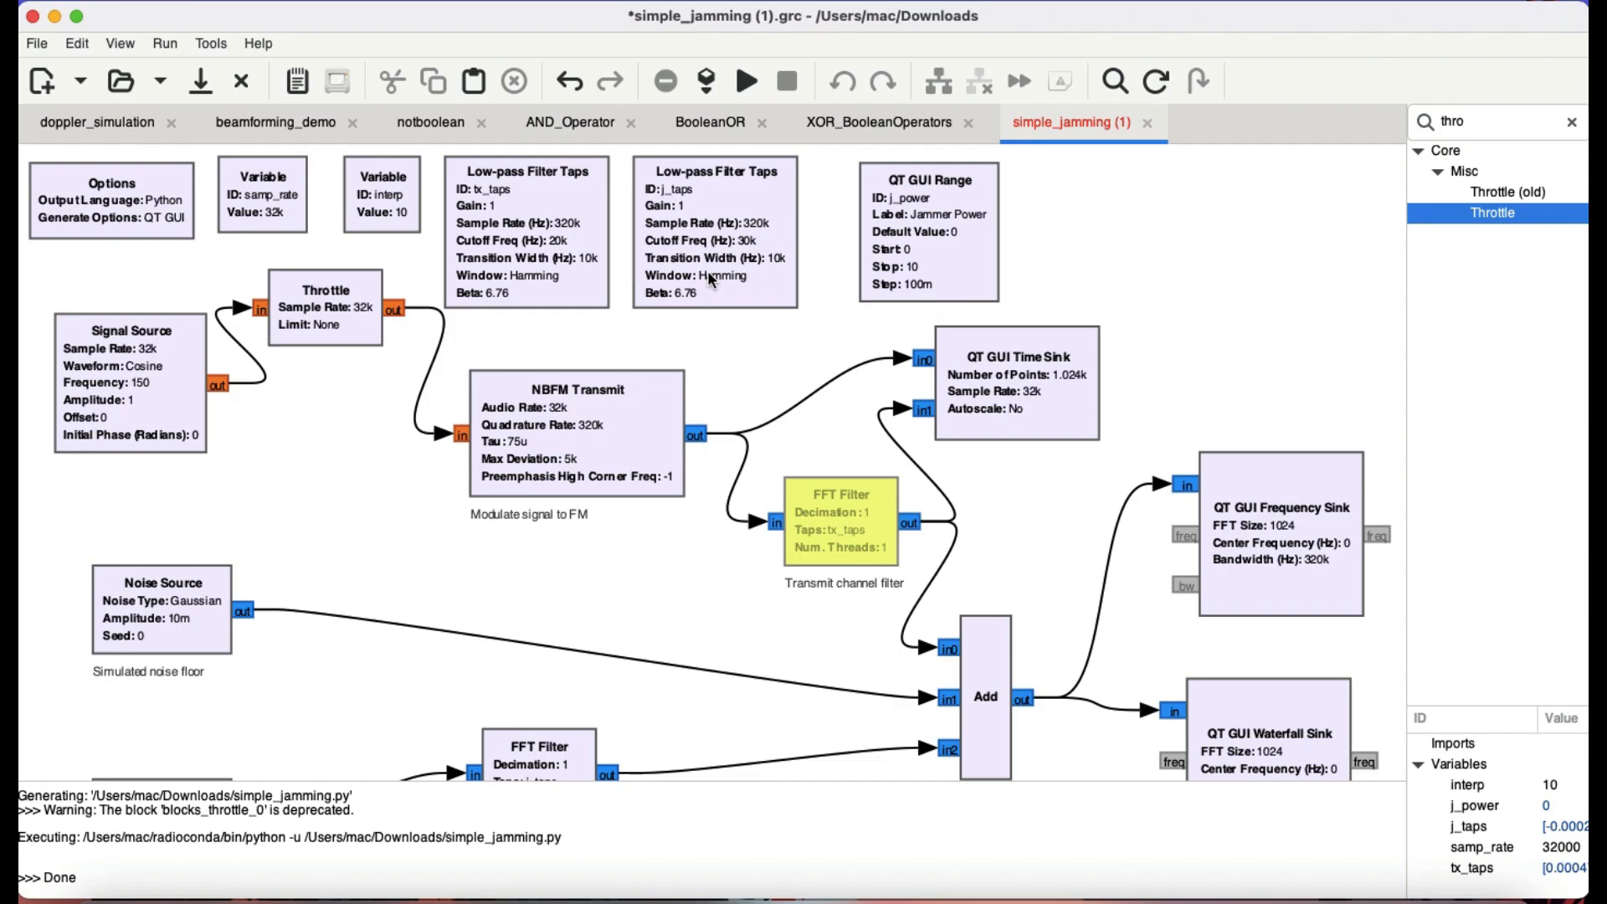
{"action": "mouse_move", "coordinate": [582, 394]}
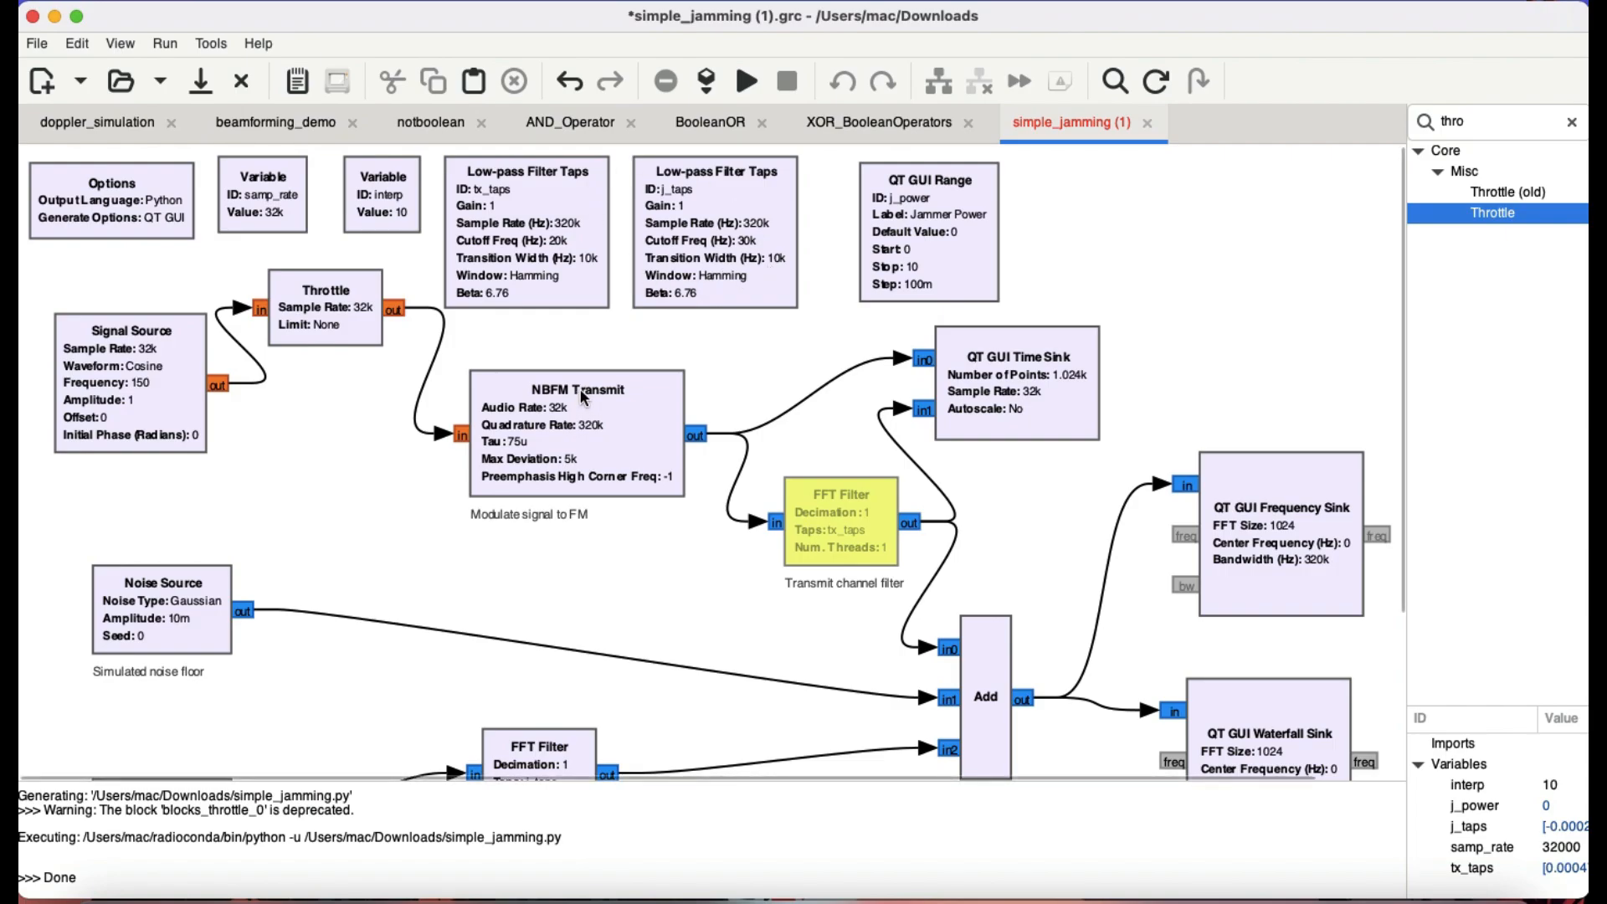
Review the NBFM Transmit block's audio rate, quadrature rate, tau, deviation and preemphasis properties.
{"action": "double_click", "coordinate": [579, 397]}
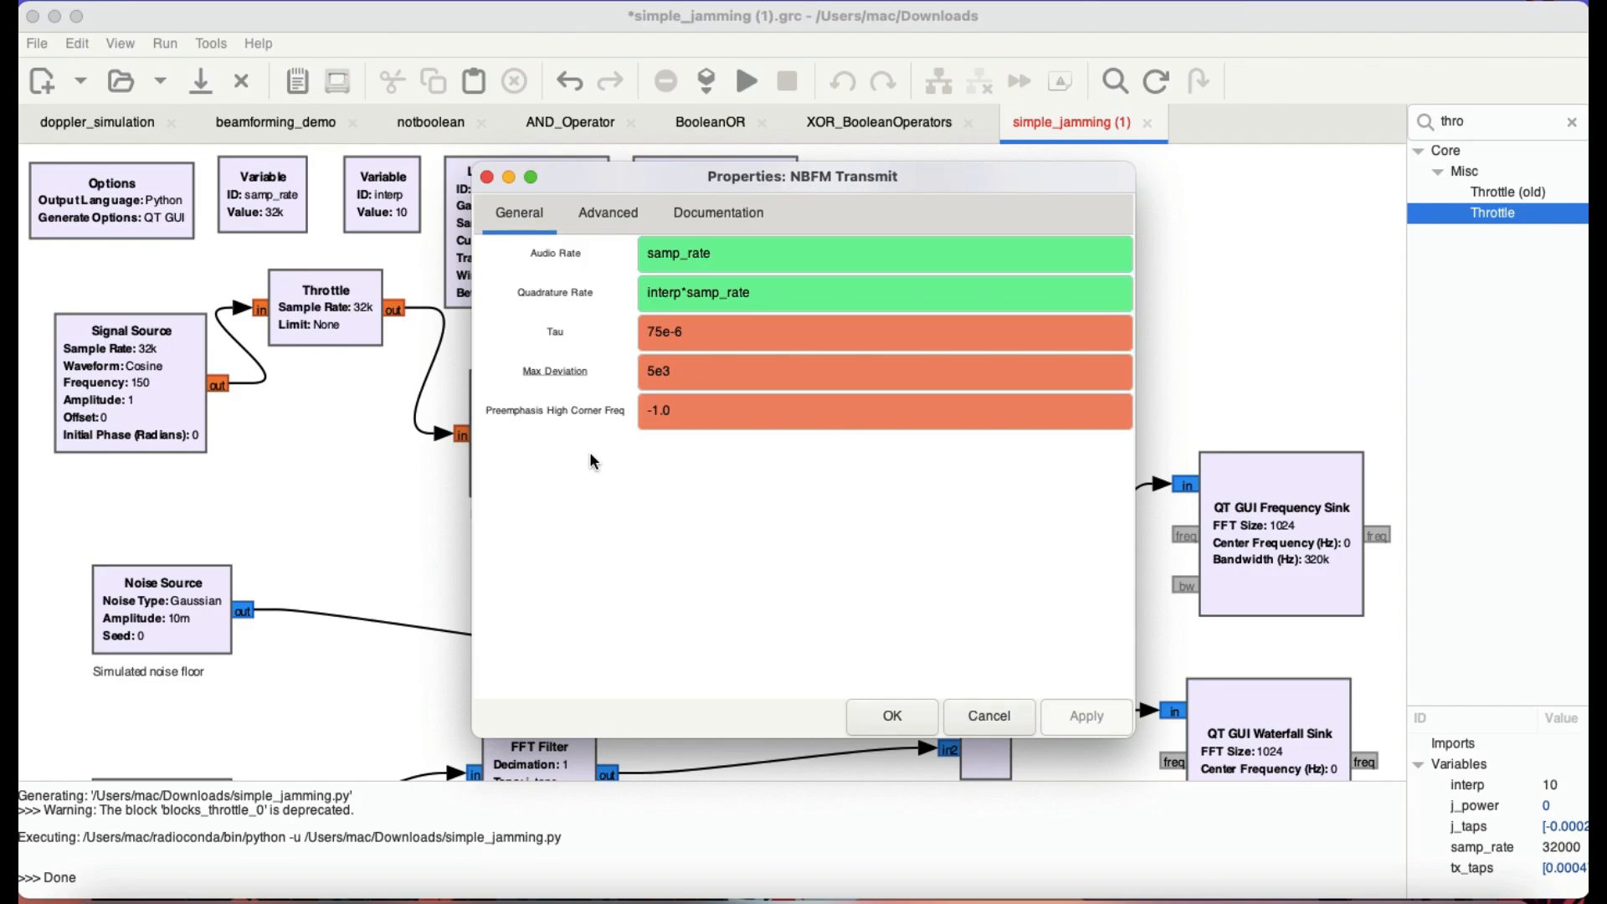
{"action": "mouse_move", "coordinate": [684, 399]}
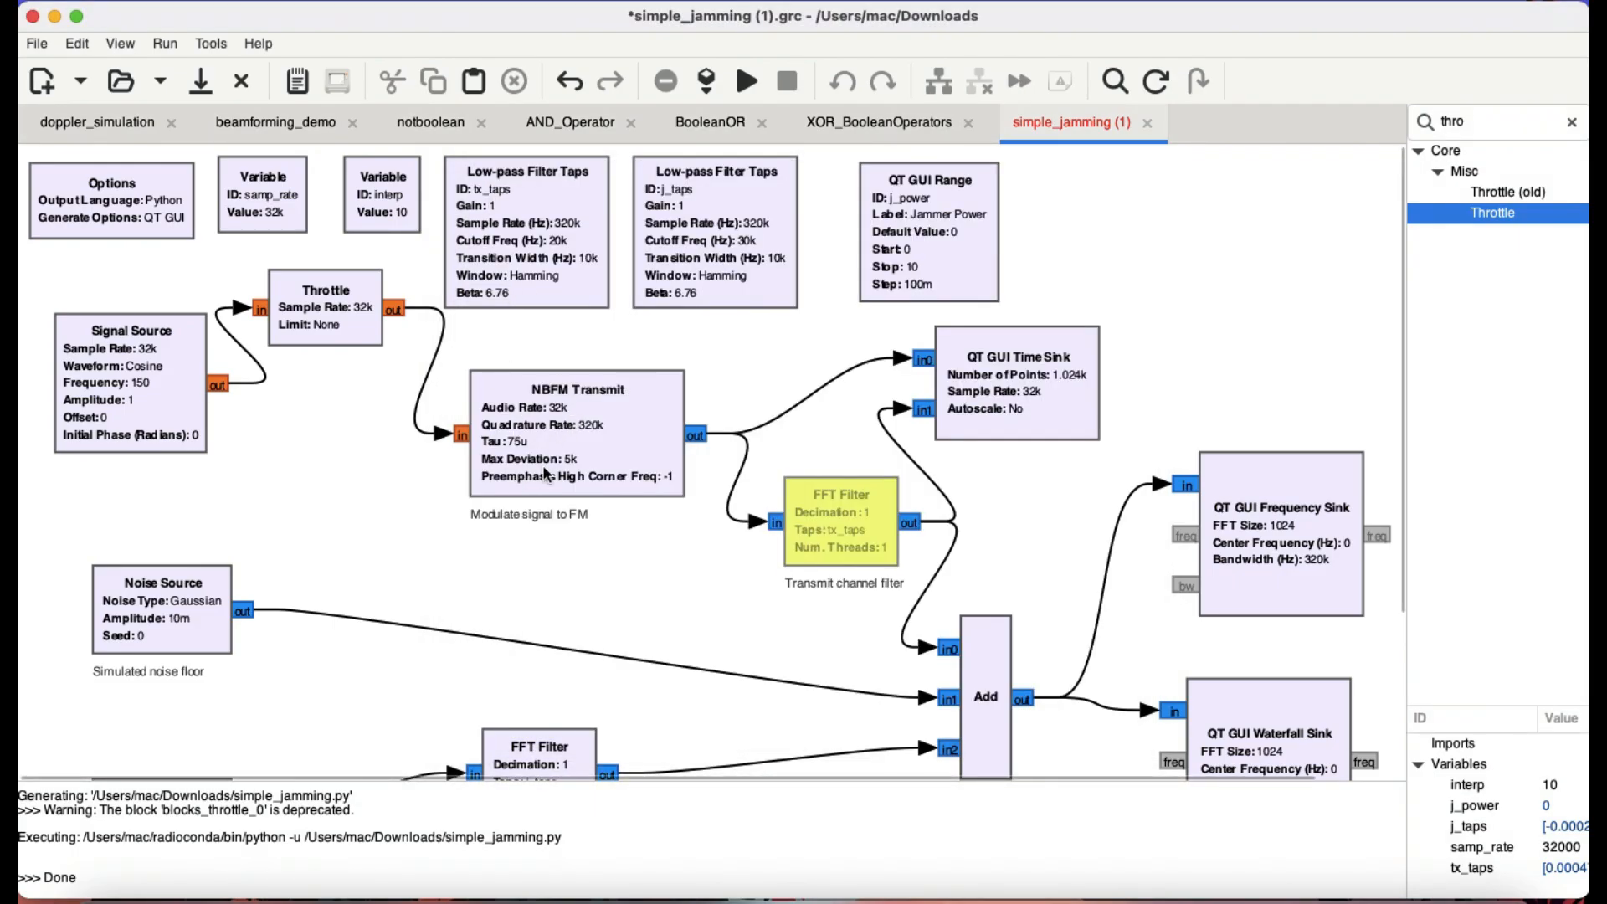
{"action": "mouse_move", "coordinate": [393, 167]}
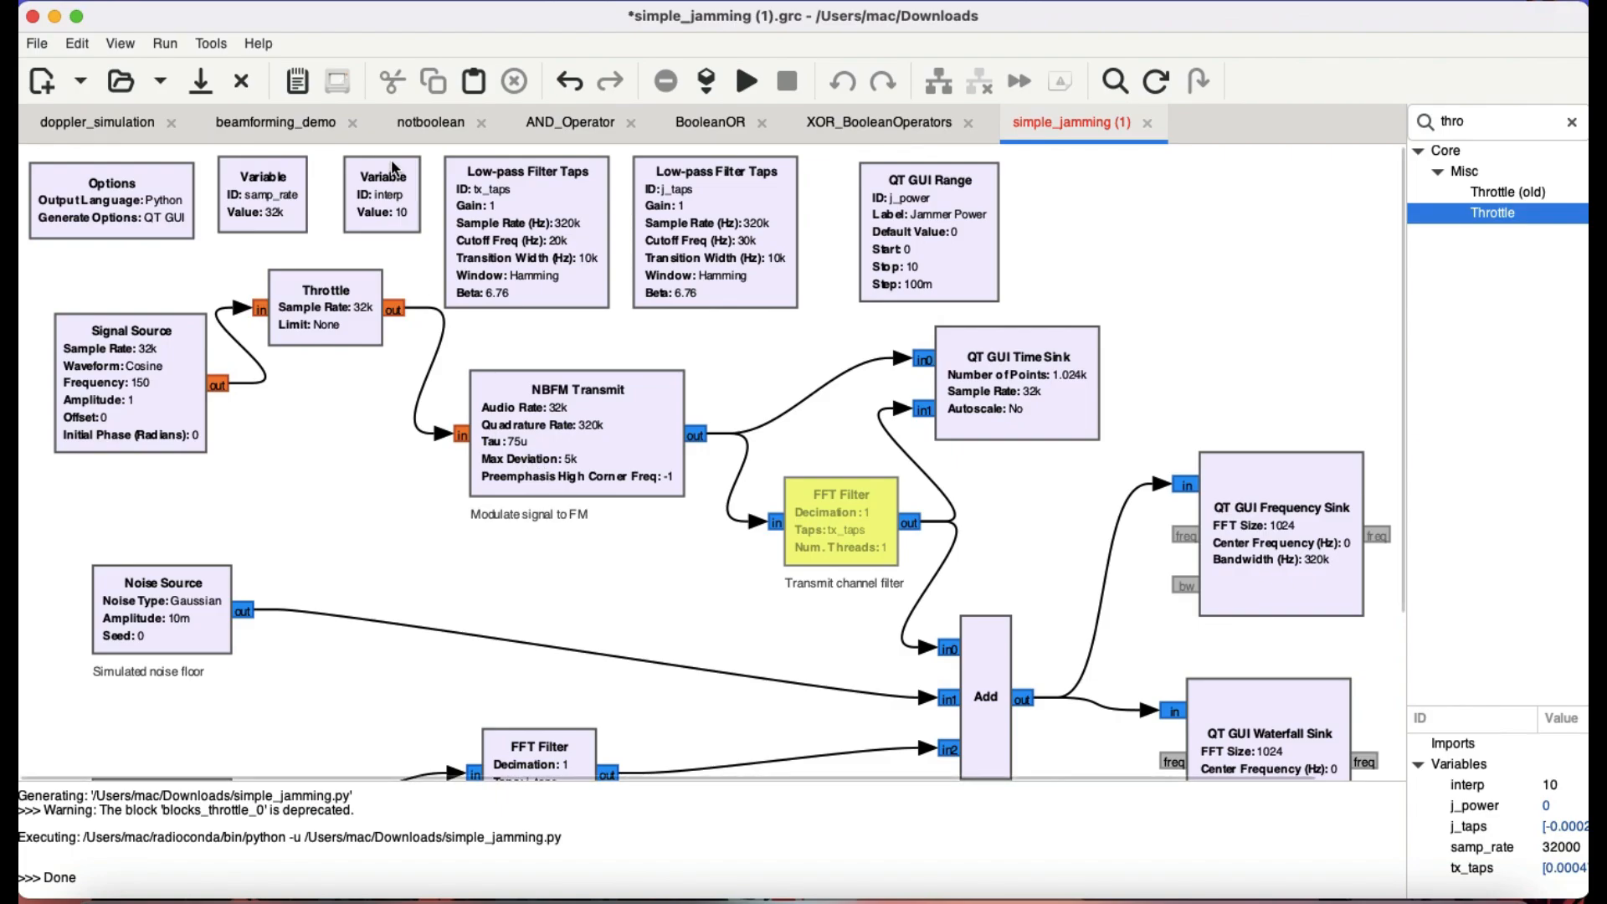
{"action": "double_click", "coordinate": [382, 194]}
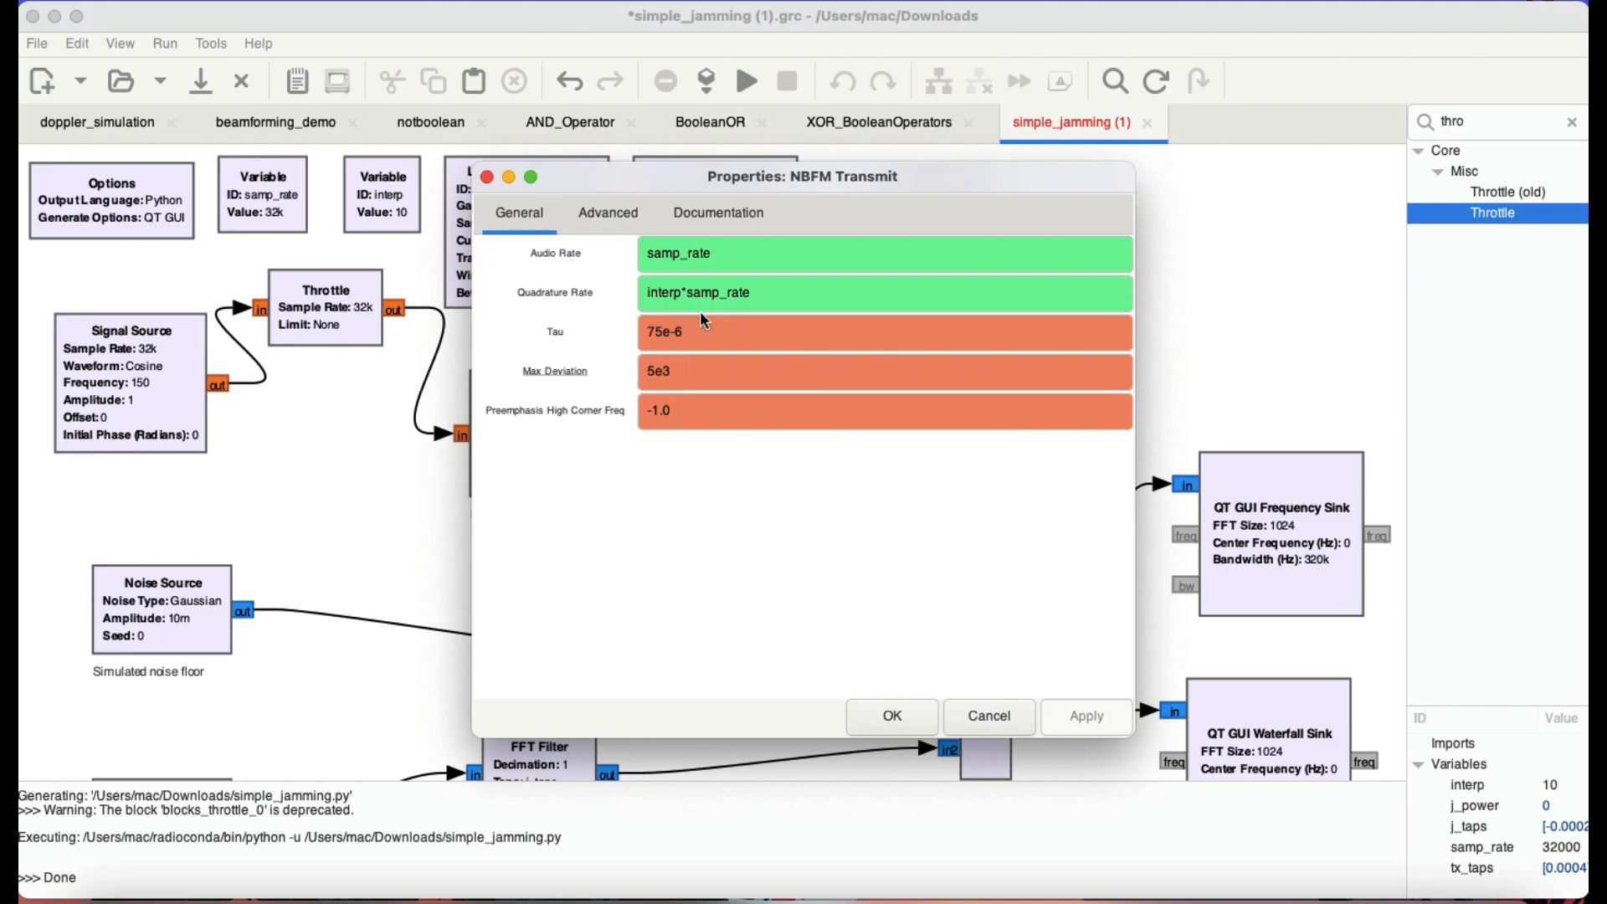
{"action": "mouse_move", "coordinate": [279, 235]}
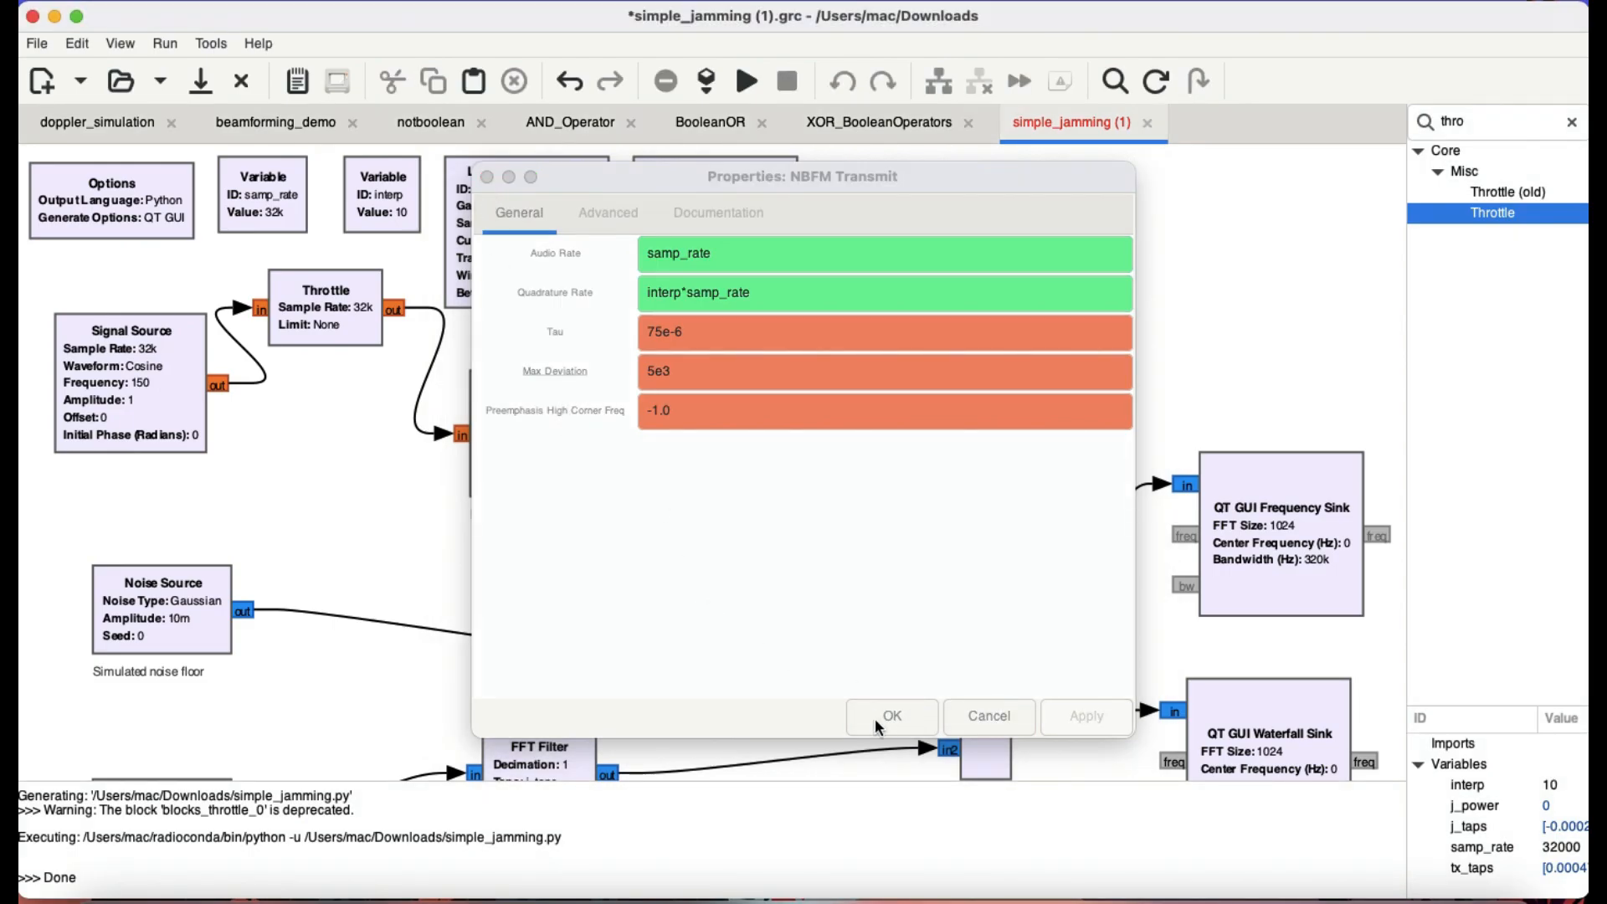
{"action": "left_click", "coordinate": [891, 716]}
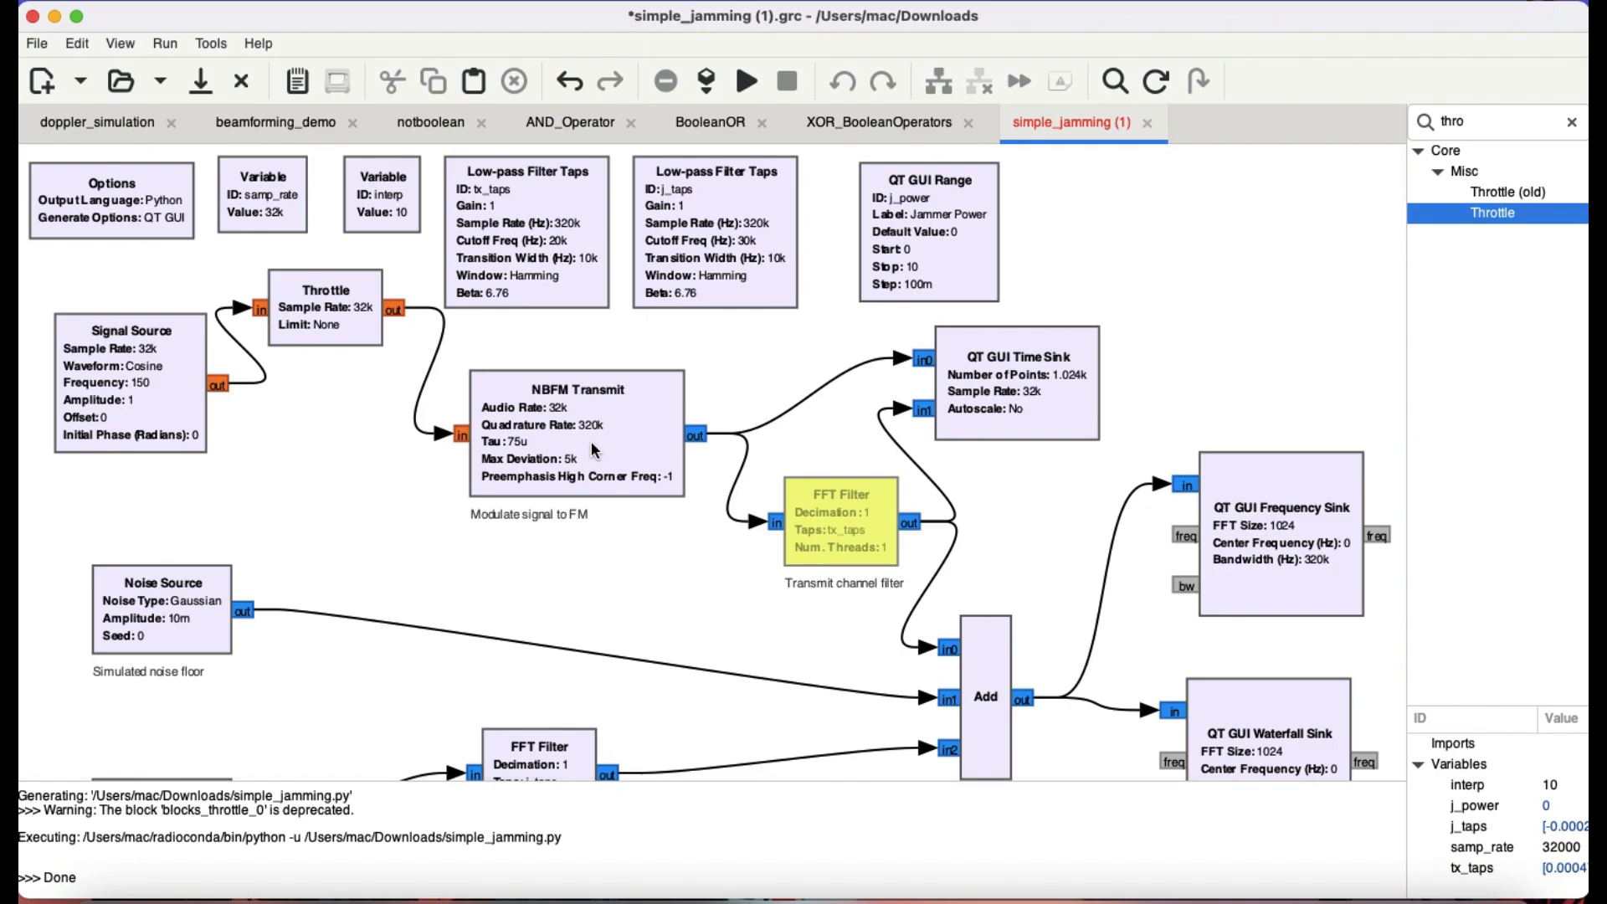
{"action": "mouse_move", "coordinate": [280, 349]}
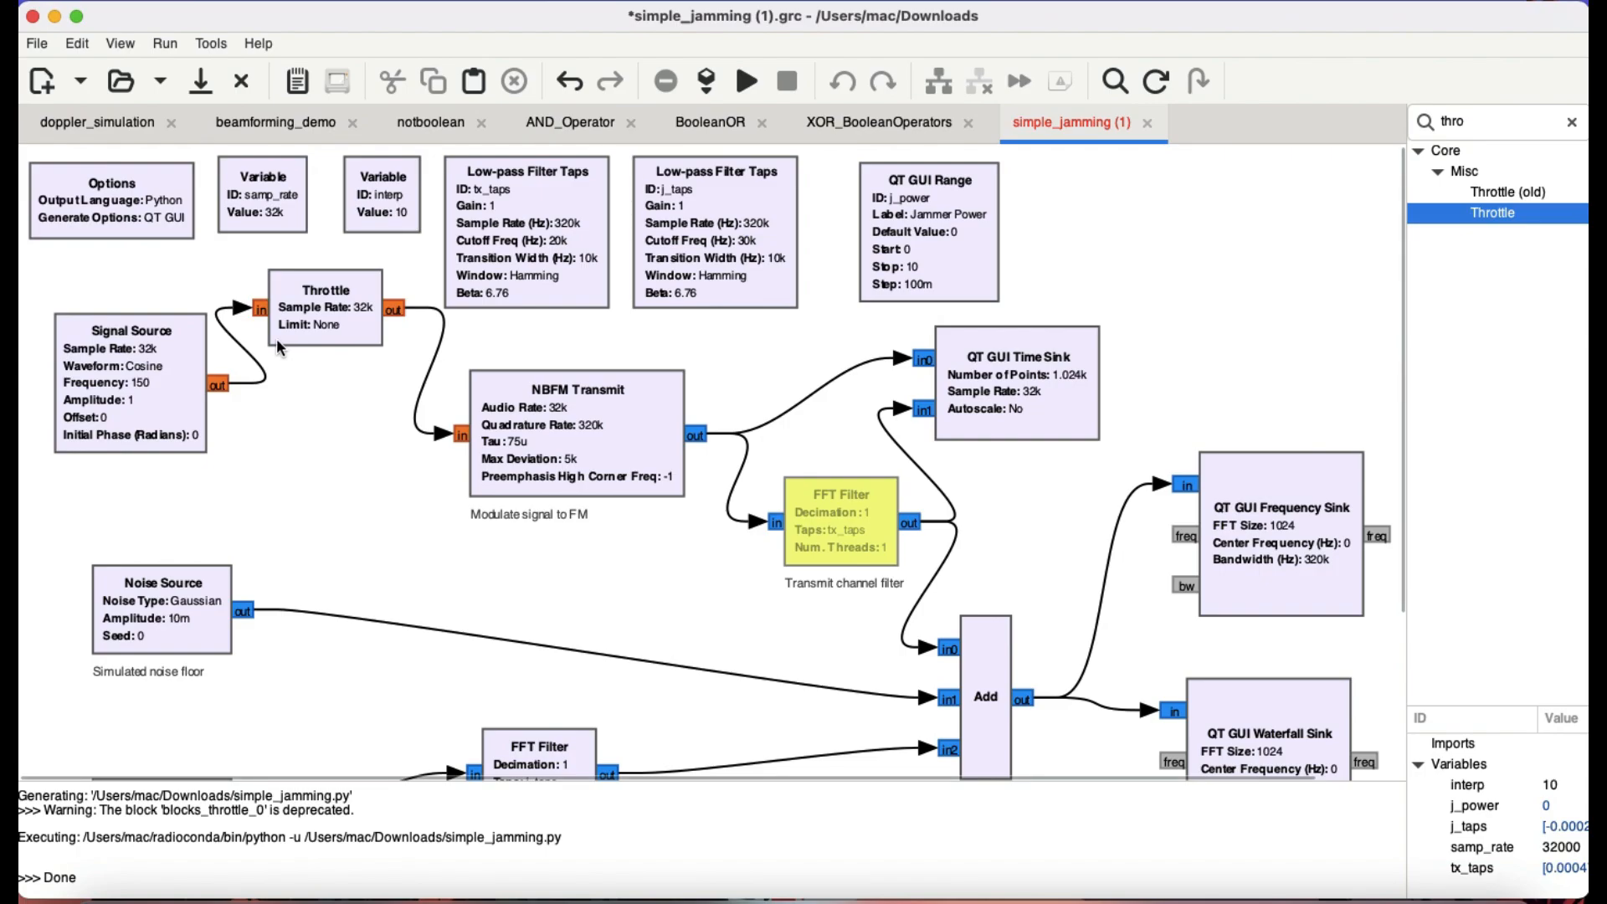
{"action": "mouse_move", "coordinate": [449, 458]}
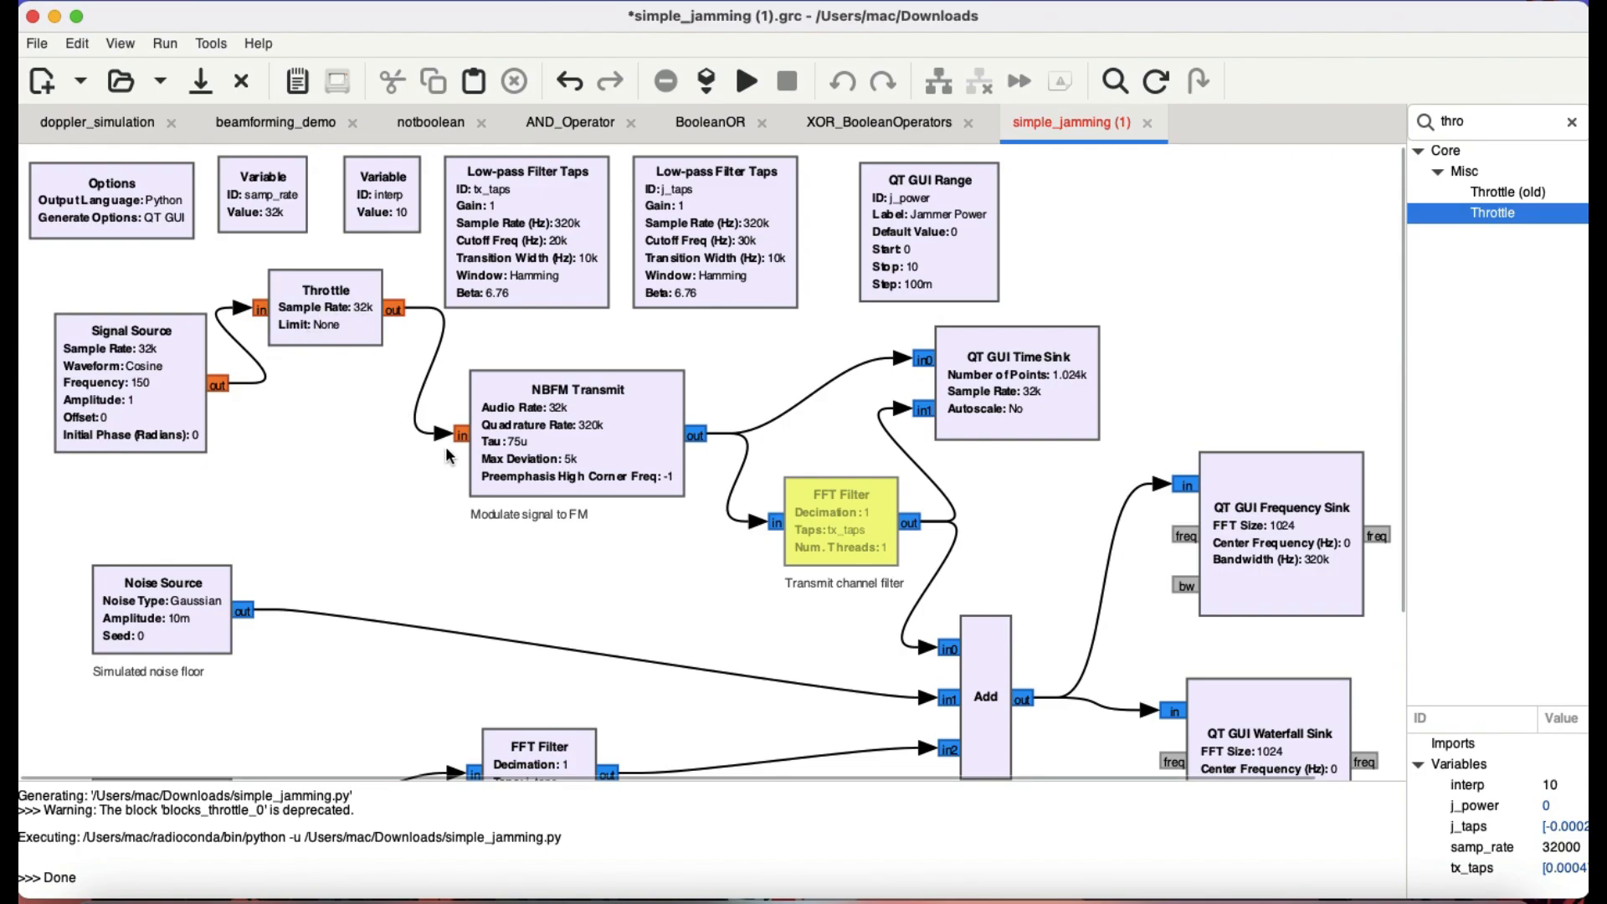
{"action": "mouse_move", "coordinate": [220, 342]}
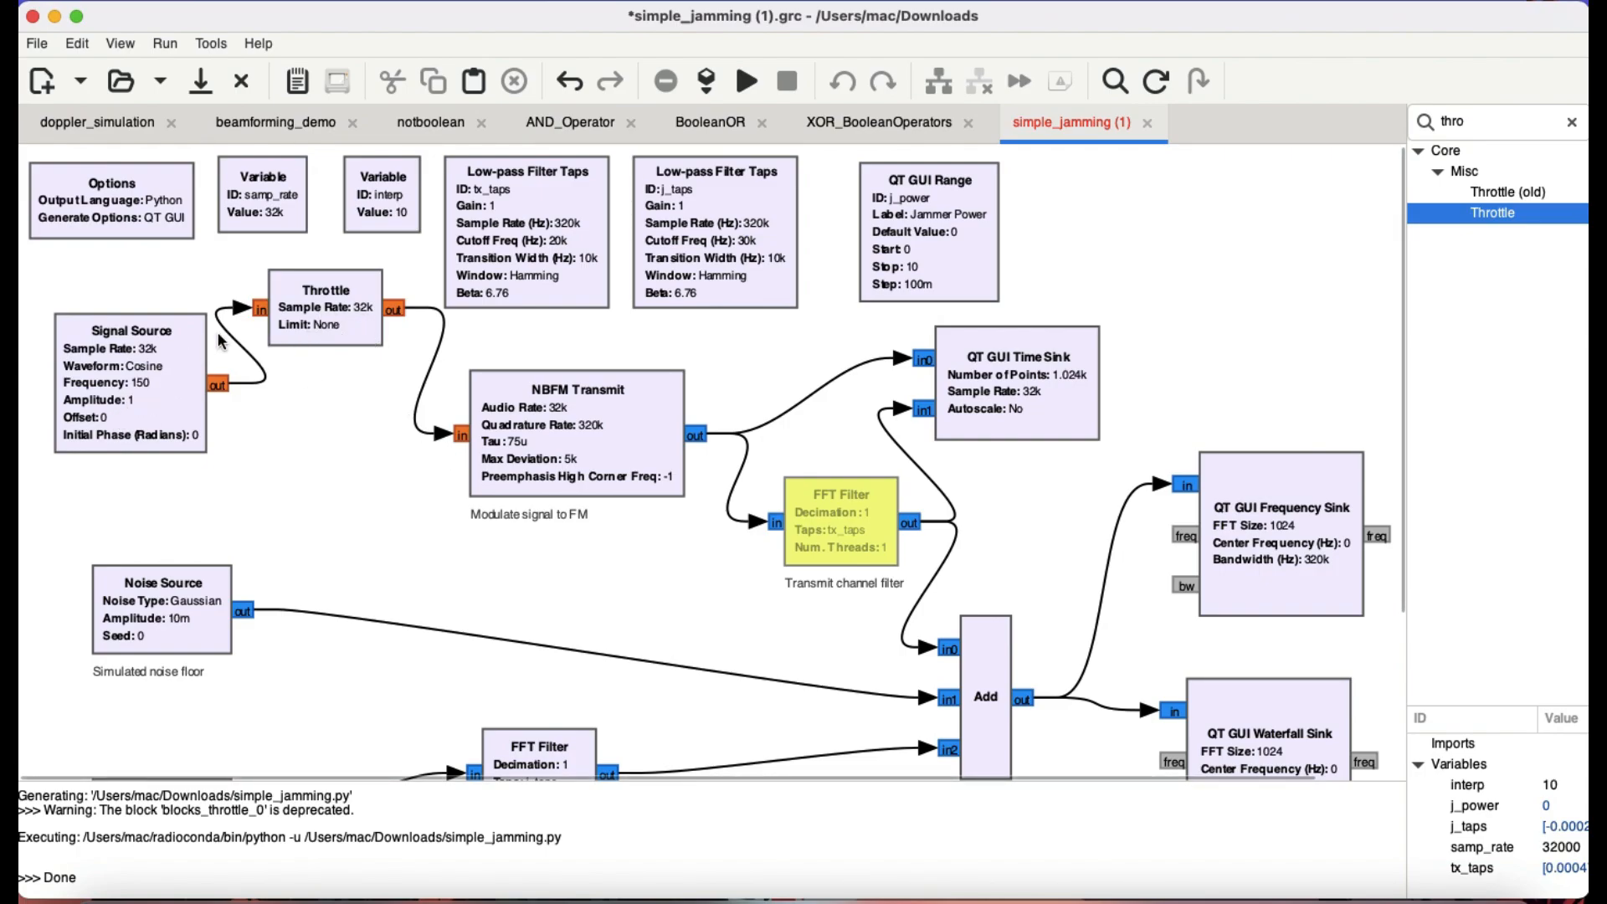
{"action": "mouse_move", "coordinate": [443, 432]}
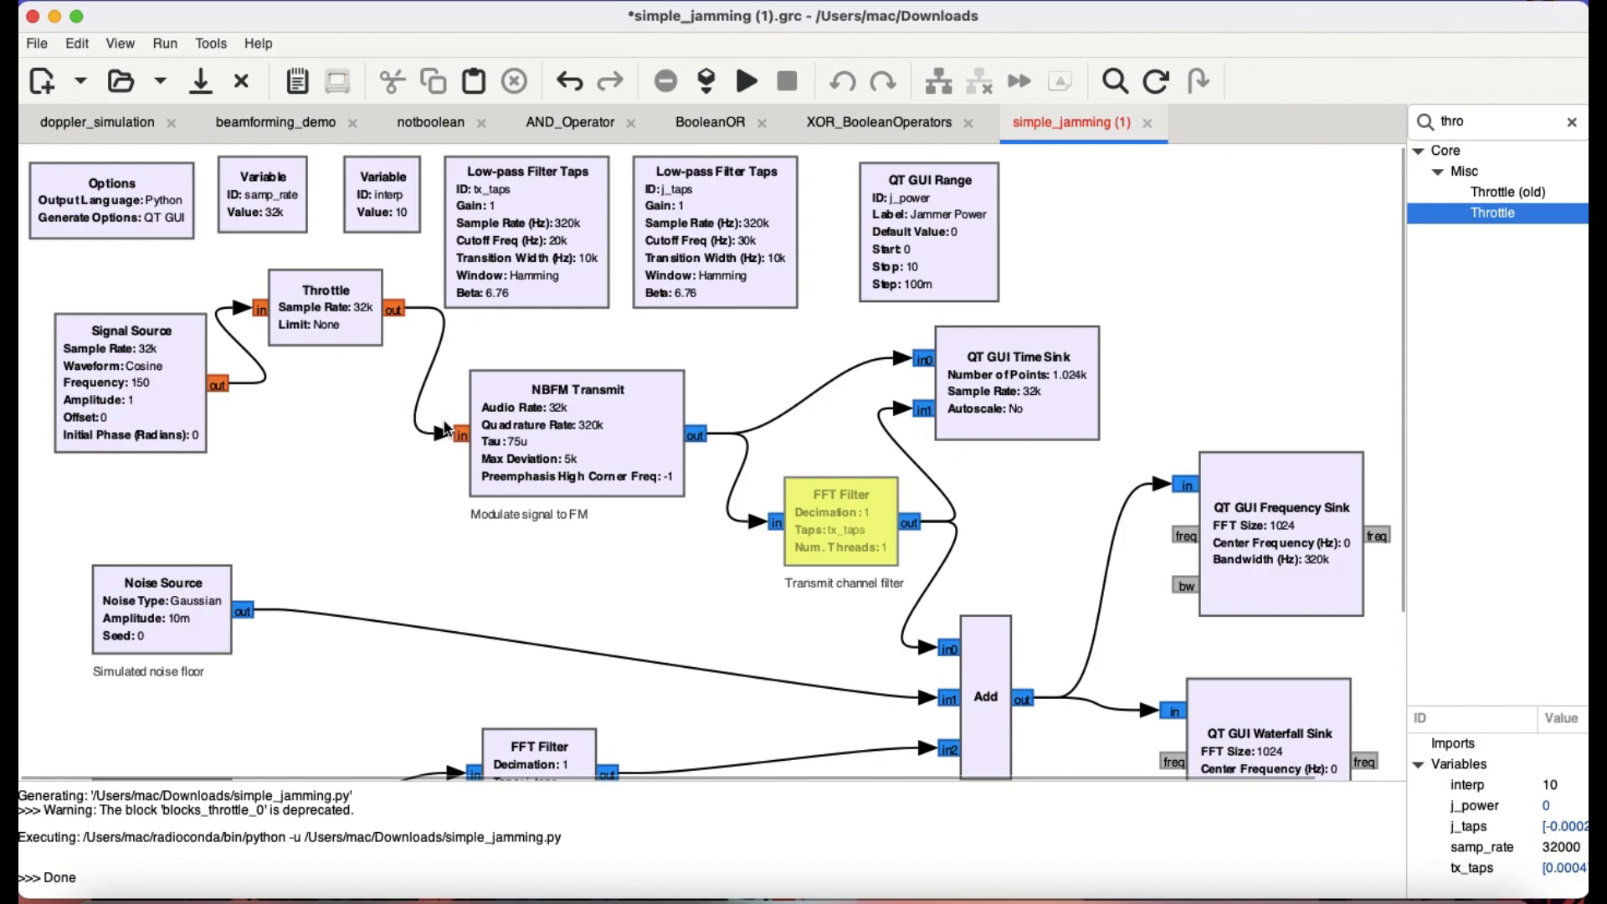
{"action": "mouse_move", "coordinate": [454, 444]}
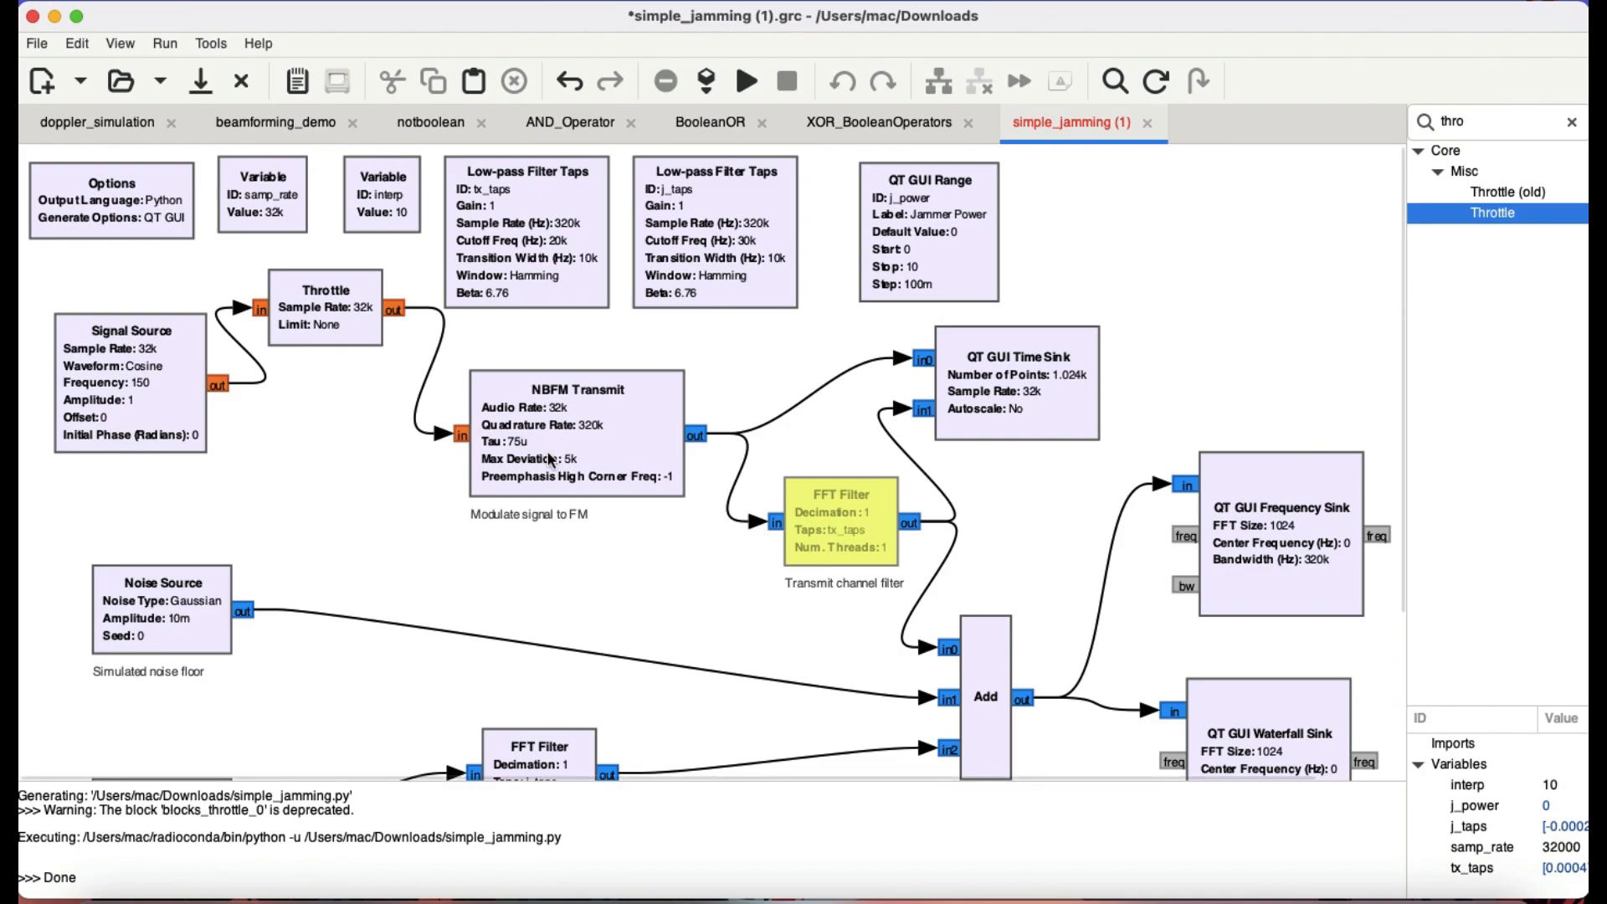
{"action": "mouse_move", "coordinate": [485, 443]}
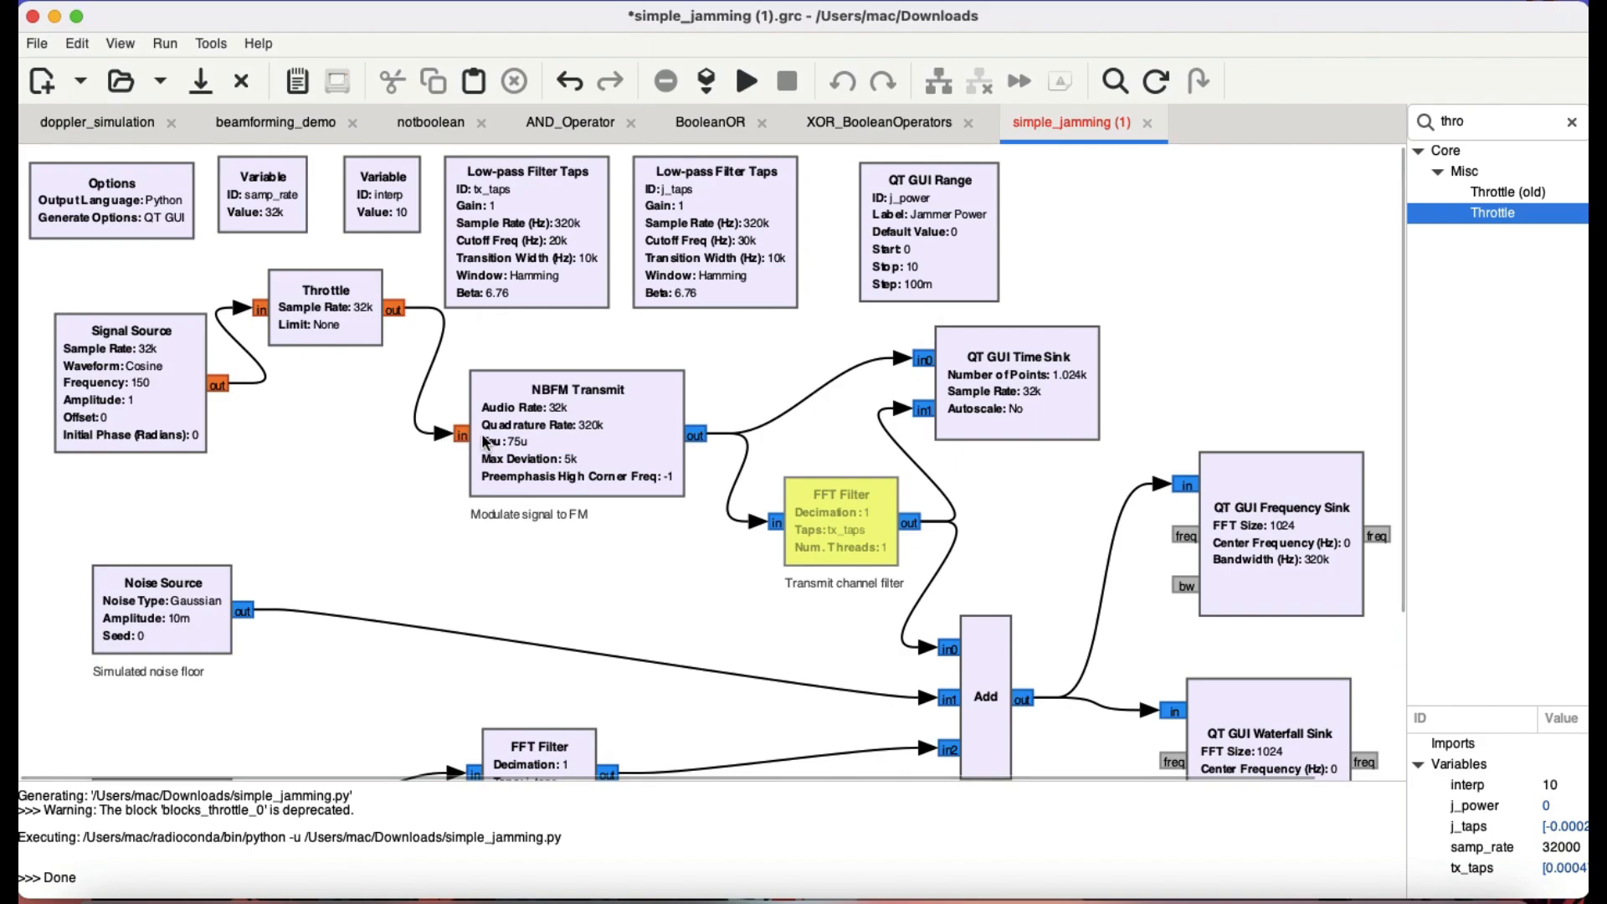
{"action": "mouse_move", "coordinate": [684, 442]}
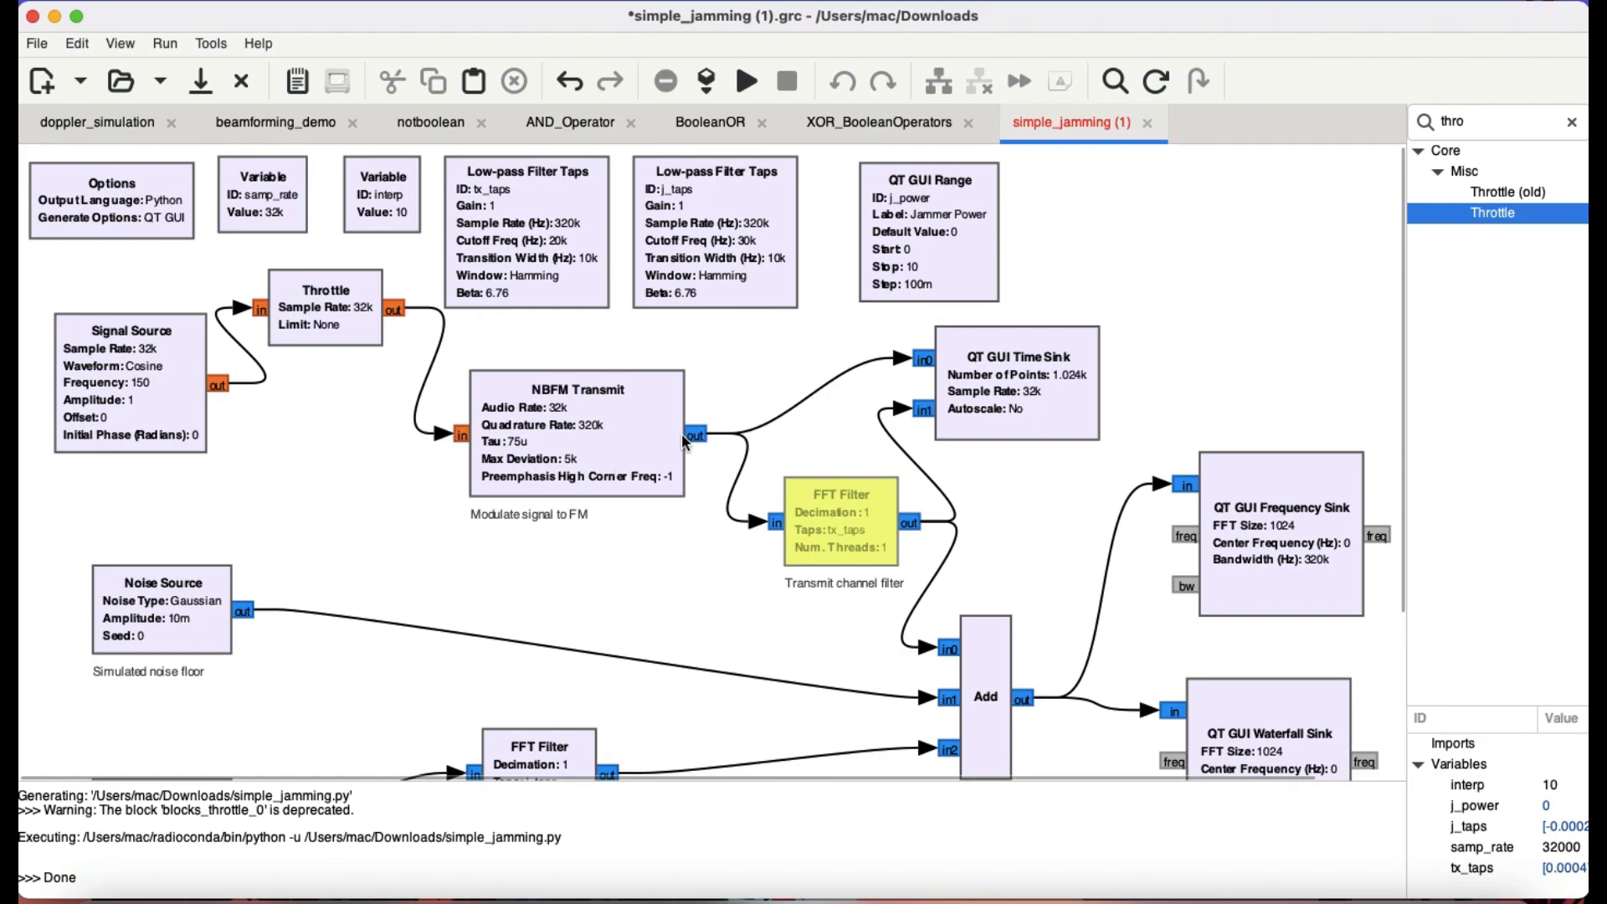
{"action": "mouse_move", "coordinate": [584, 443]}
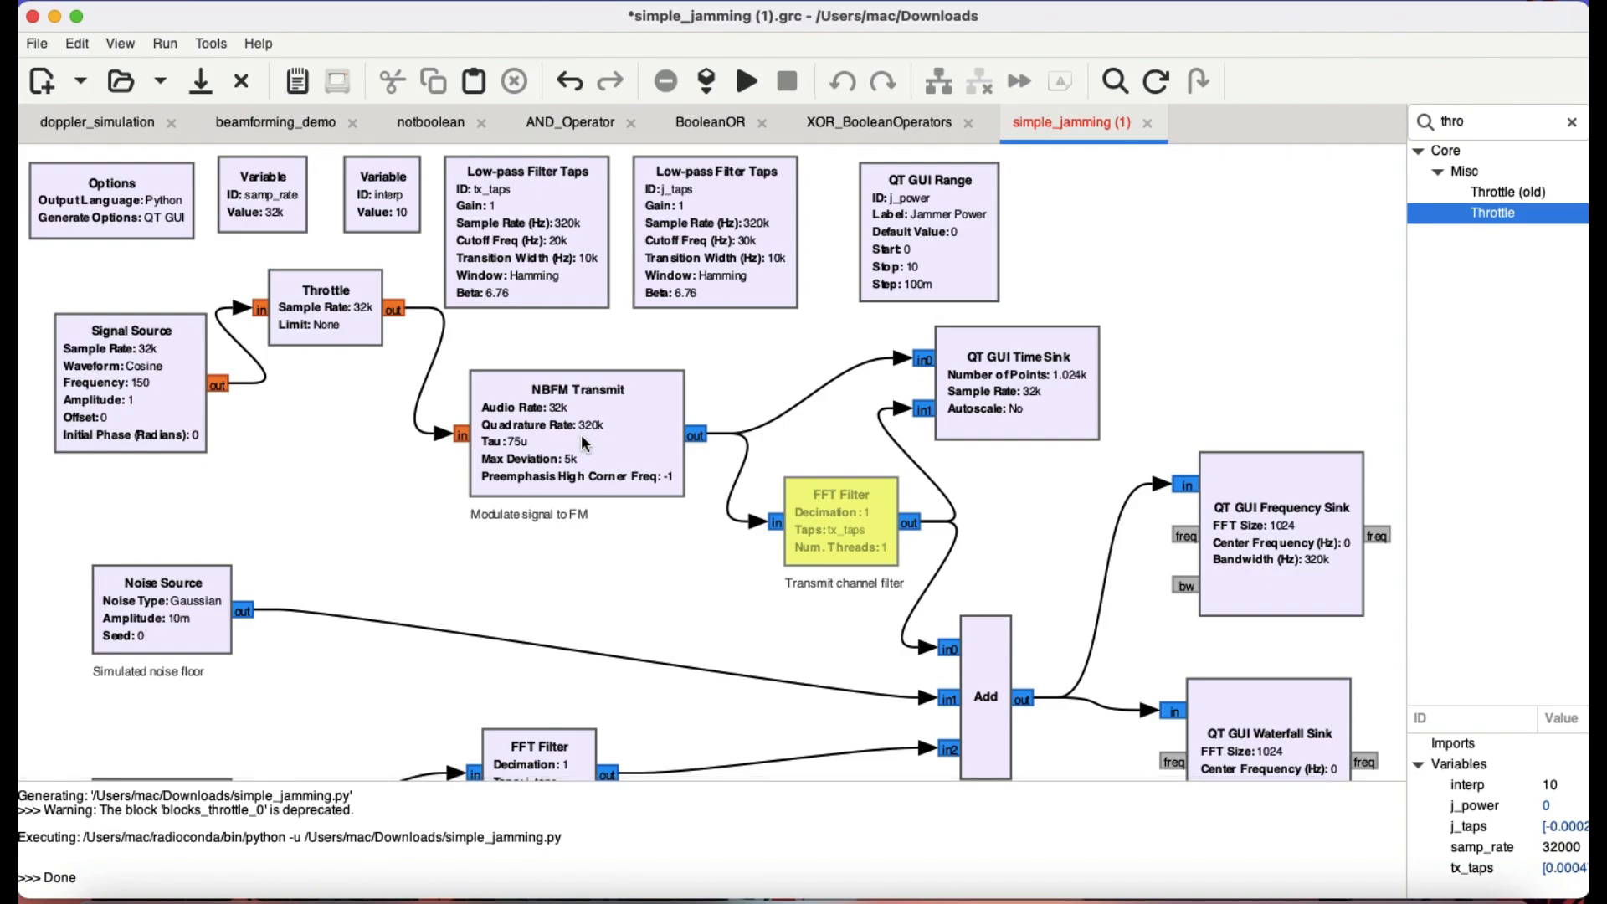
{"action": "mouse_move", "coordinate": [796, 469]}
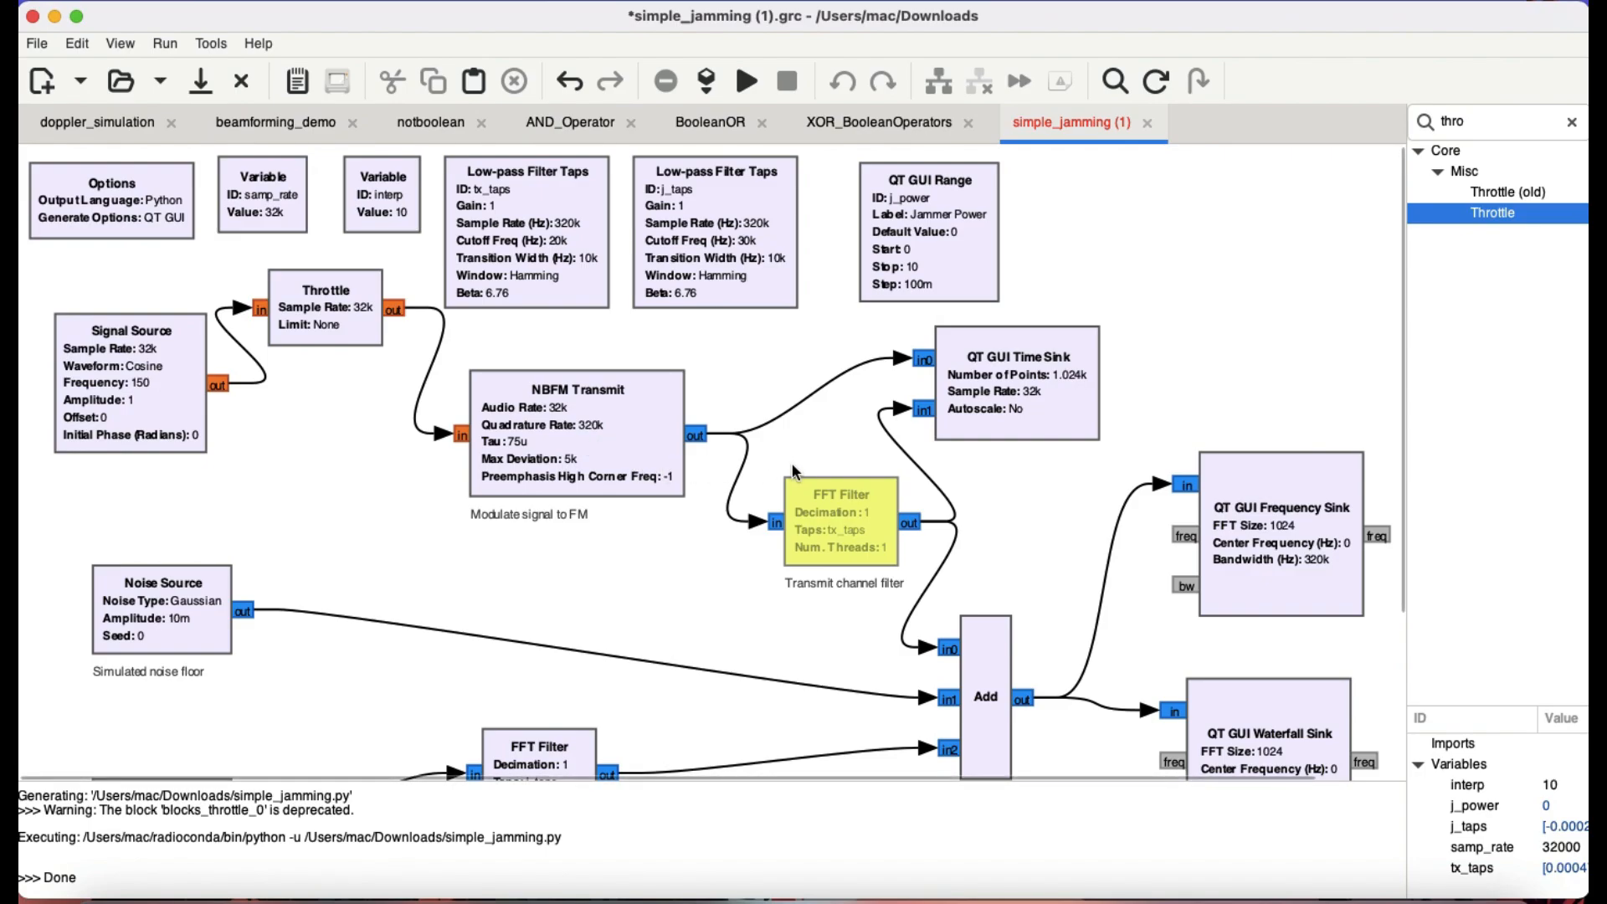
{"action": "mouse_move", "coordinate": [1012, 395]}
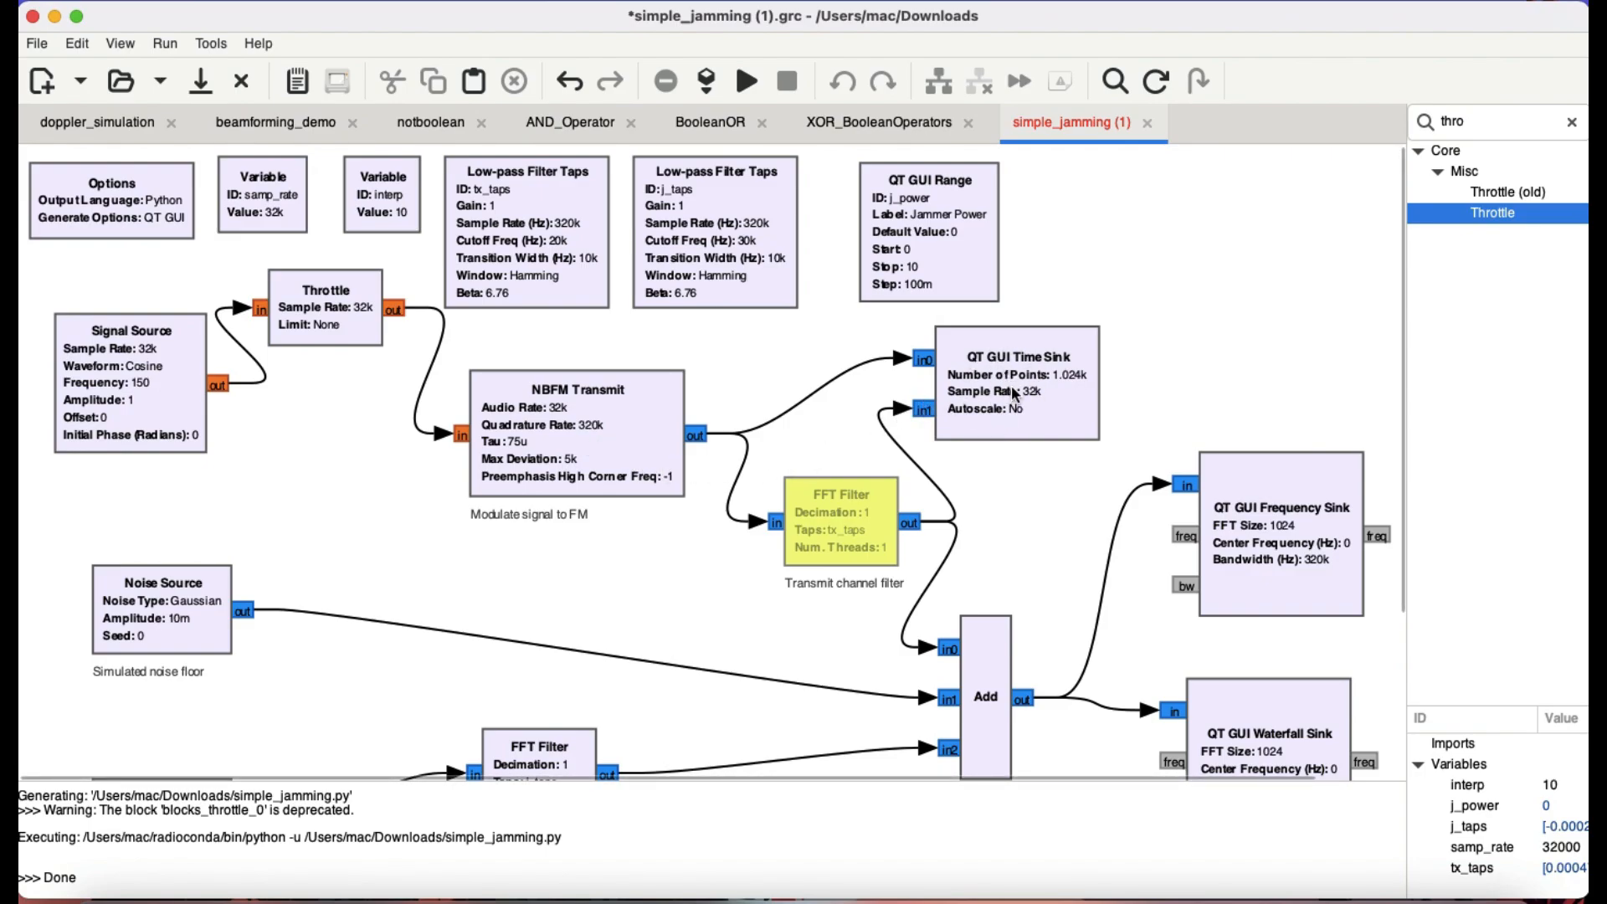
{"action": "mouse_move", "coordinate": [990, 424]}
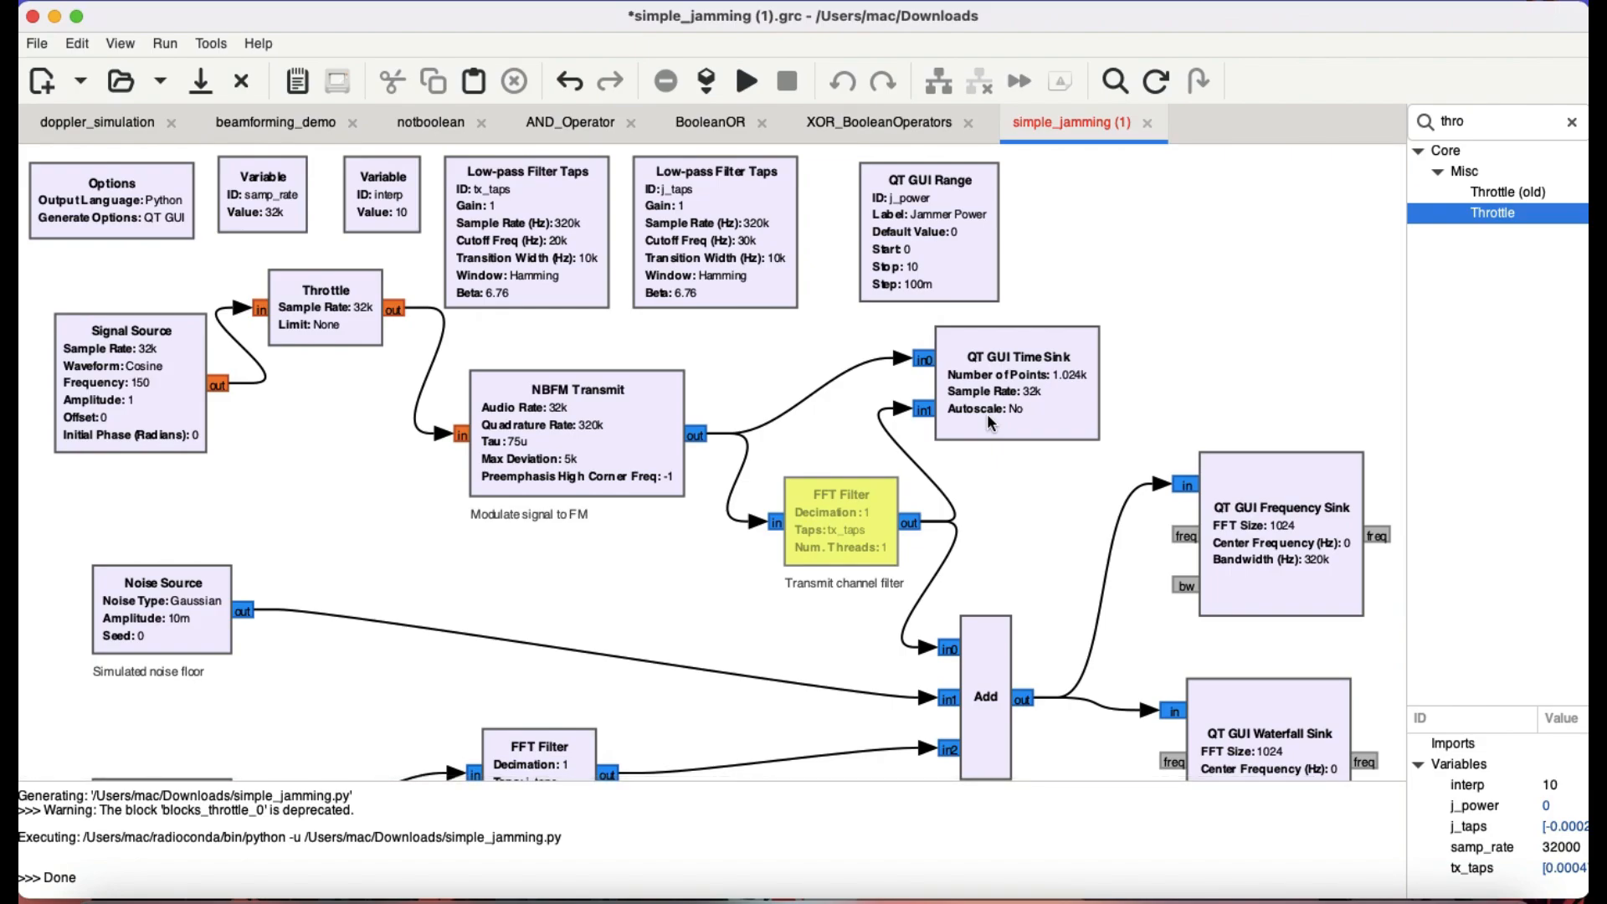
{"action": "mouse_move", "coordinate": [860, 574]}
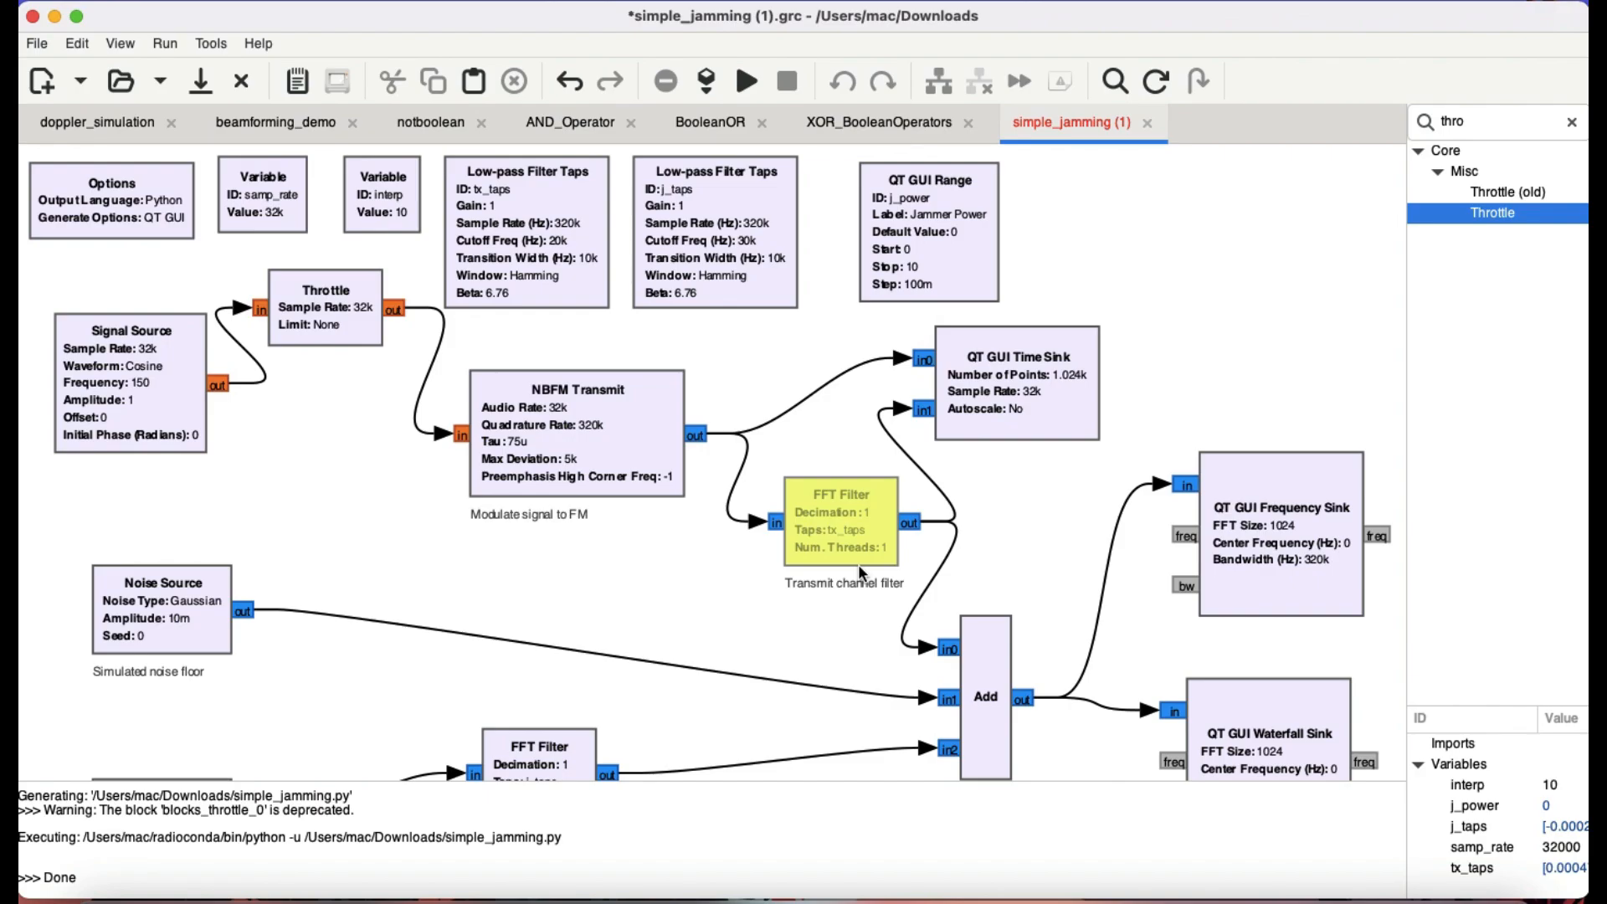
{"action": "mouse_move", "coordinate": [830, 524]}
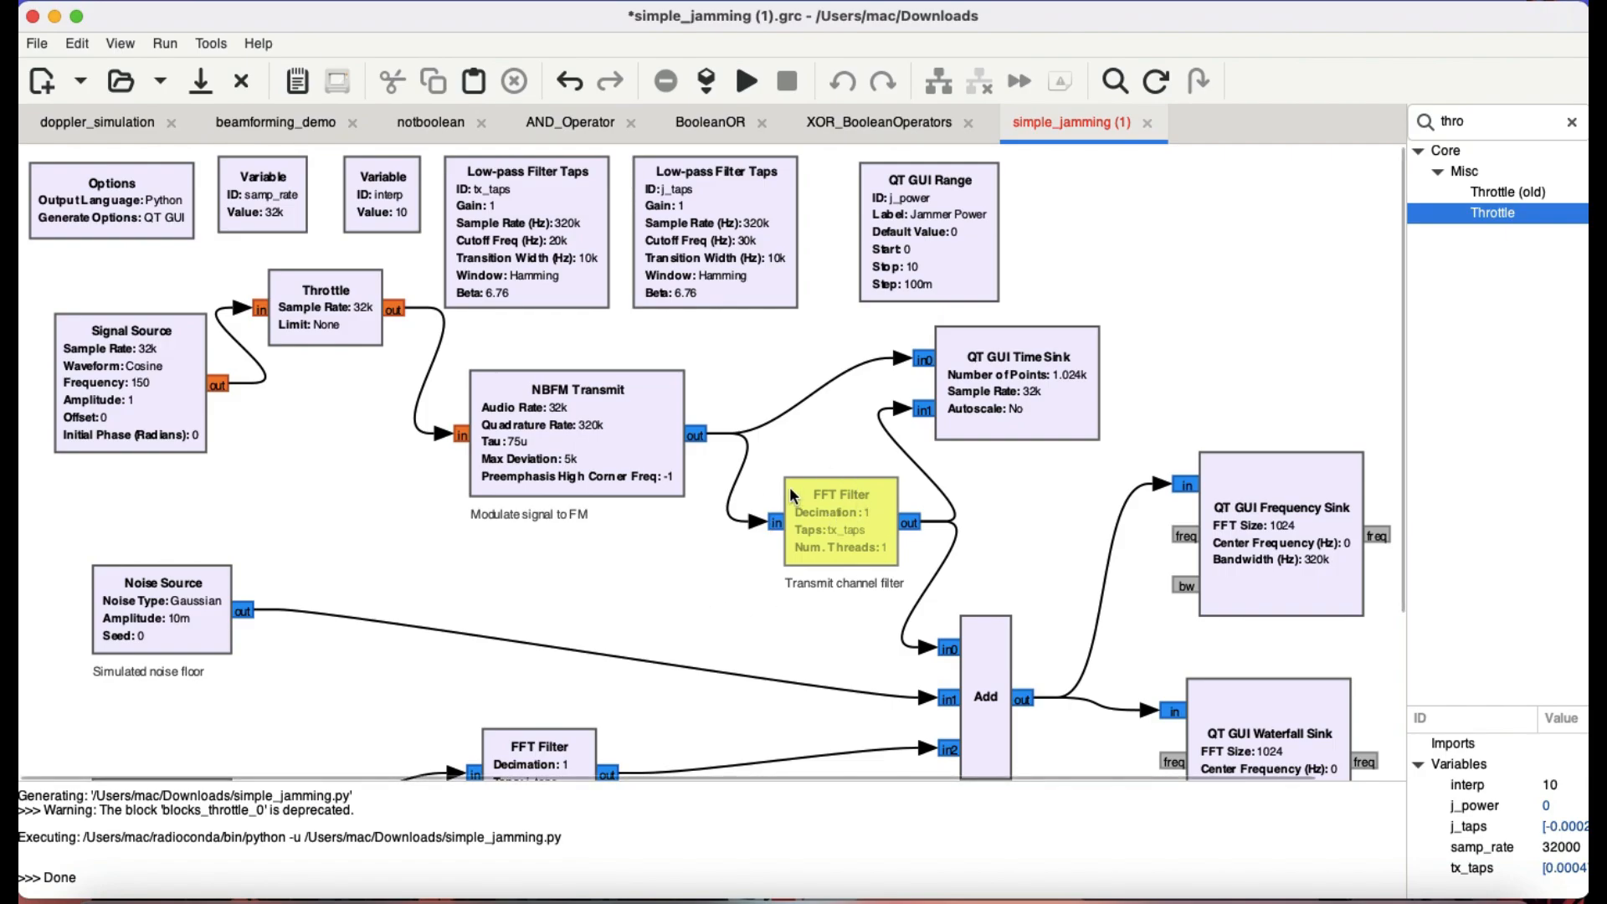
{"action": "mouse_move", "coordinate": [721, 478]}
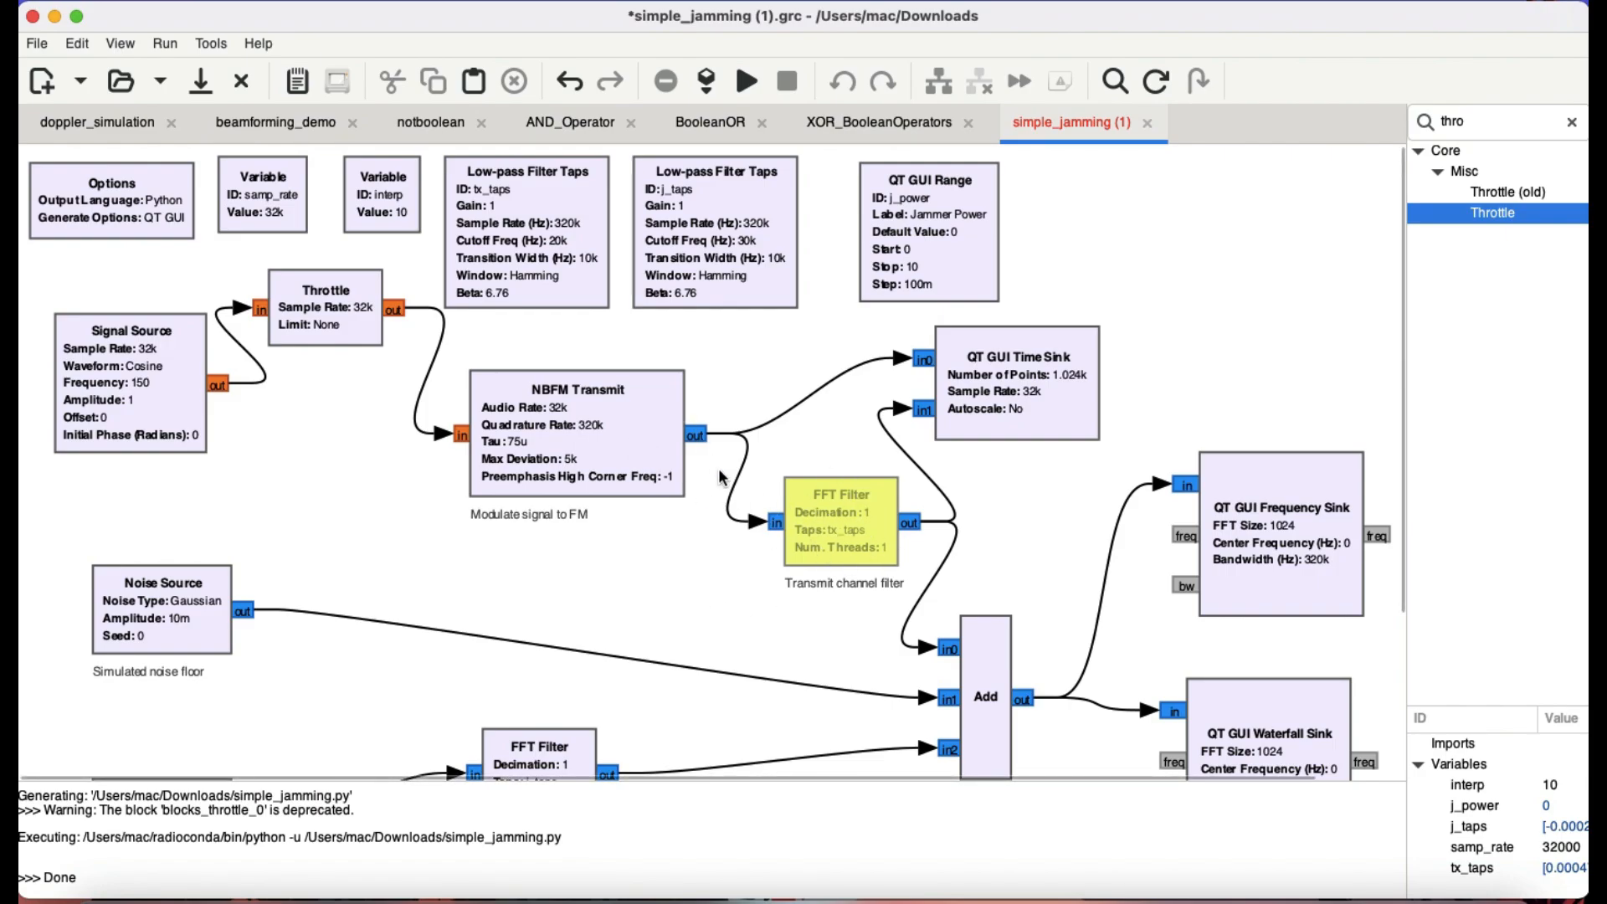
{"action": "mouse_move", "coordinate": [841, 546]}
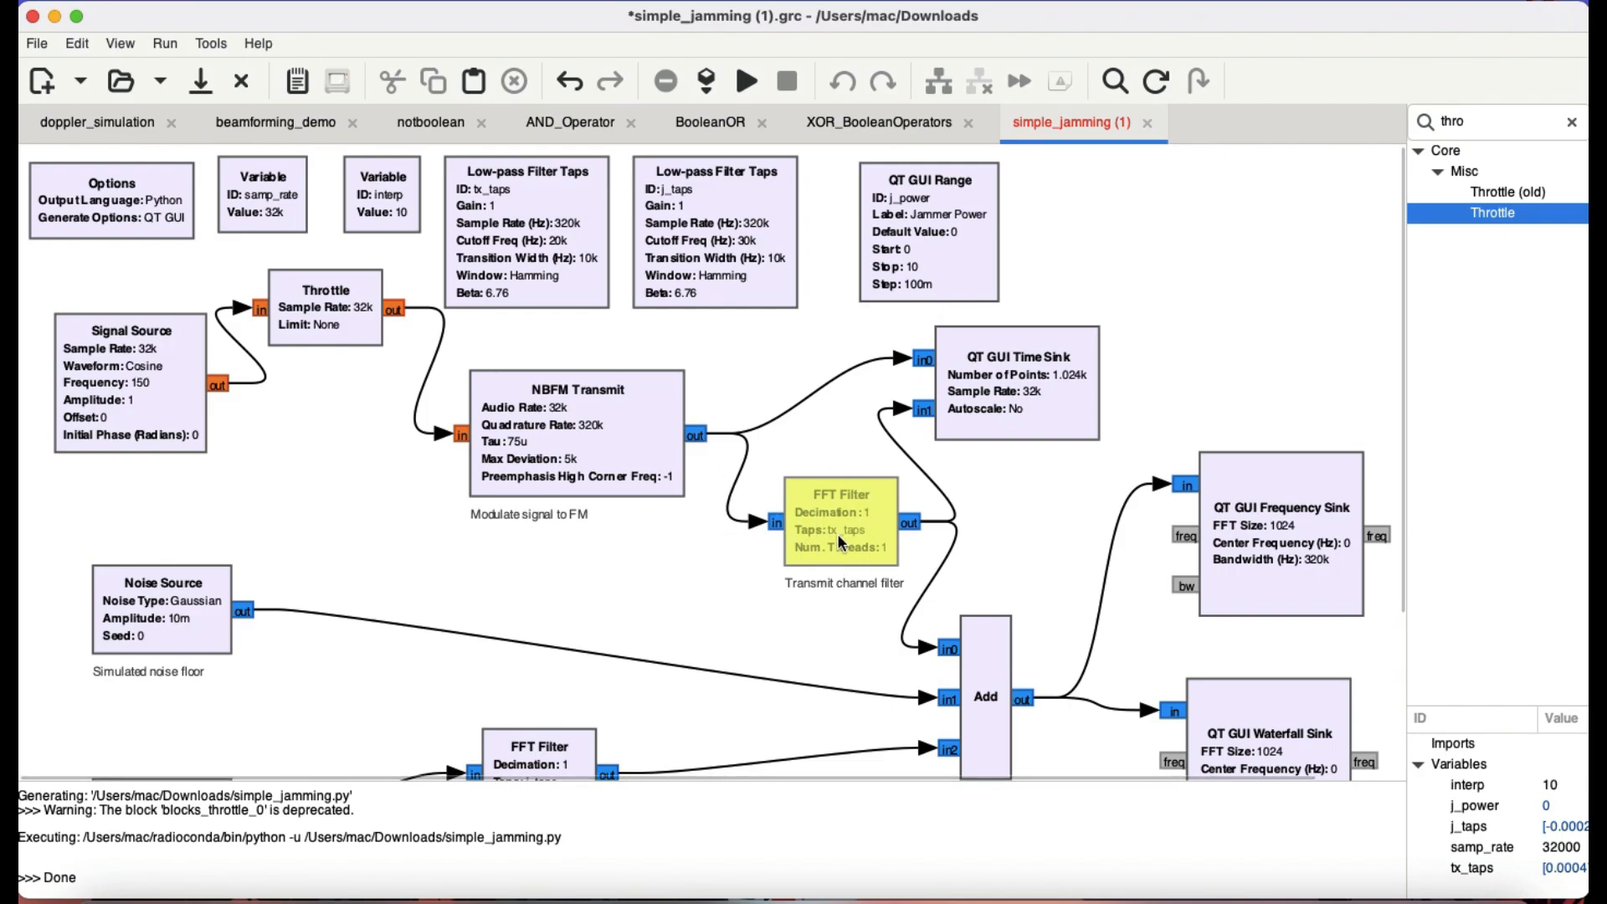
Inspect the tx_taps low-pass filter settings unchanged, then search the block library for 'fft'.
{"action": "double_click", "coordinate": [840, 522]}
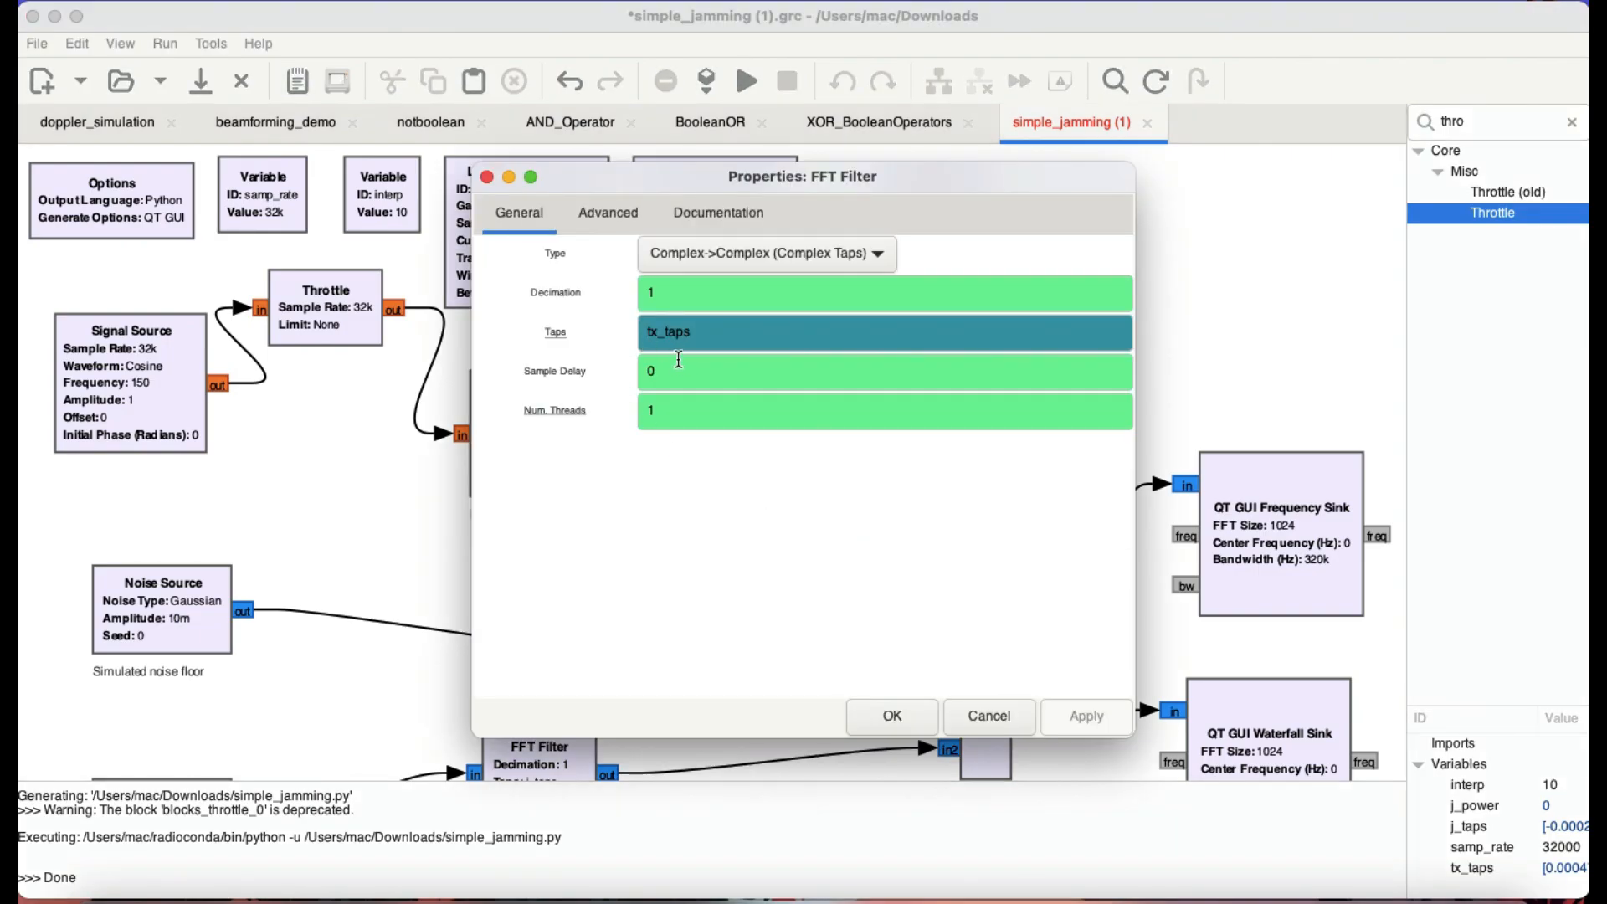
{"action": "mouse_move", "coordinate": [668, 359]}
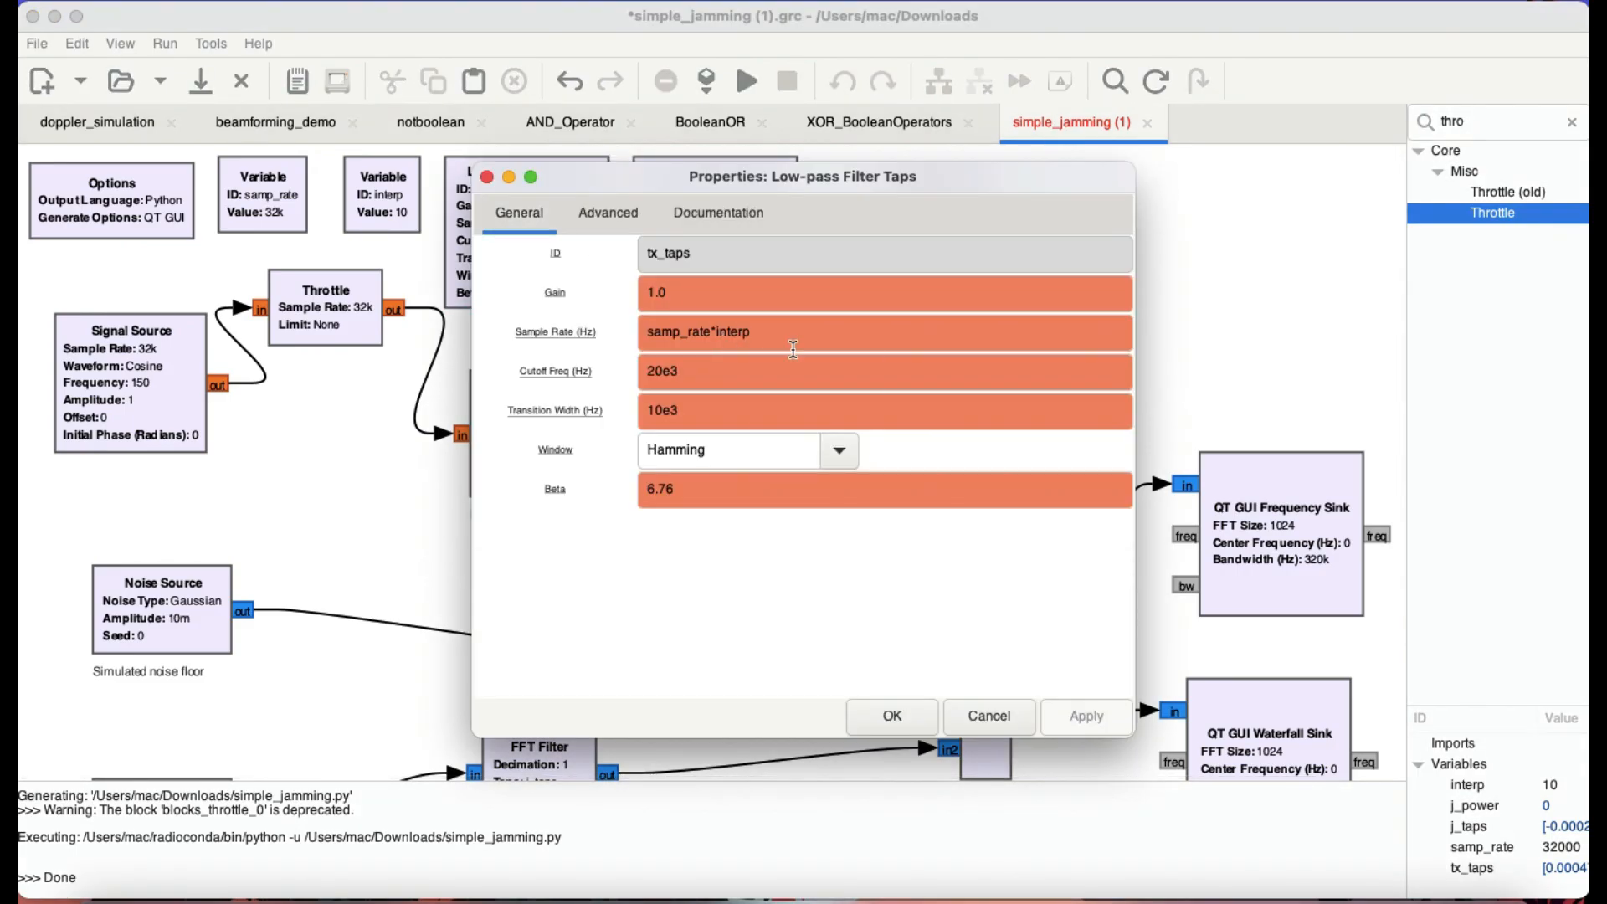
{"action": "mouse_move", "coordinate": [793, 349]}
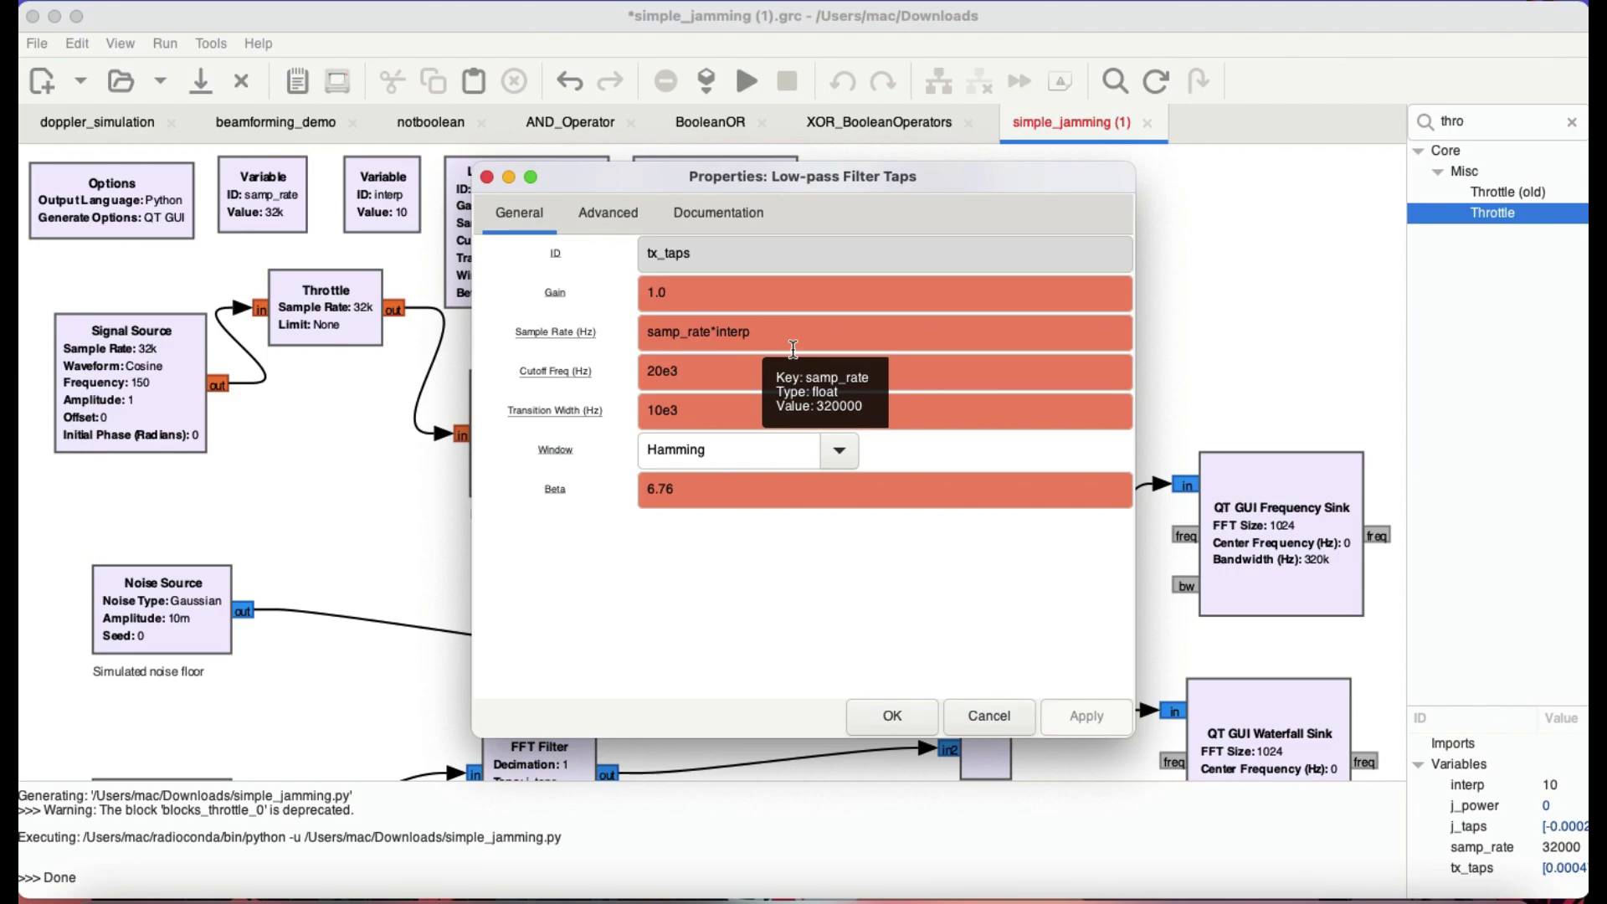
{"action": "mouse_move", "coordinate": [488, 185]}
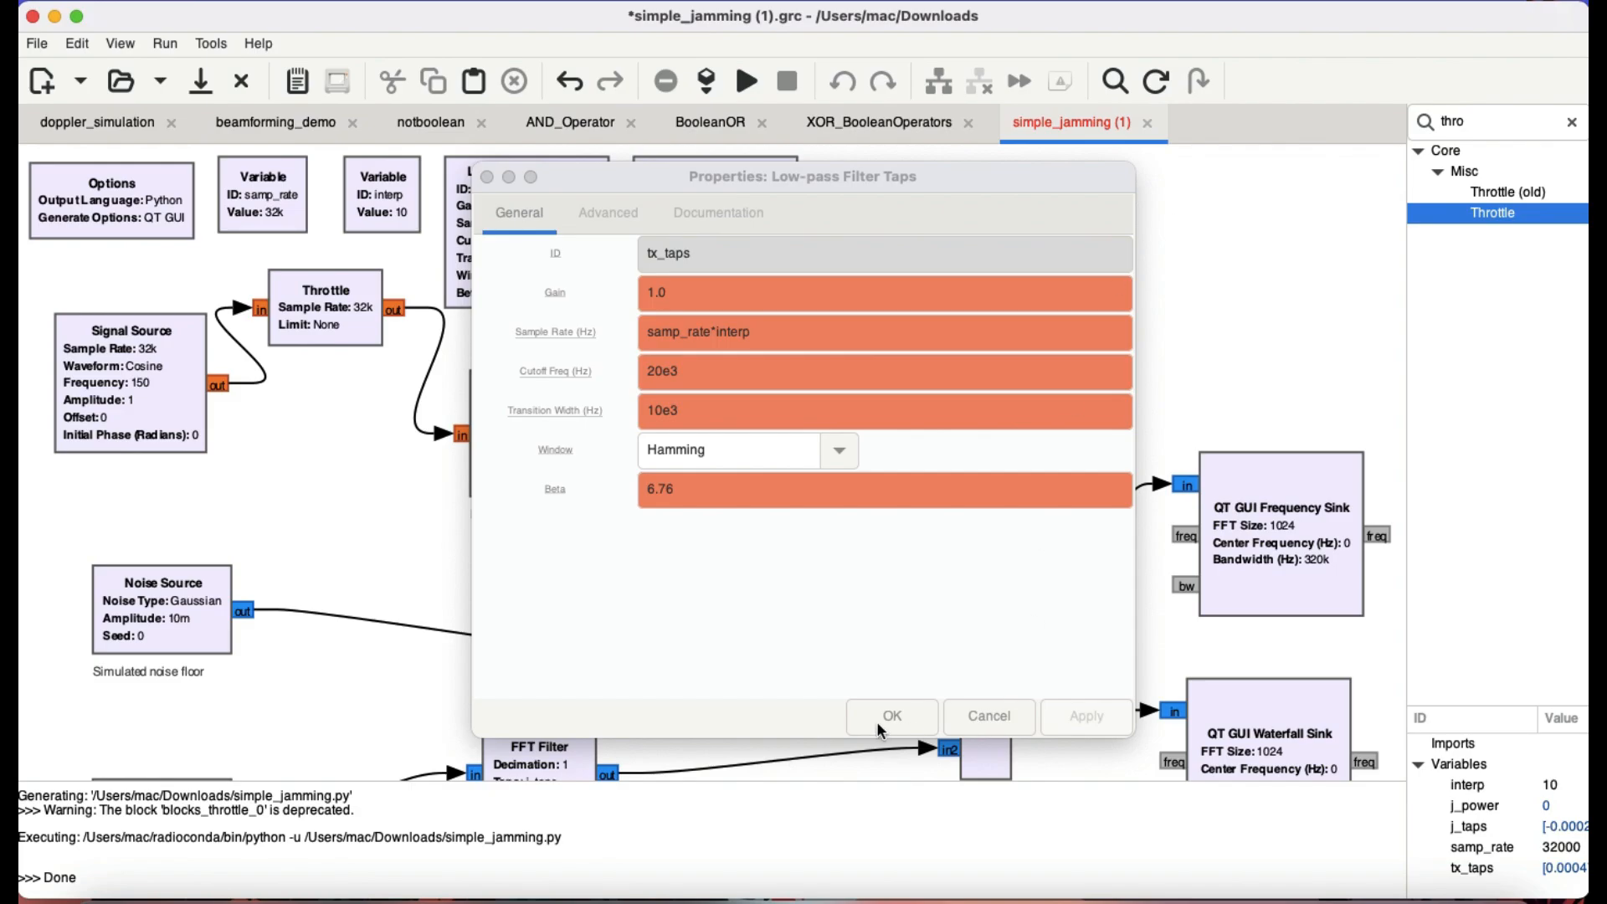
{"action": "left_click", "coordinate": [891, 716]}
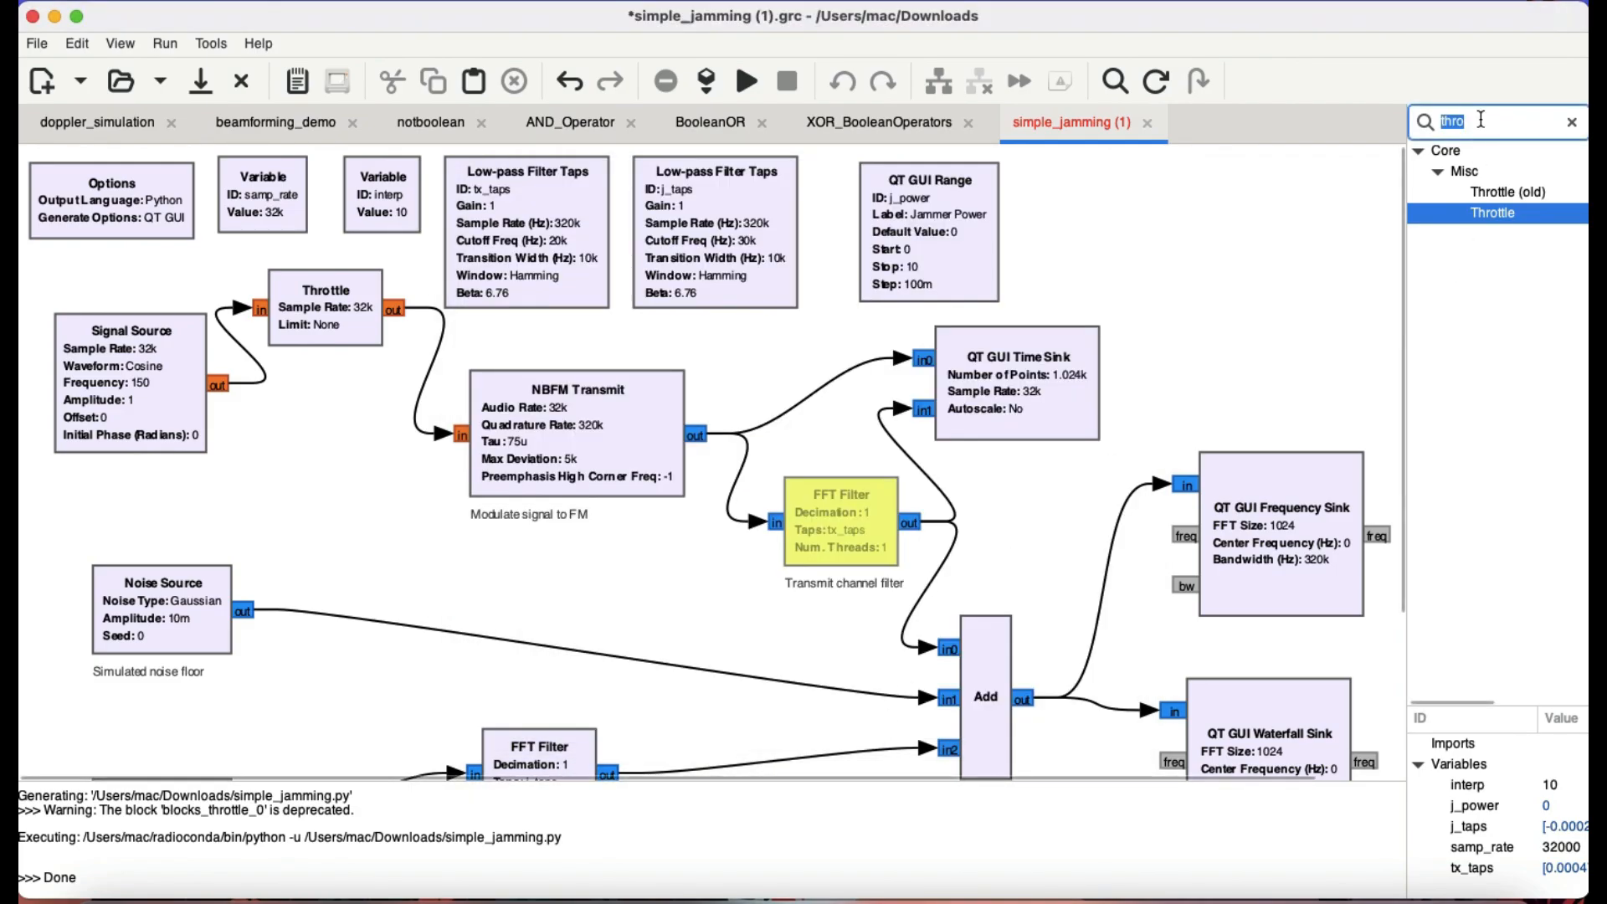
{"action": "type", "text": "fft fil"}
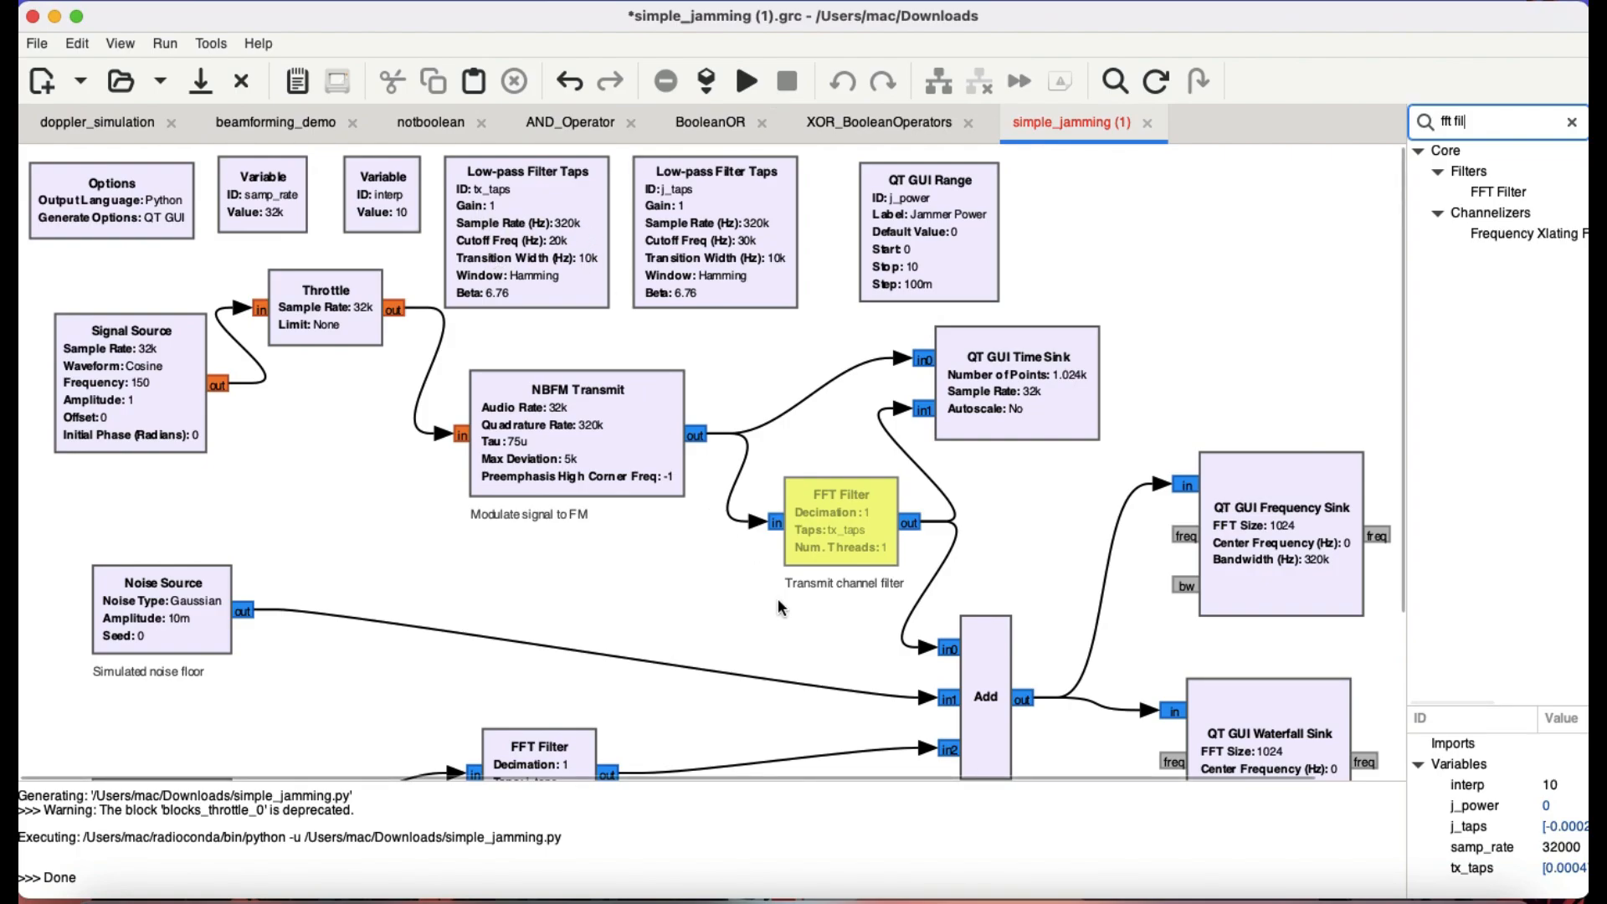
{"action": "mouse_move", "coordinate": [957, 607]}
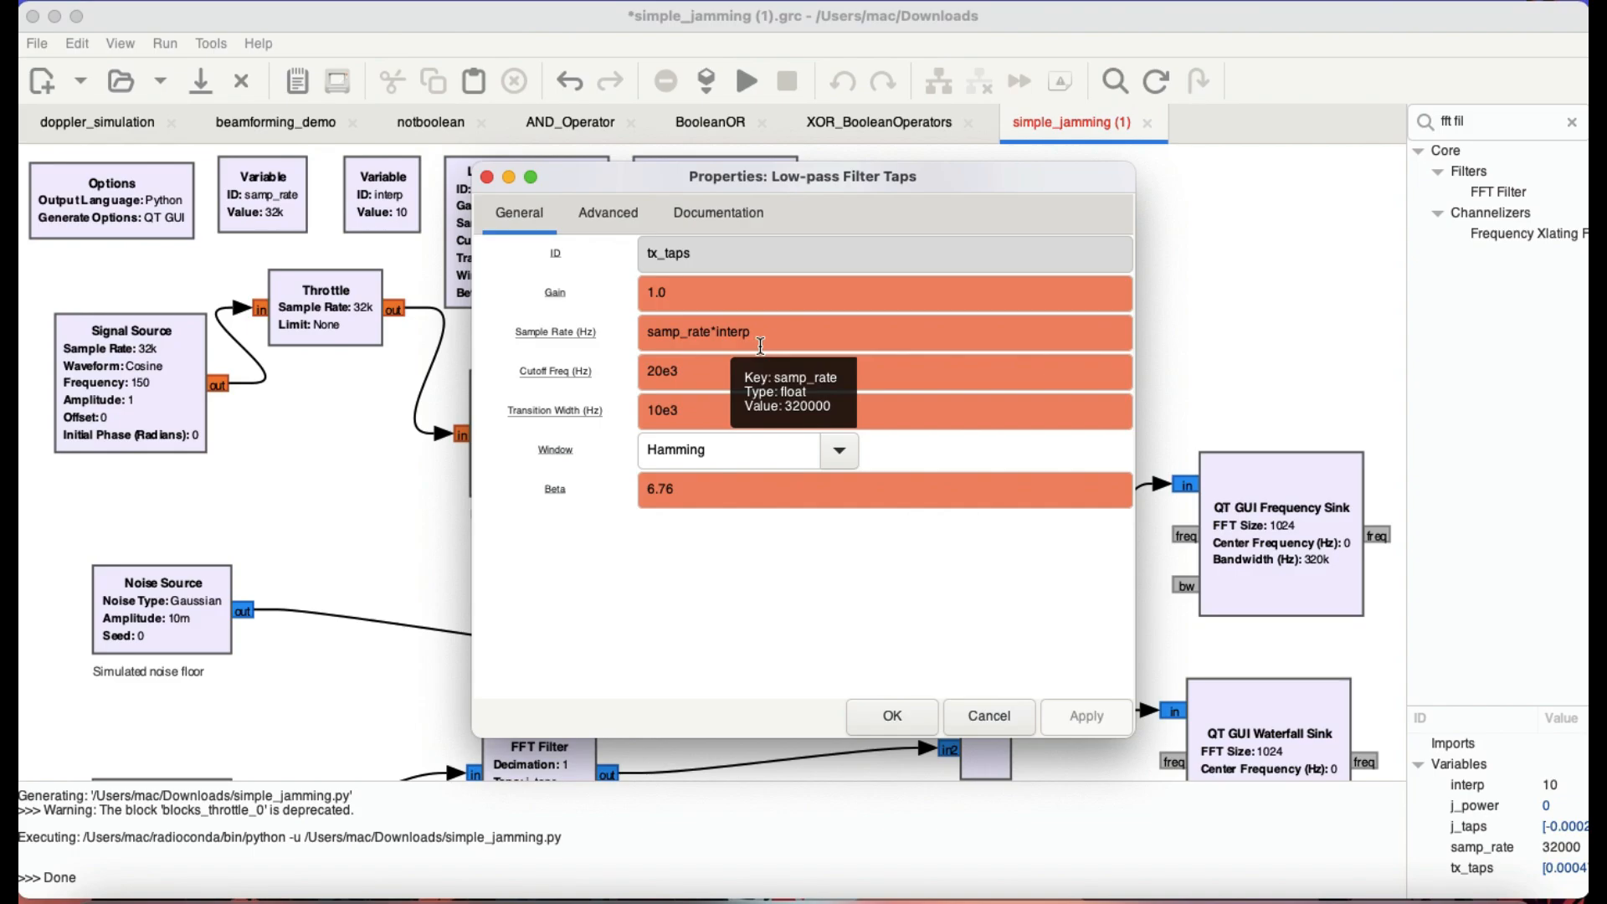
{"action": "mouse_move", "coordinate": [626, 181]}
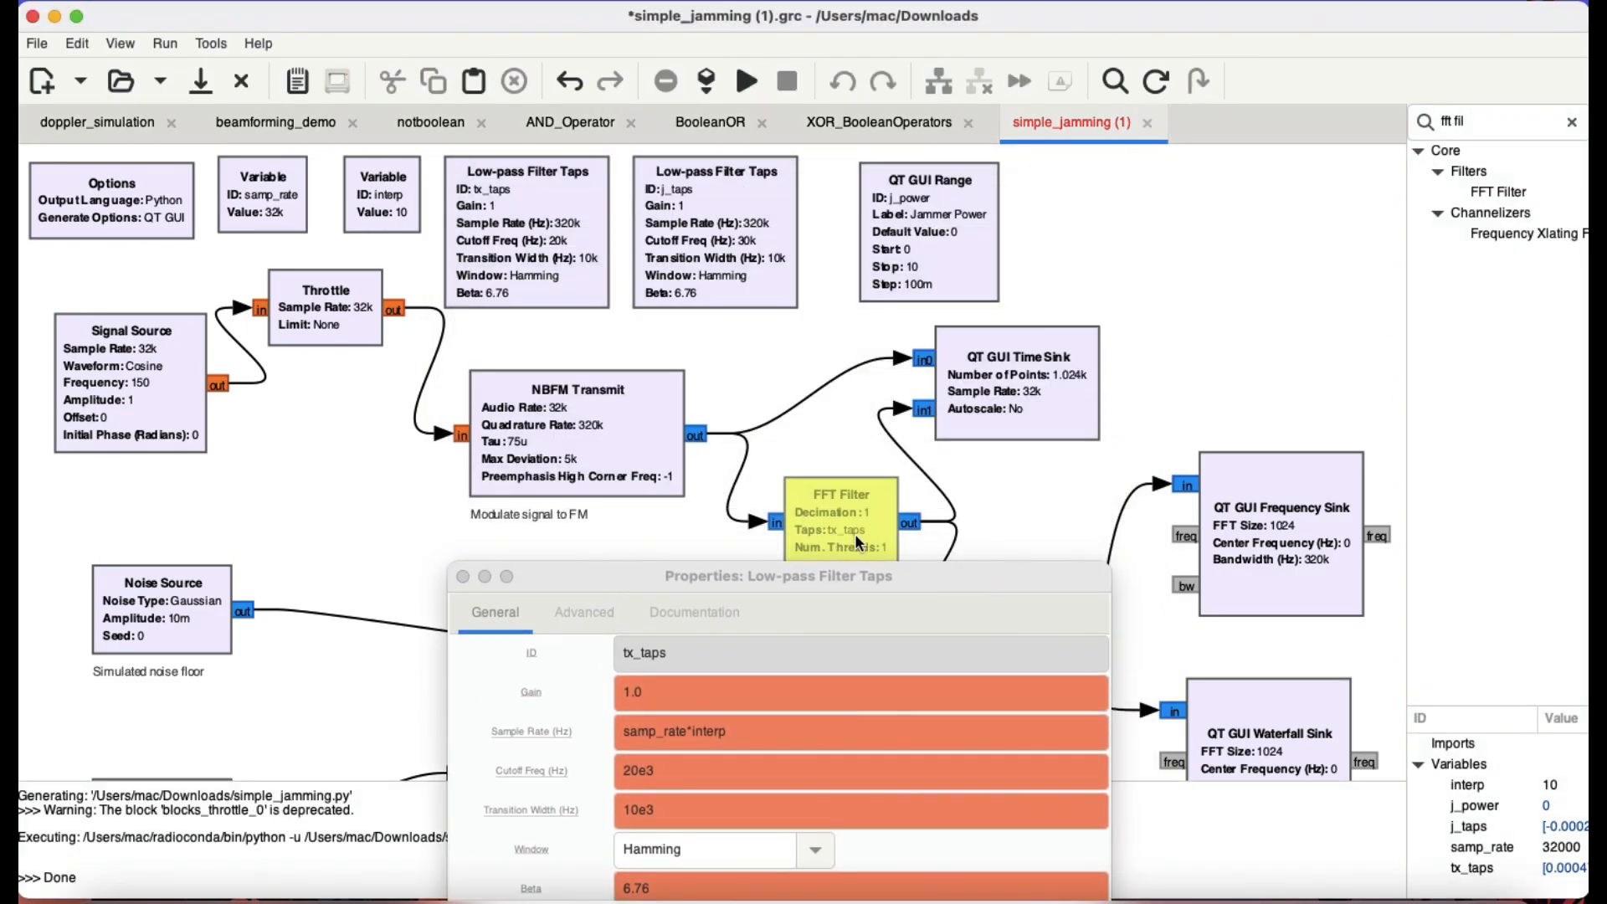
{"action": "mouse_move", "coordinate": [884, 509]}
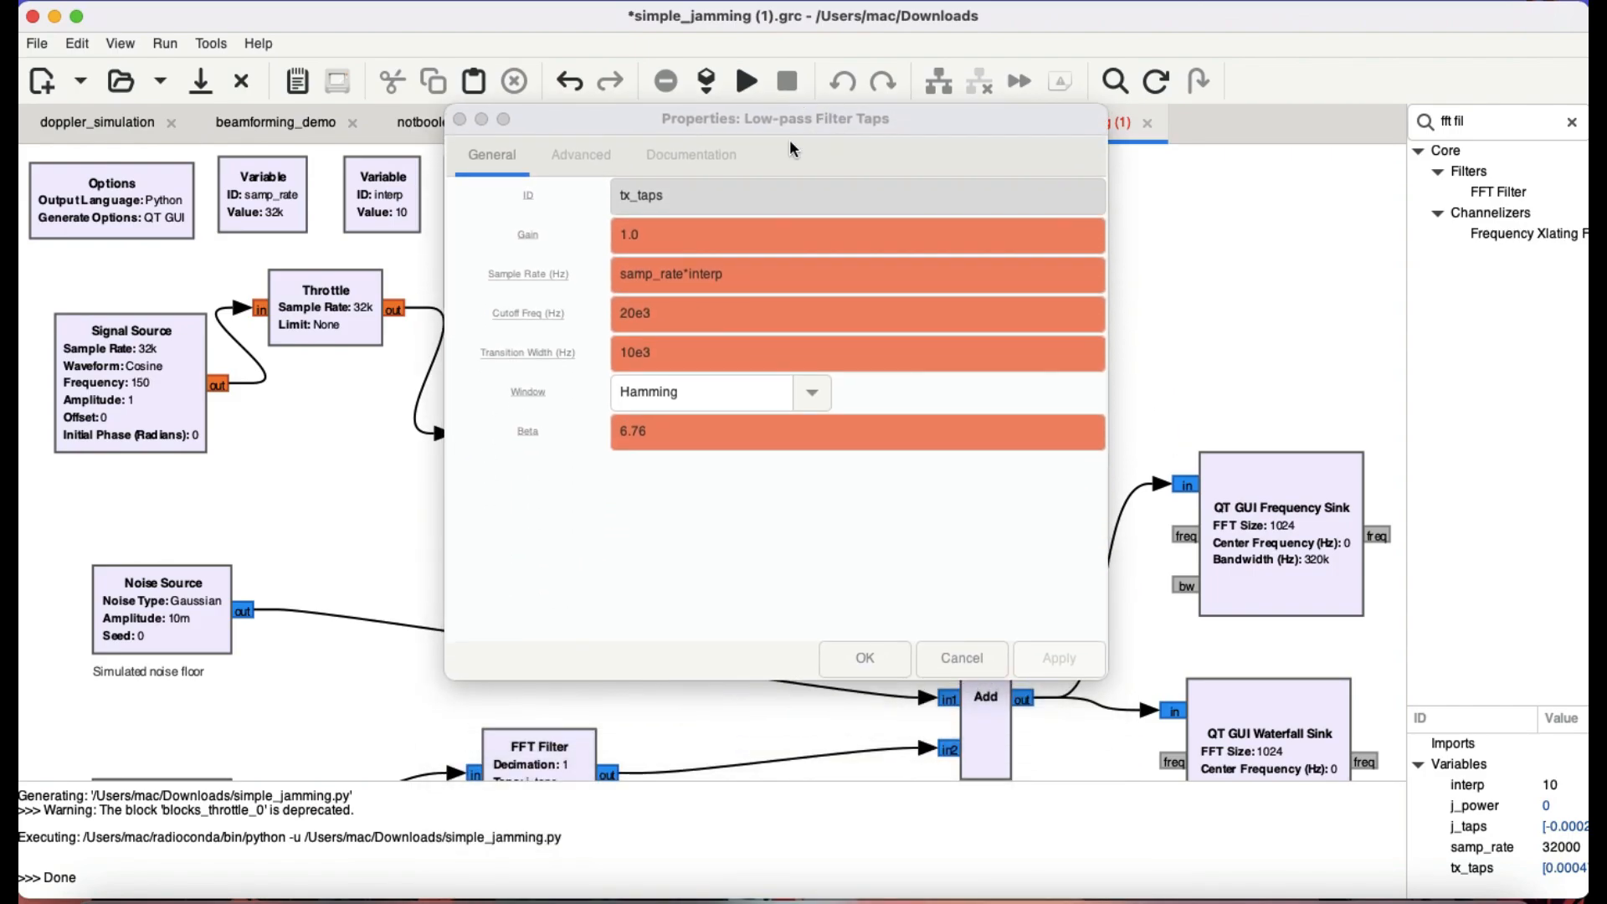
{"action": "mouse_move", "coordinate": [662, 314]}
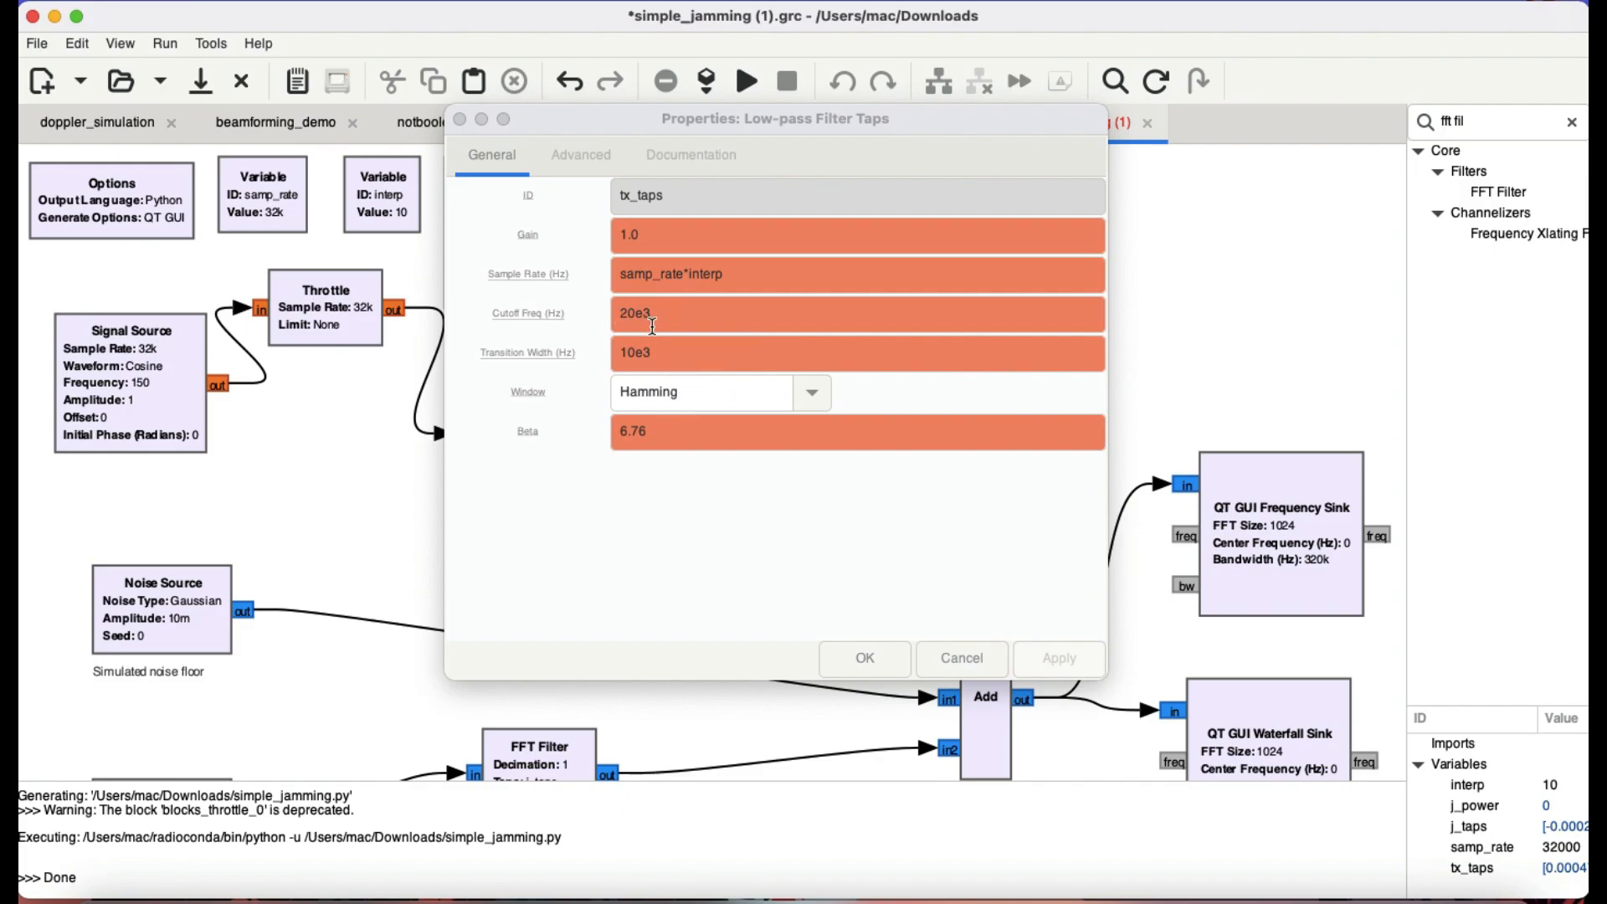
{"action": "mouse_move", "coordinate": [656, 356]}
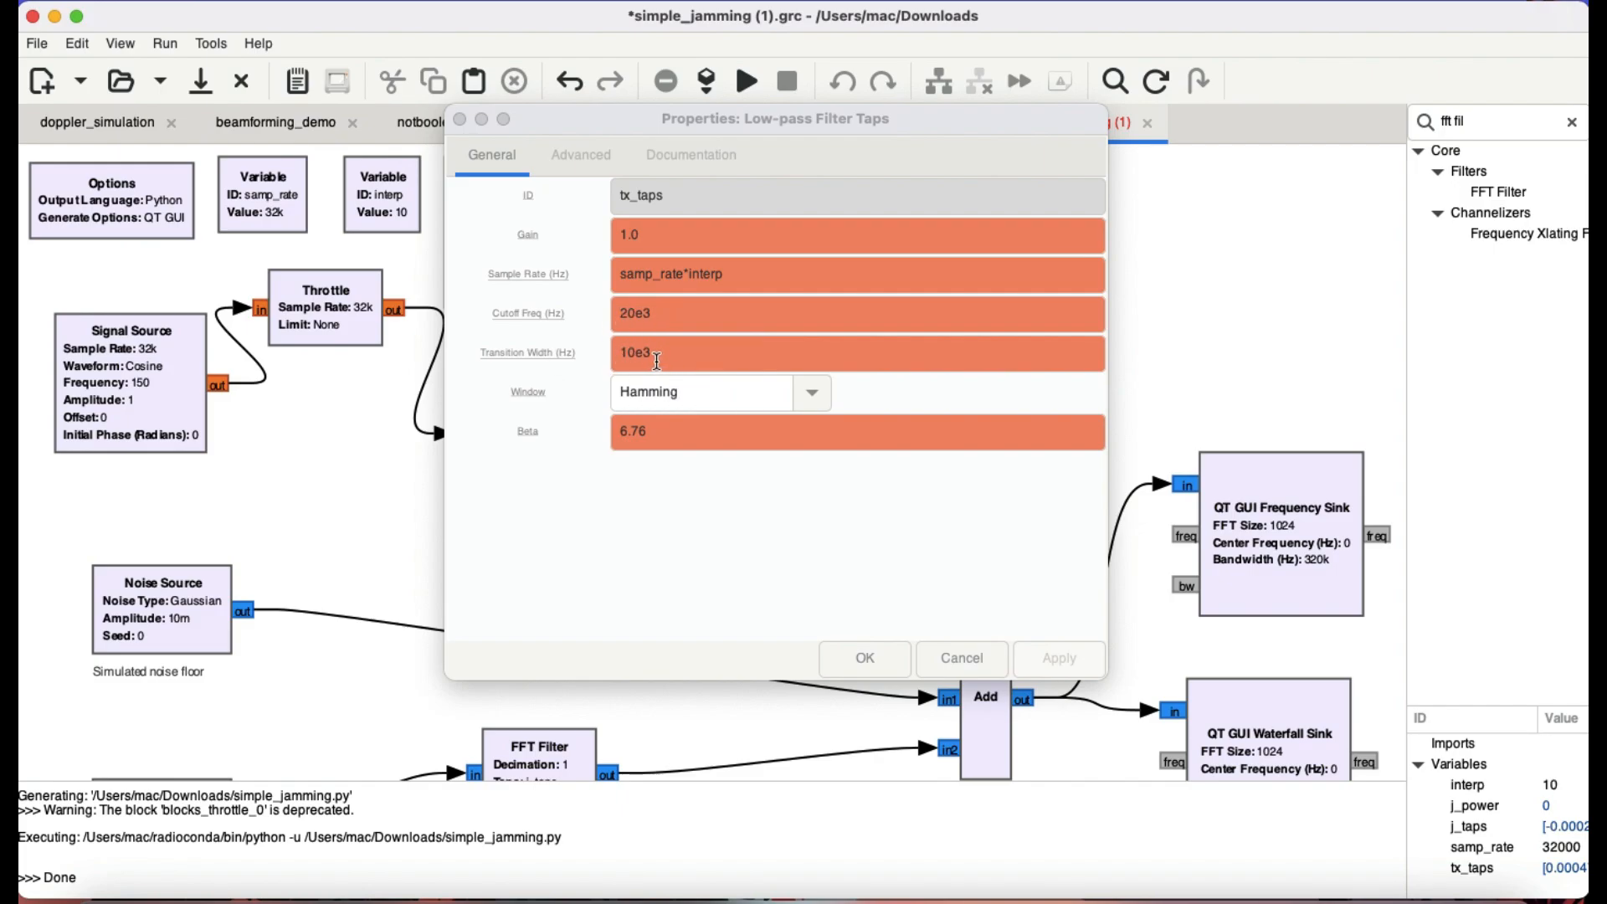
{"action": "mouse_move", "coordinate": [656, 359]}
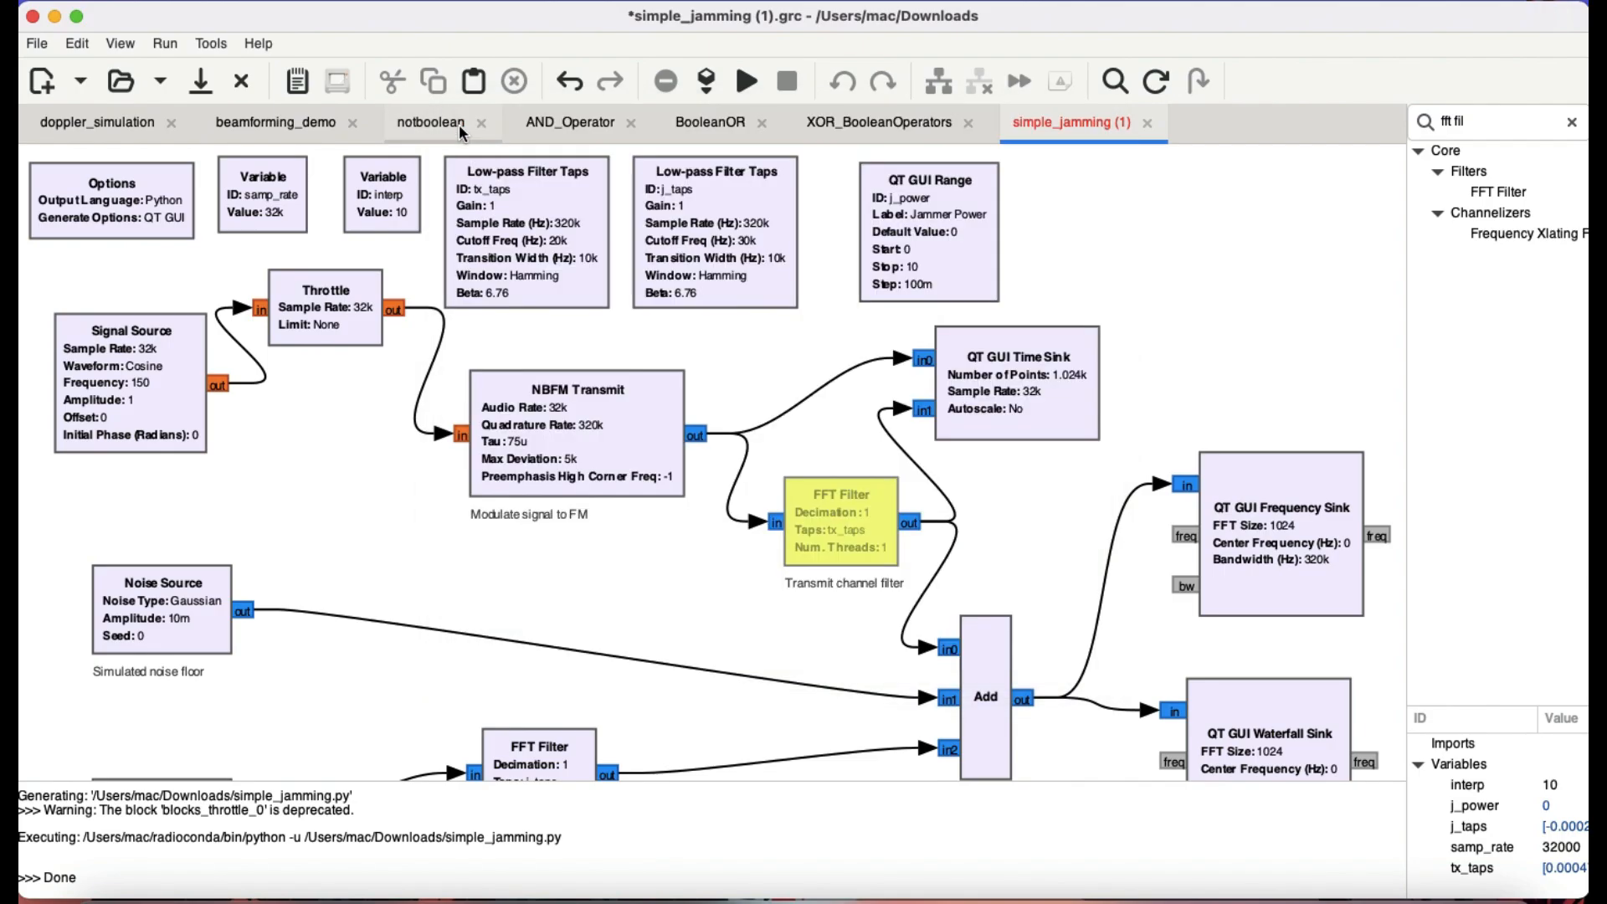
{"action": "mouse_move", "coordinate": [441, 130]}
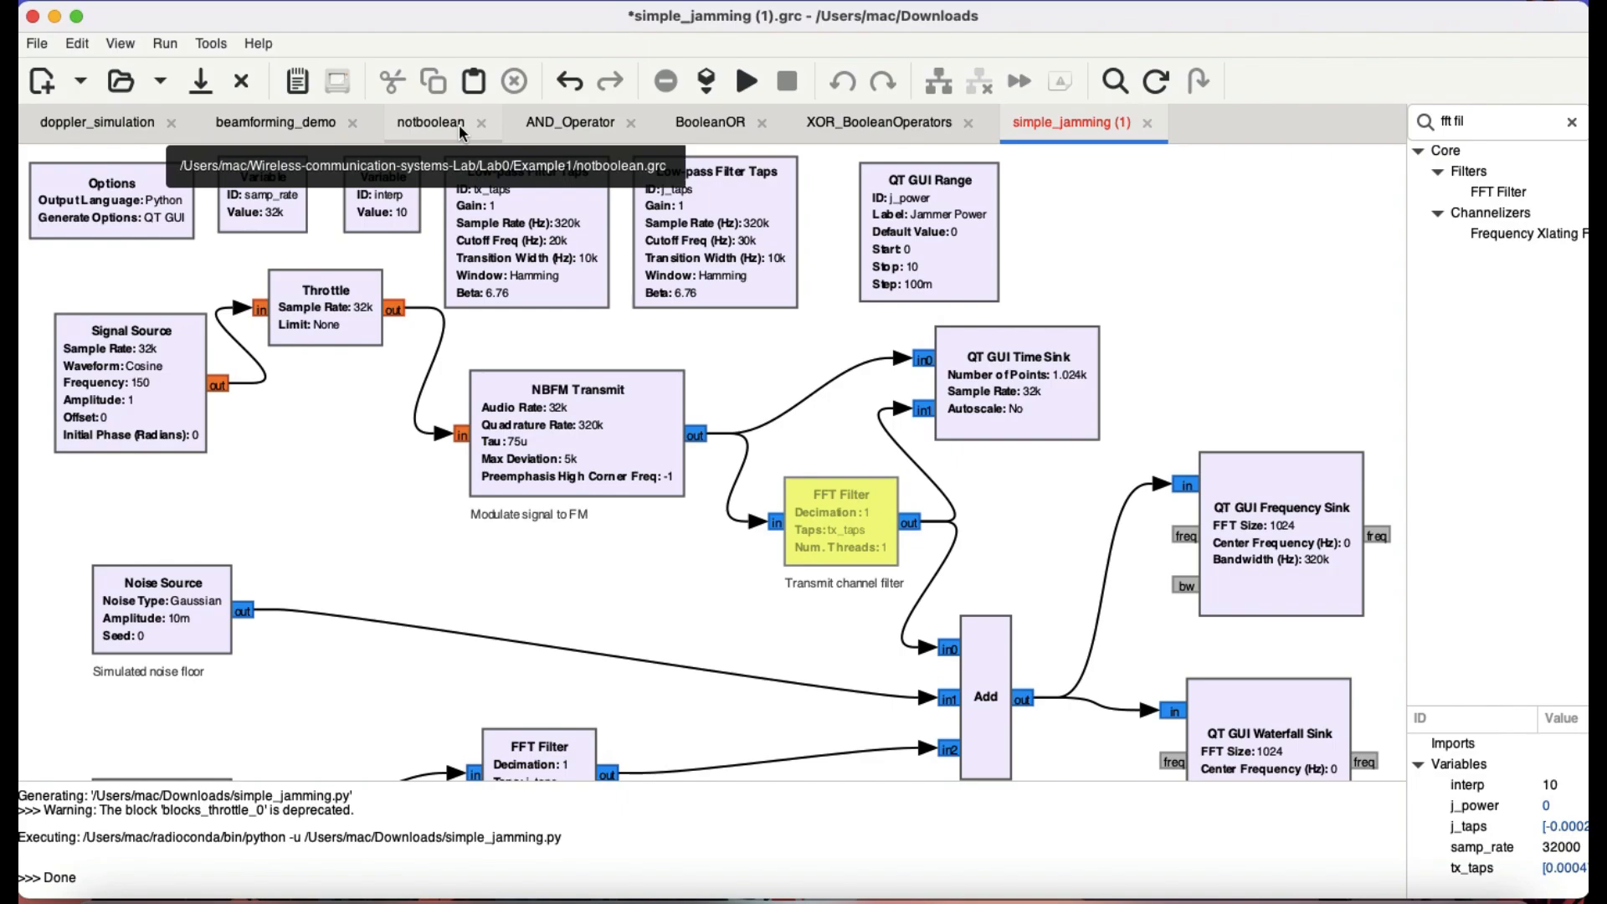
{"action": "mouse_move", "coordinate": [643, 431]}
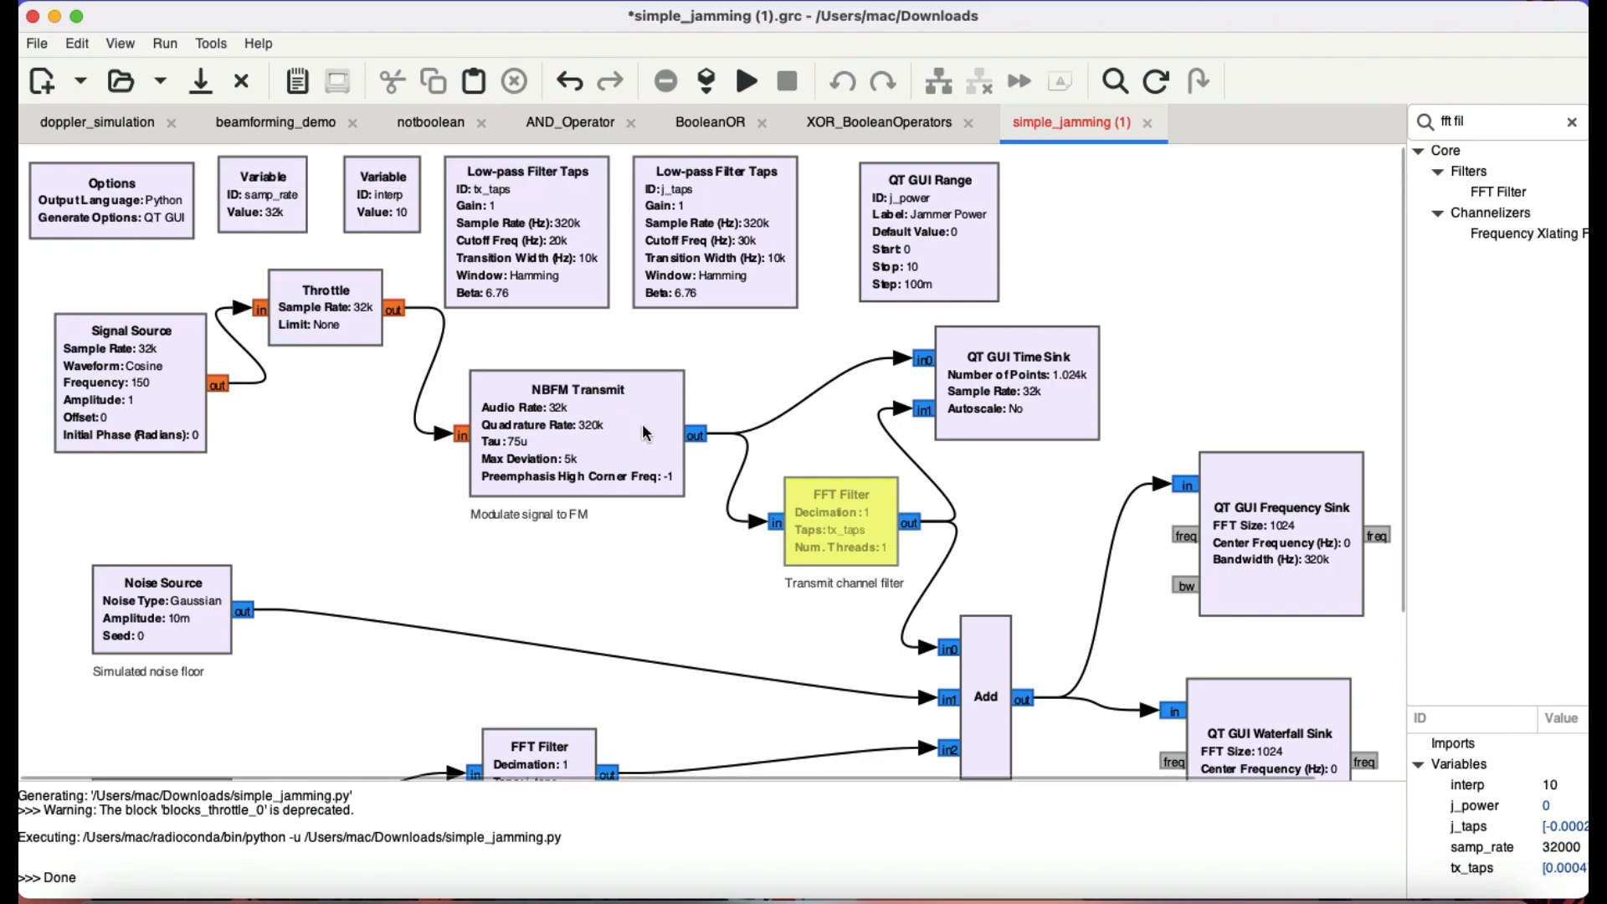
{"action": "mouse_move", "coordinate": [995, 340]}
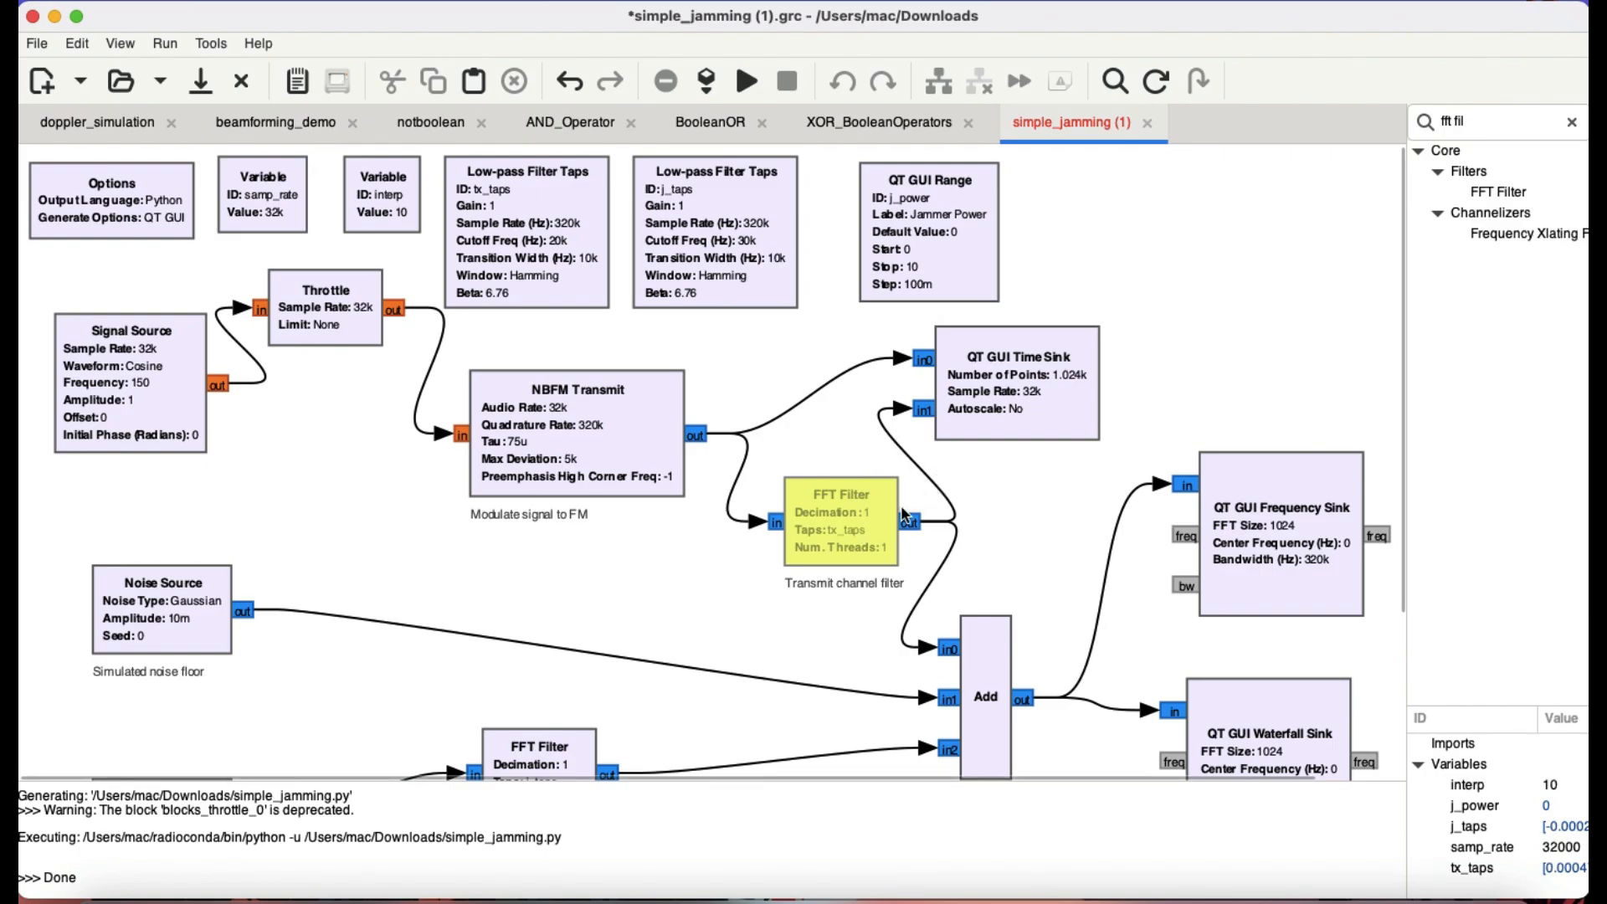
{"action": "mouse_move", "coordinate": [1008, 667]}
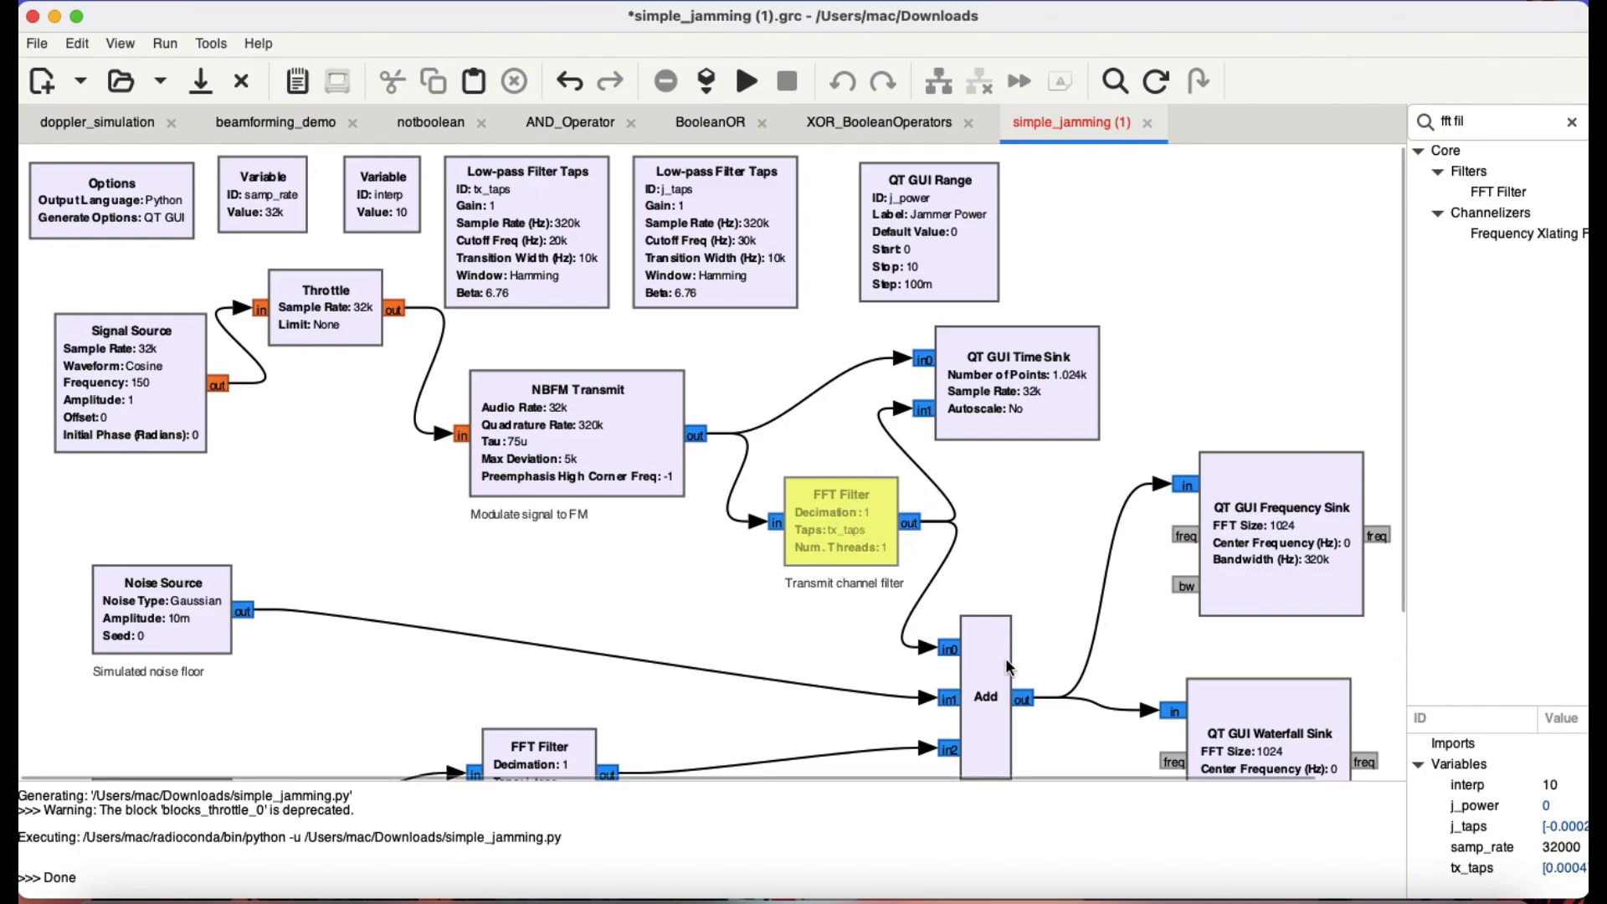
{"action": "mouse_move", "coordinate": [954, 652]}
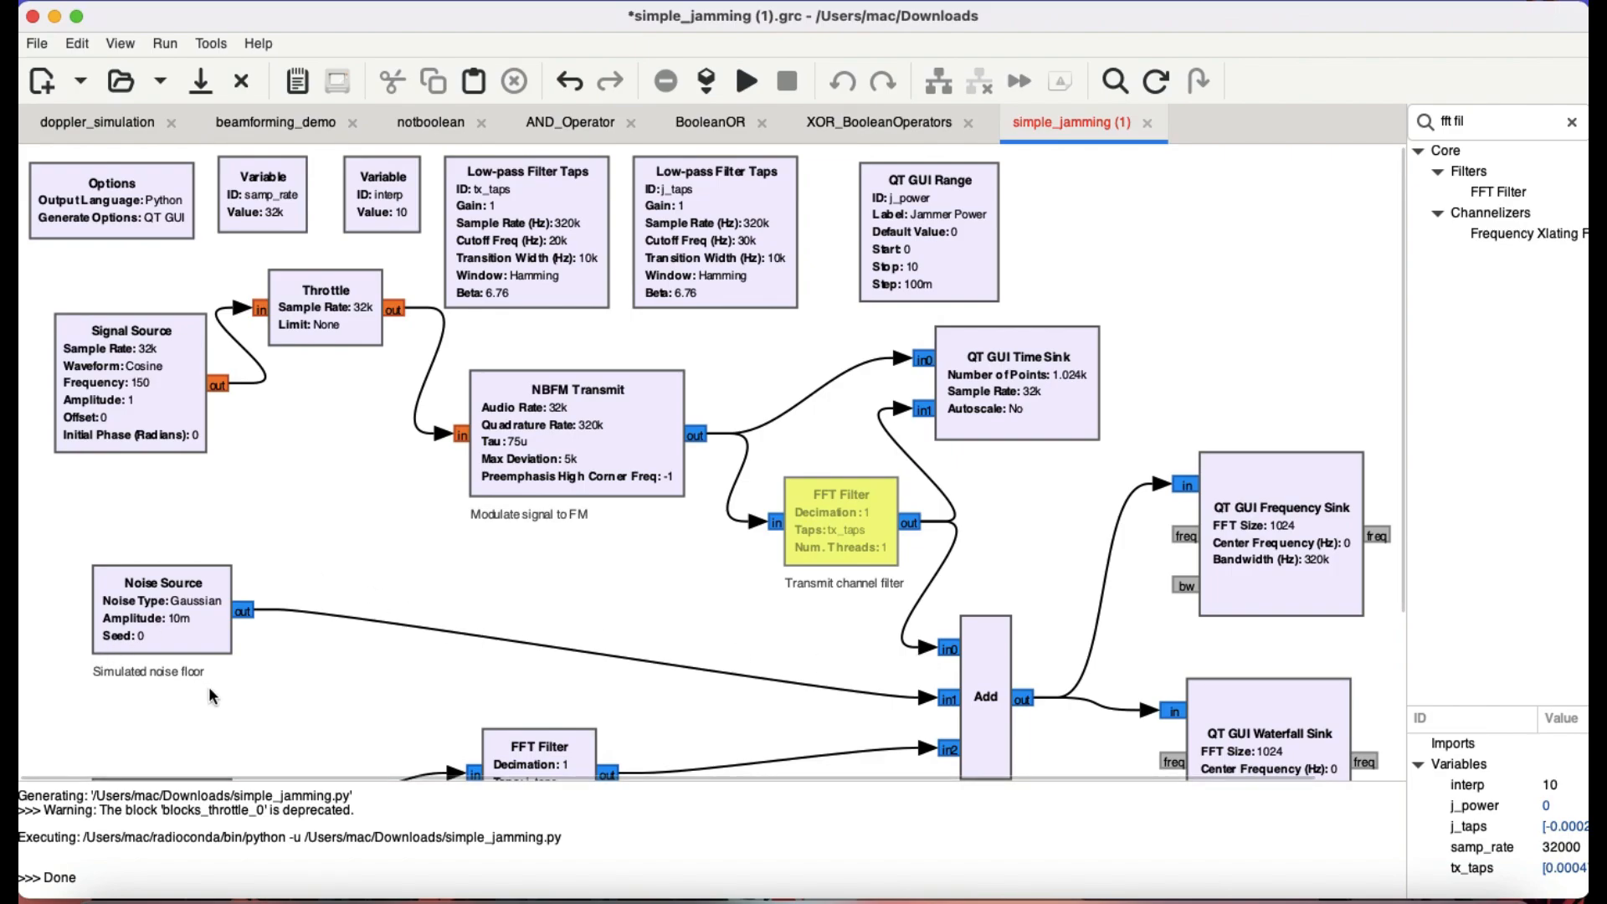
{"action": "mouse_move", "coordinate": [164, 630]}
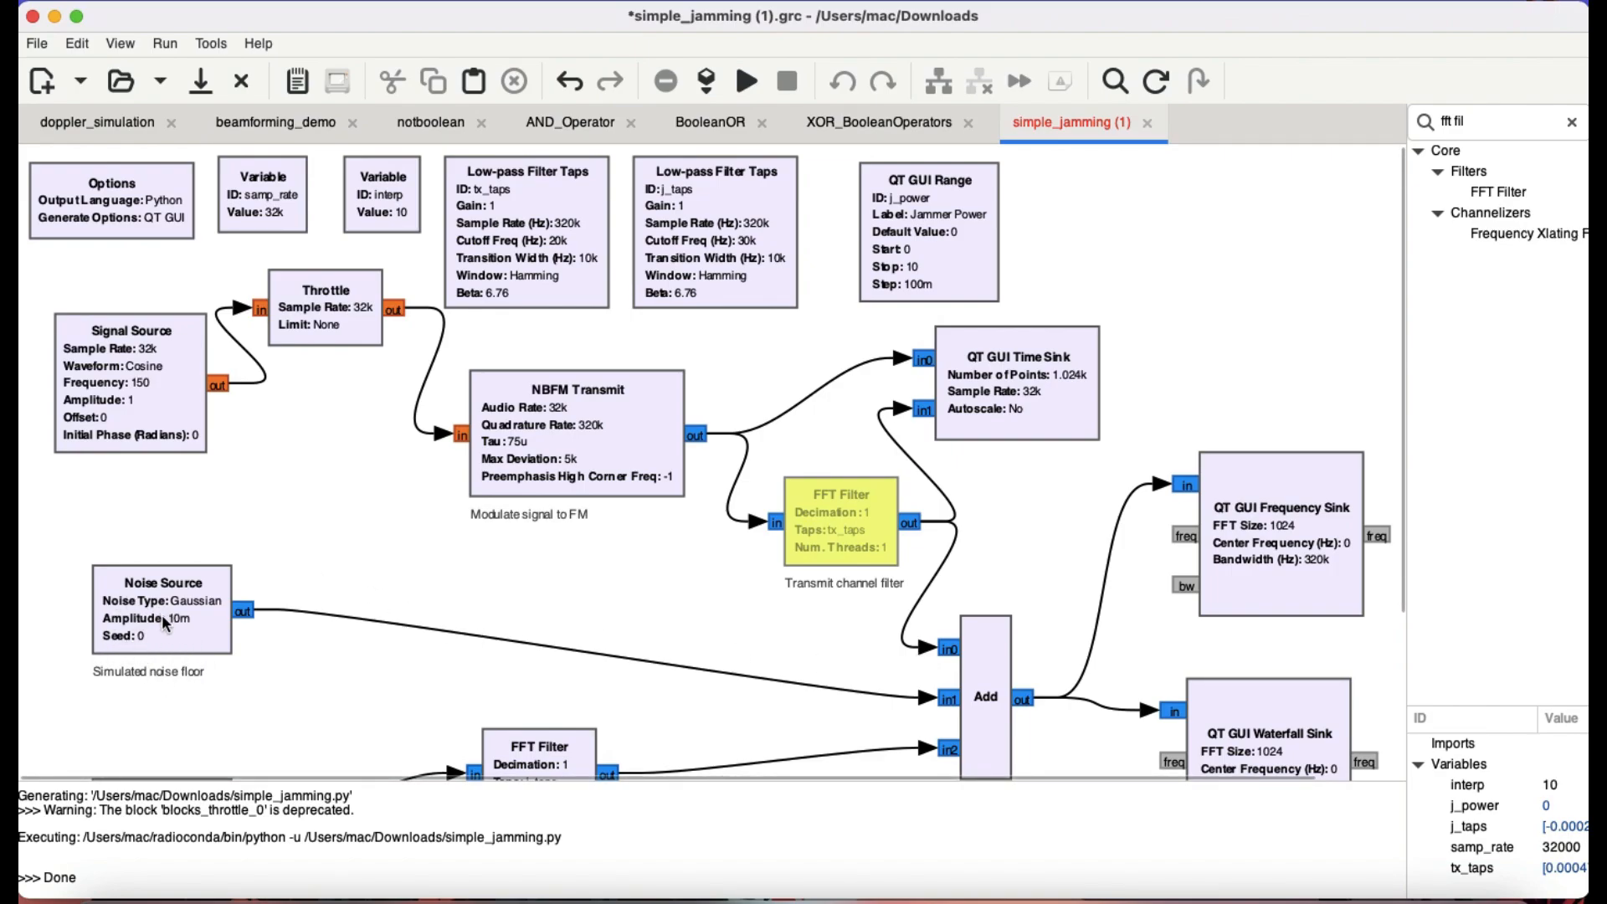
{"action": "mouse_move", "coordinate": [1098, 289]}
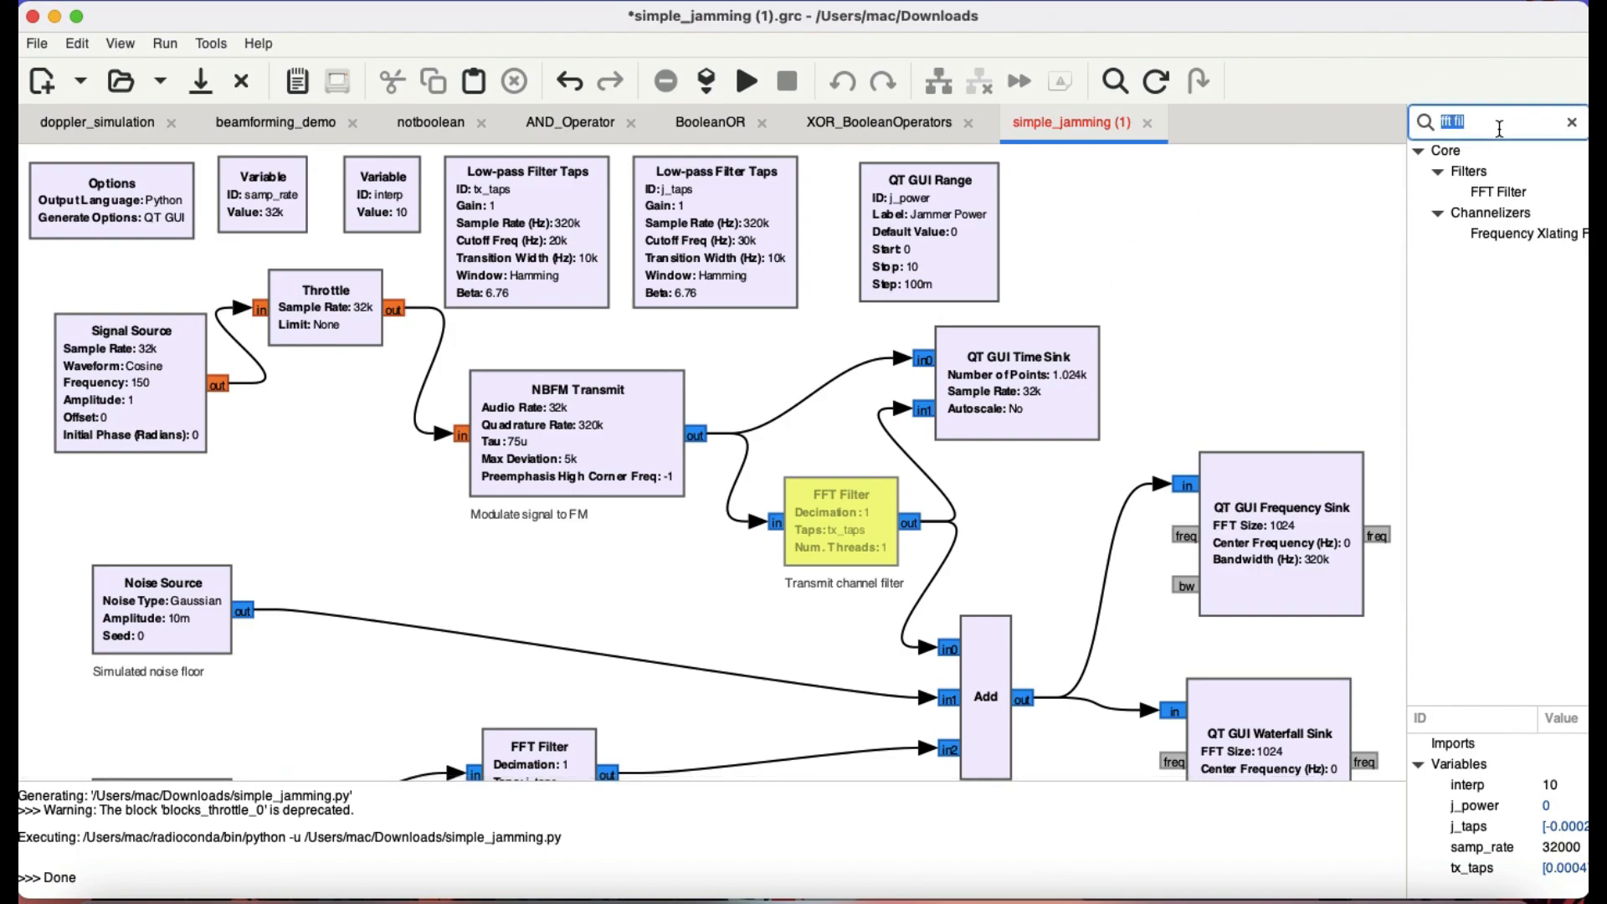
{"action": "type", "text": "n"}
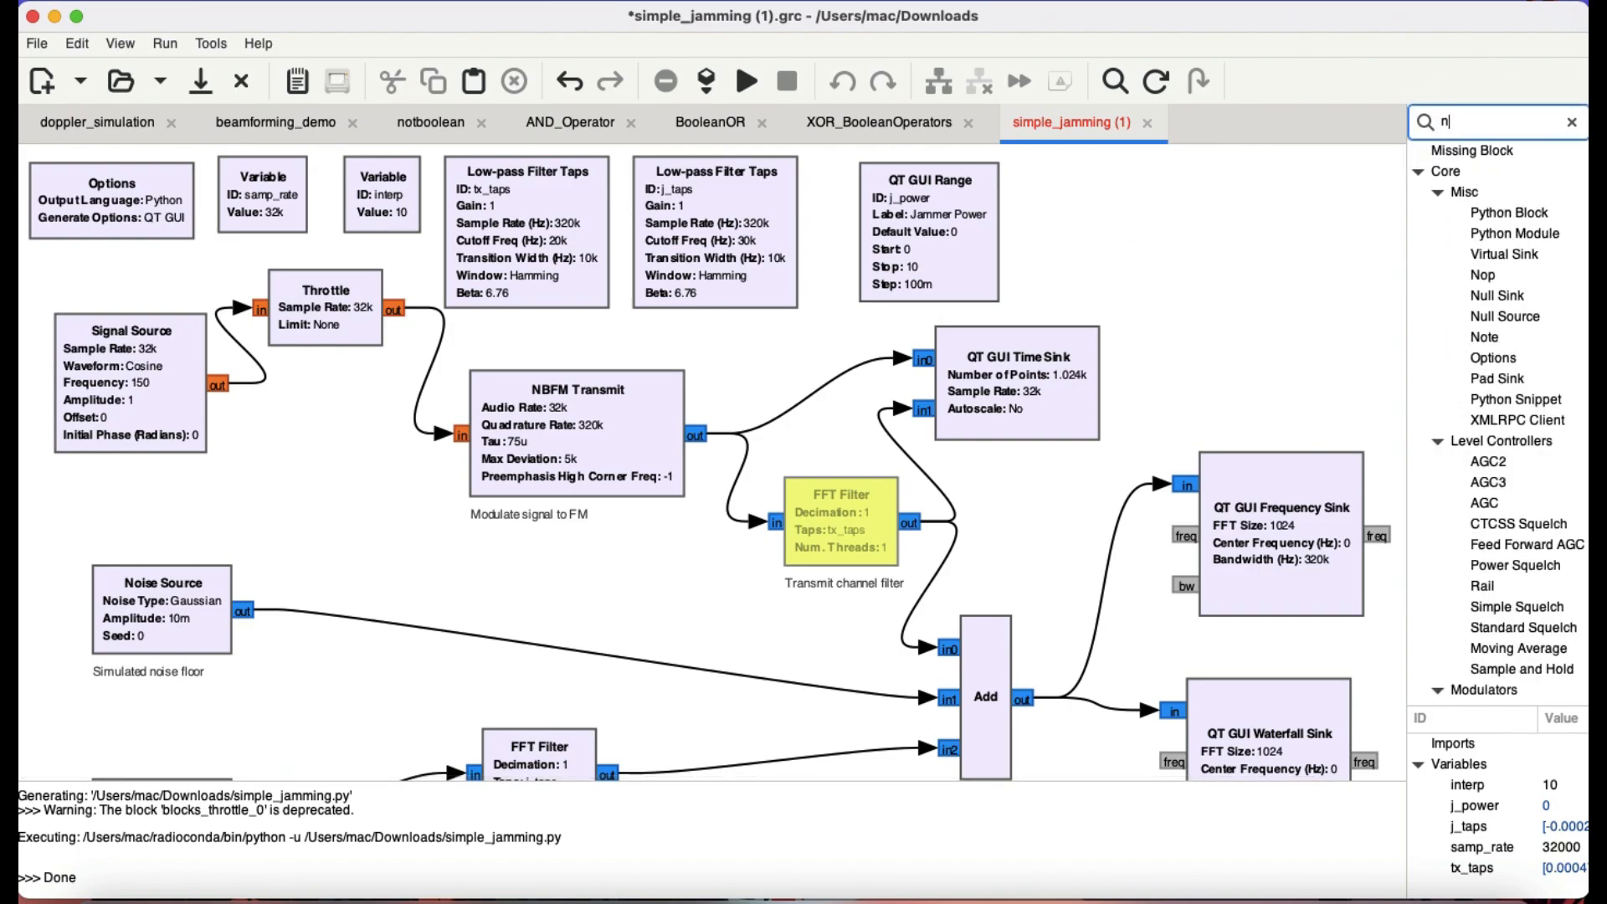
{"action": "type", "text": "ois"}
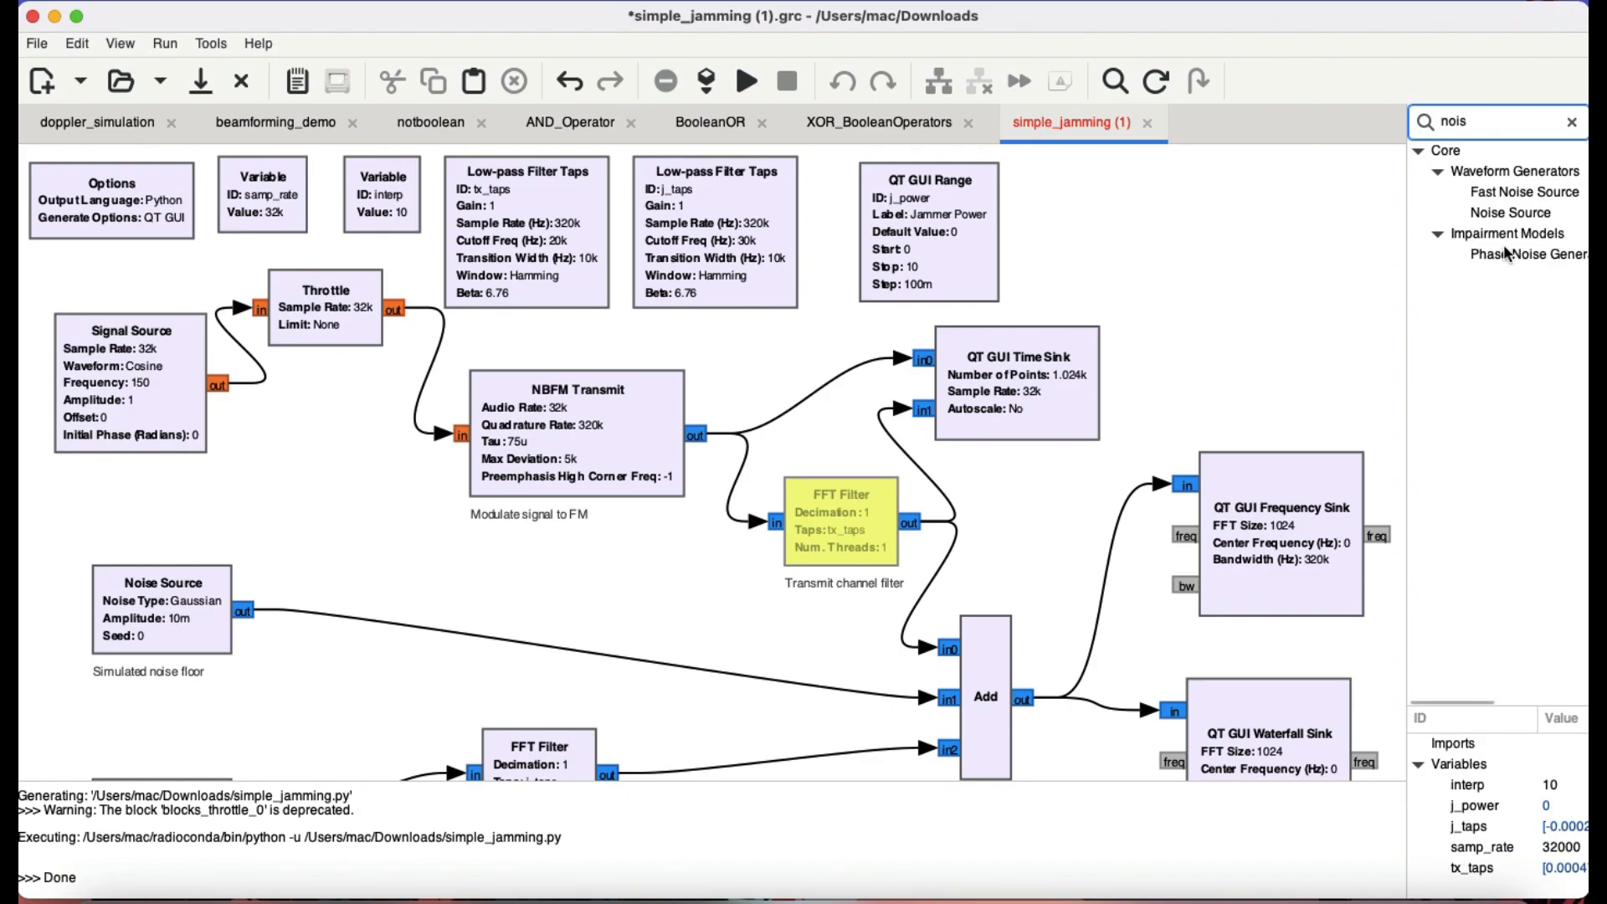
{"action": "scroll", "scroll_direction": "down", "scroll_amount": 3}
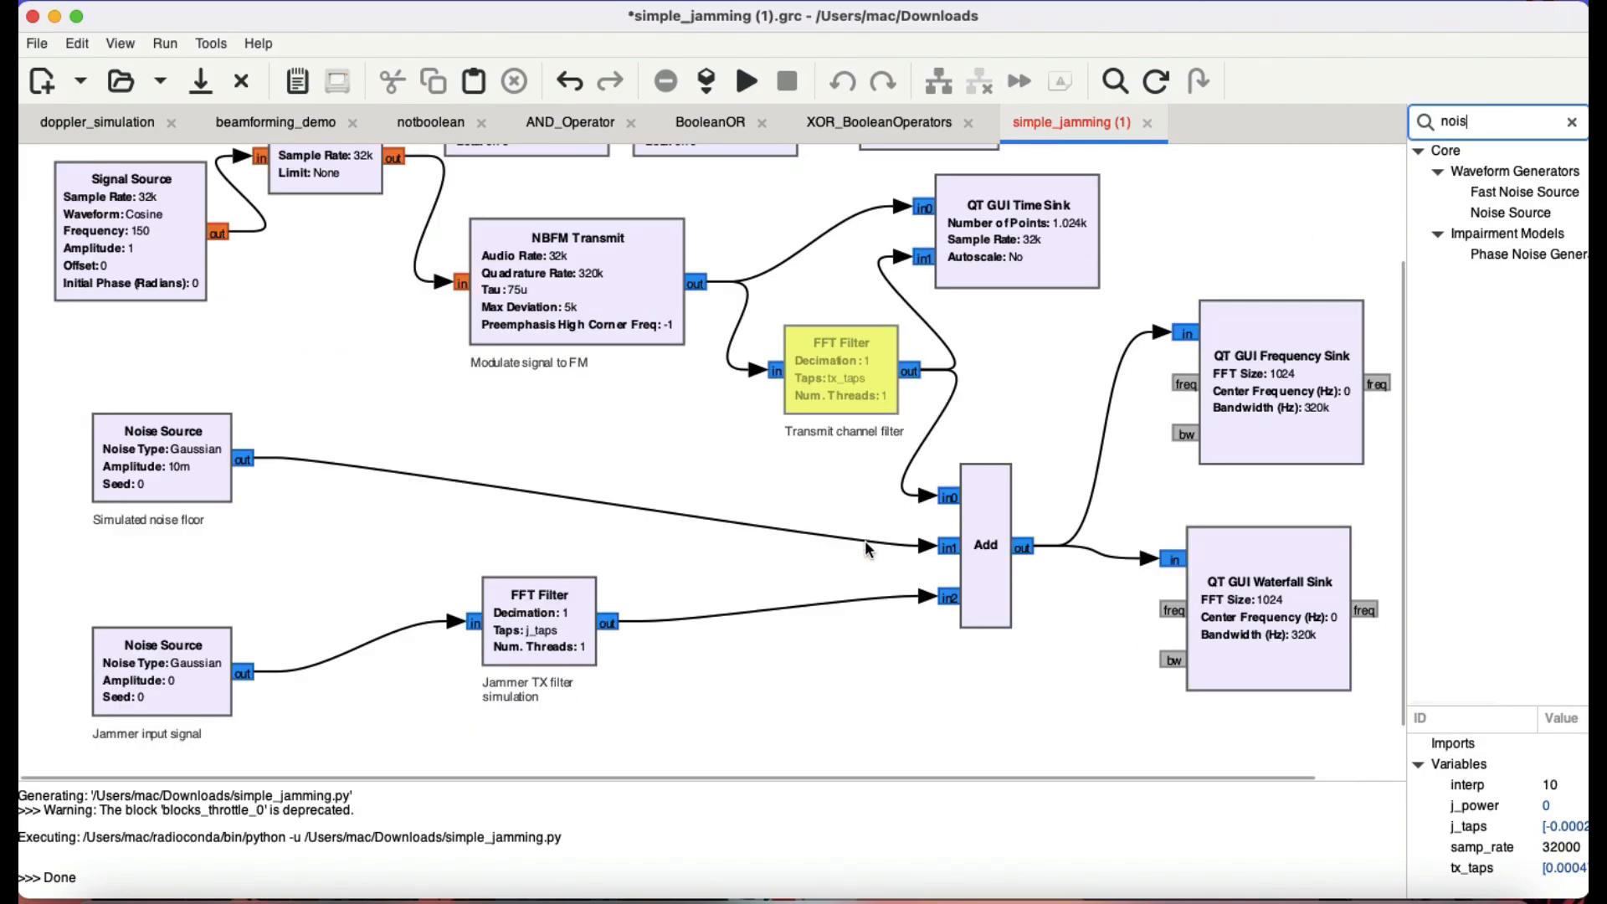
{"action": "mouse_move", "coordinate": [287, 649]}
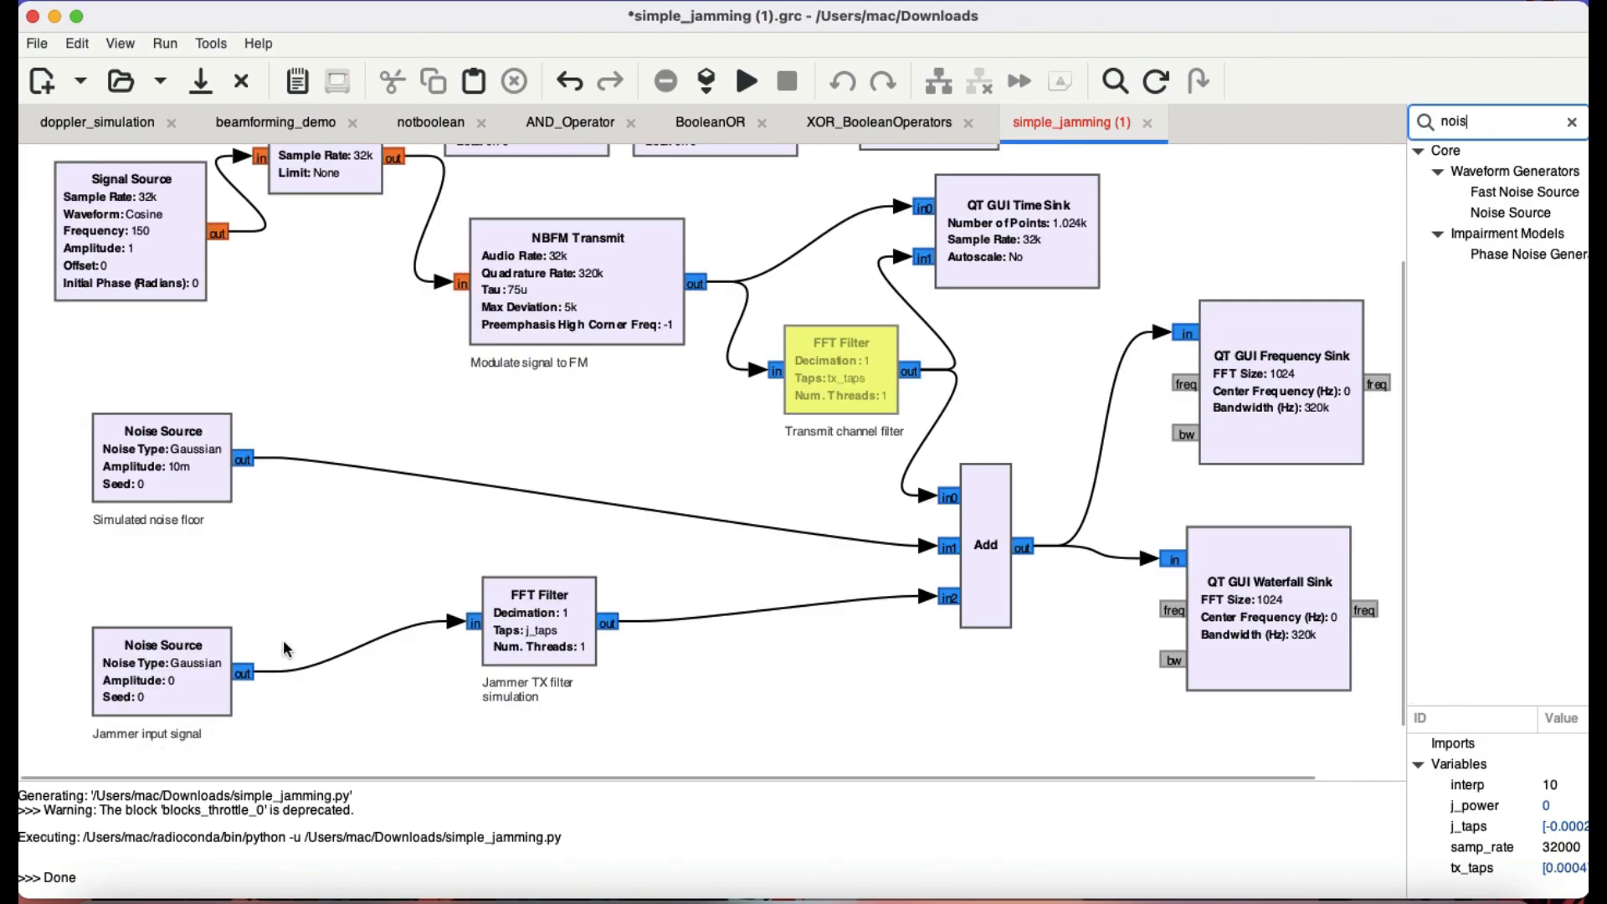
{"action": "mouse_move", "coordinate": [522, 620]}
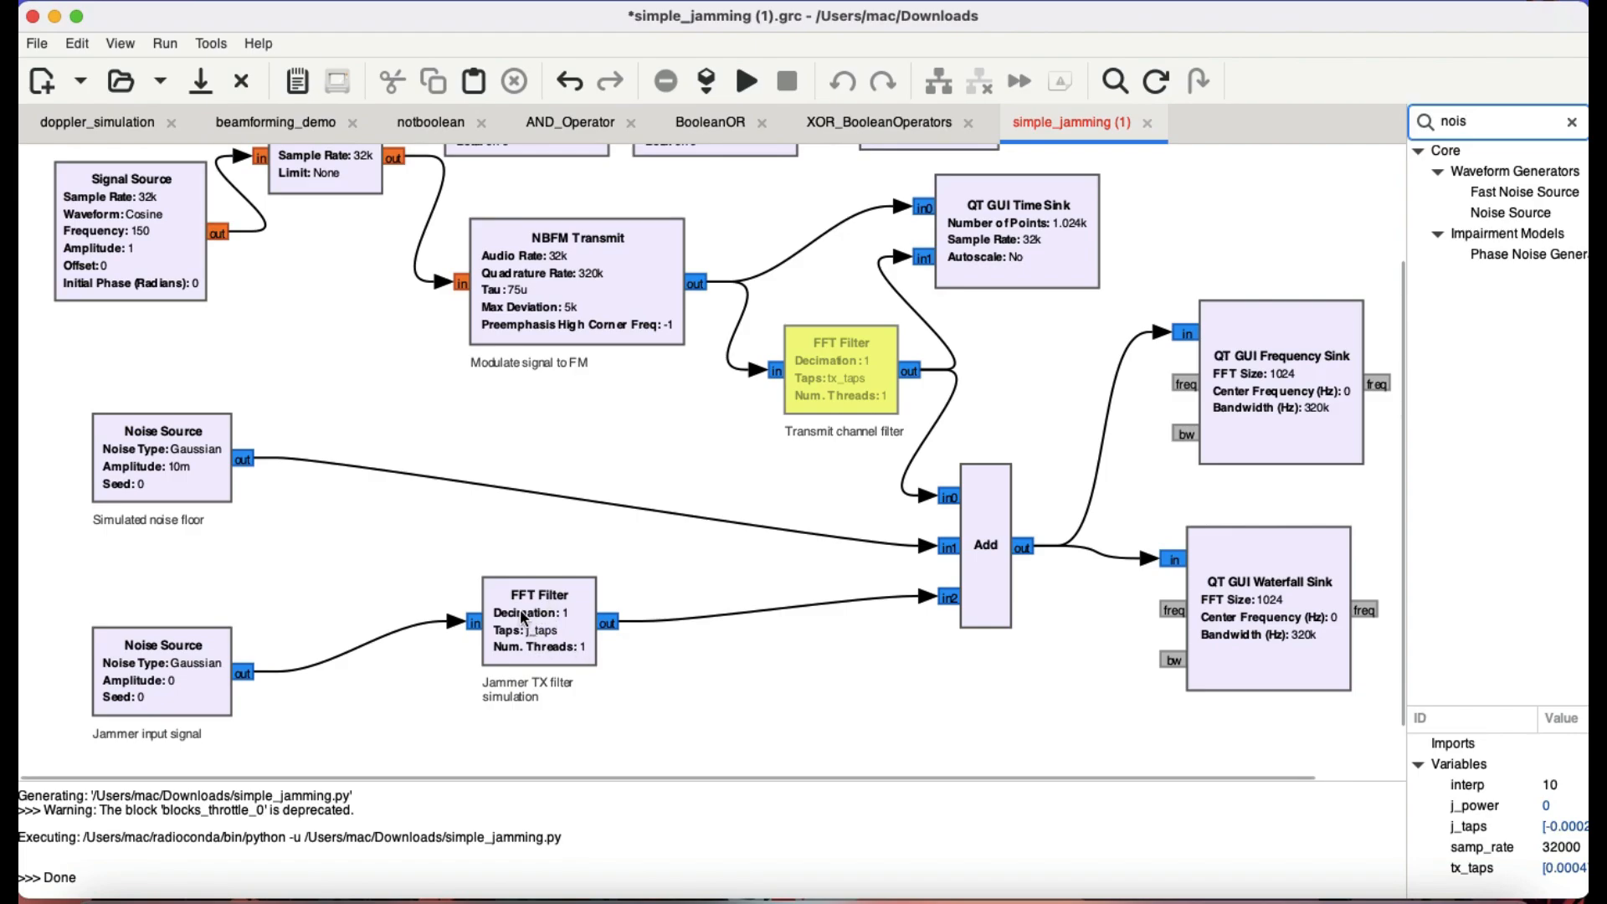
{"action": "scroll", "scroll_direction": "down", "scroll_amount": 3}
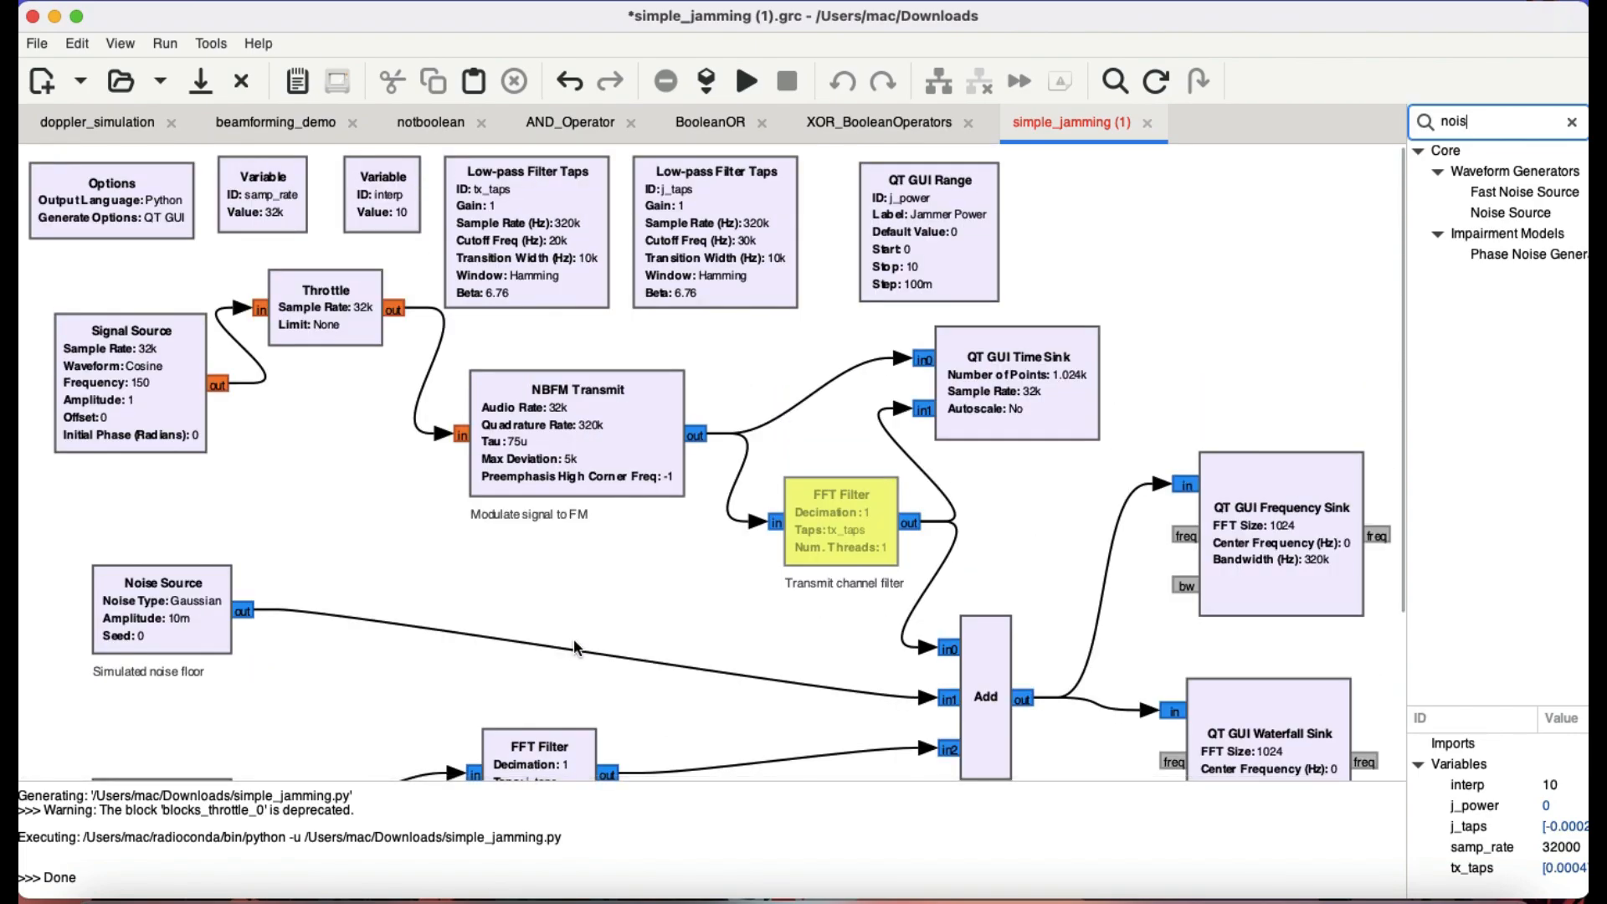
{"action": "mouse_move", "coordinate": [661, 546]}
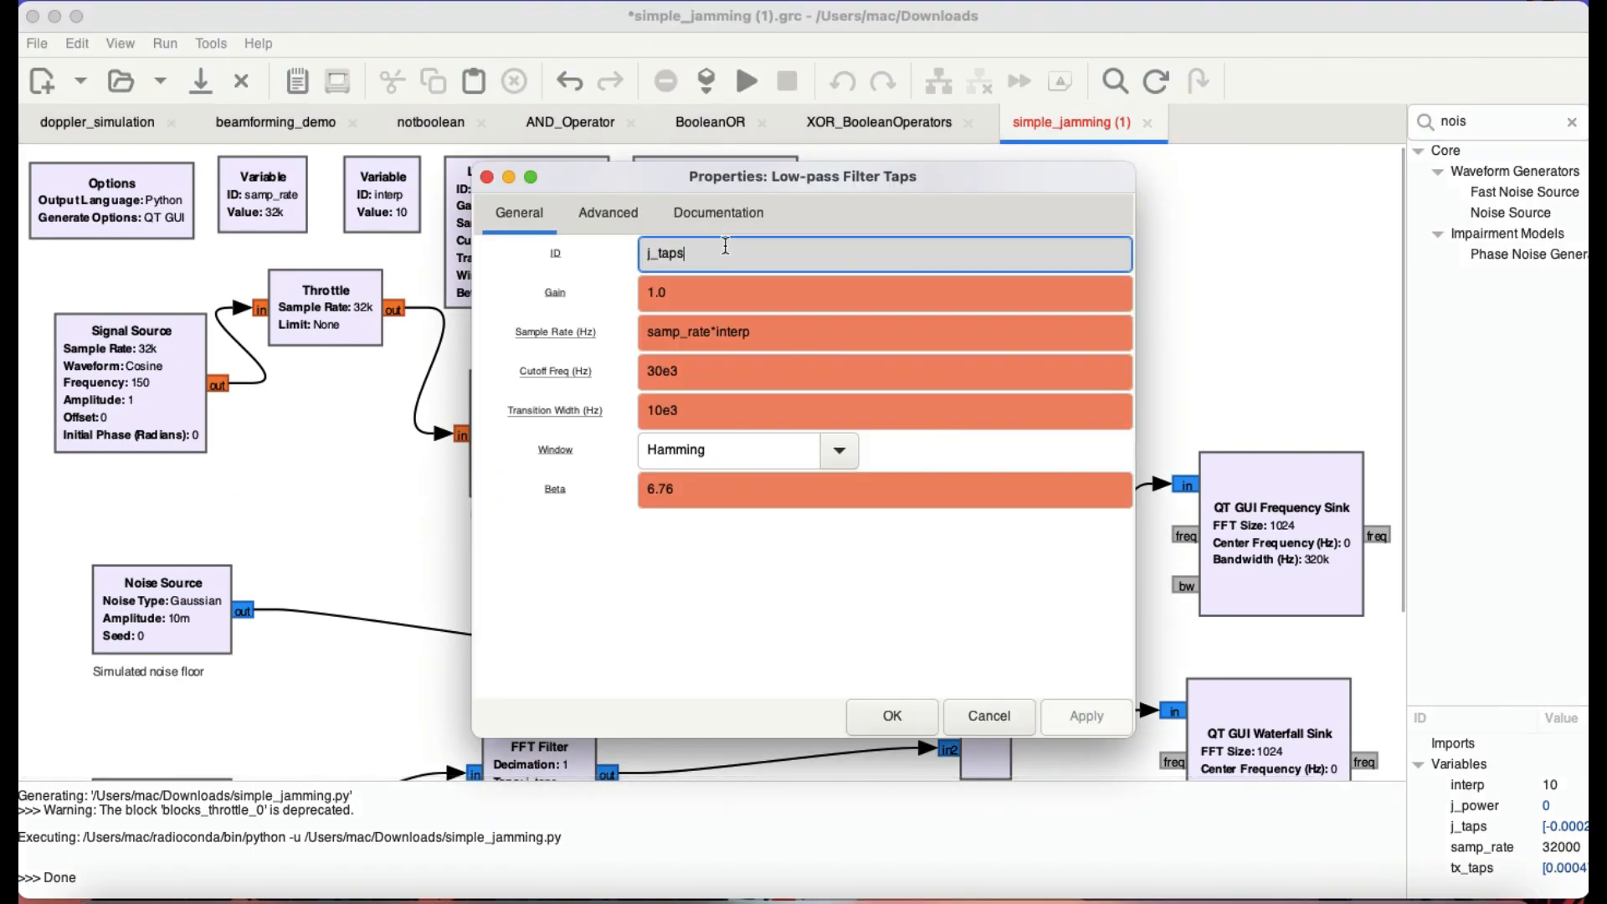
{"action": "mouse_move", "coordinate": [667, 387]}
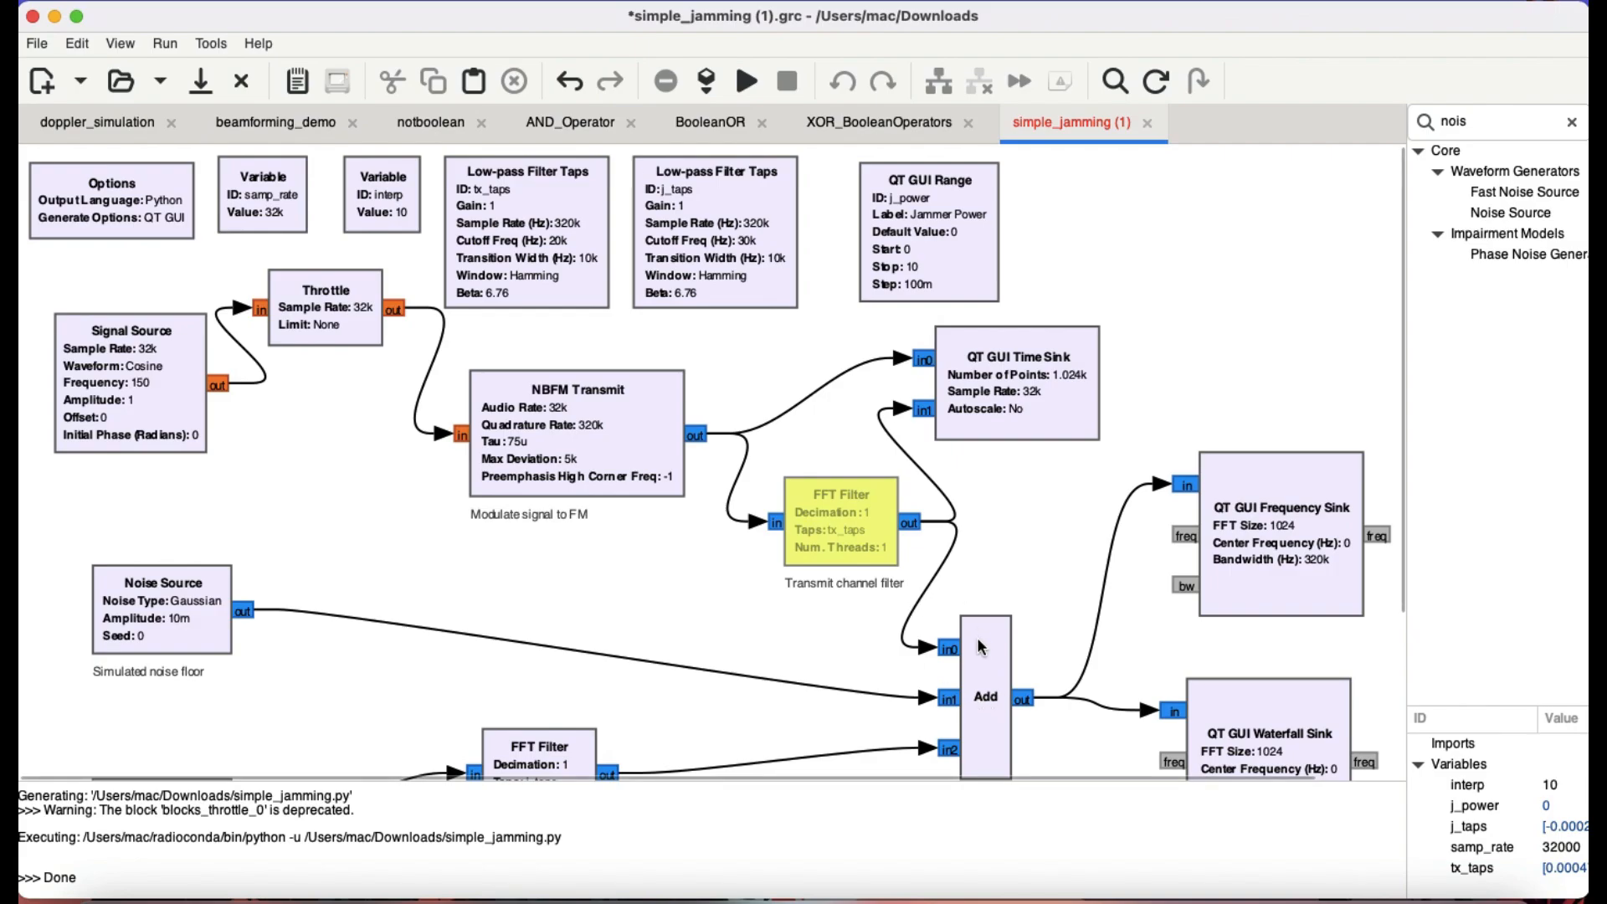
{"action": "mouse_move", "coordinate": [460, 707]}
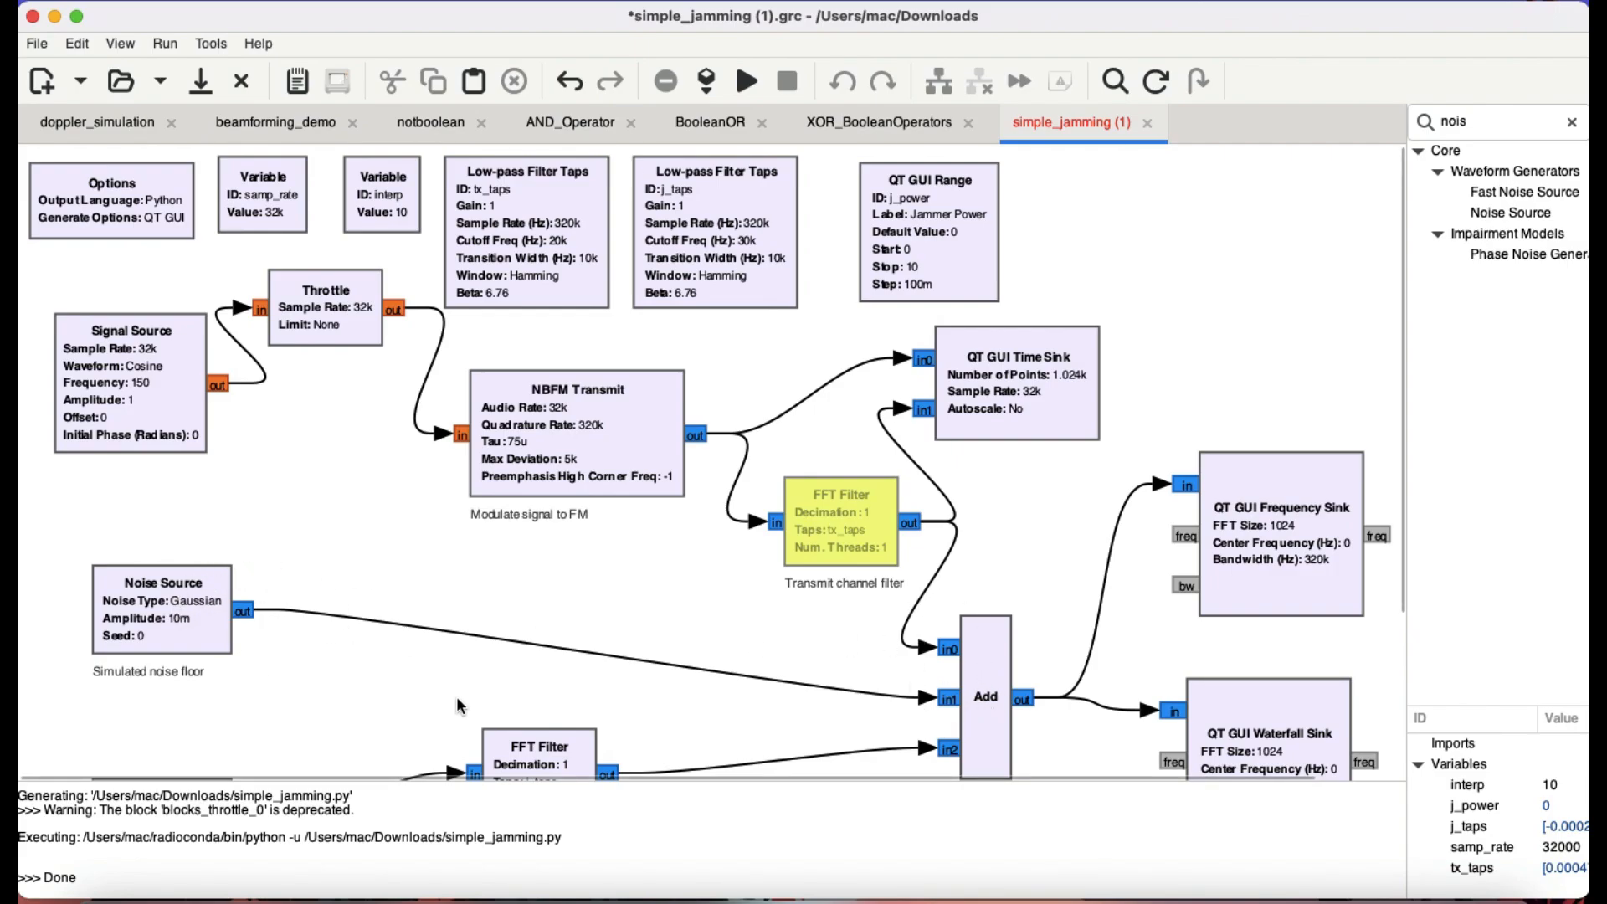
{"action": "scroll", "scroll_direction": "down", "scroll_amount": 3}
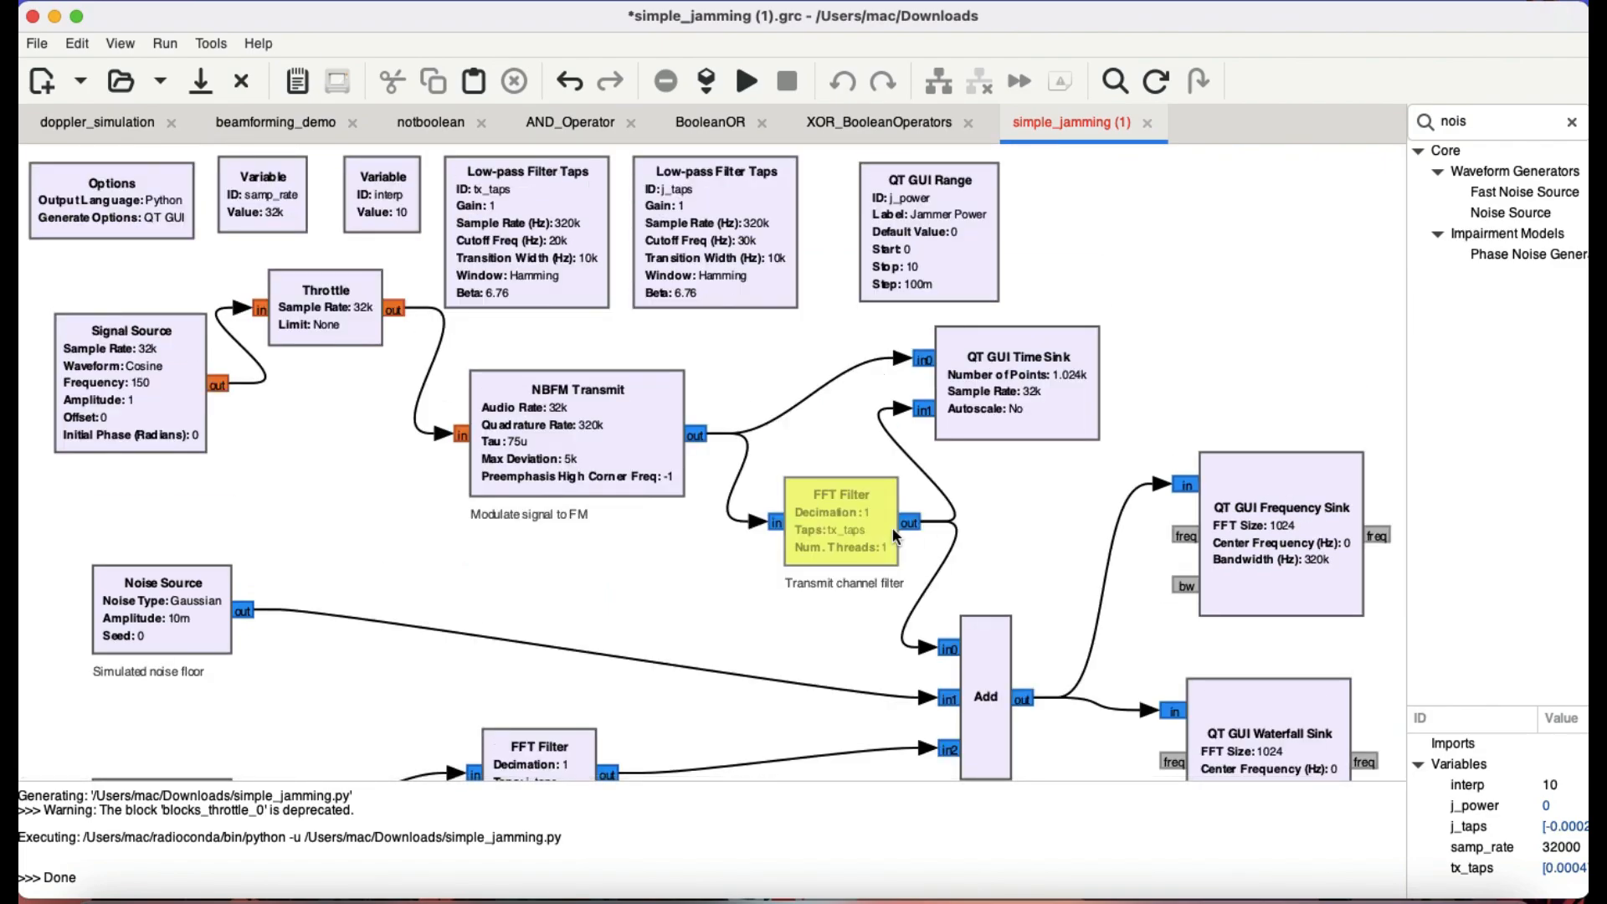
{"action": "scroll", "scroll_direction": "down", "scroll_amount": 3}
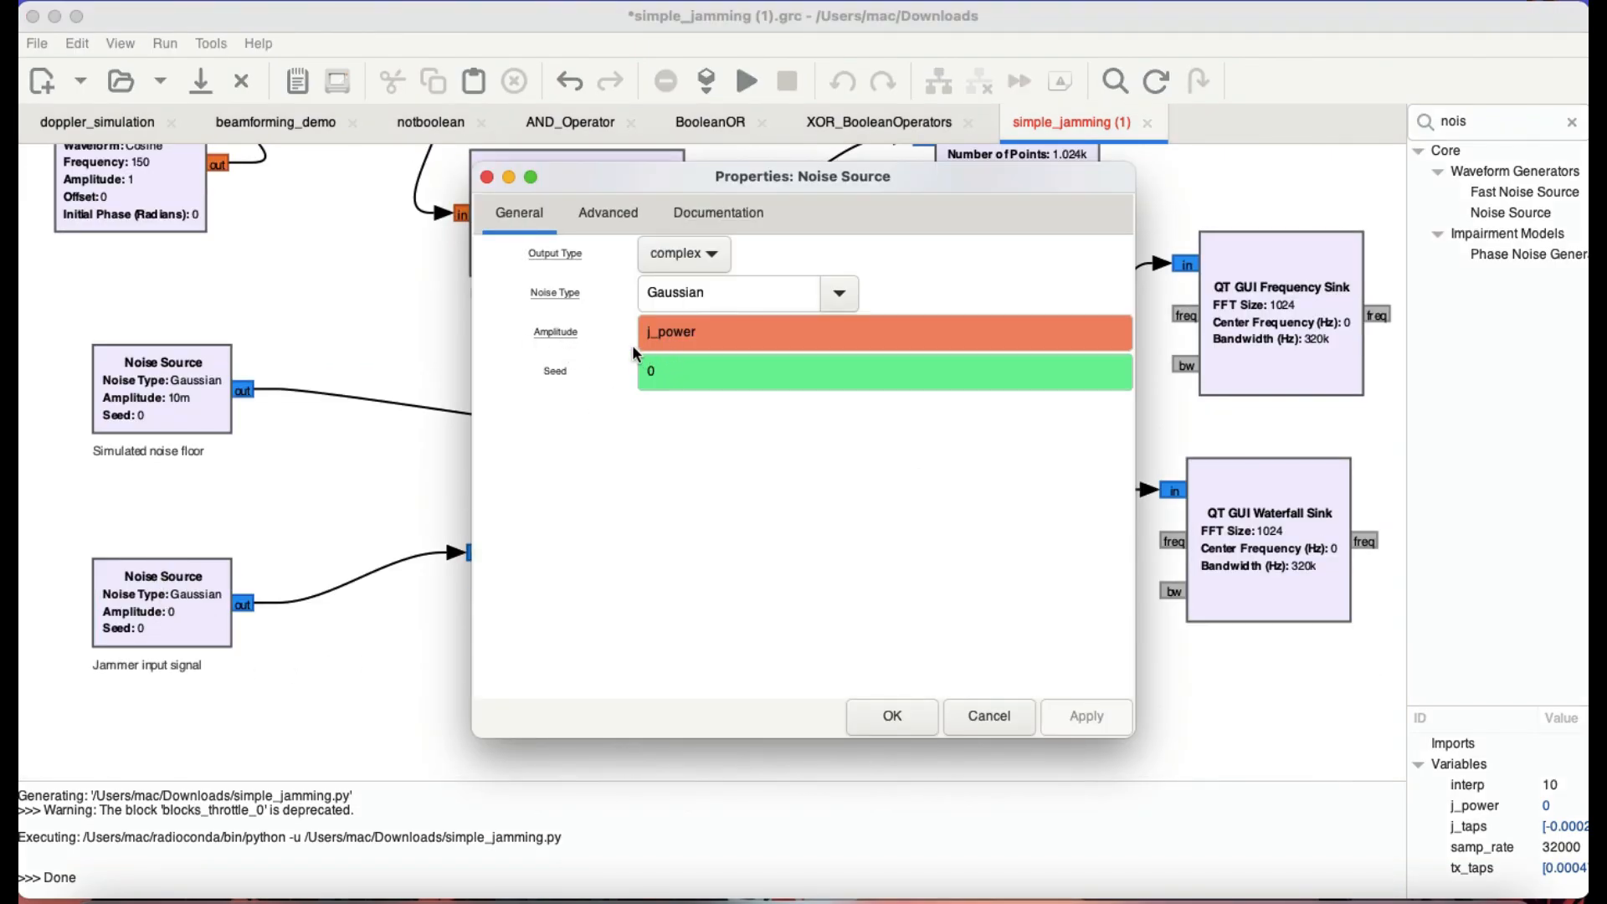
{"action": "mouse_move", "coordinate": [705, 357]}
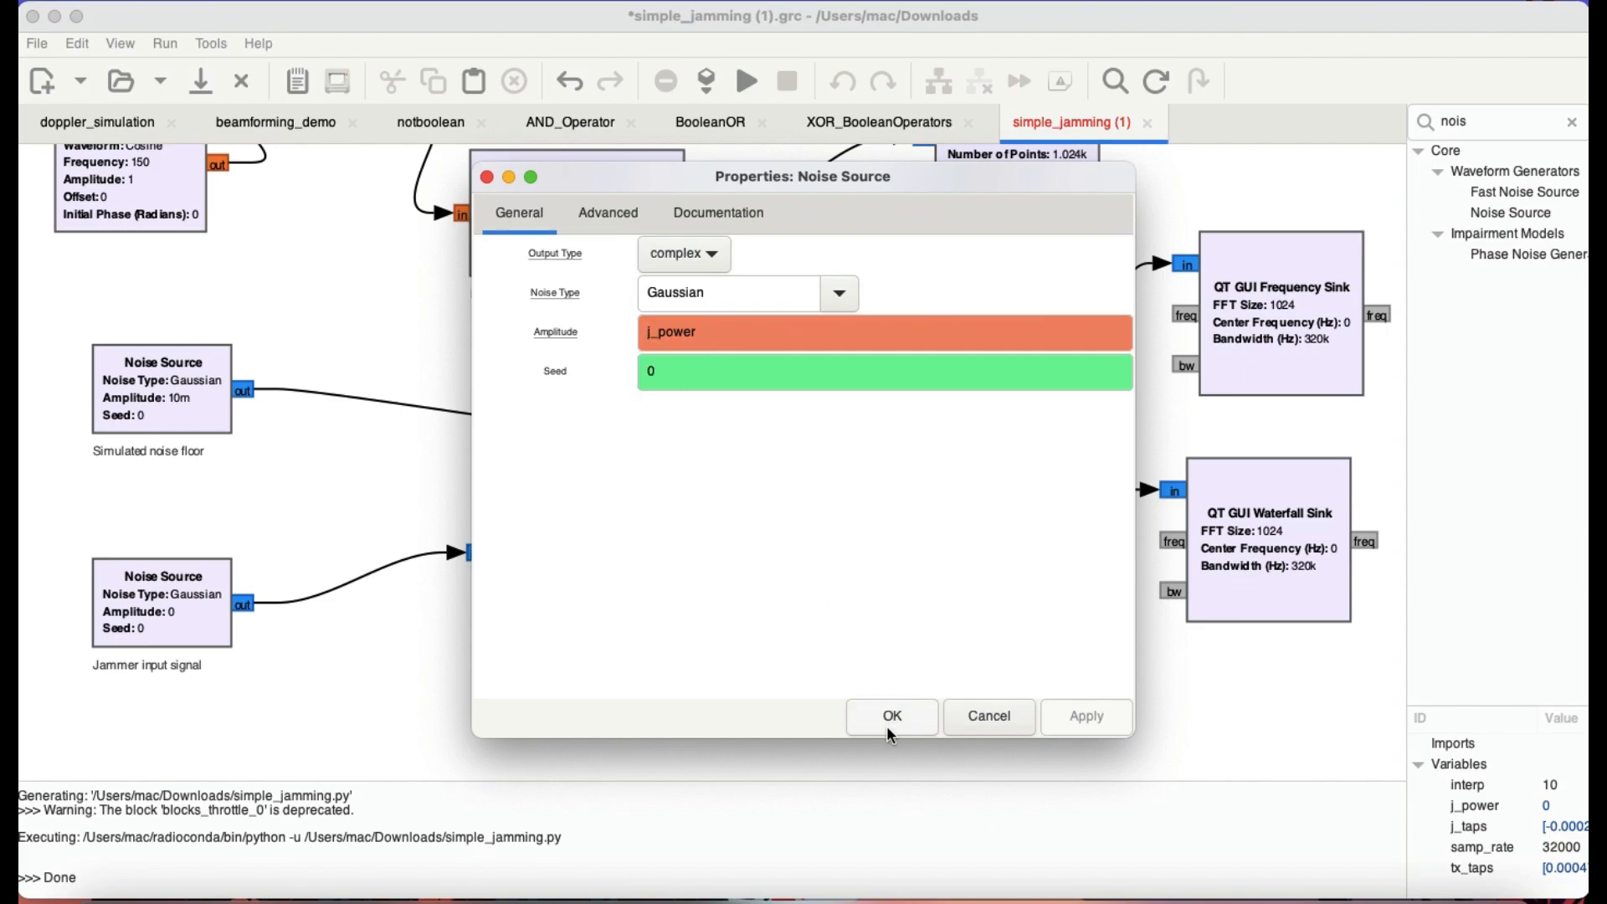
{"action": "left_click", "coordinate": [891, 717]}
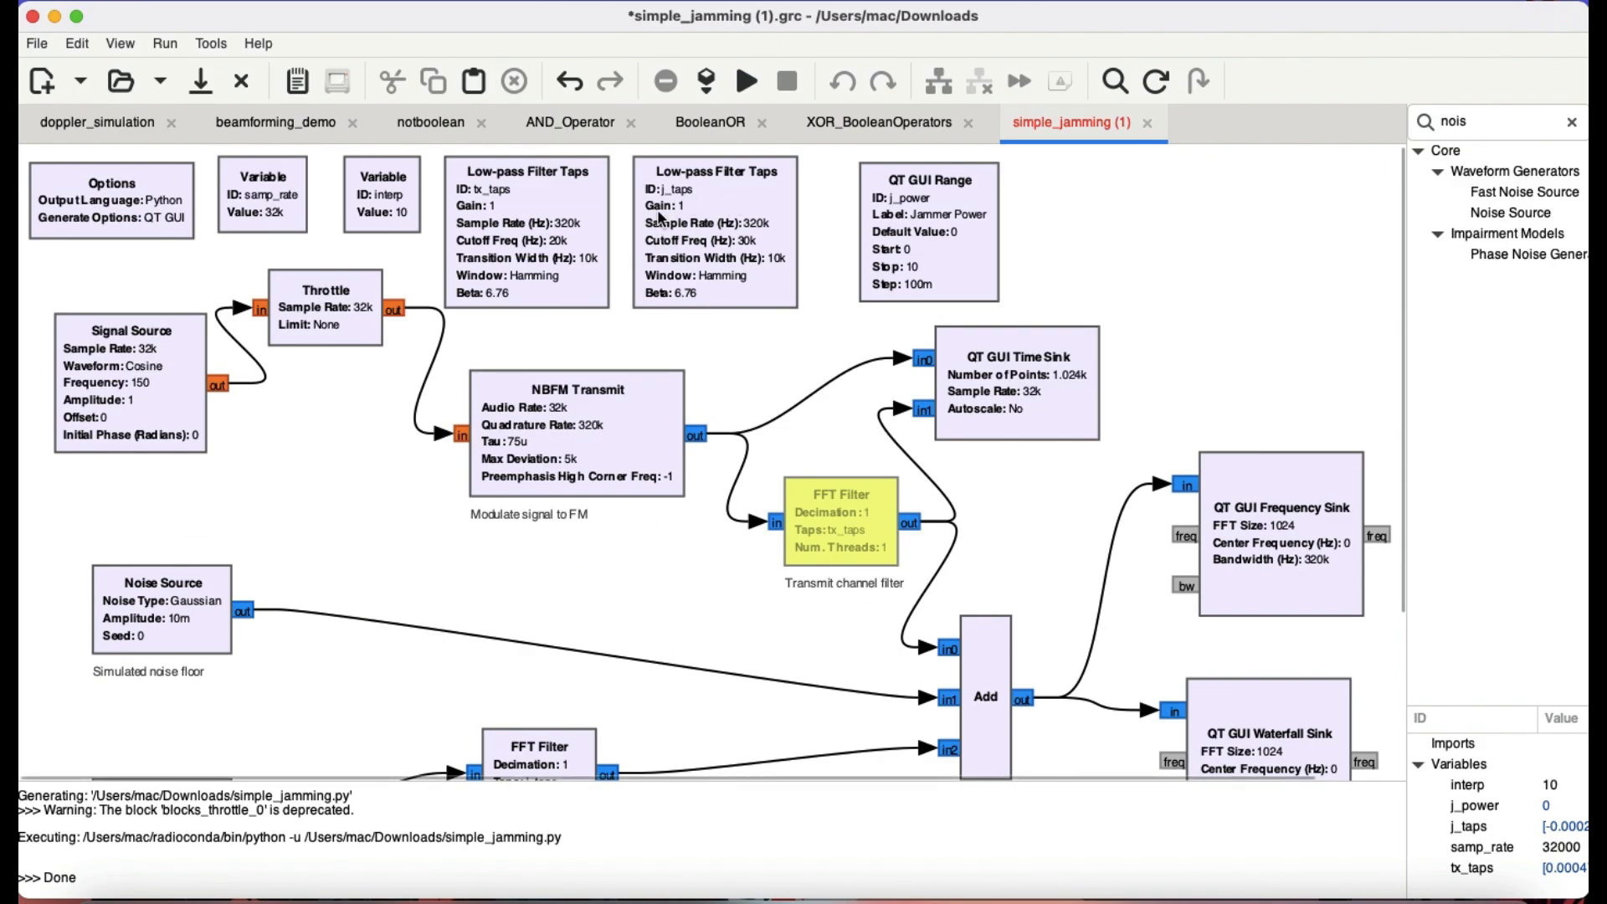
{"action": "mouse_move", "coordinate": [968, 191]}
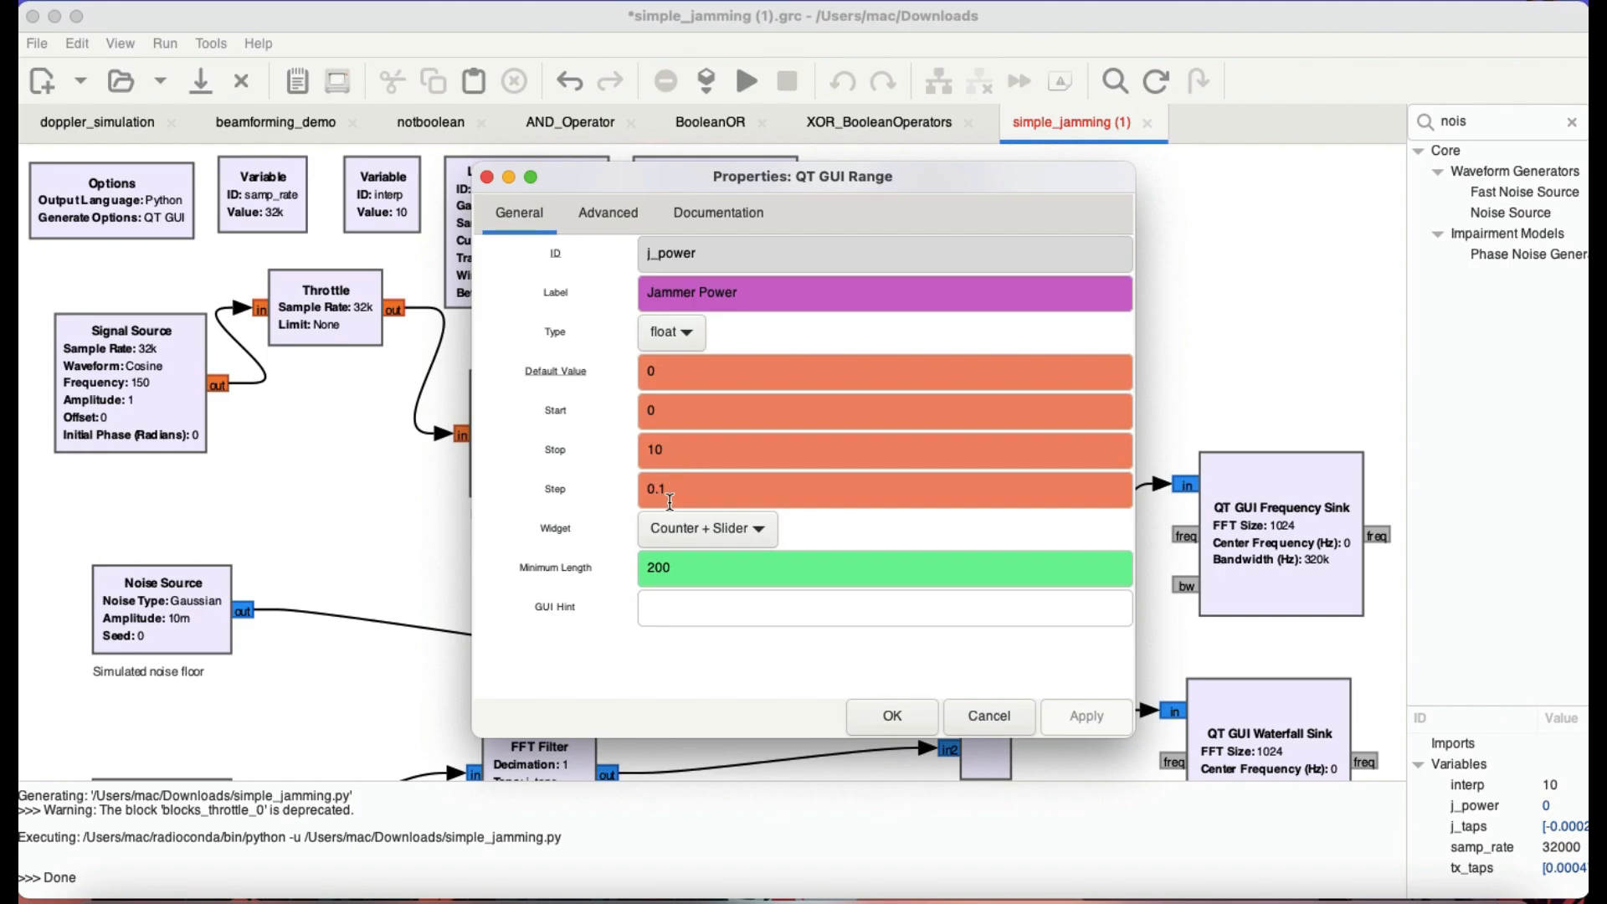
{"action": "mouse_move", "coordinate": [680, 453]}
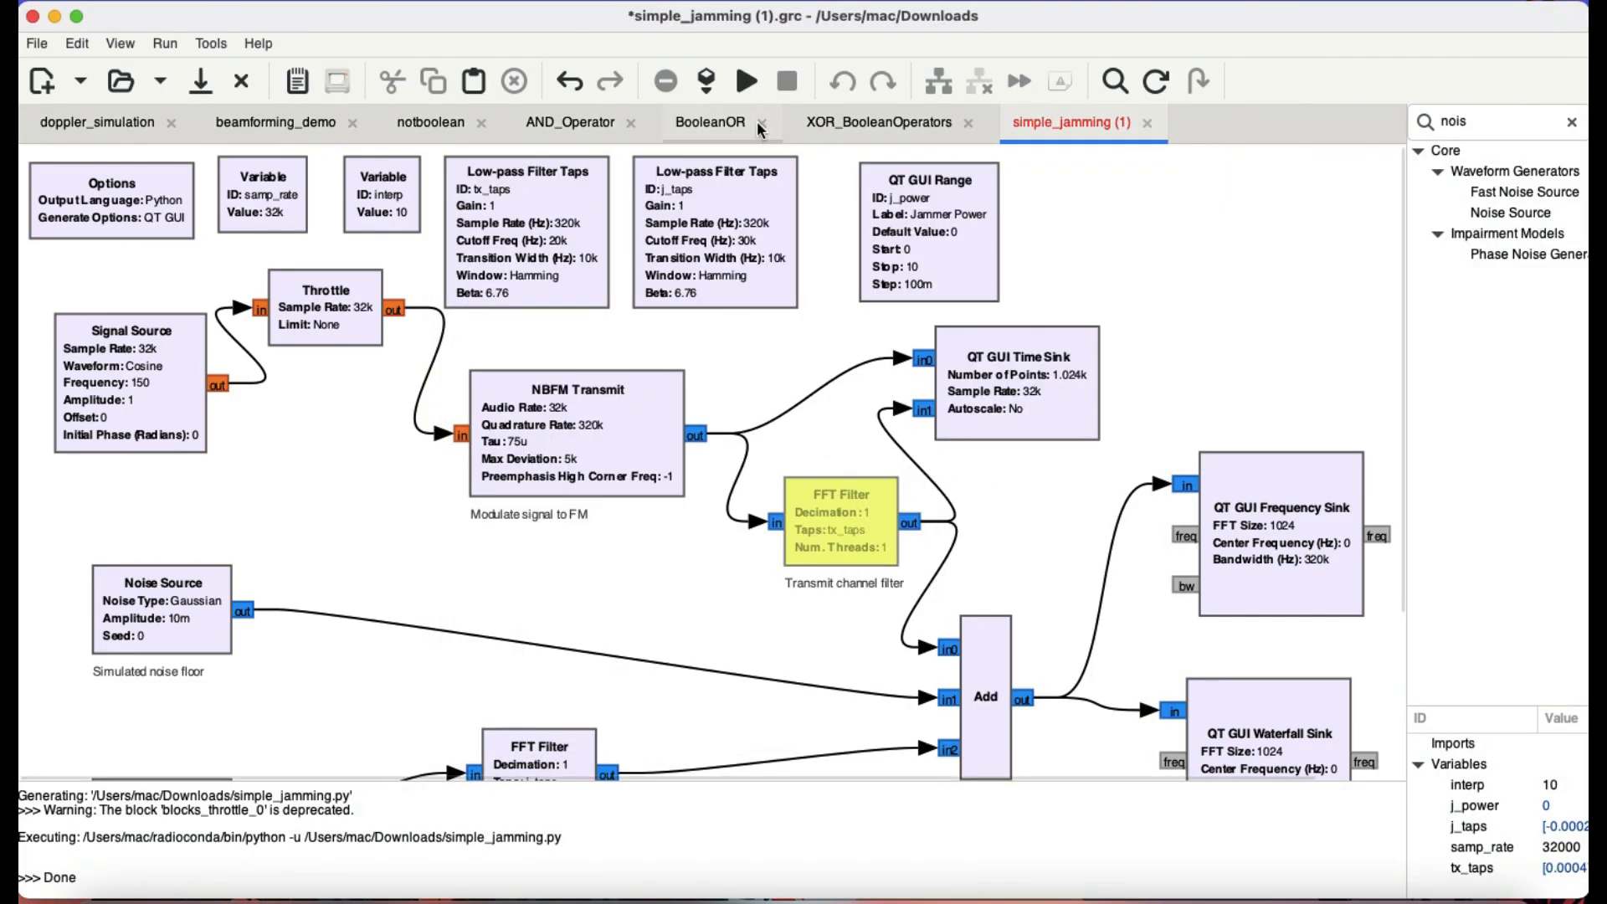
Execute the simple_jamming flowgraph with the transmit filter bypassed.
{"action": "left_click", "coordinate": [746, 81]}
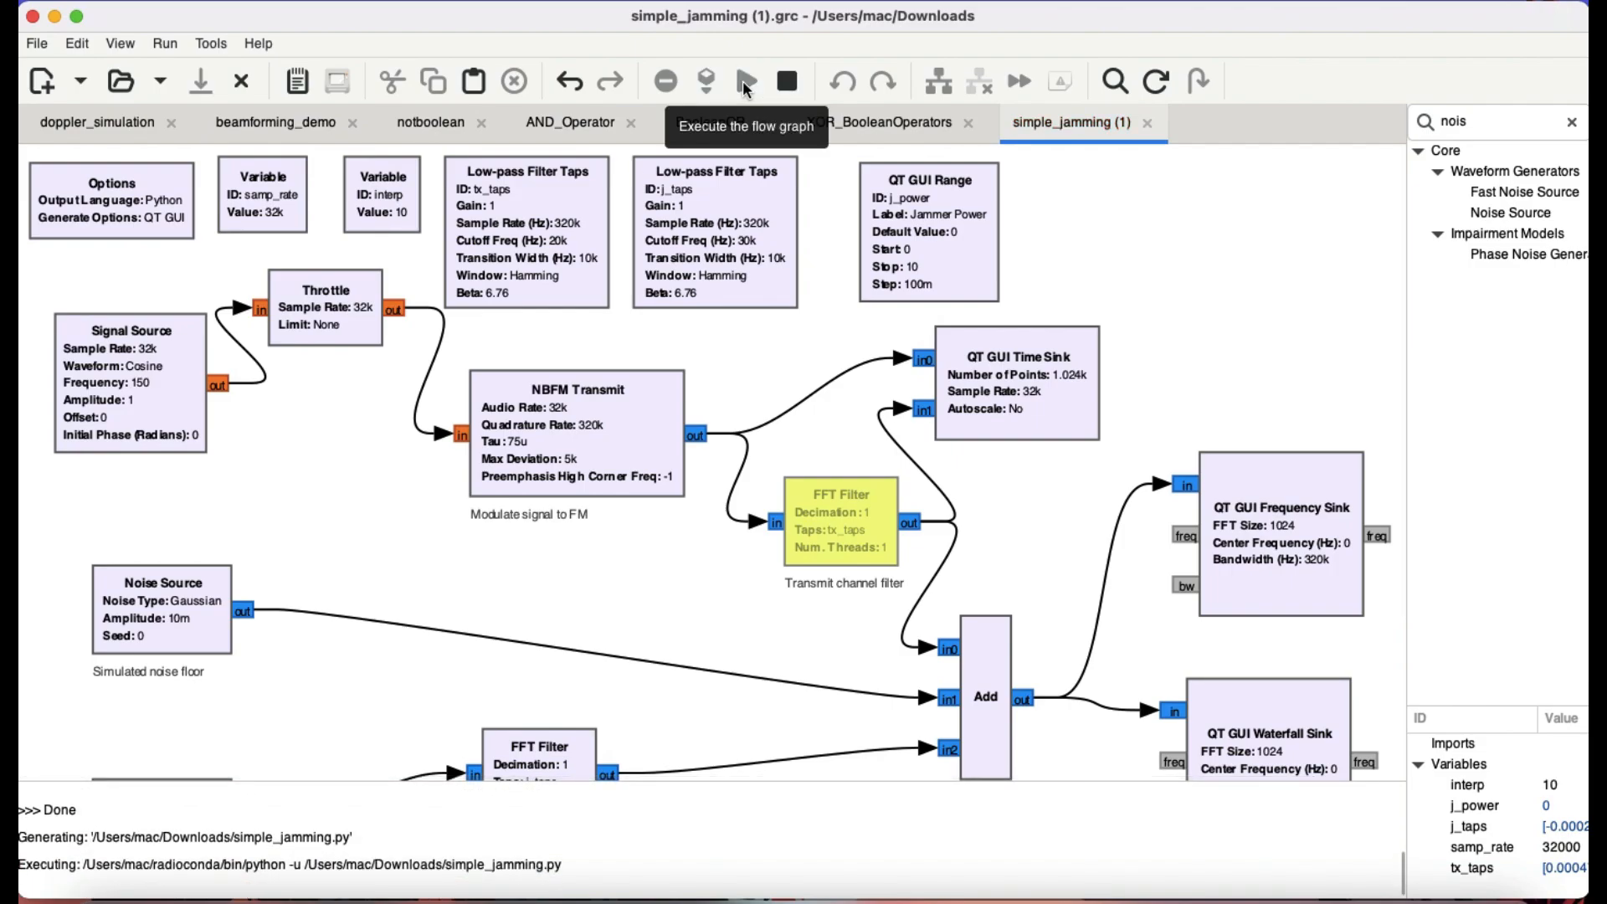
{"action": "left_click", "coordinate": [742, 81]}
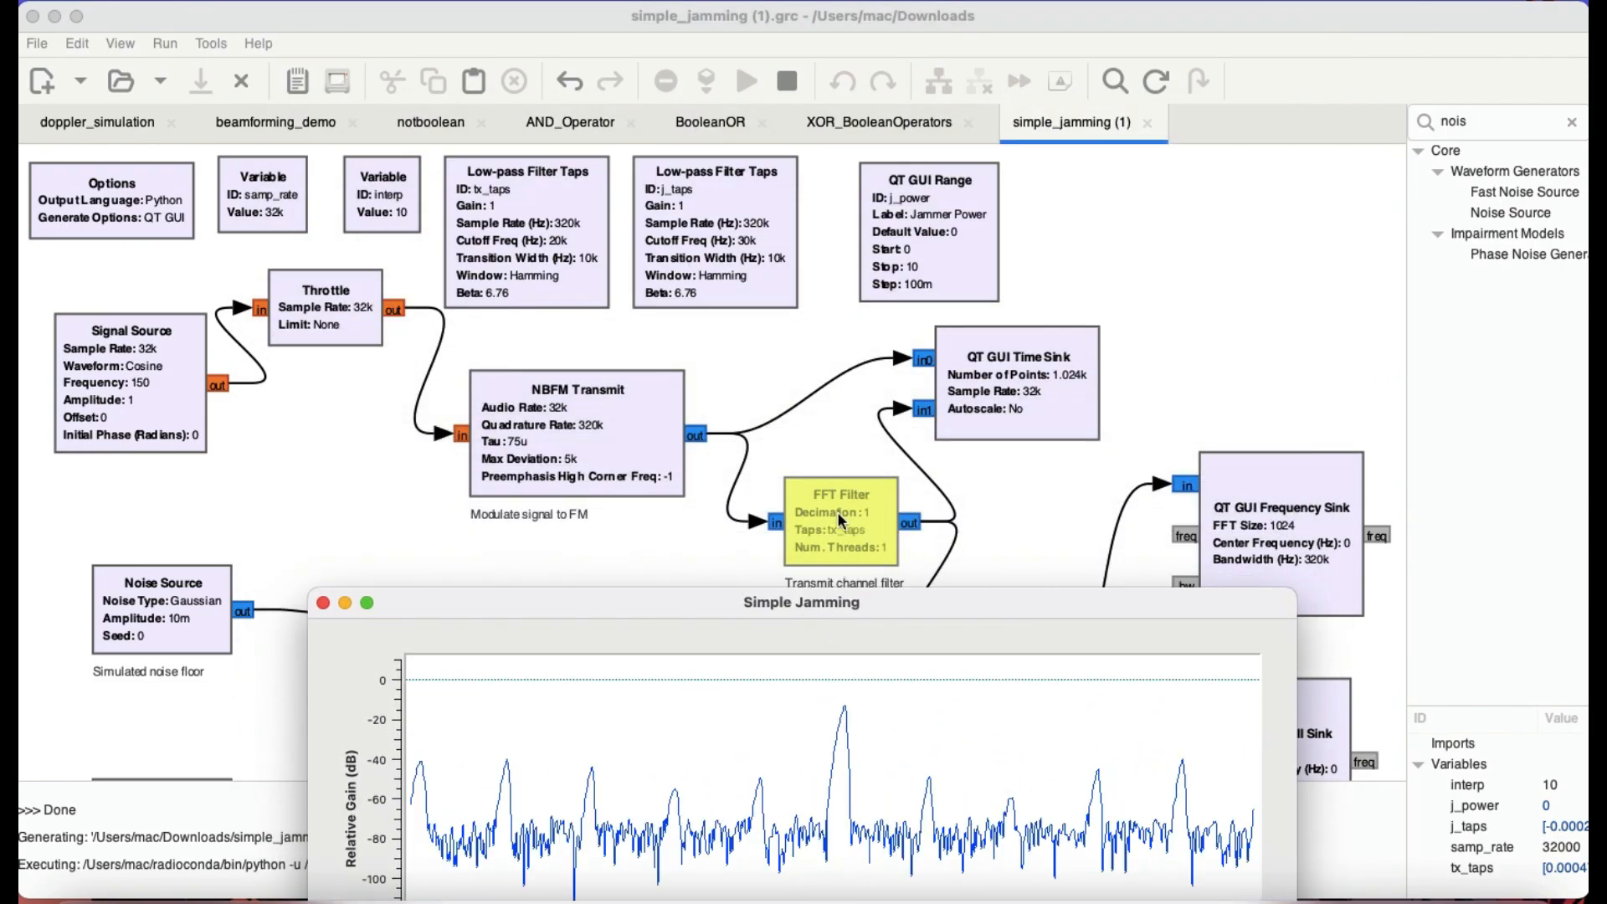
Check the Transmit channel FFT Filter's context menu, then rerun the flowgraph.
{"action": "right_click", "coordinate": [840, 523]}
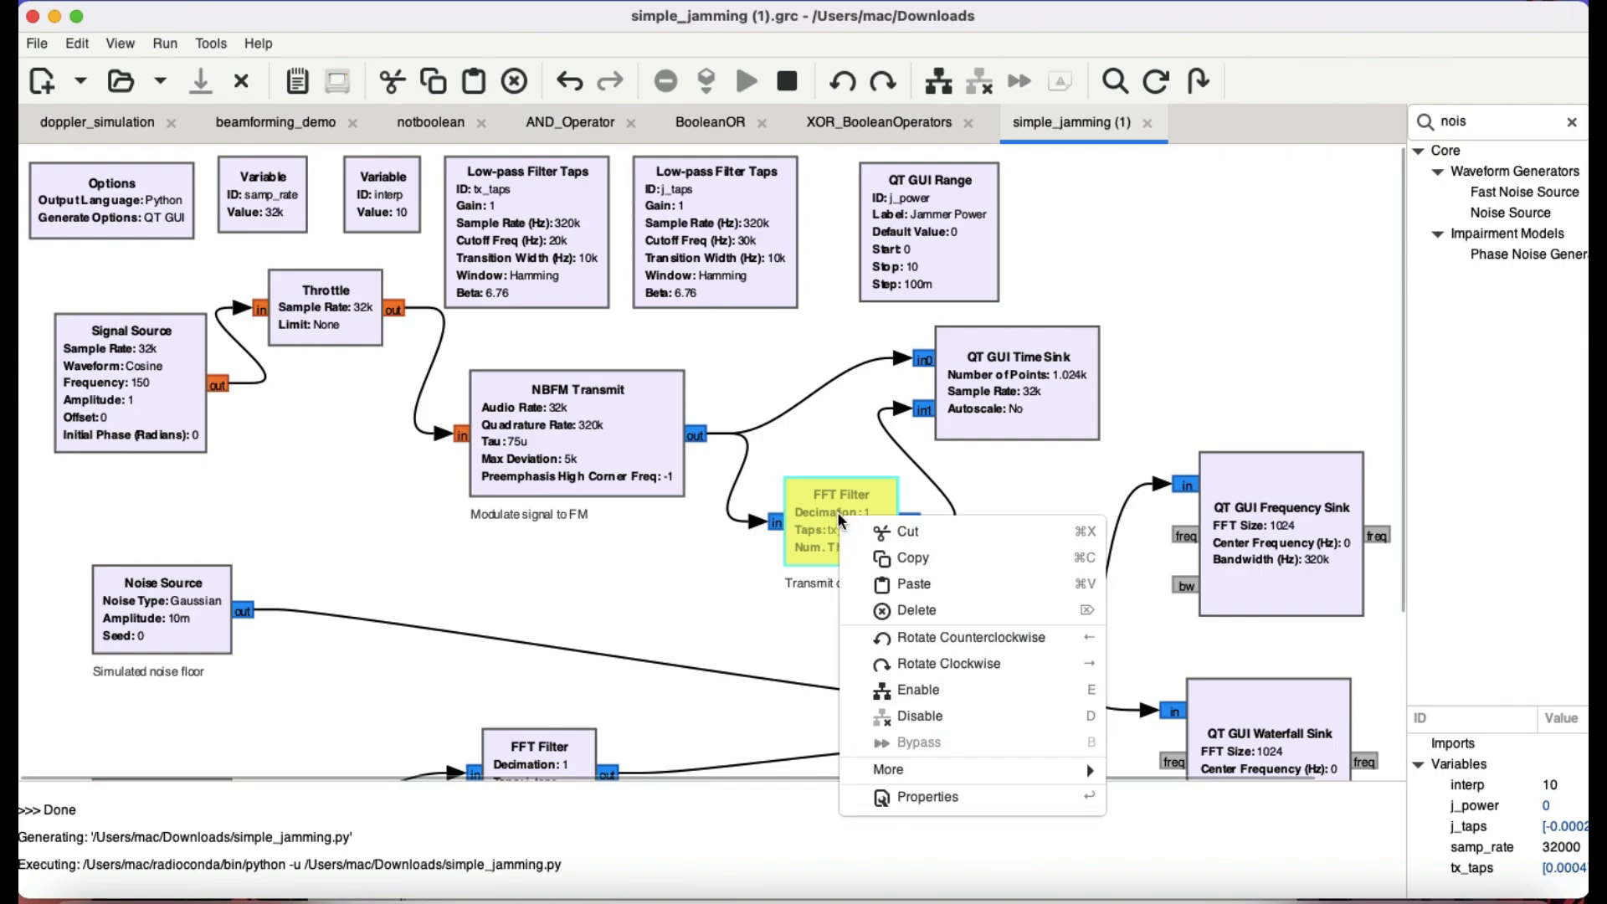
{"action": "mouse_move", "coordinate": [909, 751]}
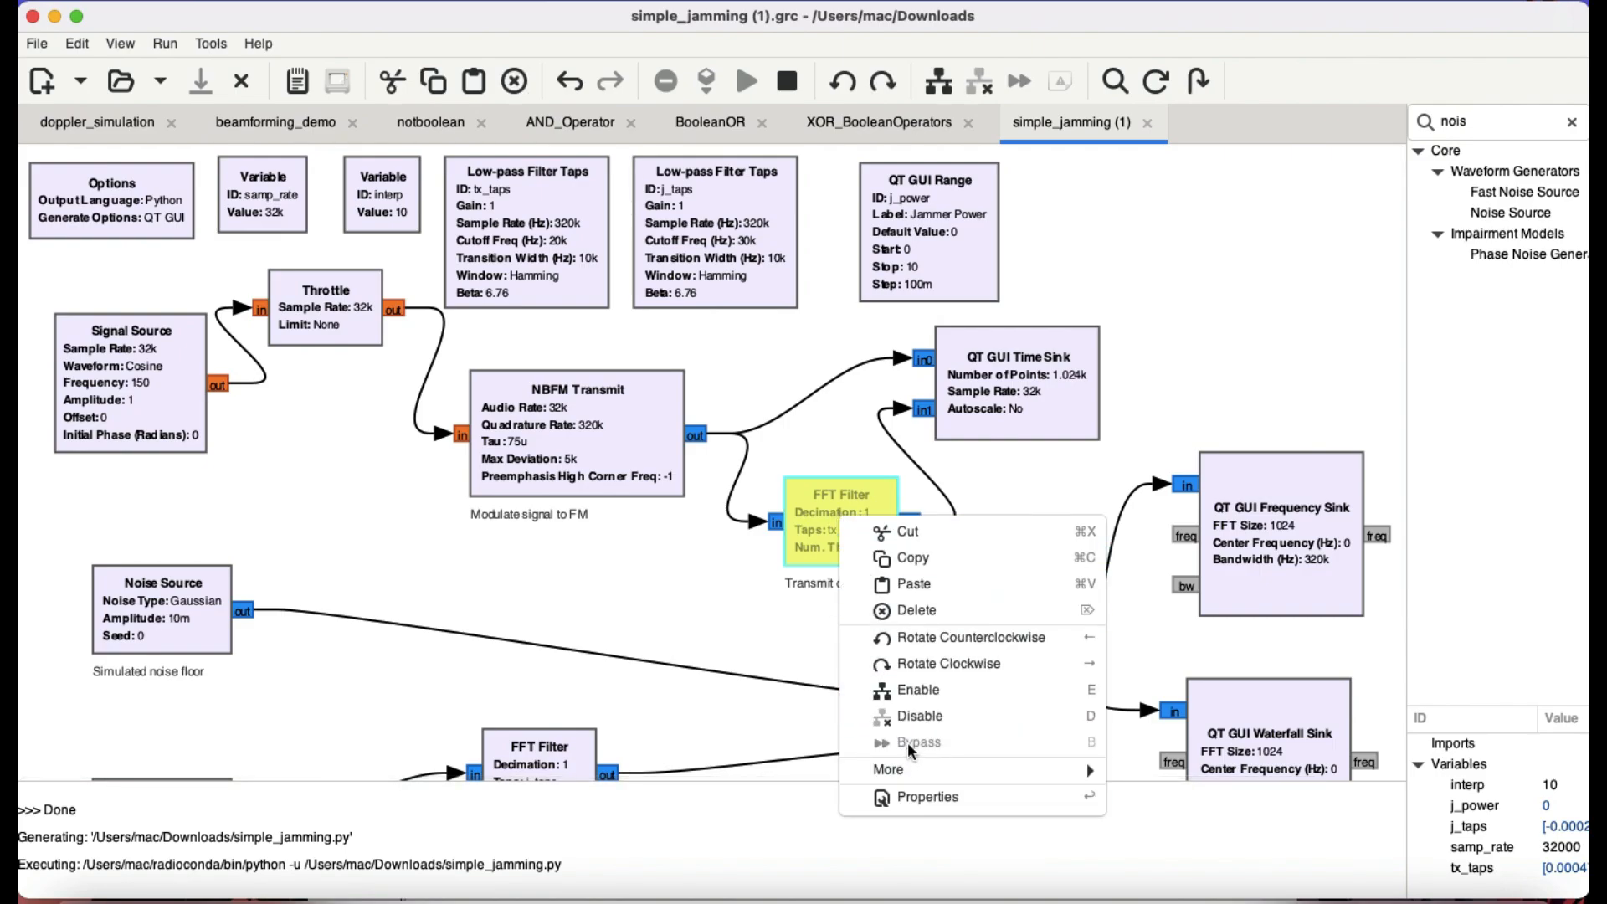
{"action": "mouse_move", "coordinate": [806, 522]}
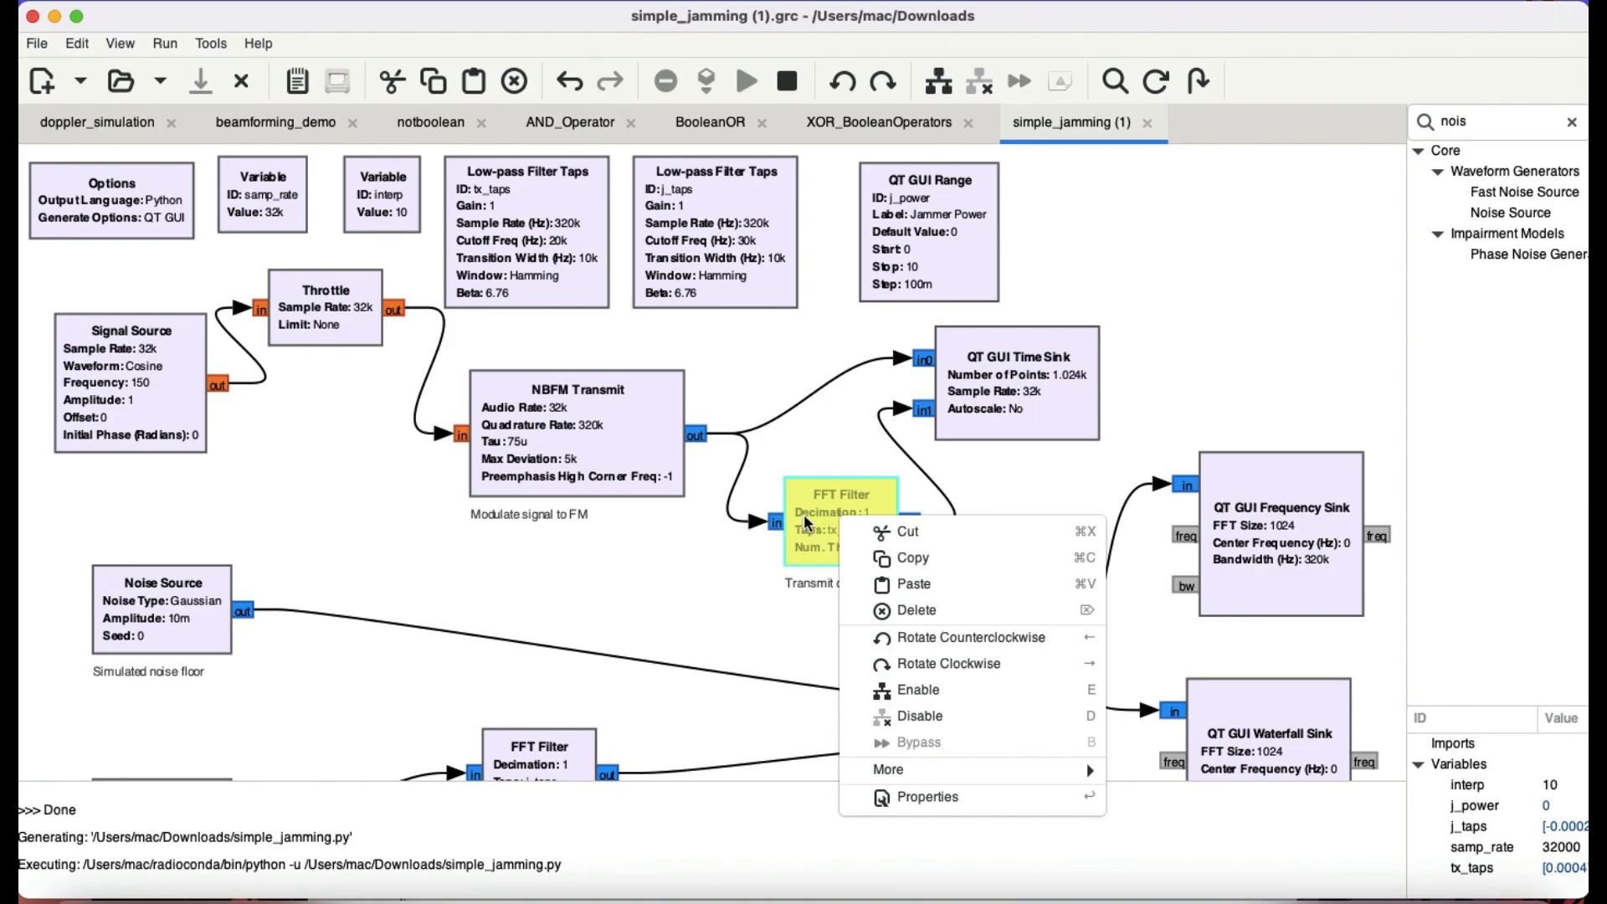
{"action": "mouse_move", "coordinate": [688, 543]}
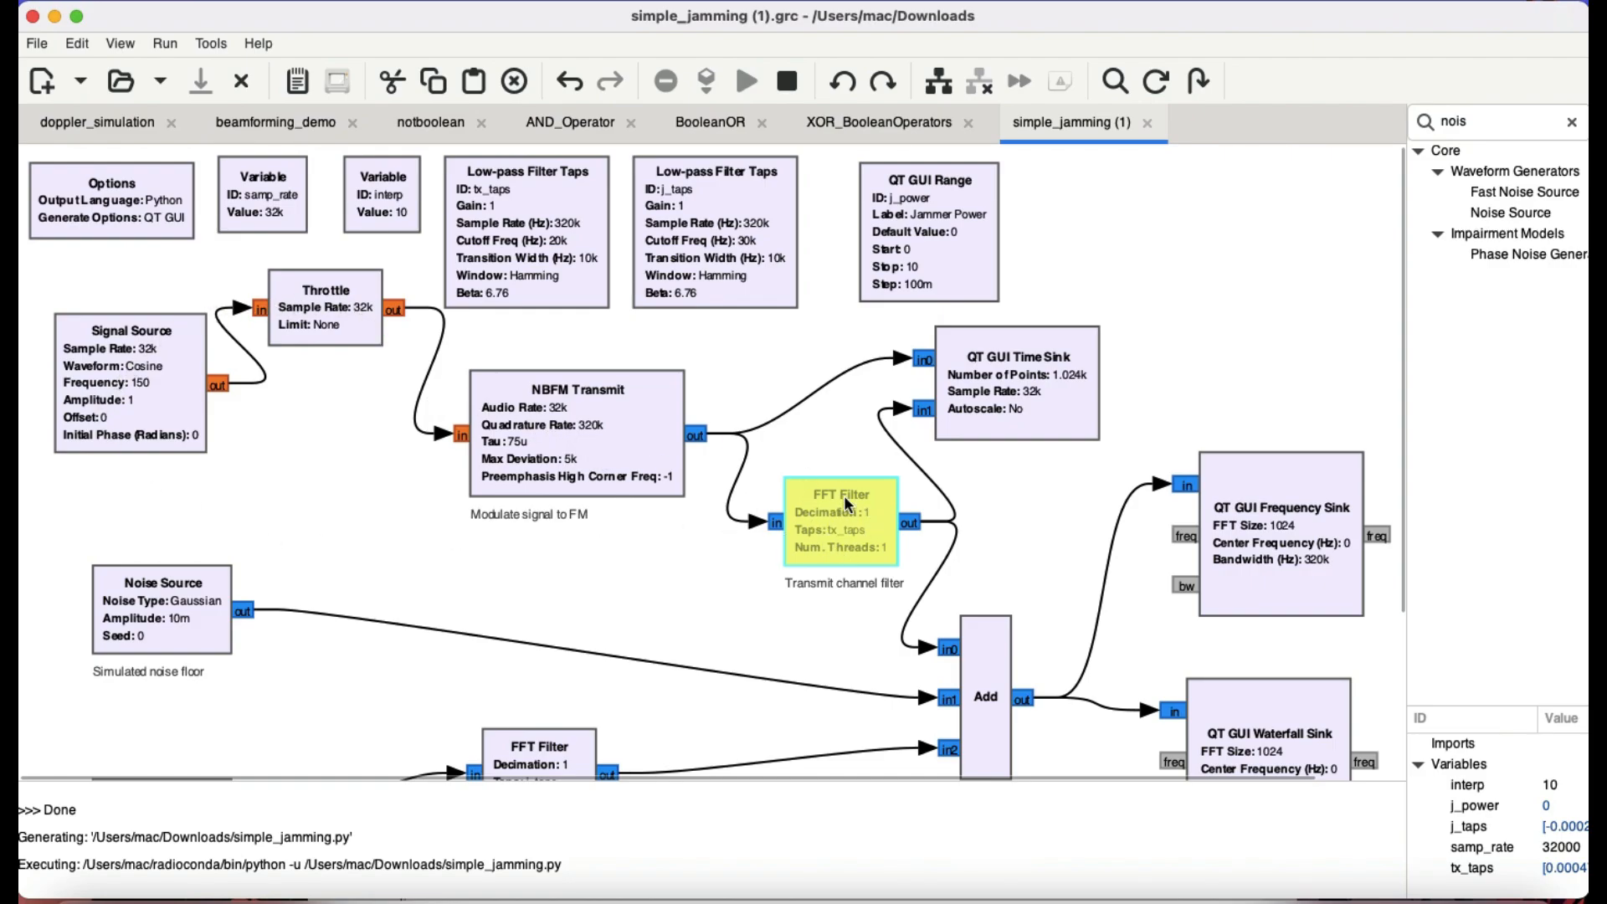
{"action": "mouse_move", "coordinate": [790, 550]}
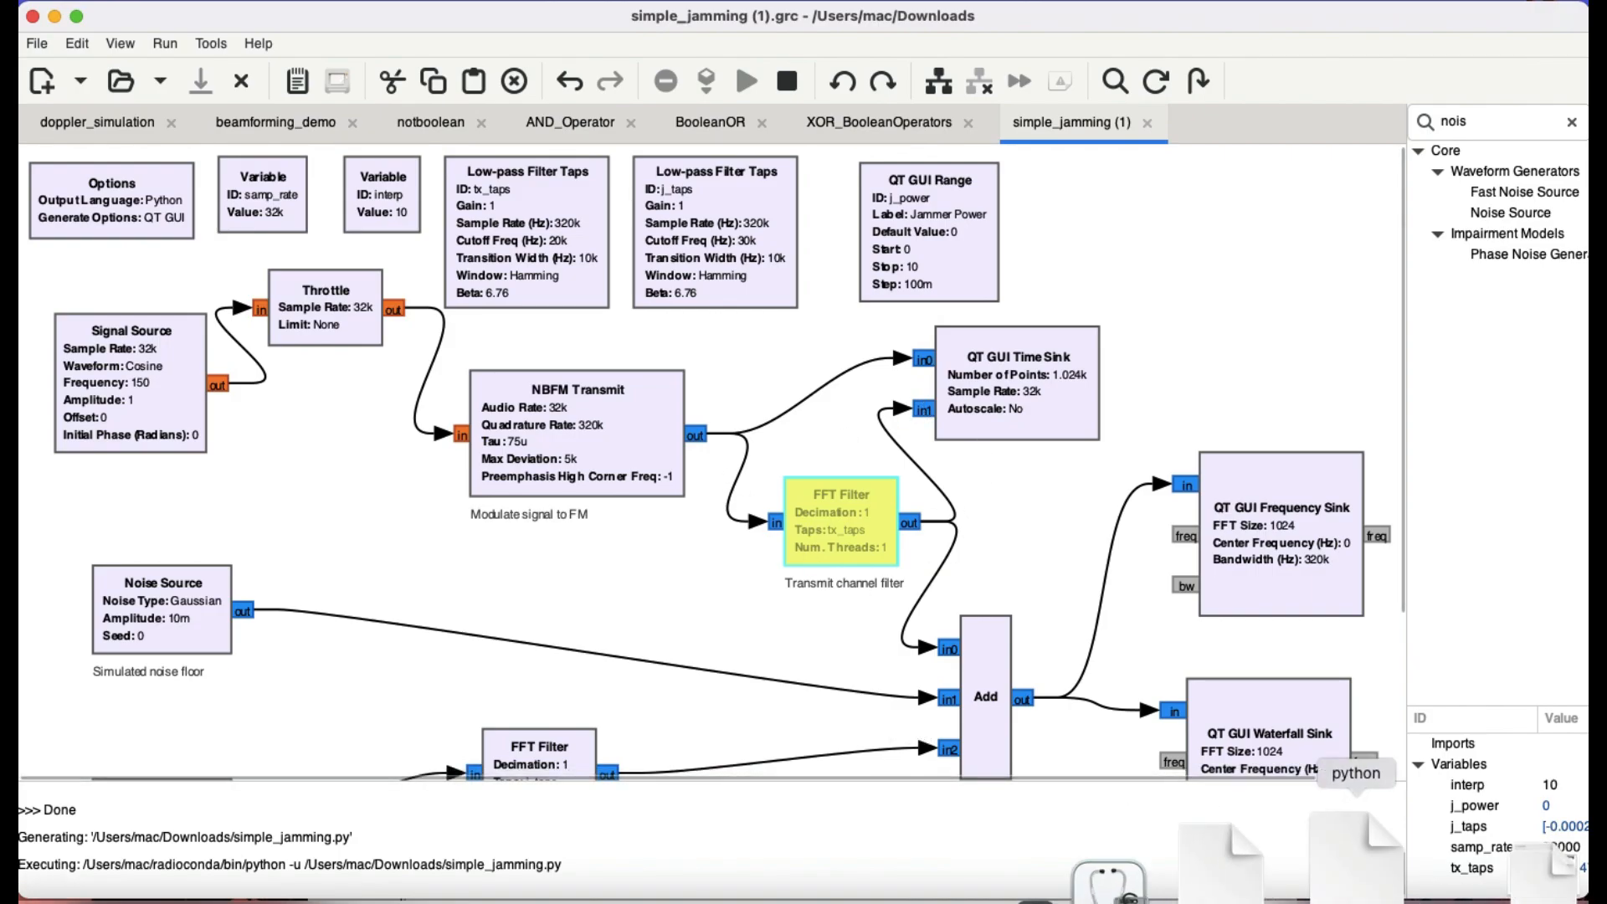
{"action": "left_click", "coordinate": [746, 81]}
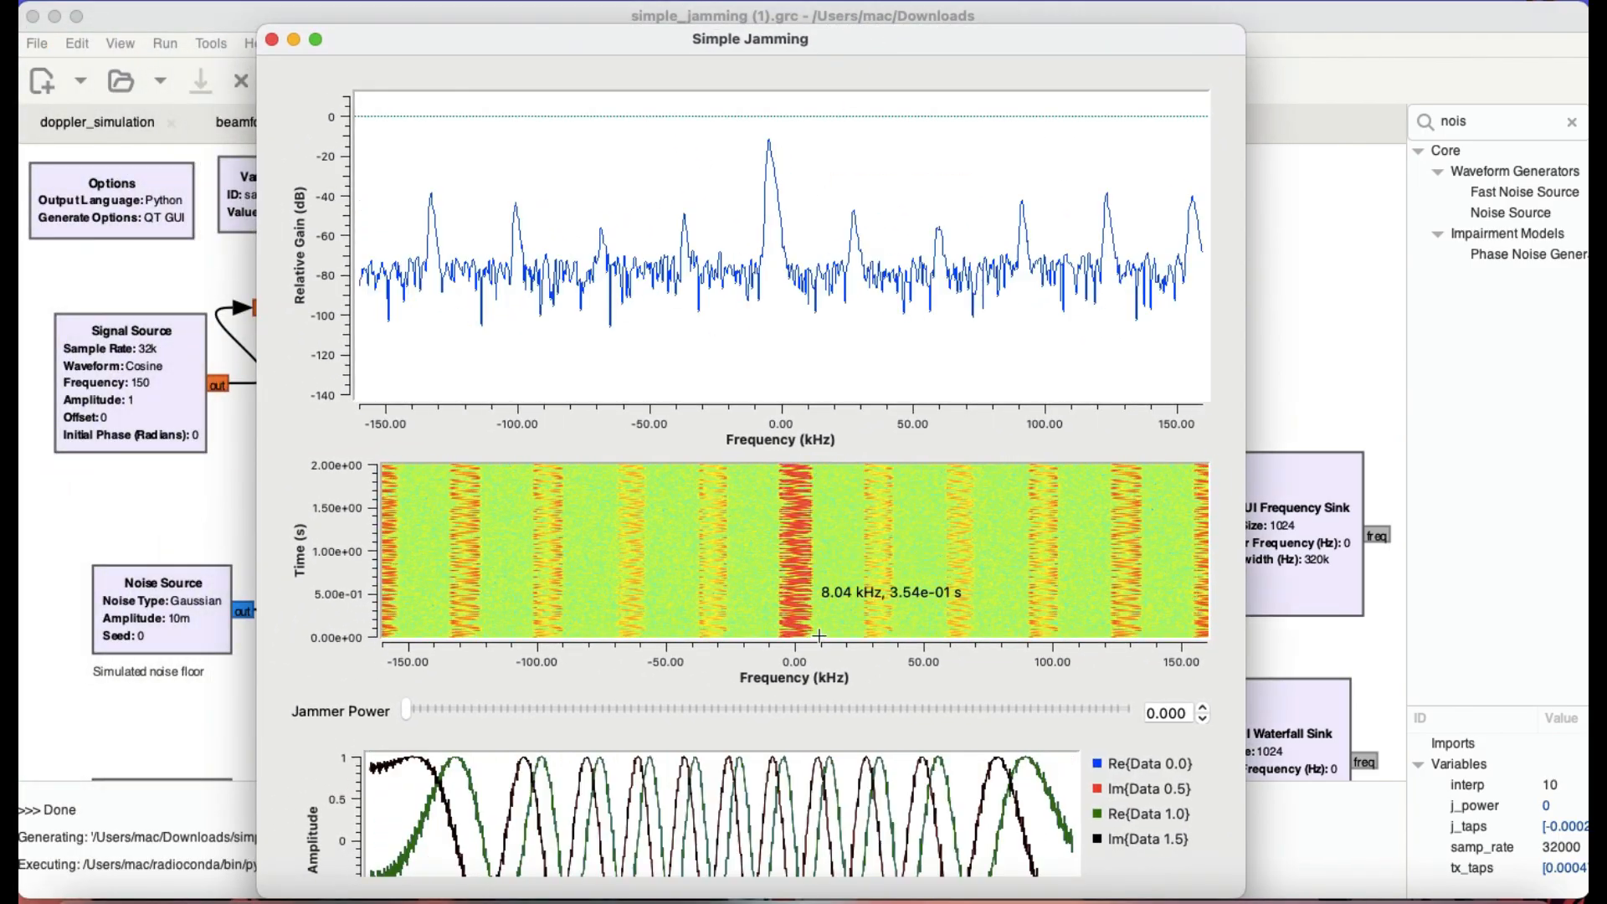
{"action": "mouse_move", "coordinate": [1079, 570]}
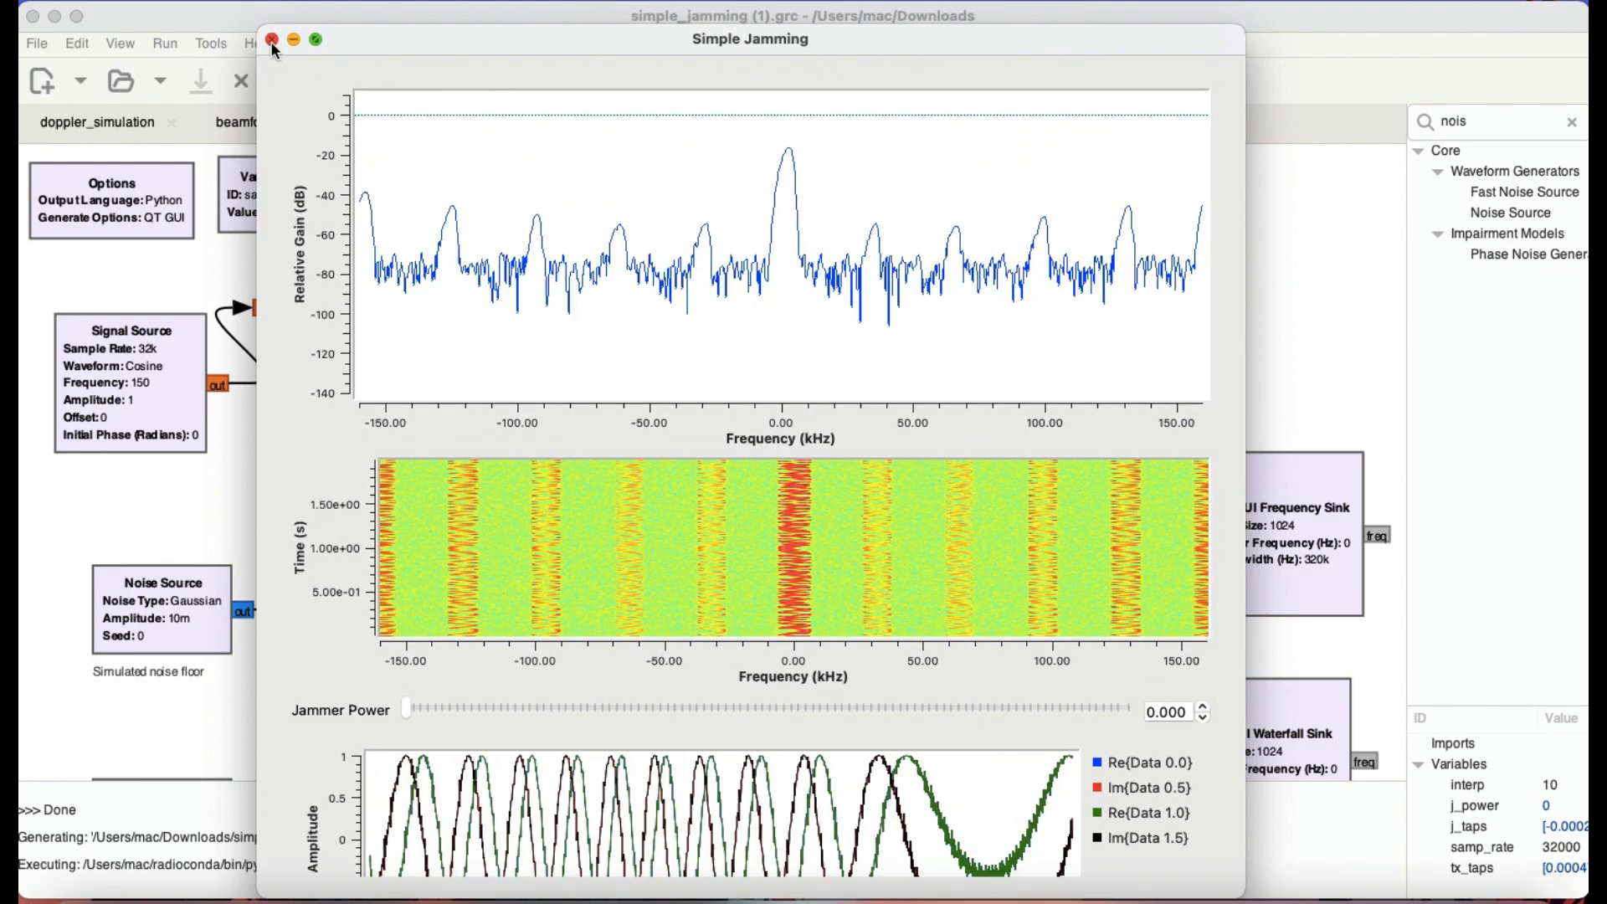
Close the output window, enable the transmit channel FFT Filter, and rerun the flowgraph.
{"action": "left_click", "coordinate": [270, 41]}
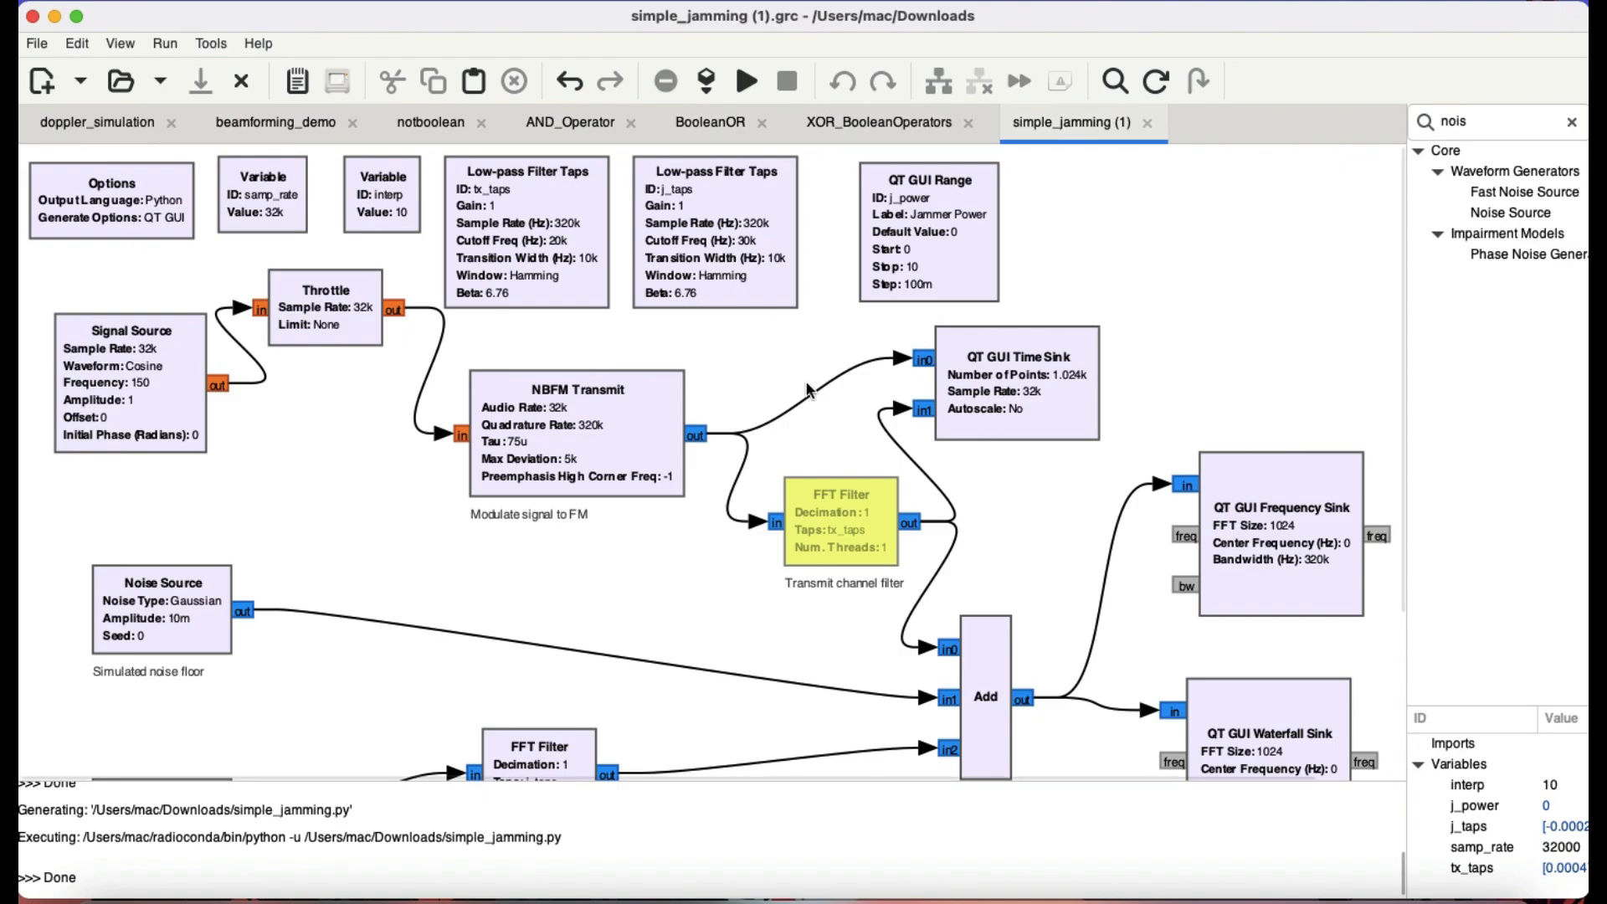
{"action": "right_click", "coordinate": [841, 521]}
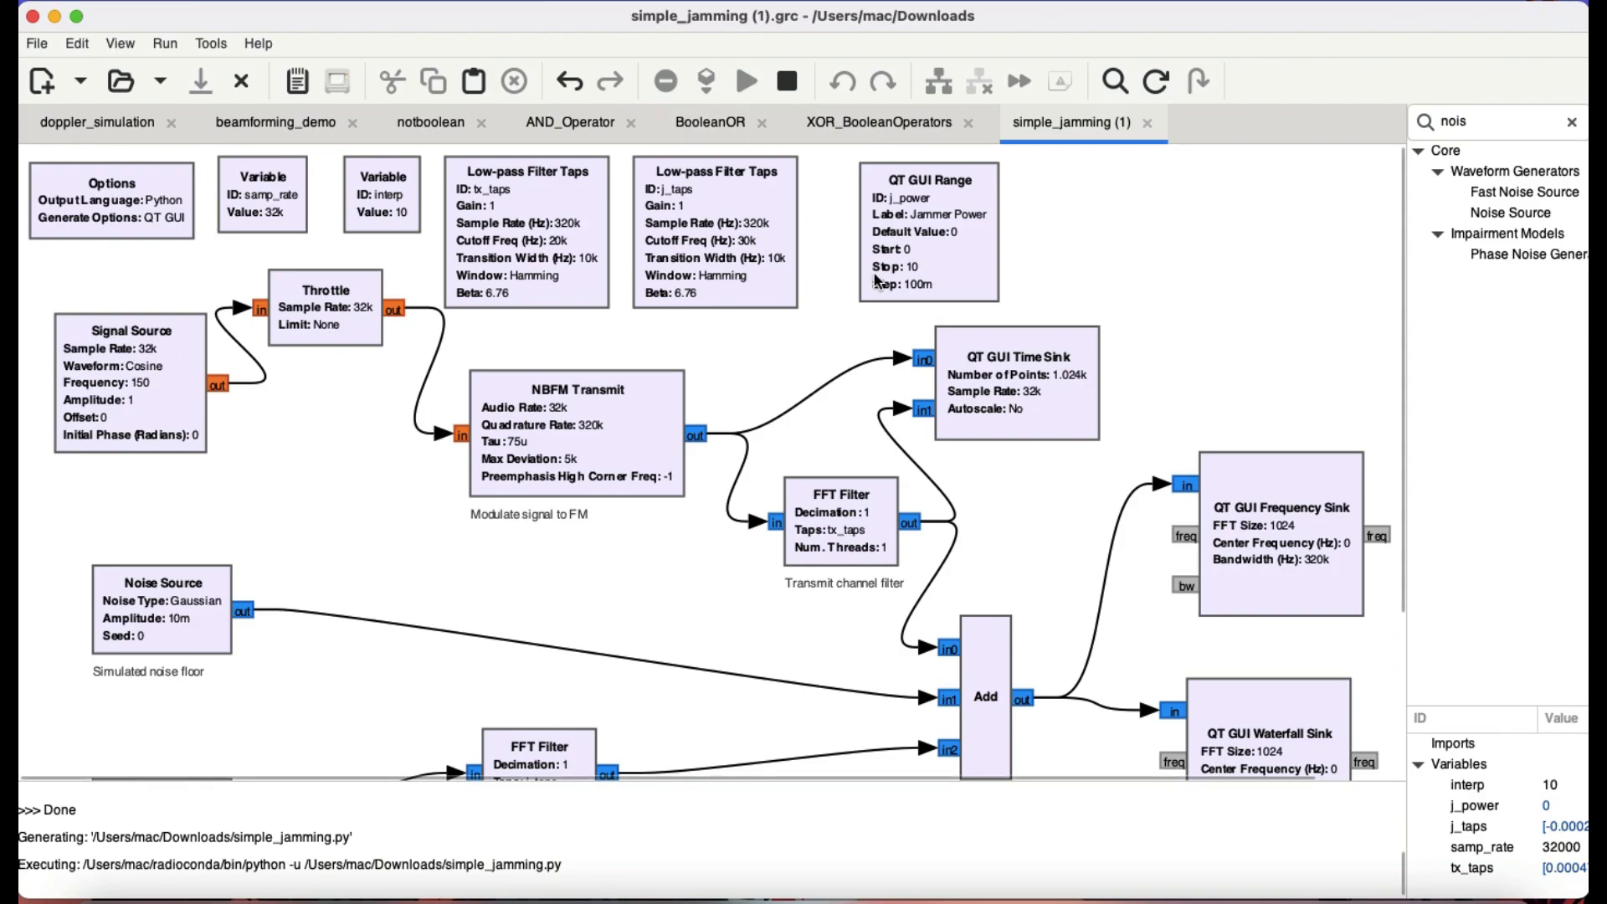
{"action": "left_click", "coordinate": [747, 81]}
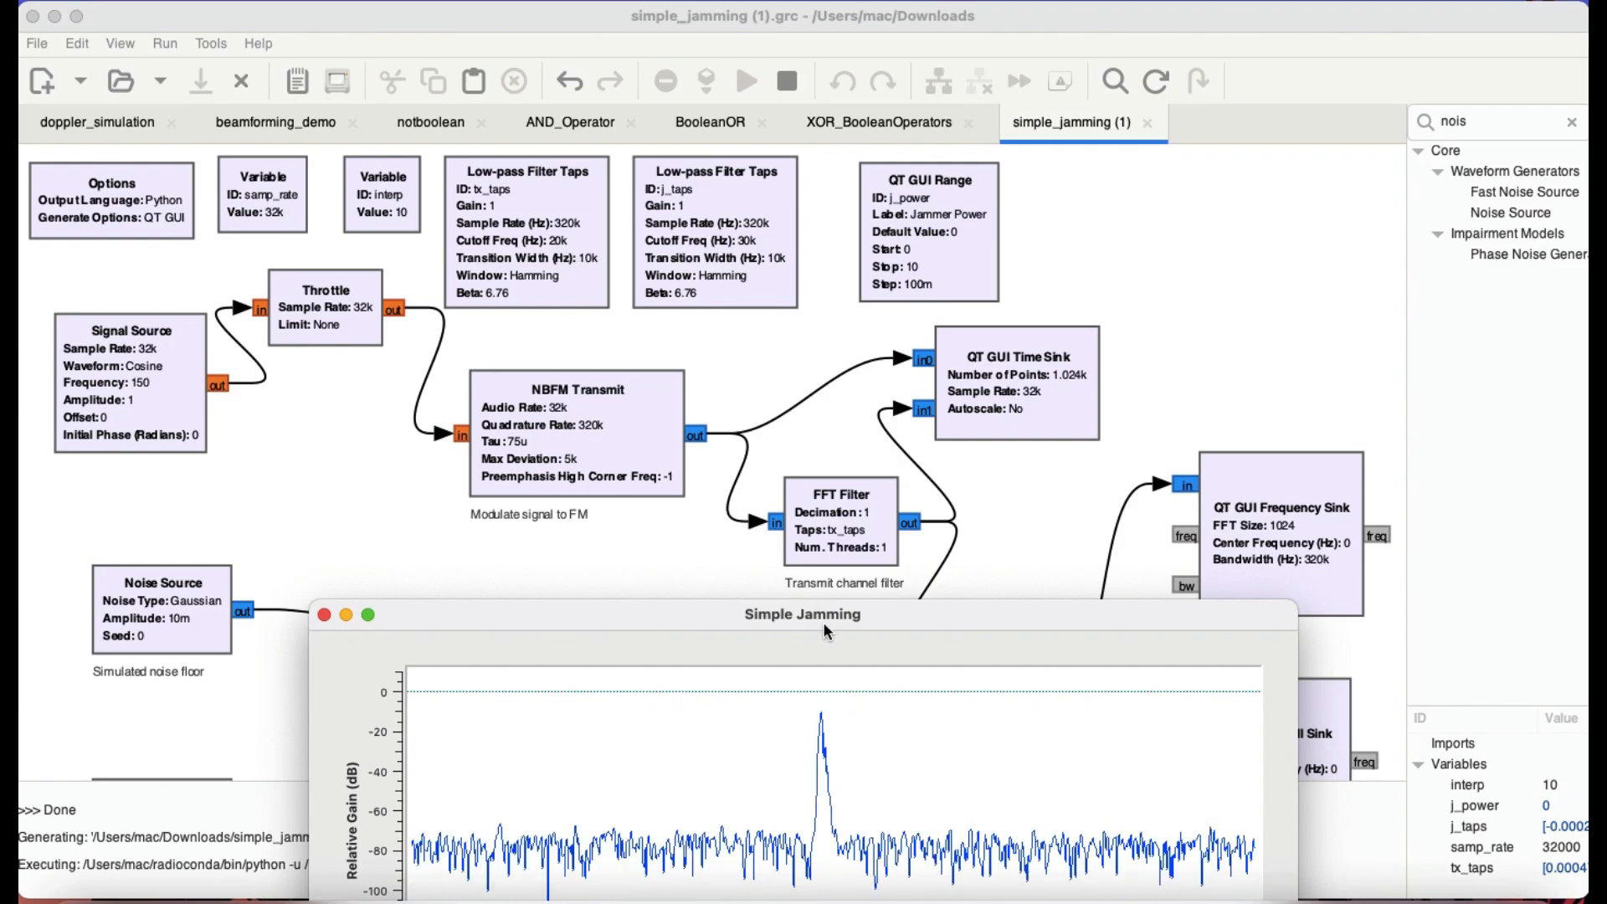
Move the Simple Jamming window into view and raise Jammer Power from 0 to 5.0.
{"action": "left_click_drag", "start_coordinate": [802, 613], "coordinate": [786, 320]}
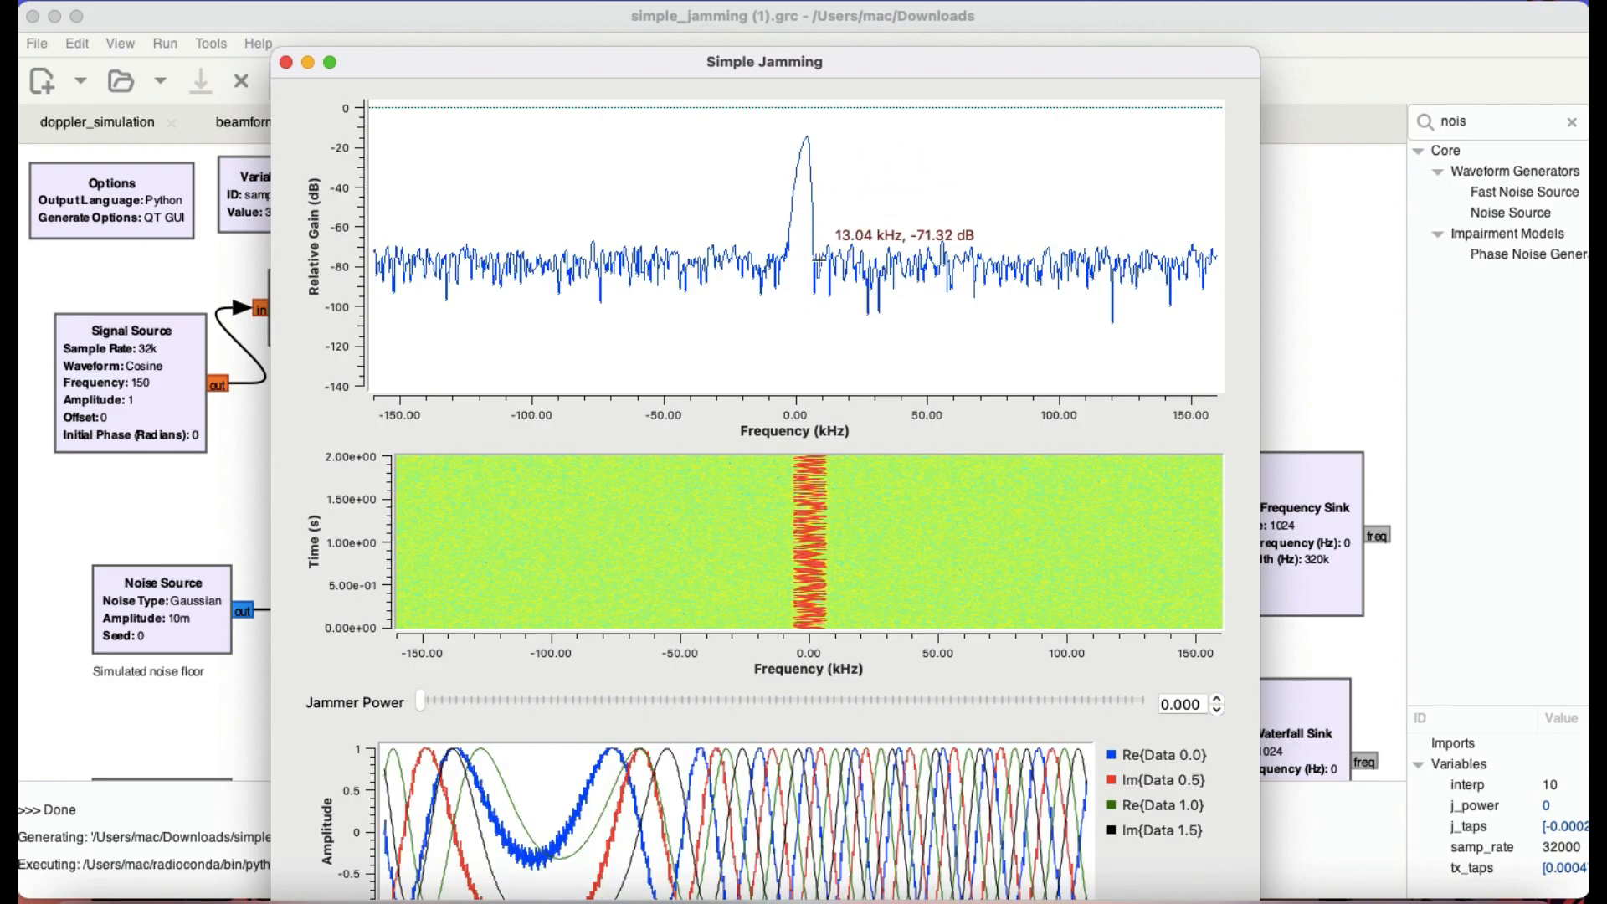
{"action": "mouse_move", "coordinate": [729, 608]}
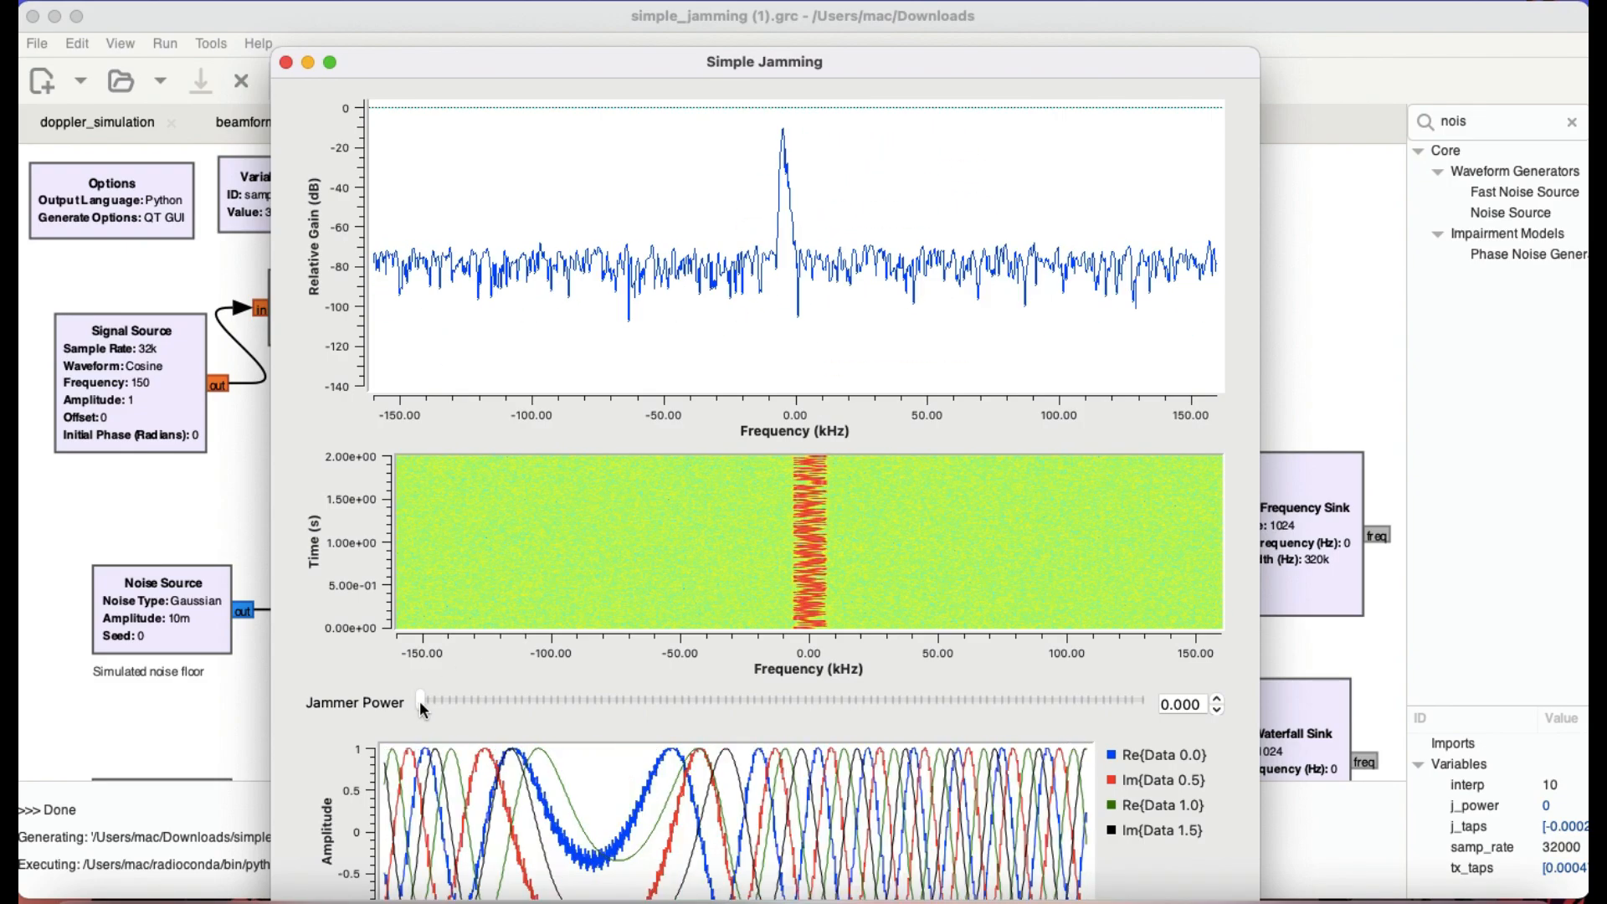
{"action": "left_click_drag", "start_coordinate": [420, 704], "coordinate": [448, 703]}
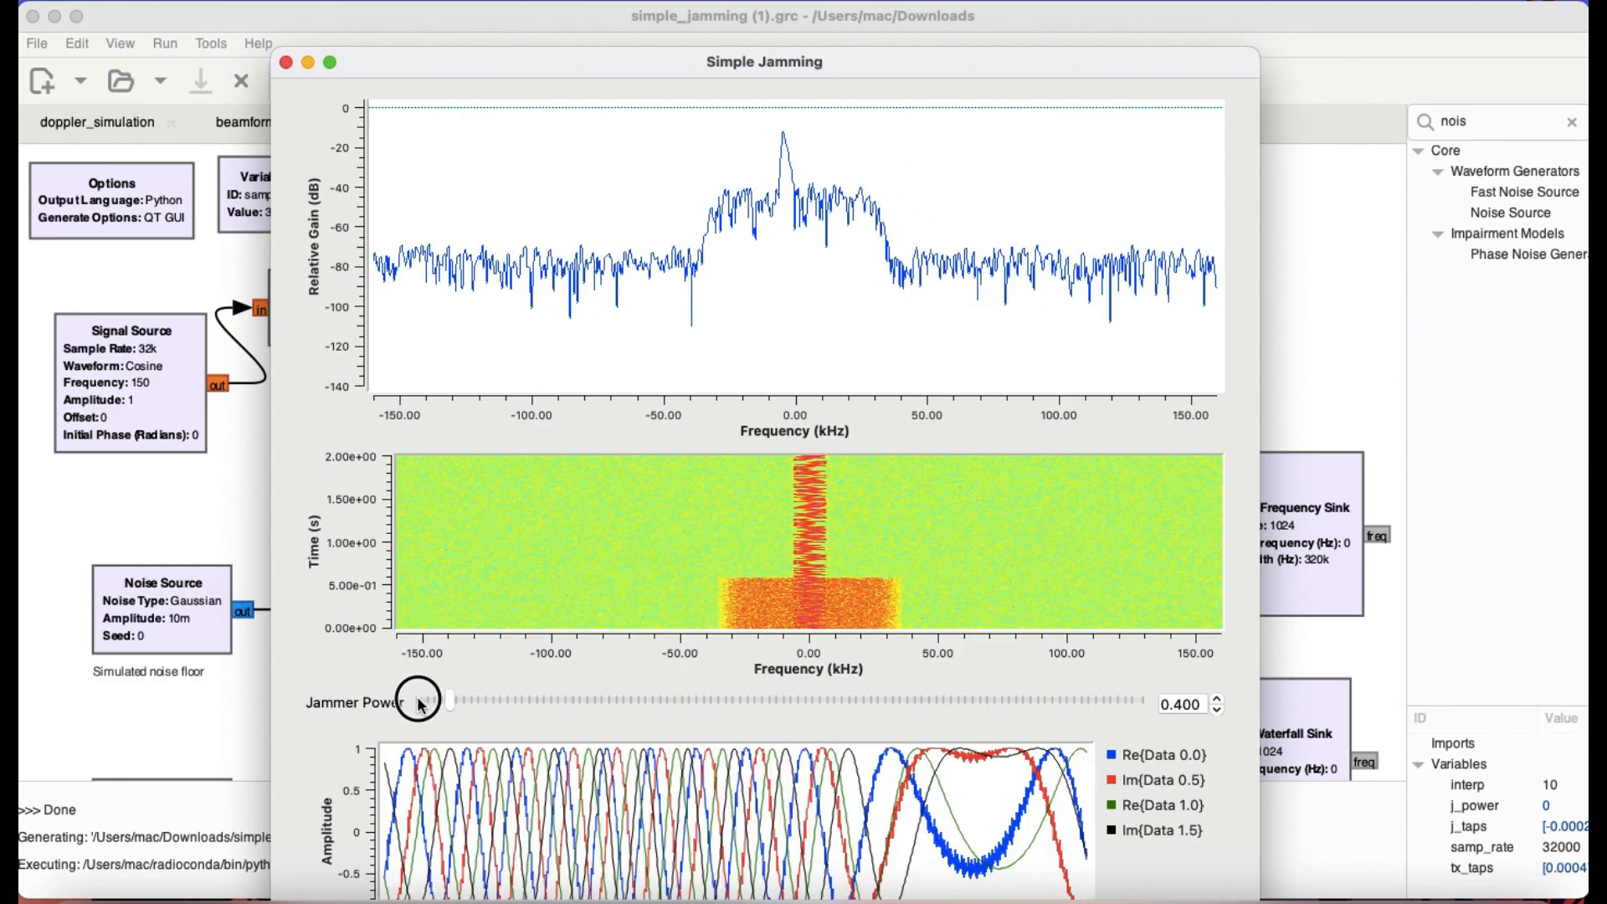
{"action": "left_click_drag", "start_coordinate": [420, 703], "coordinate": [420, 703]}
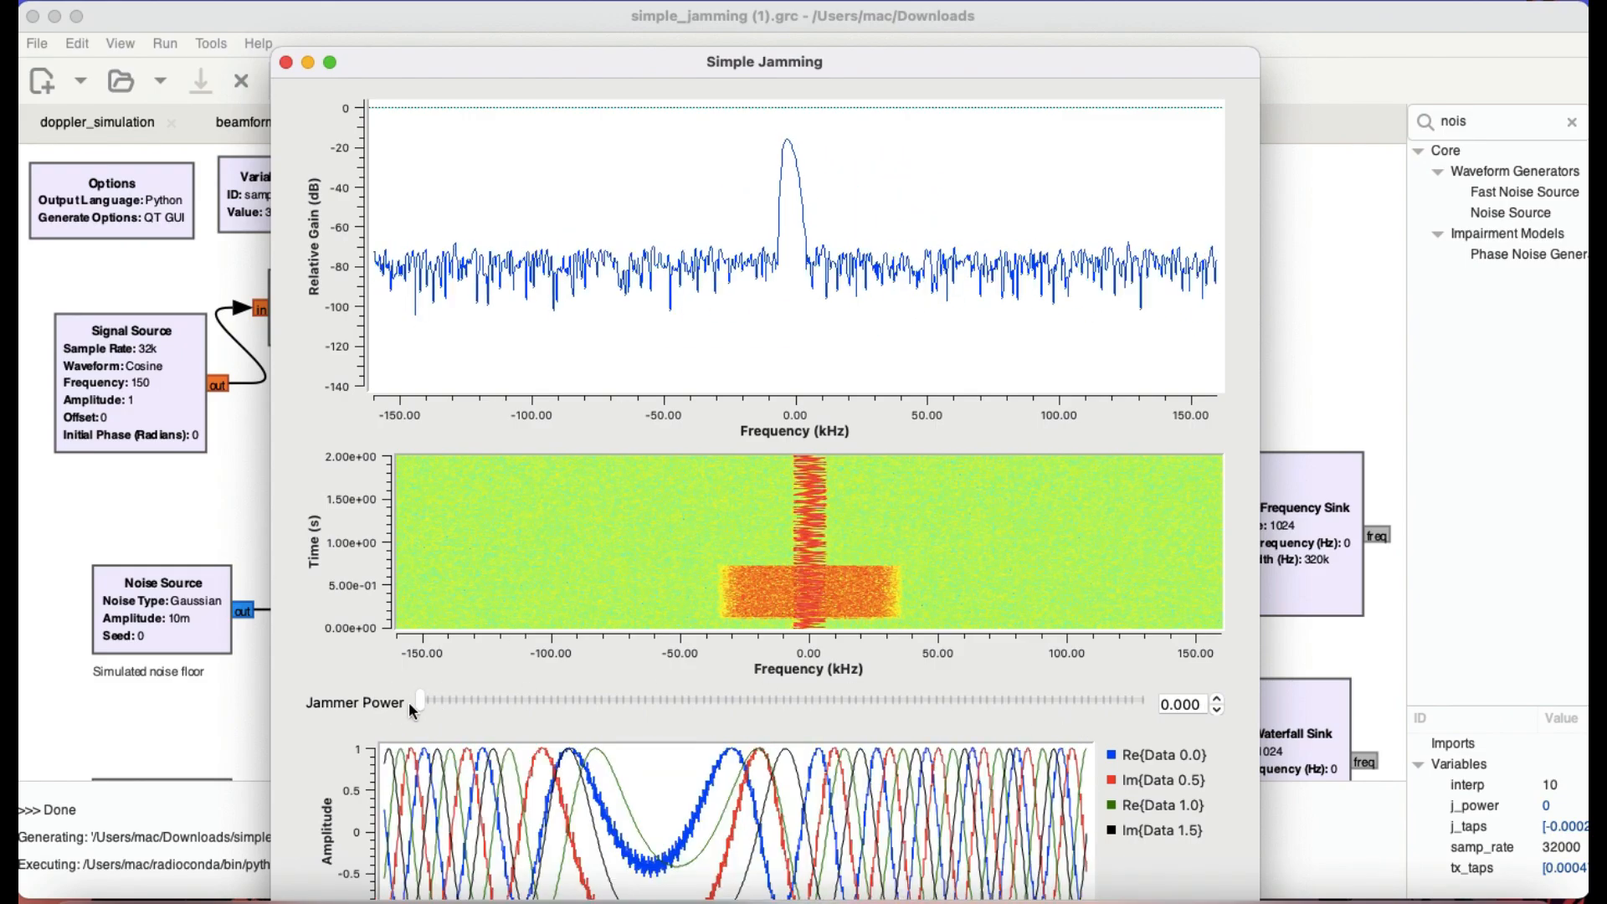
{"action": "left_click", "coordinate": [421, 703]}
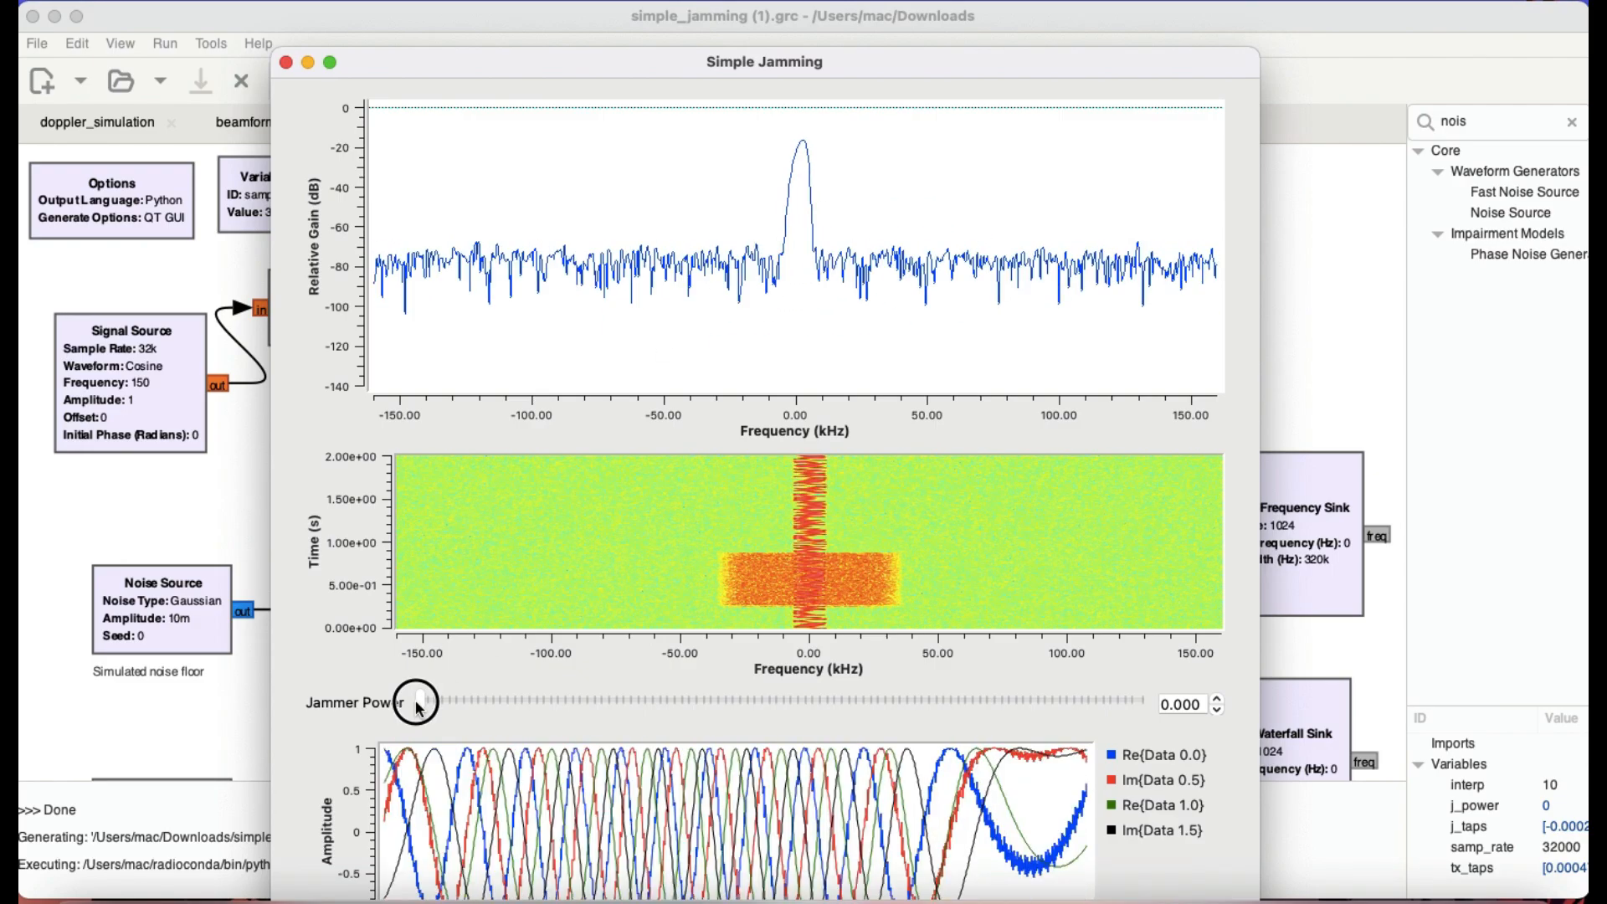
{"action": "left_click_drag", "start_coordinate": [417, 702], "coordinate": [458, 702]}
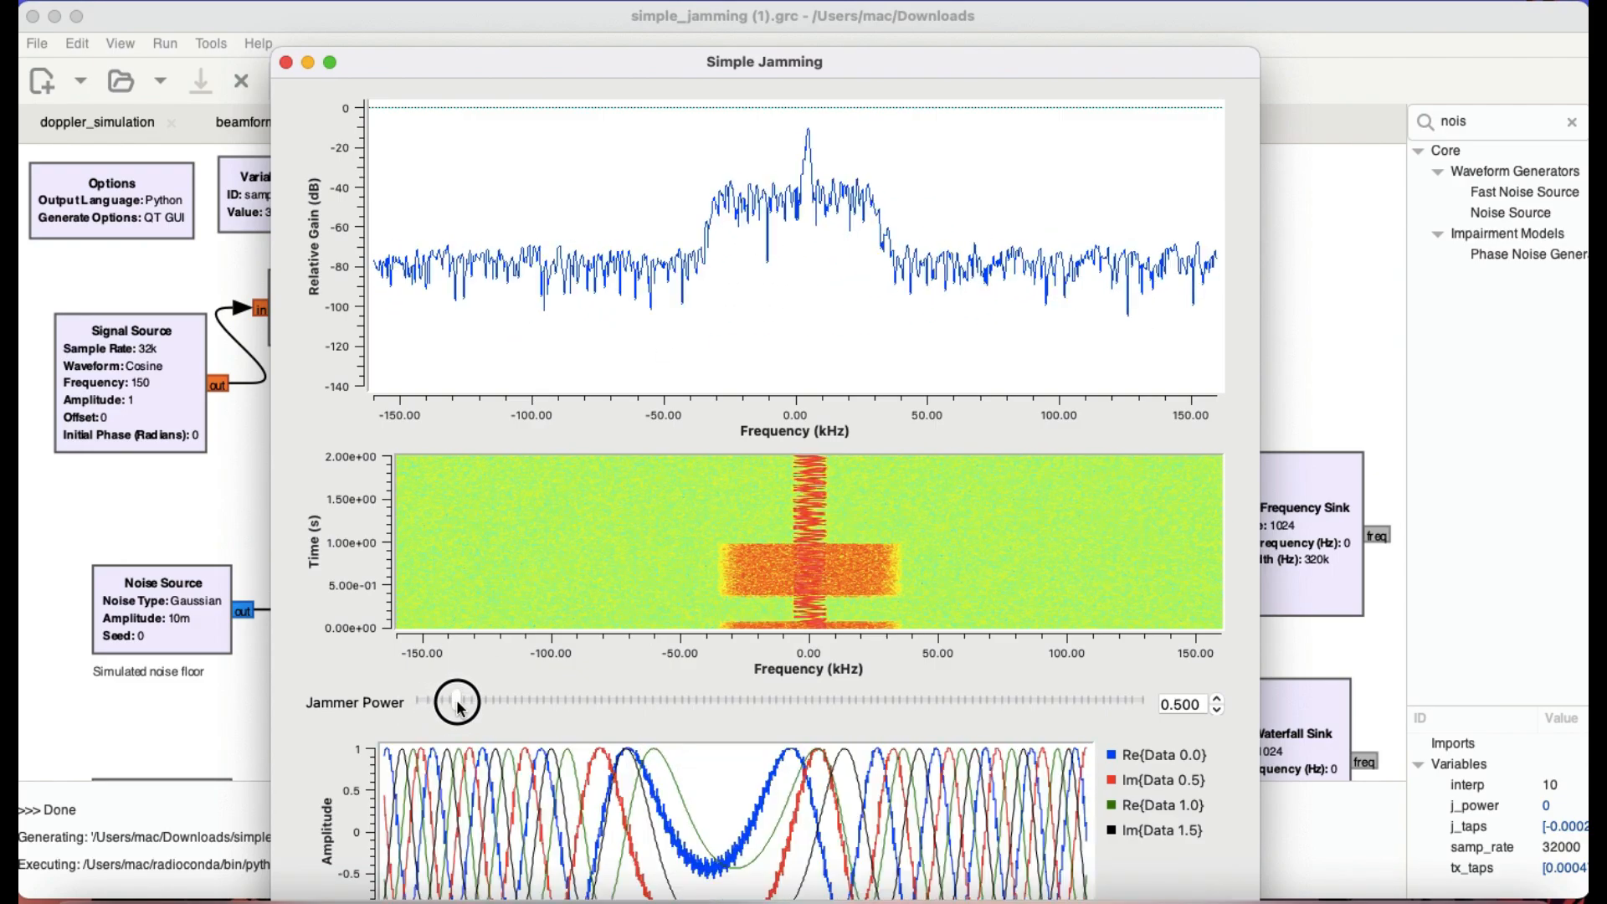
{"action": "left_click_drag", "start_coordinate": [458, 702], "coordinate": [482, 702]}
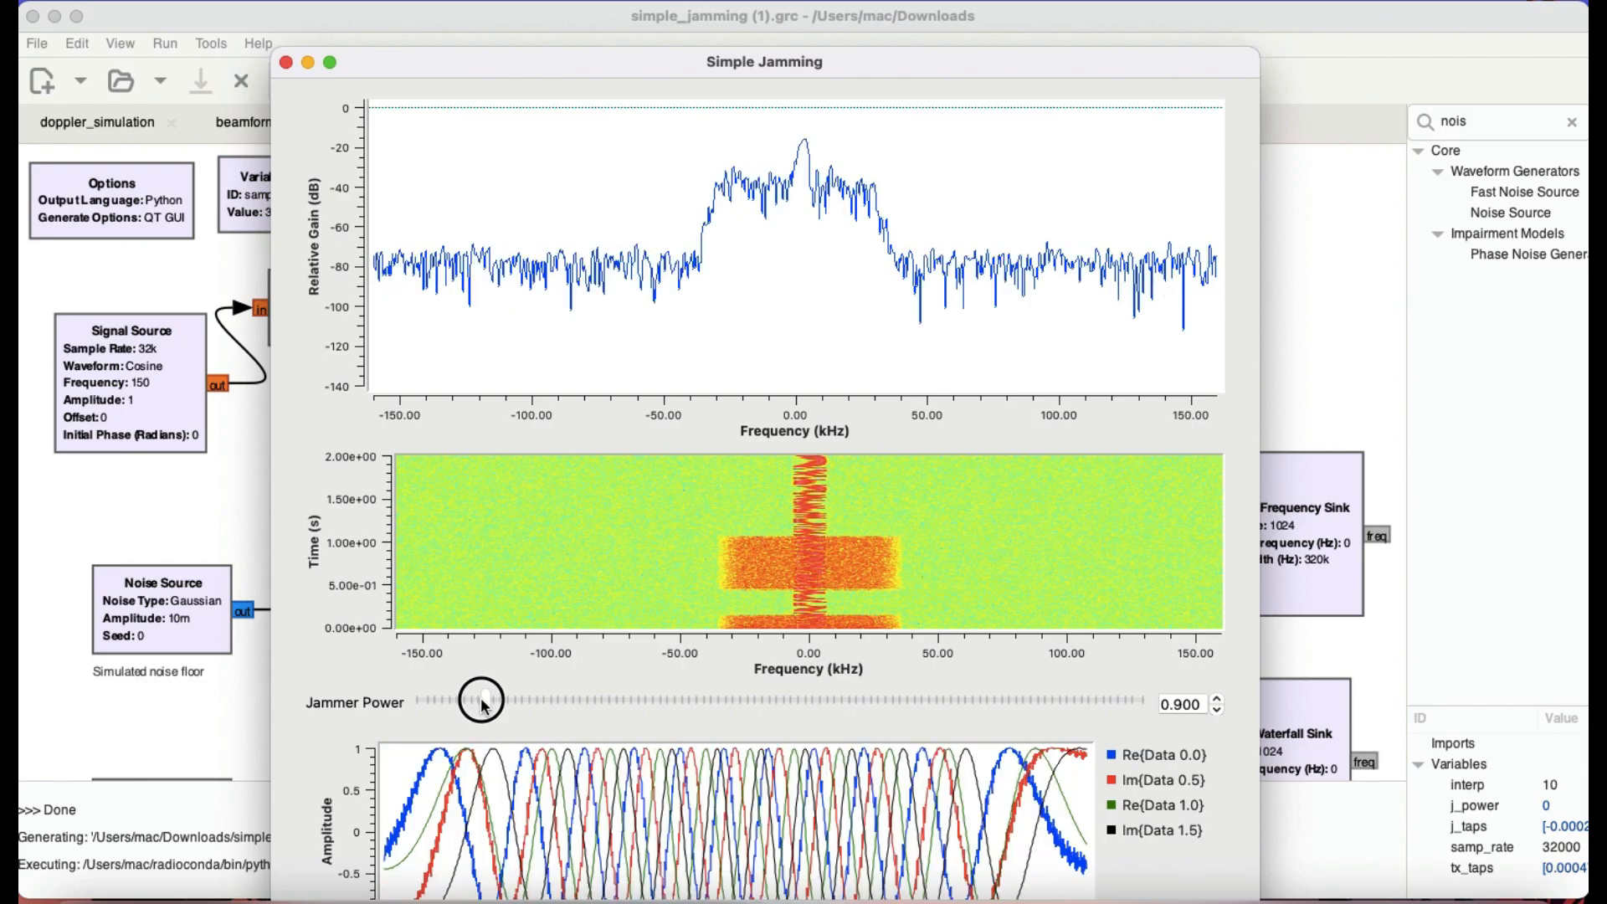
{"action": "left_click_drag", "start_coordinate": [482, 704], "coordinate": [512, 703]}
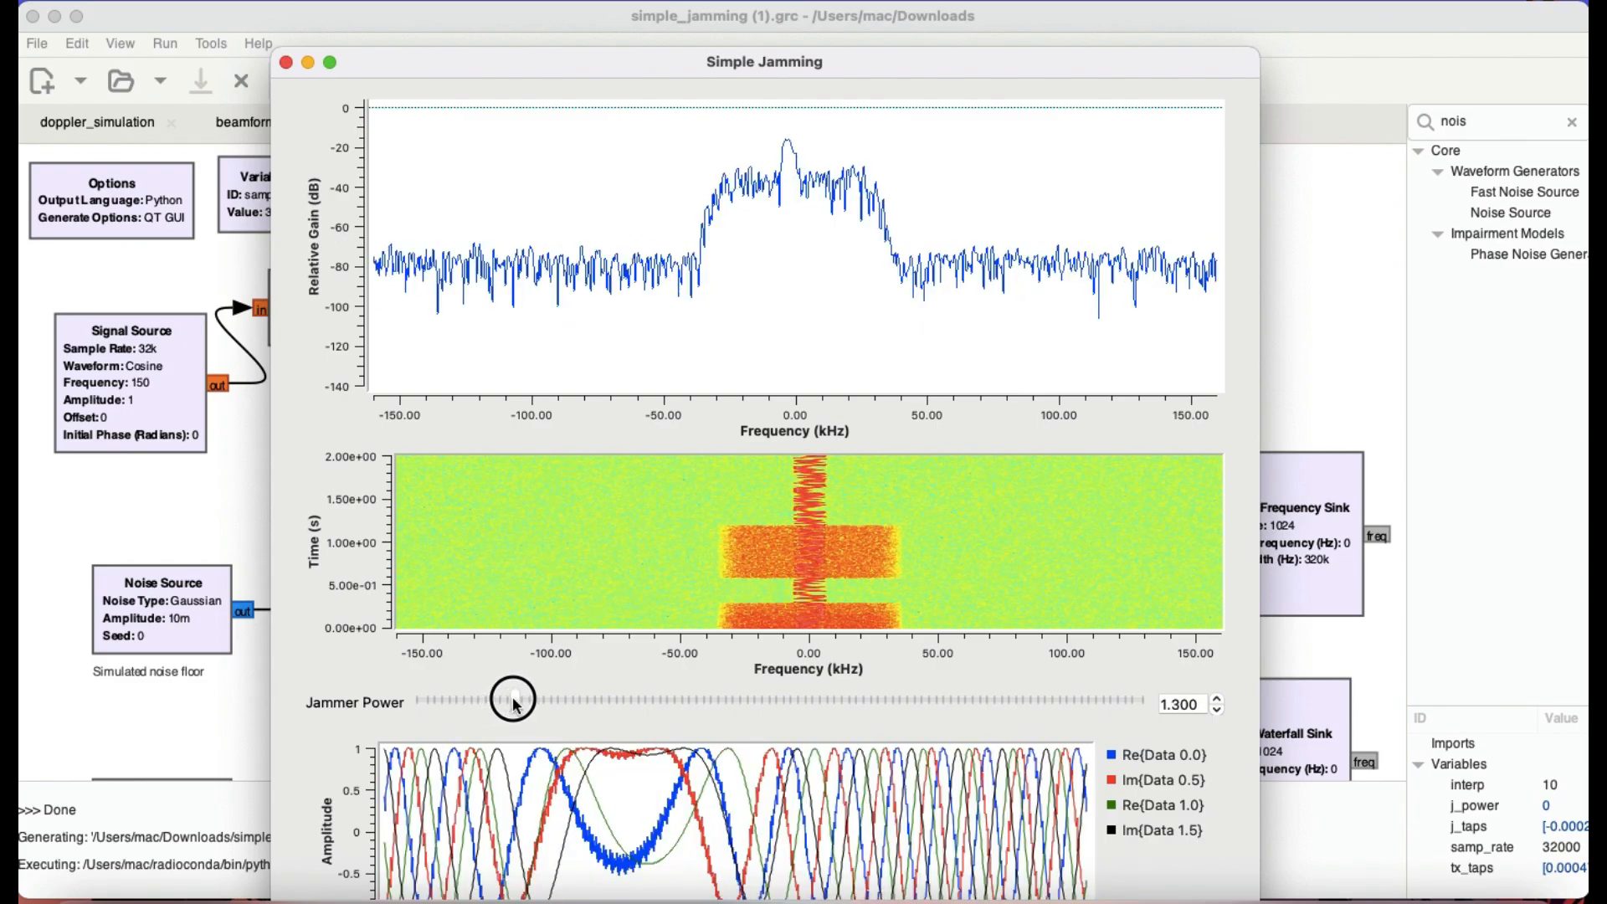
{"action": "left_click_drag", "start_coordinate": [512, 698], "coordinate": [572, 698]}
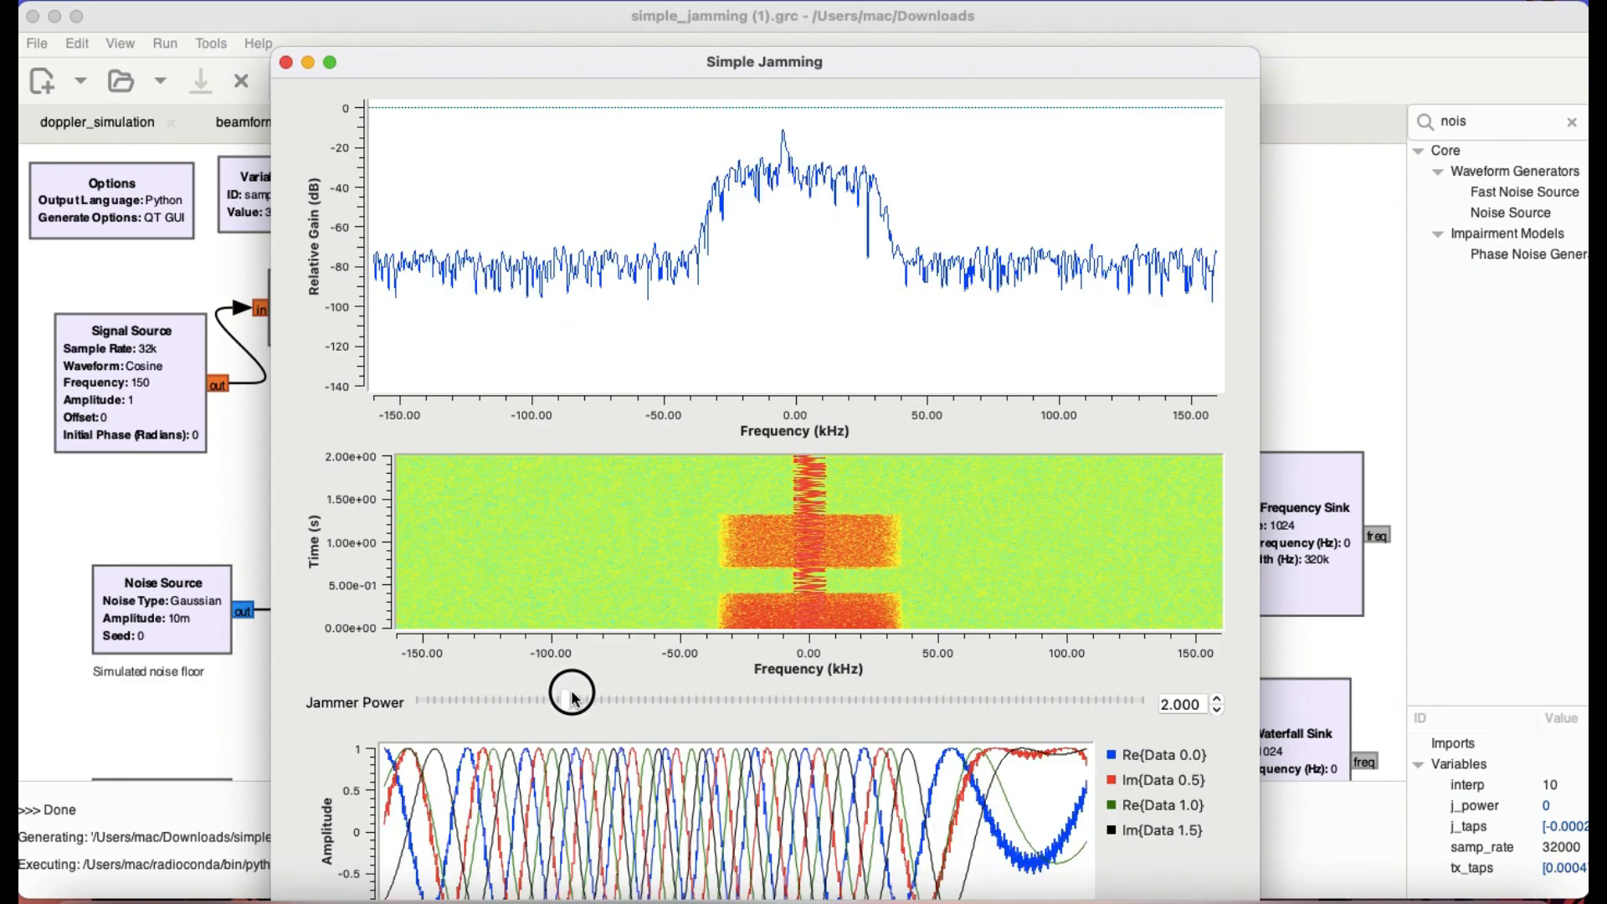
{"action": "left_click_drag", "start_coordinate": [572, 702], "coordinate": [653, 702]}
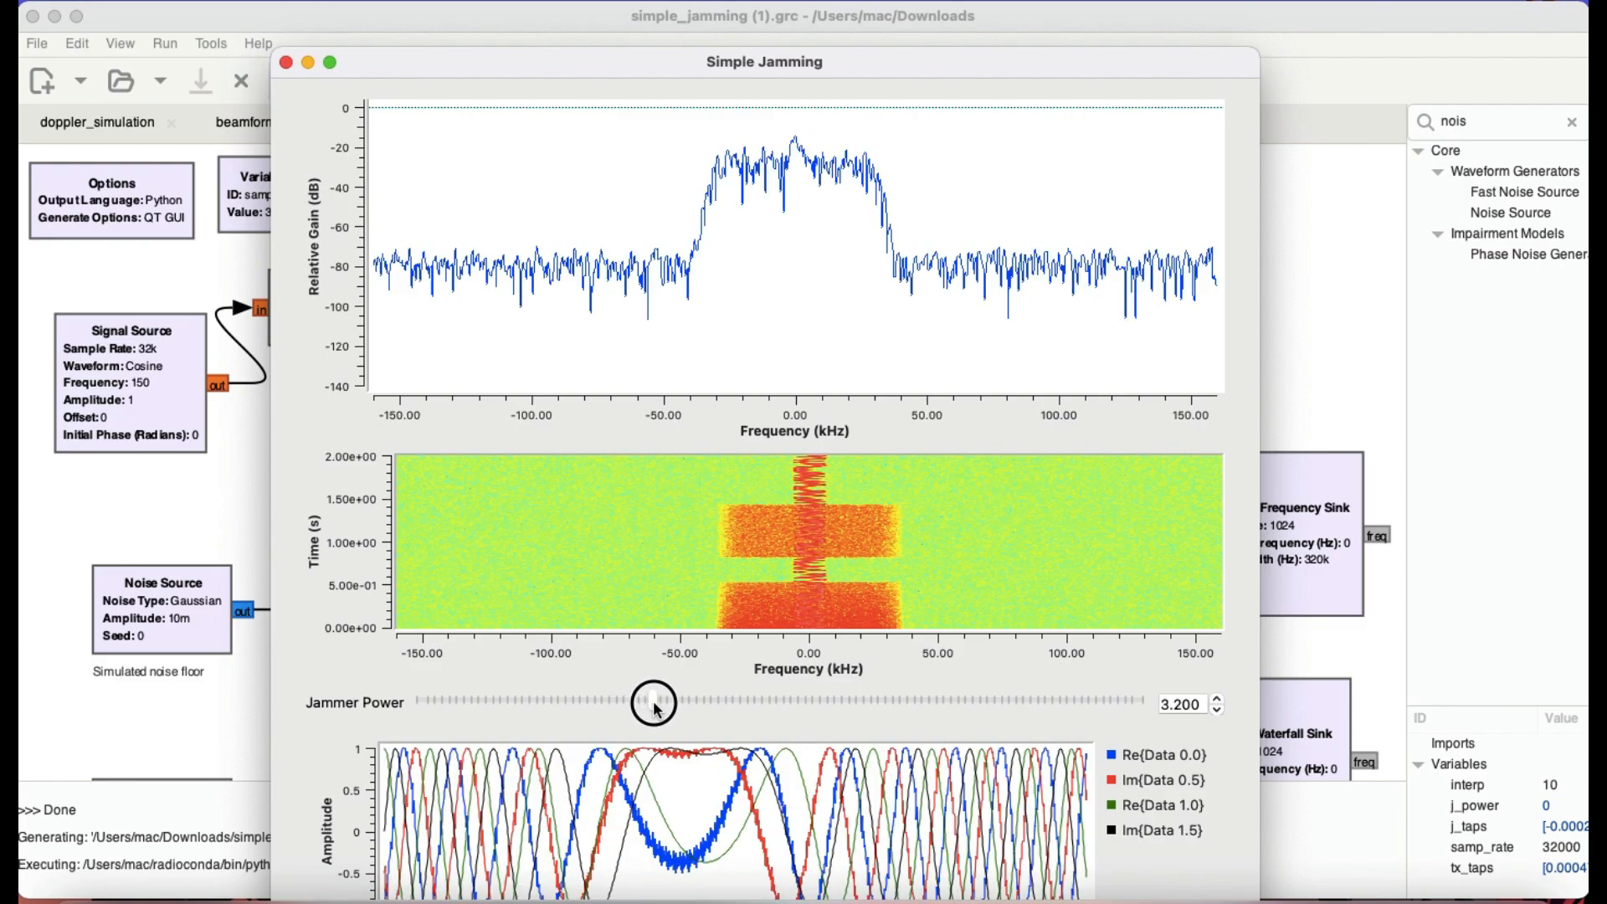
{"action": "left_click_drag", "start_coordinate": [653, 699], "coordinate": [696, 699]}
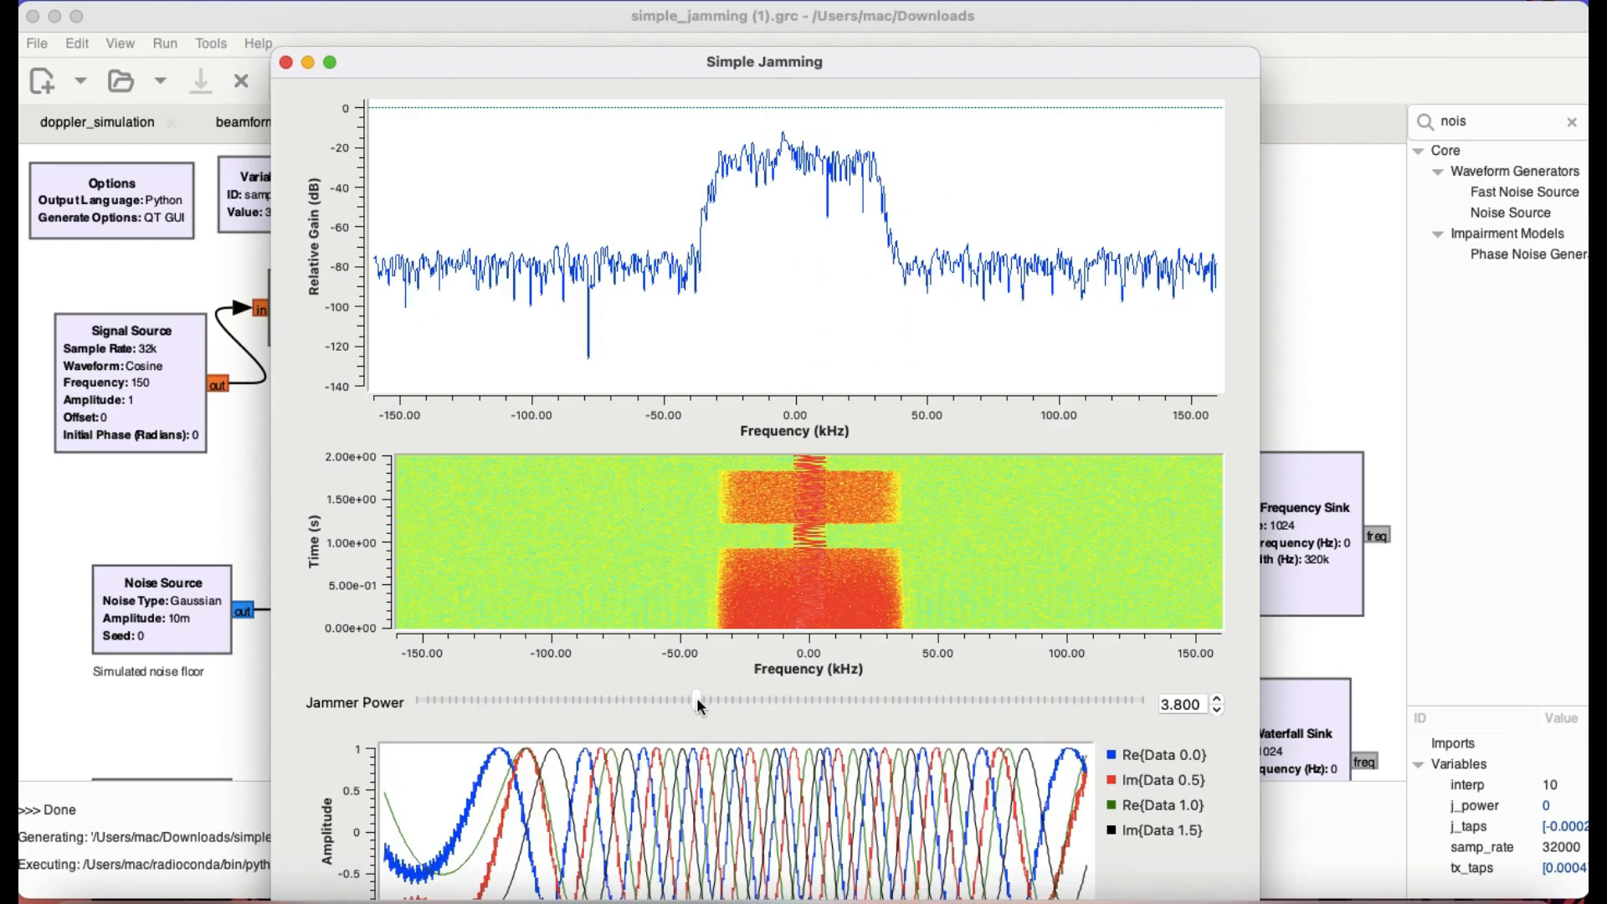
{"action": "left_click_drag", "start_coordinate": [699, 703], "coordinate": [776, 703]}
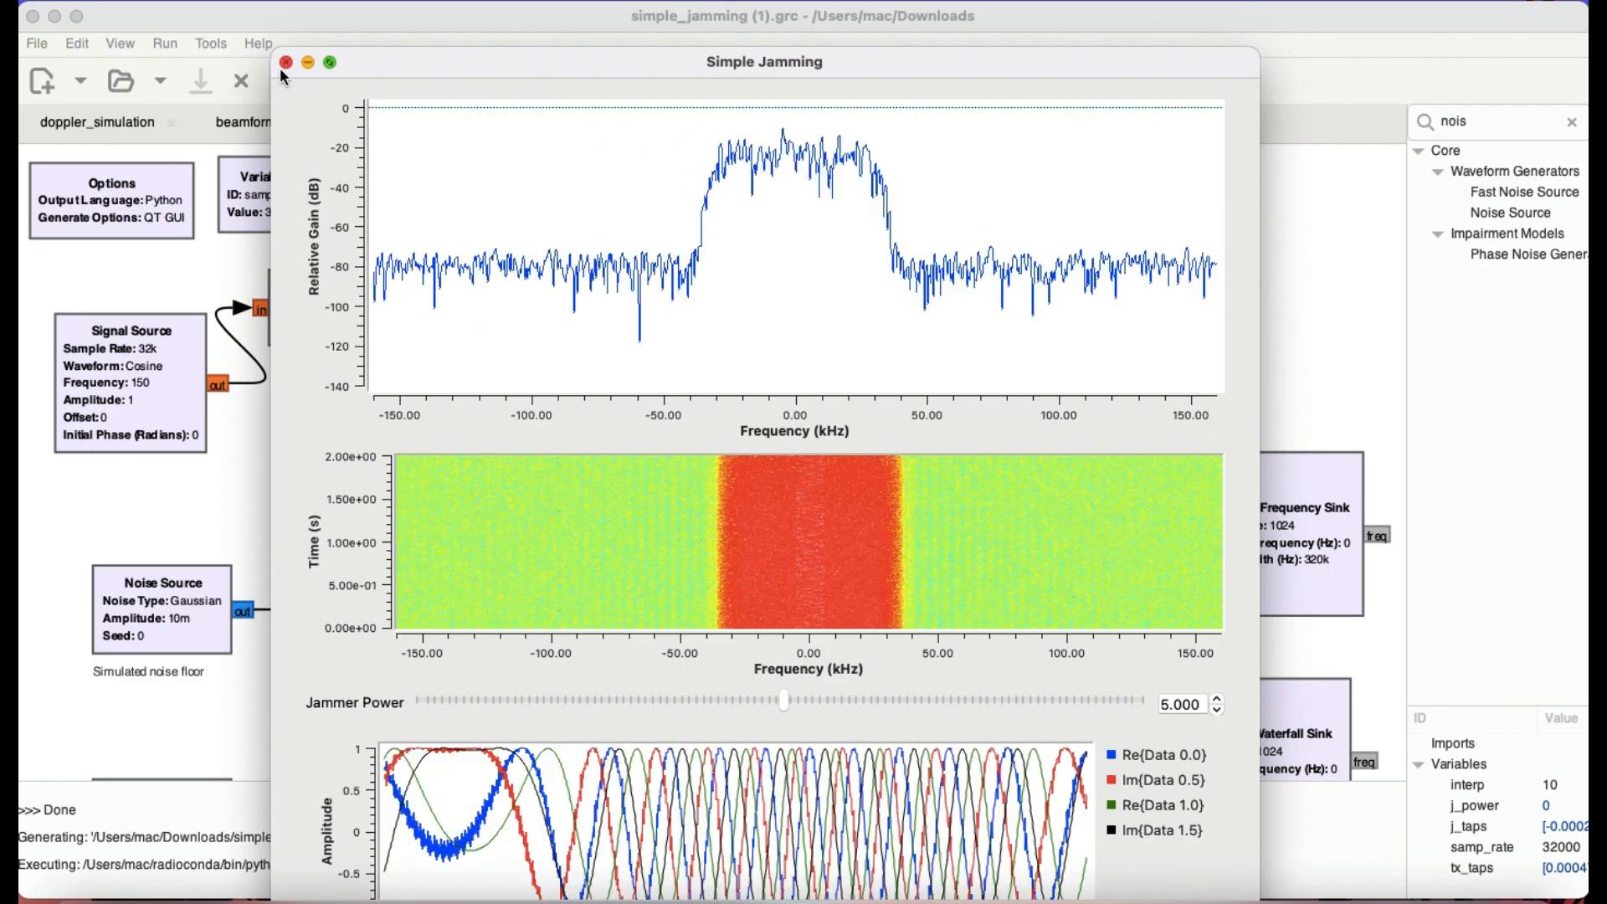
Close the Simple Jamming window, bypass the transmit channel FFT Filter, and rerun the flowgraph.
{"action": "left_click", "coordinate": [288, 63]}
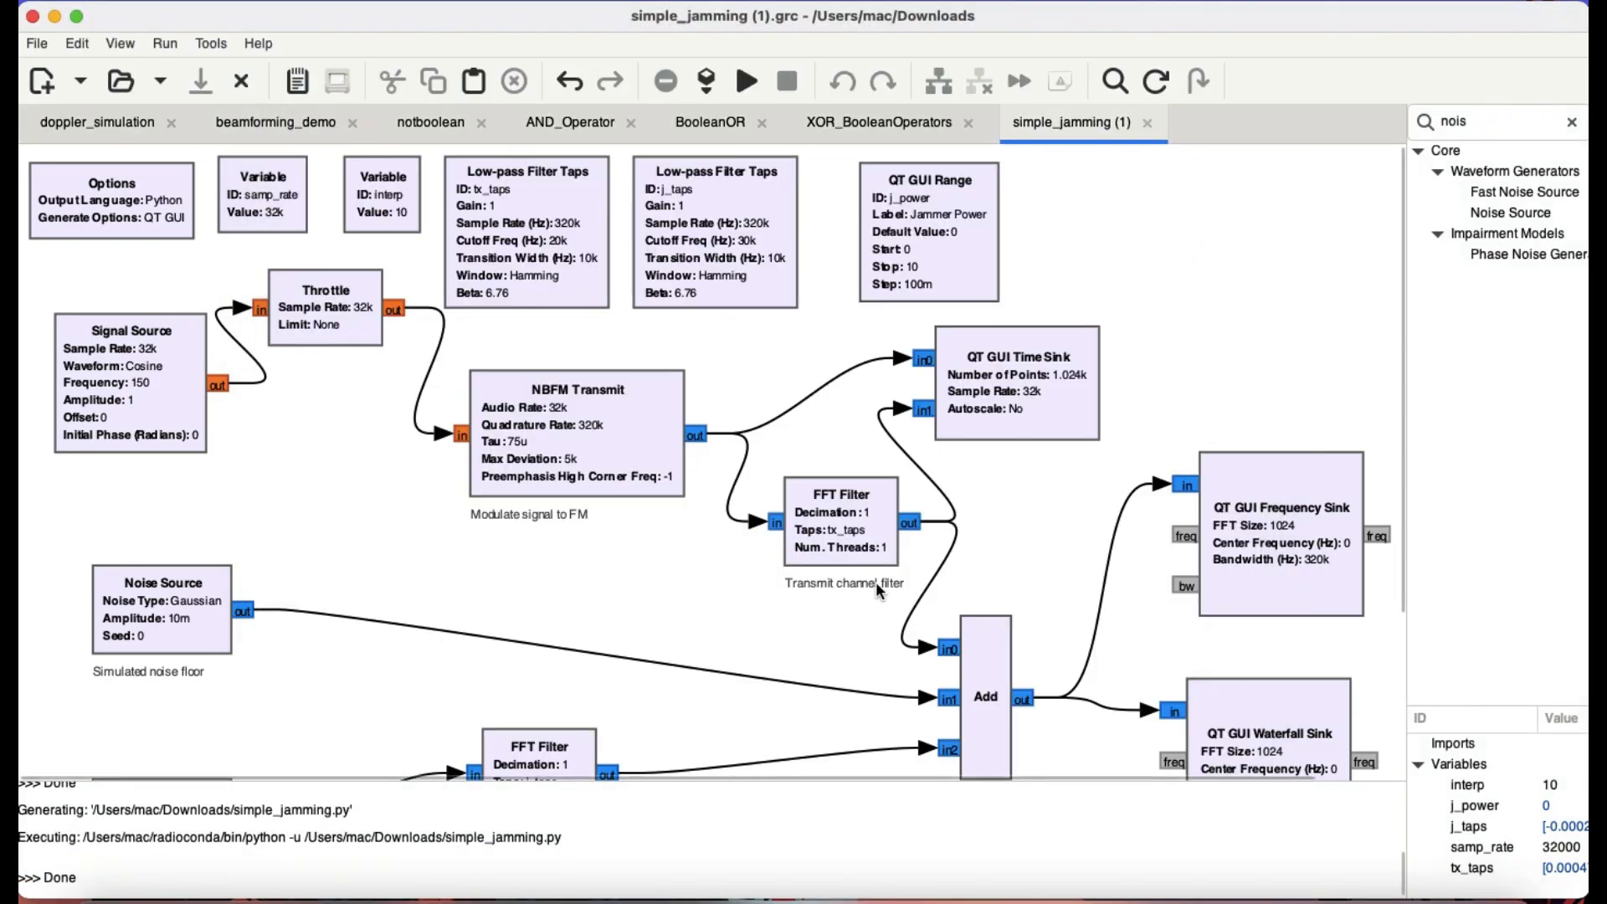
{"action": "right_click", "coordinate": [840, 522]}
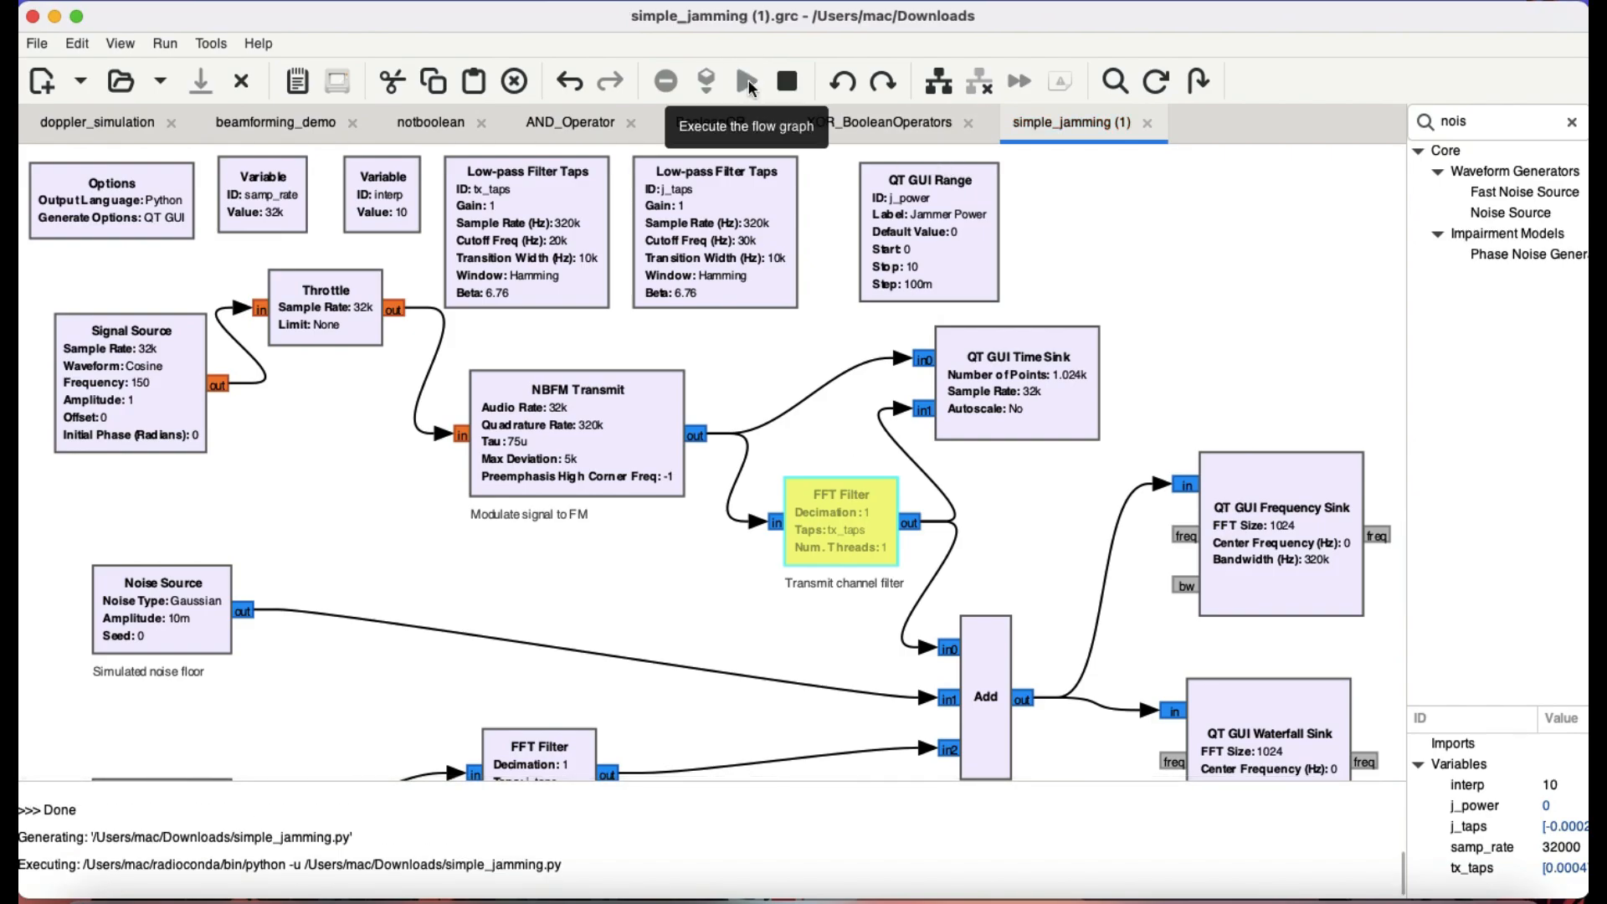
{"action": "left_click", "coordinate": [745, 81]}
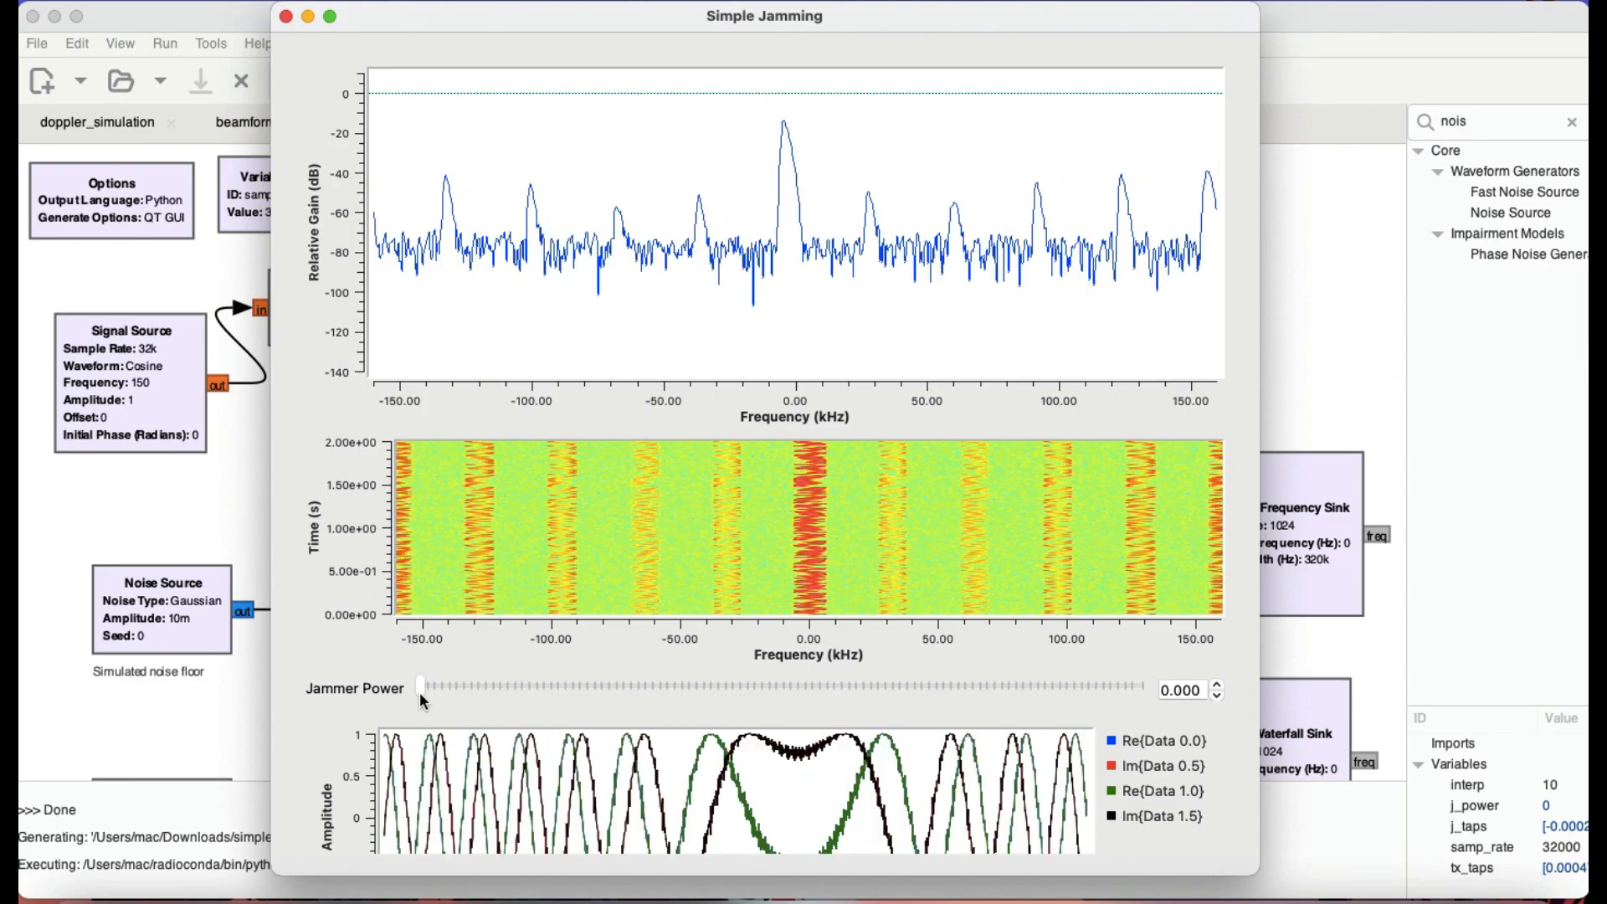
Raise the Jammer Power slider from 0 to 9.2 with the filter bypassed.
{"action": "left_click_drag", "start_coordinate": [421, 687], "coordinate": [451, 686]}
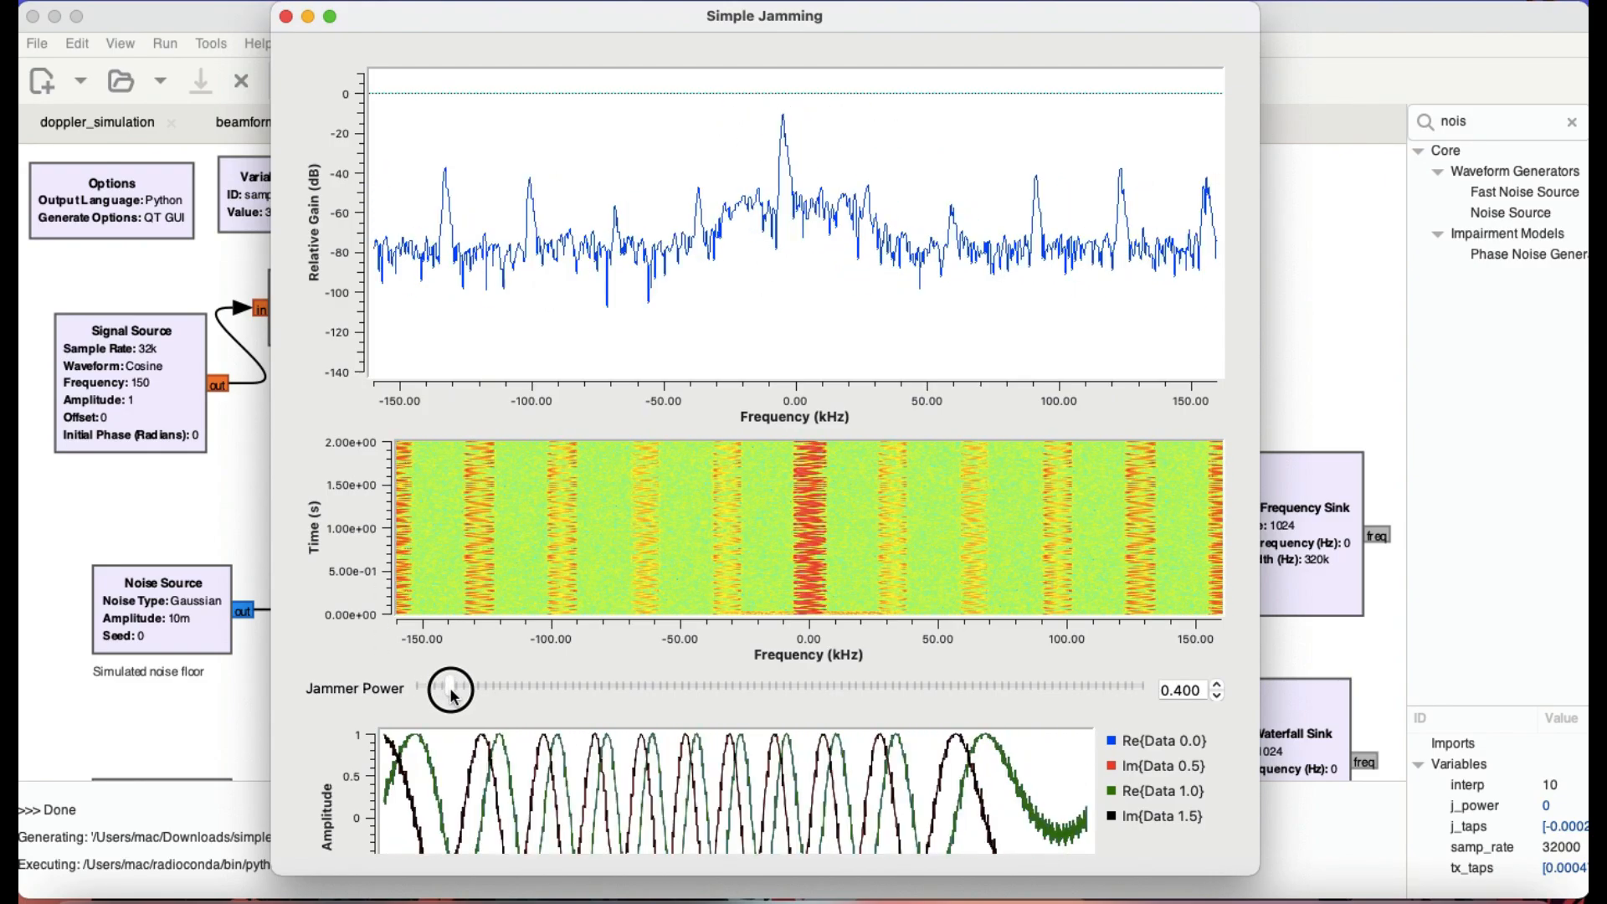
{"action": "left_click_drag", "start_coordinate": [449, 688], "coordinate": [501, 688]}
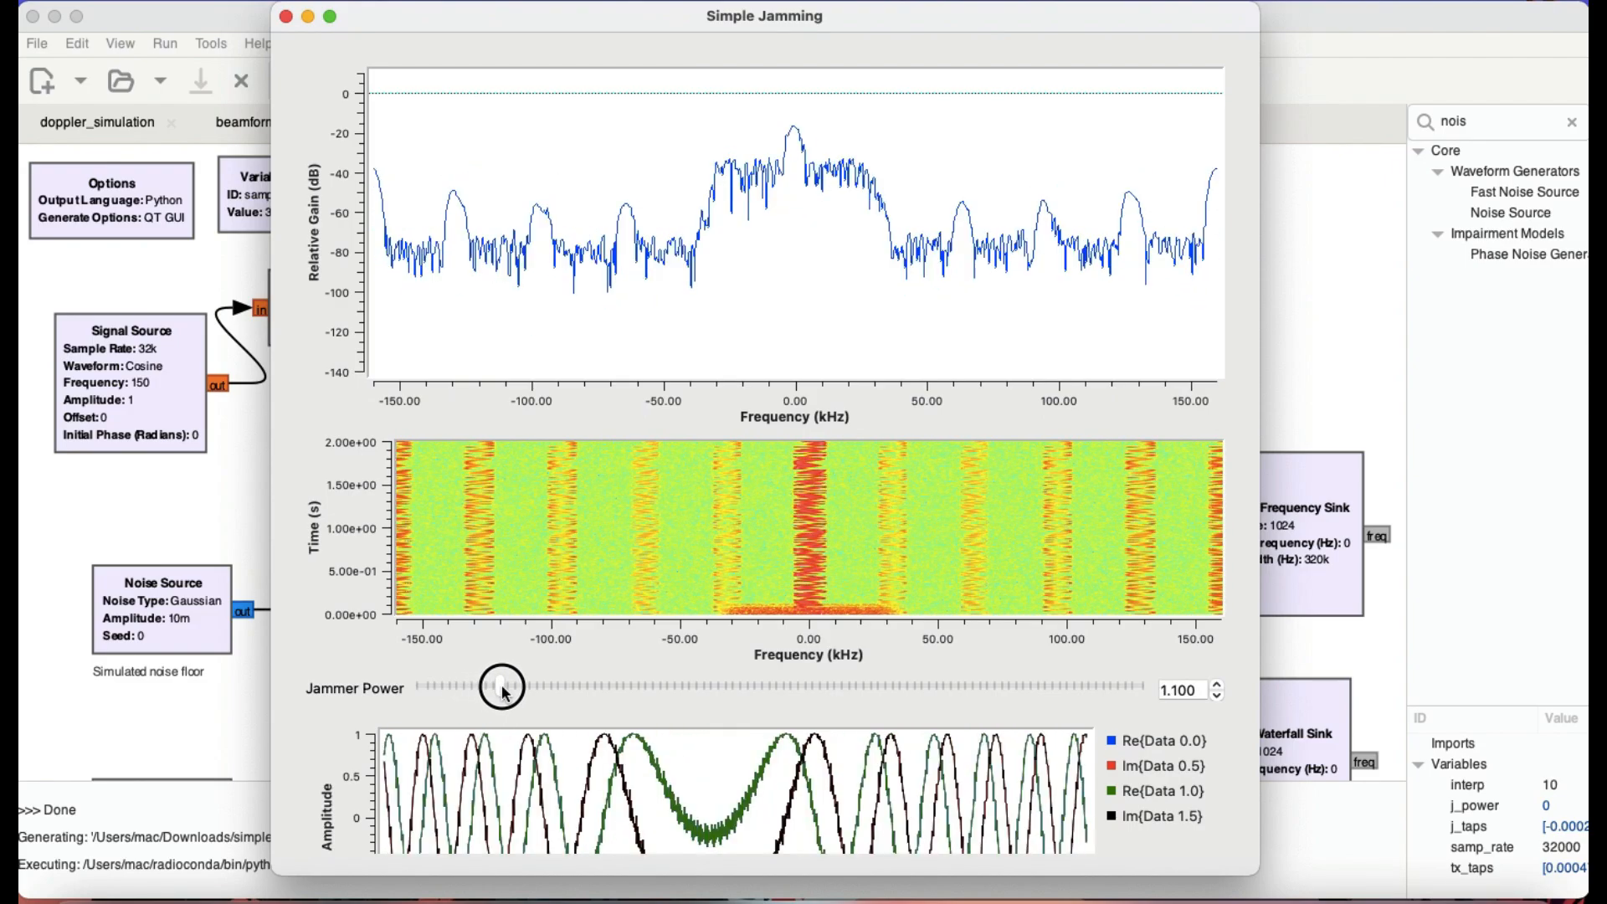
{"action": "left_click_drag", "start_coordinate": [501, 686], "coordinate": [556, 686]}
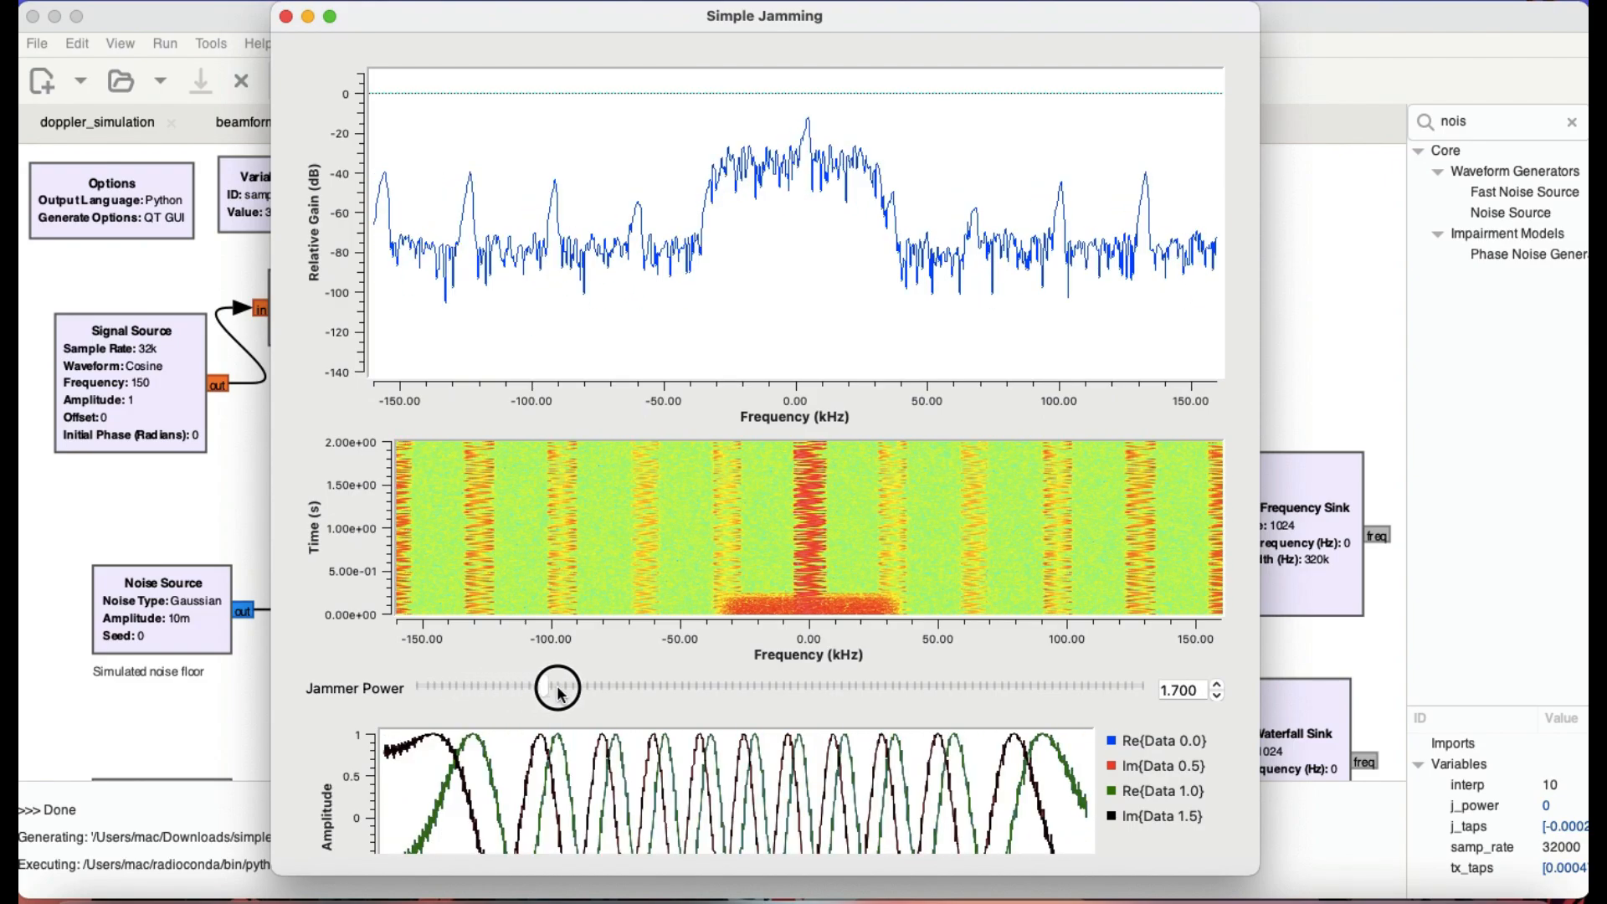
{"action": "left_click_drag", "start_coordinate": [557, 686], "coordinate": [648, 686]}
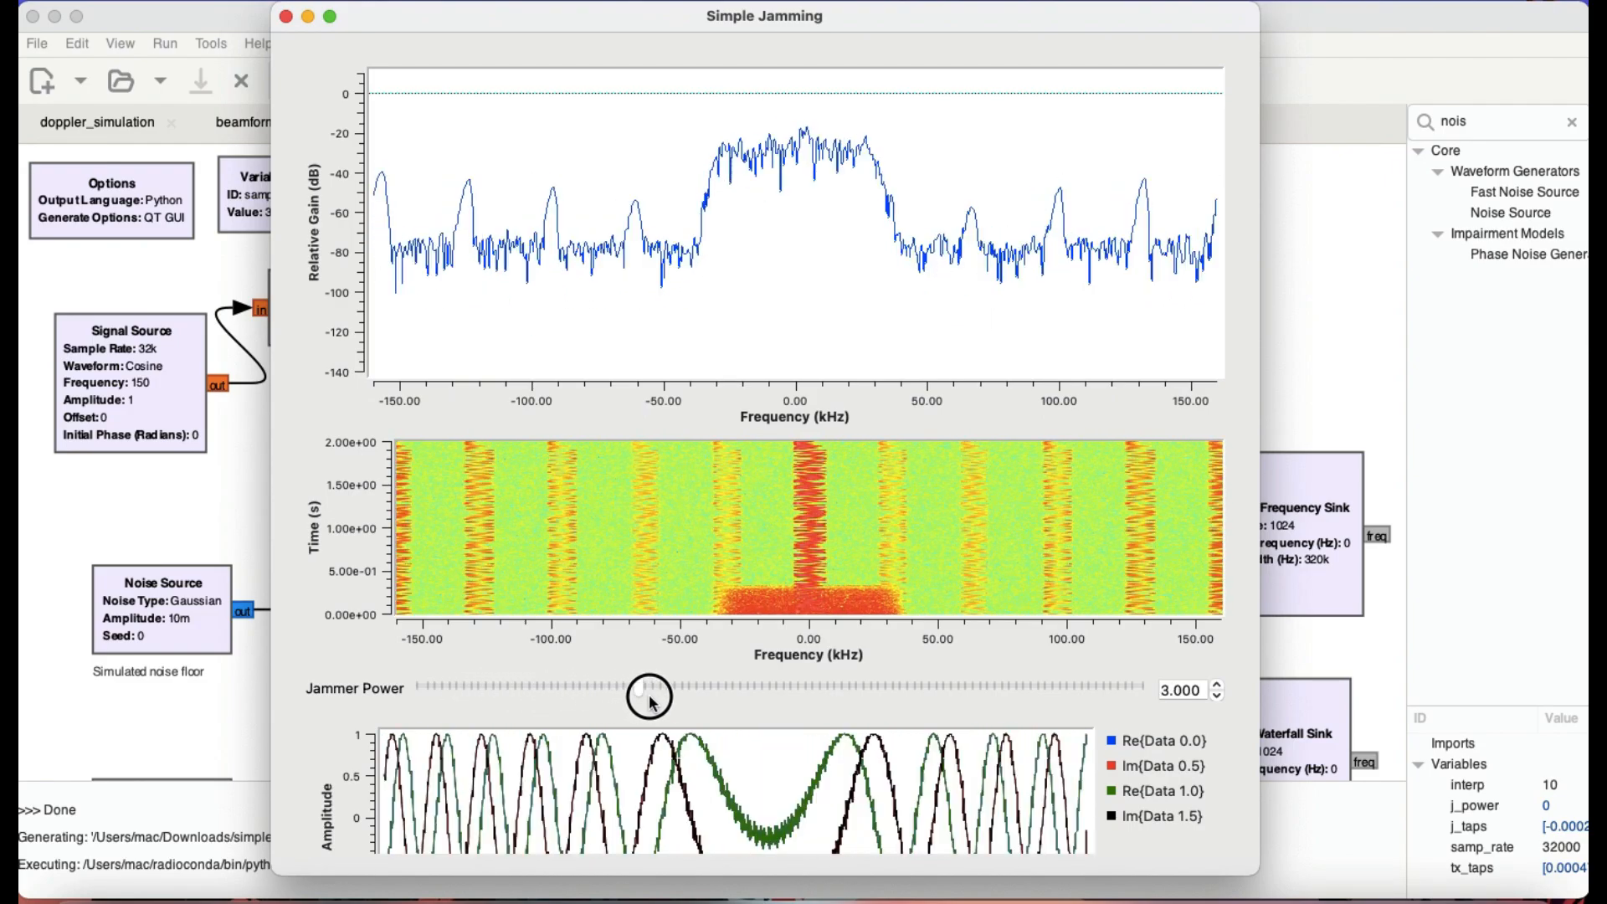
{"action": "left_click_drag", "start_coordinate": [648, 689], "coordinate": [748, 689]}
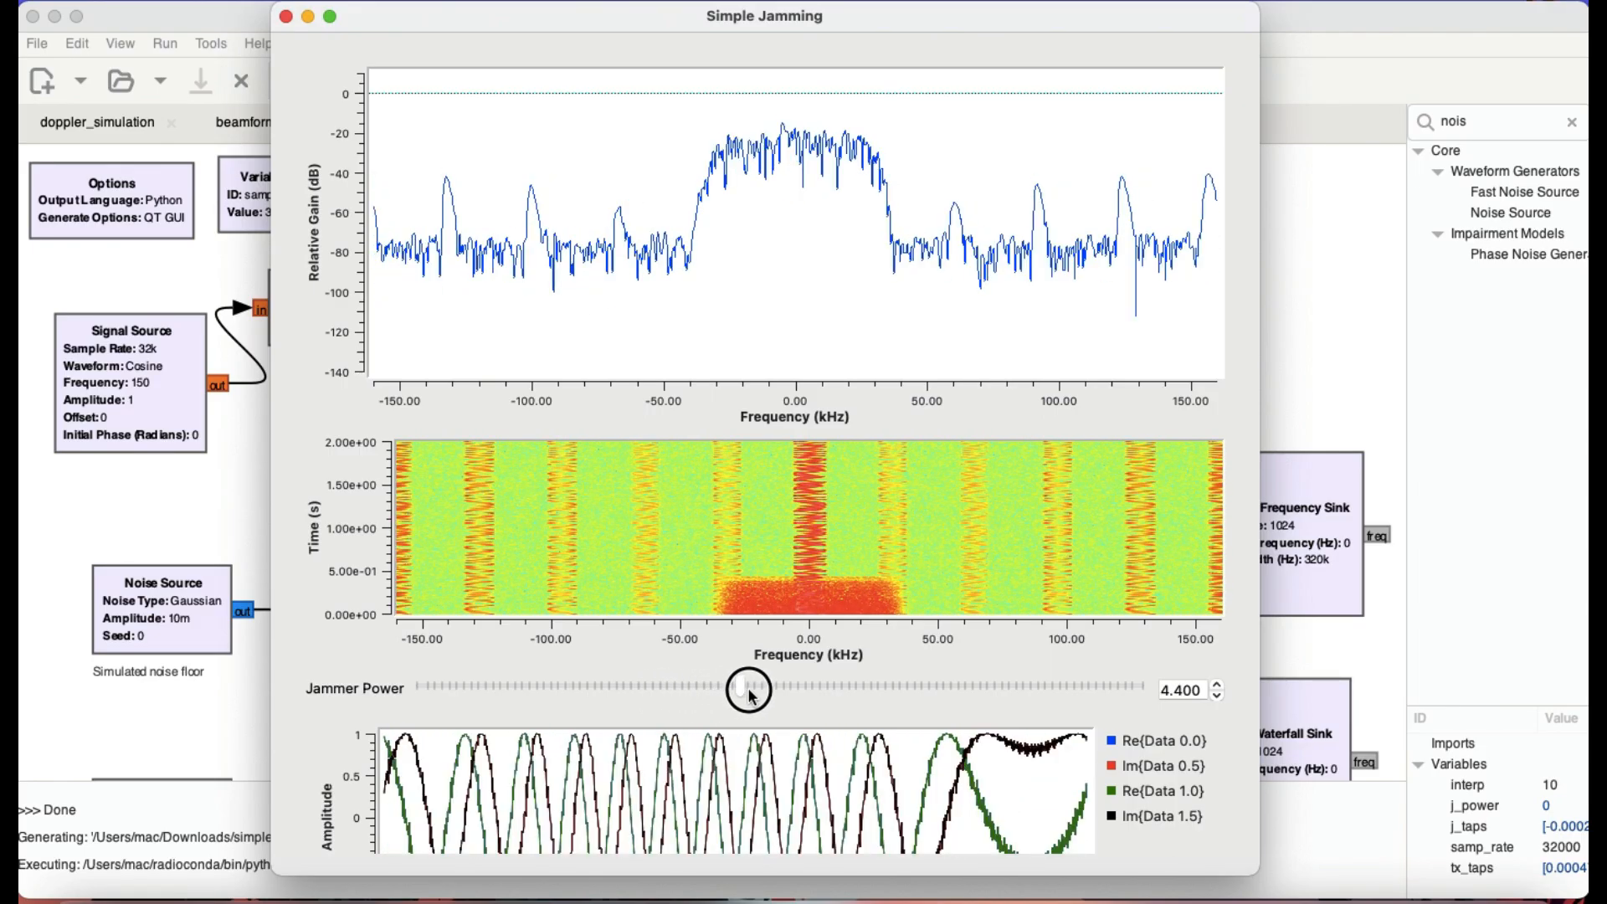
{"action": "left_click_drag", "start_coordinate": [748, 690], "coordinate": [836, 690]}
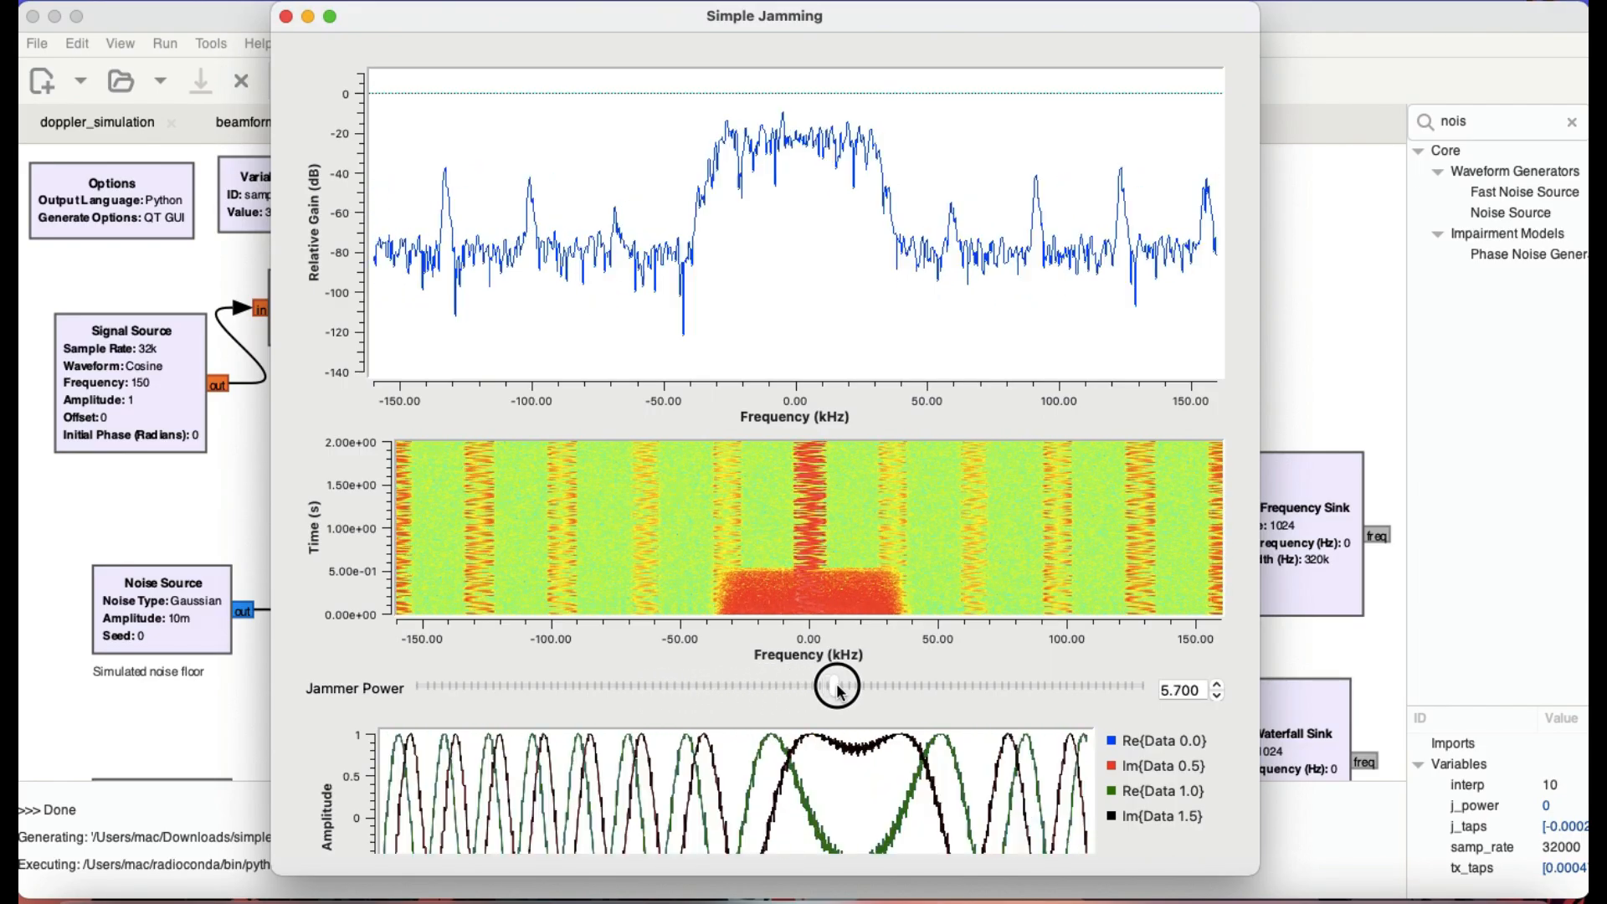
{"action": "left_click_drag", "start_coordinate": [835, 687], "coordinate": [910, 686]}
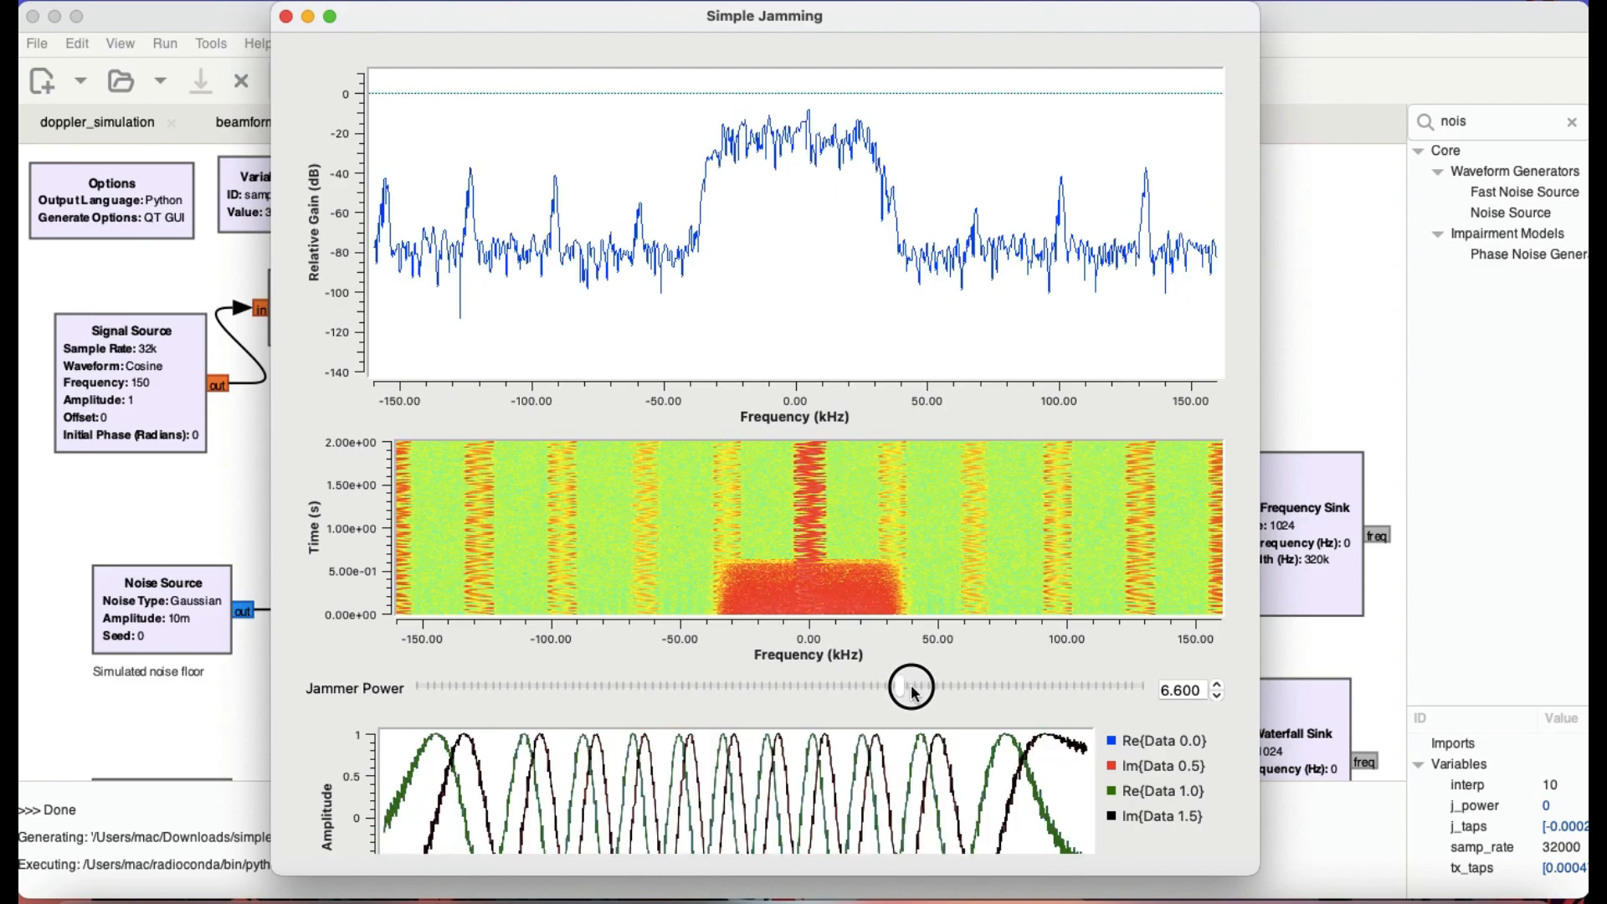
{"action": "left_click_drag", "start_coordinate": [910, 685], "coordinate": [982, 685]}
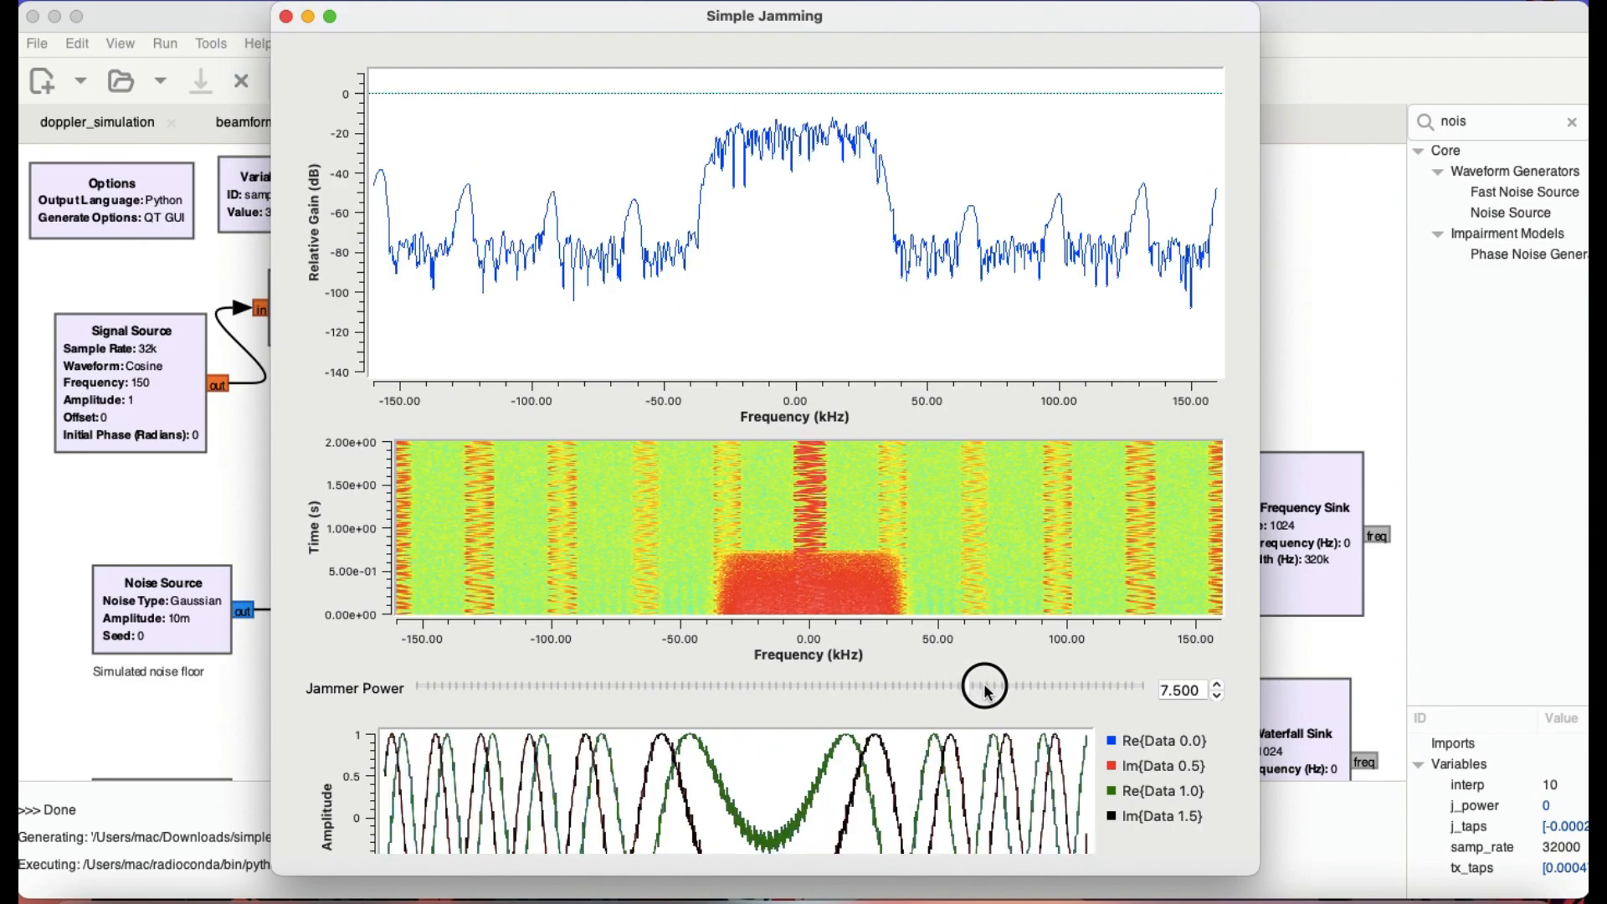
{"action": "left_click_drag", "start_coordinate": [982, 685], "coordinate": [1068, 684]}
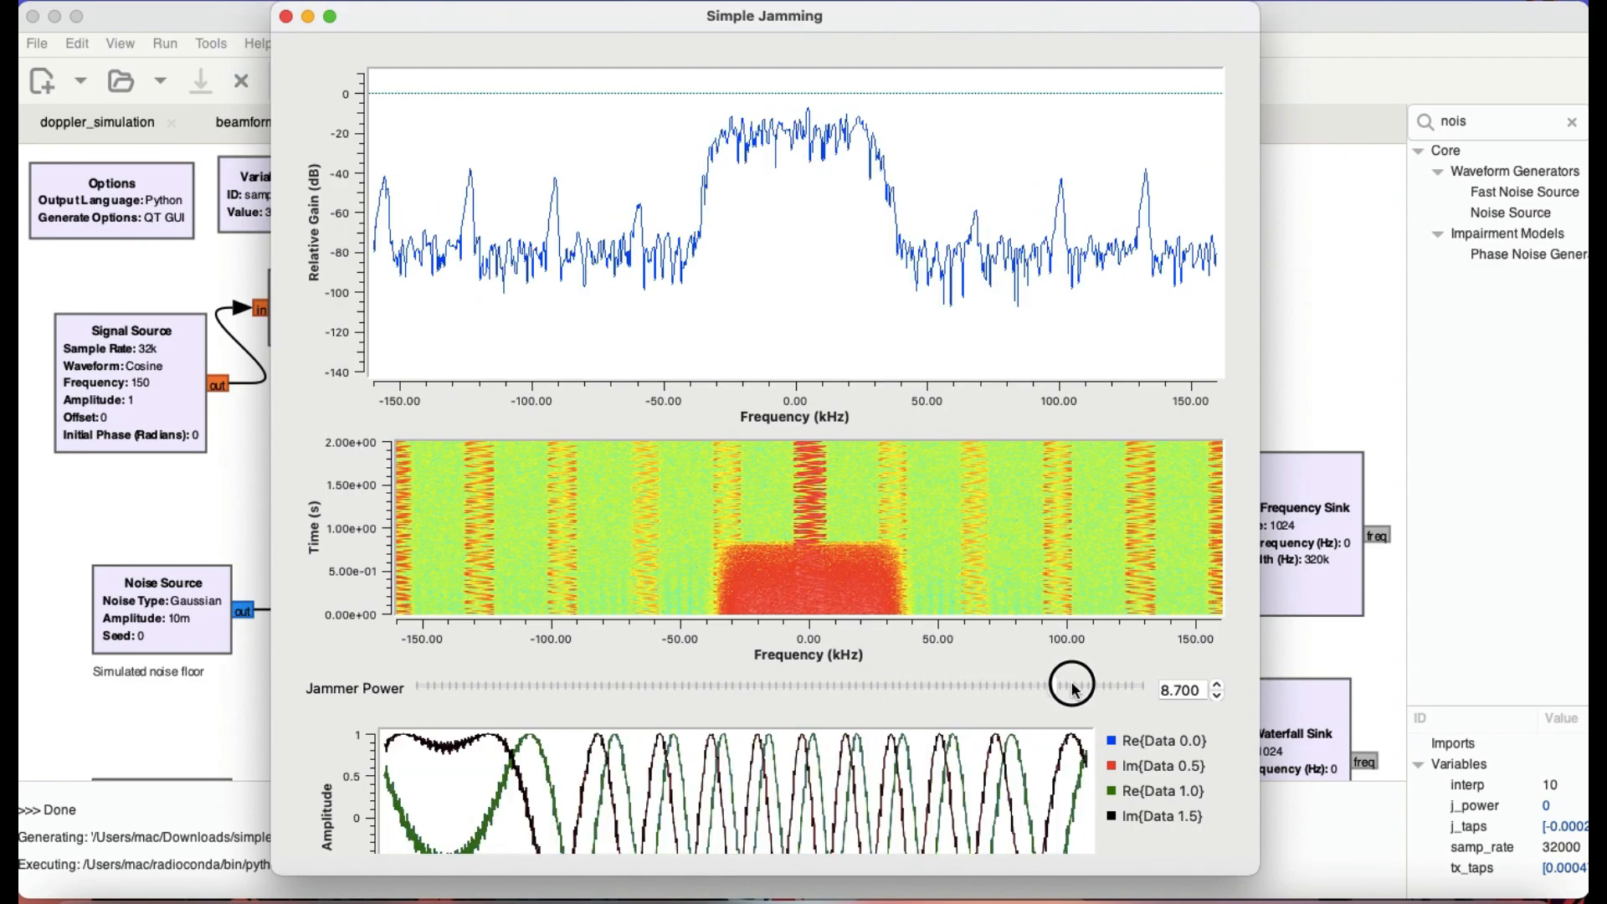
{"action": "left_click_drag", "start_coordinate": [1069, 686], "coordinate": [1087, 687]}
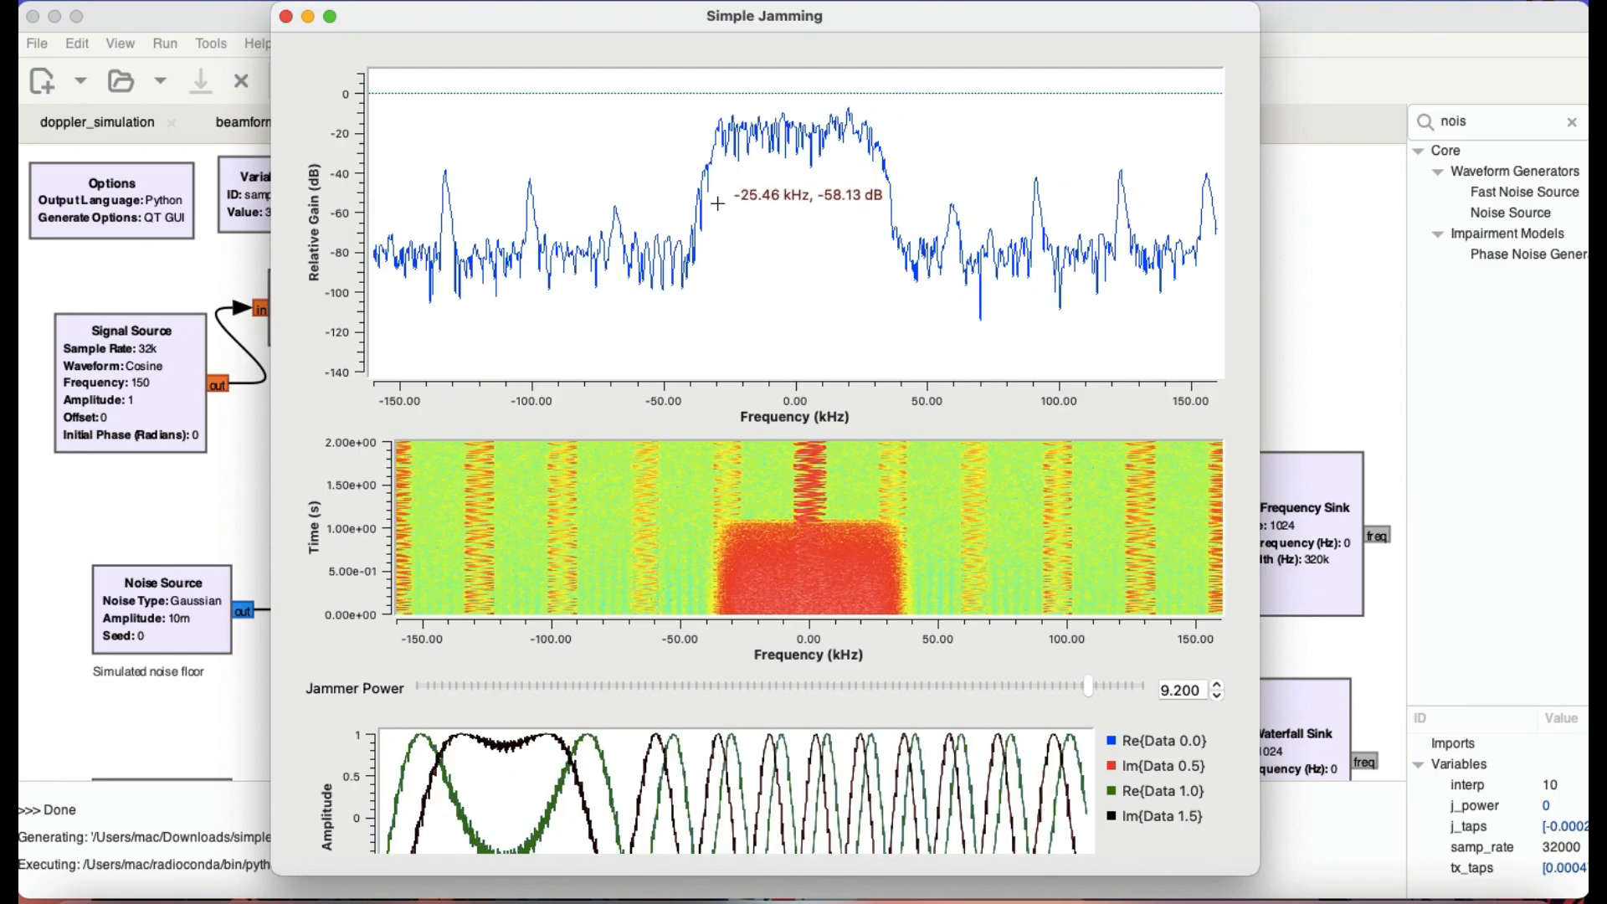
{"action": "mouse_move", "coordinate": [855, 591]}
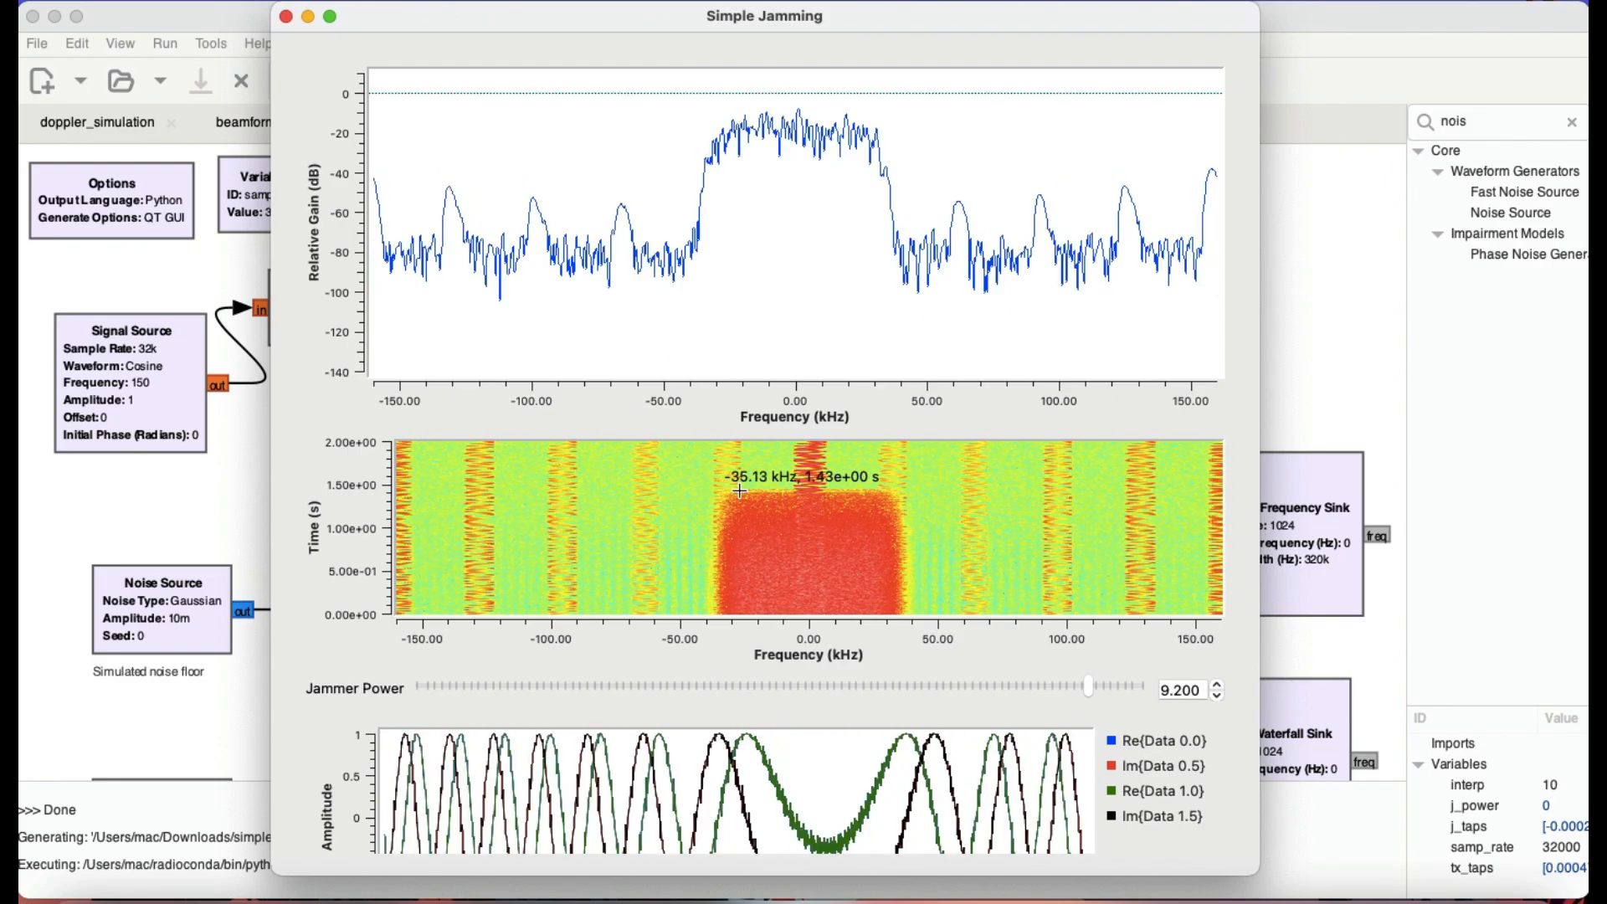
{"action": "mouse_move", "coordinate": [955, 544]}
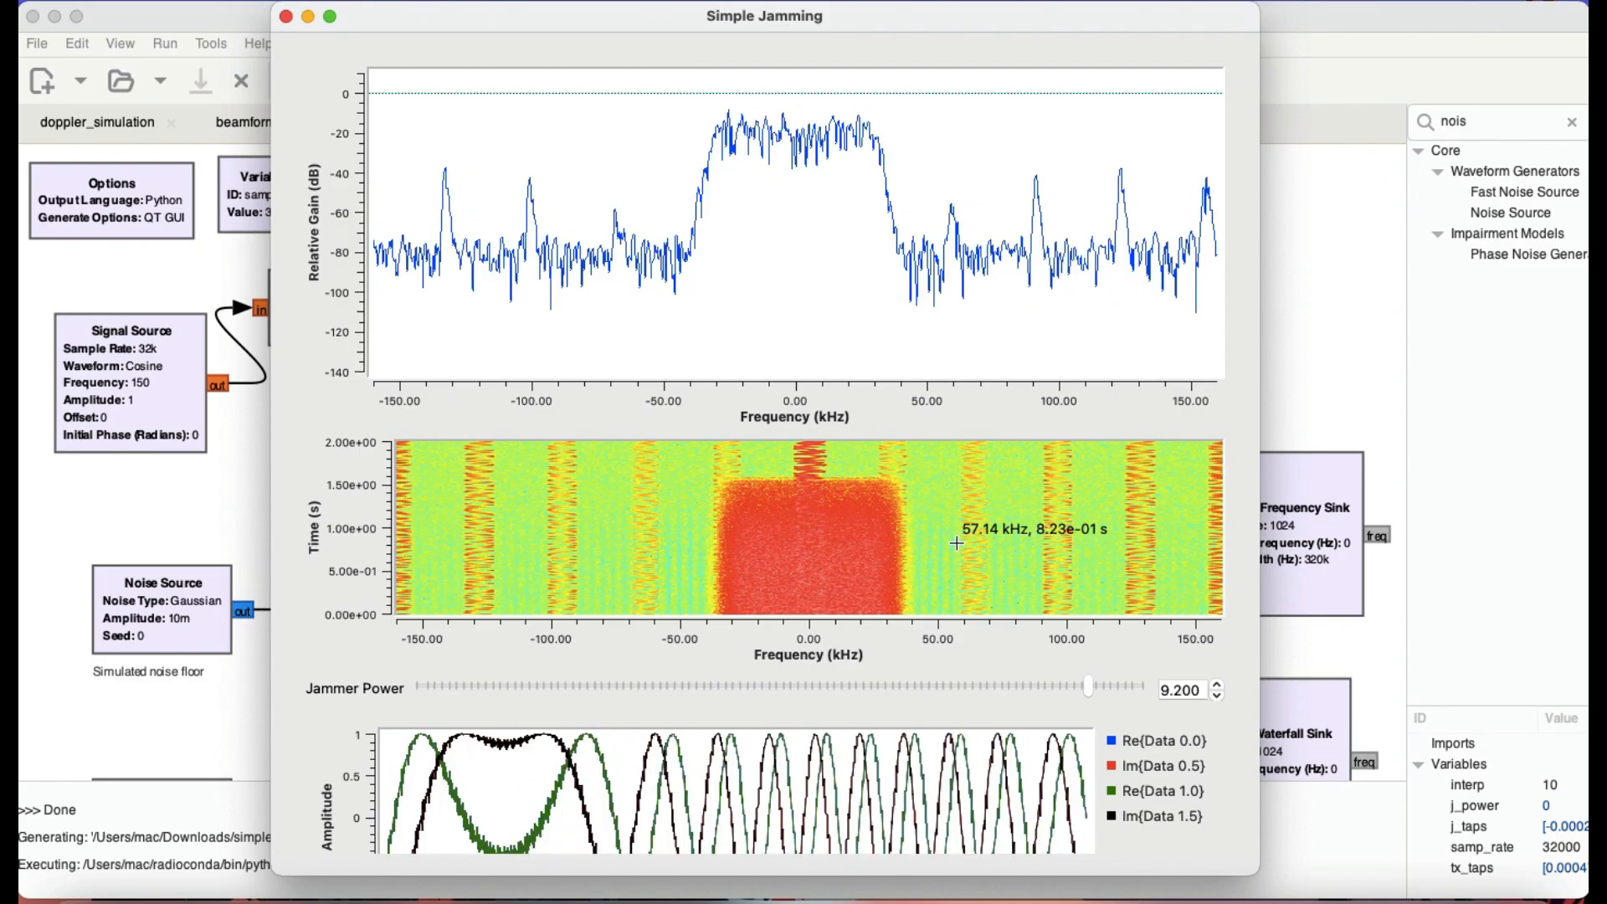